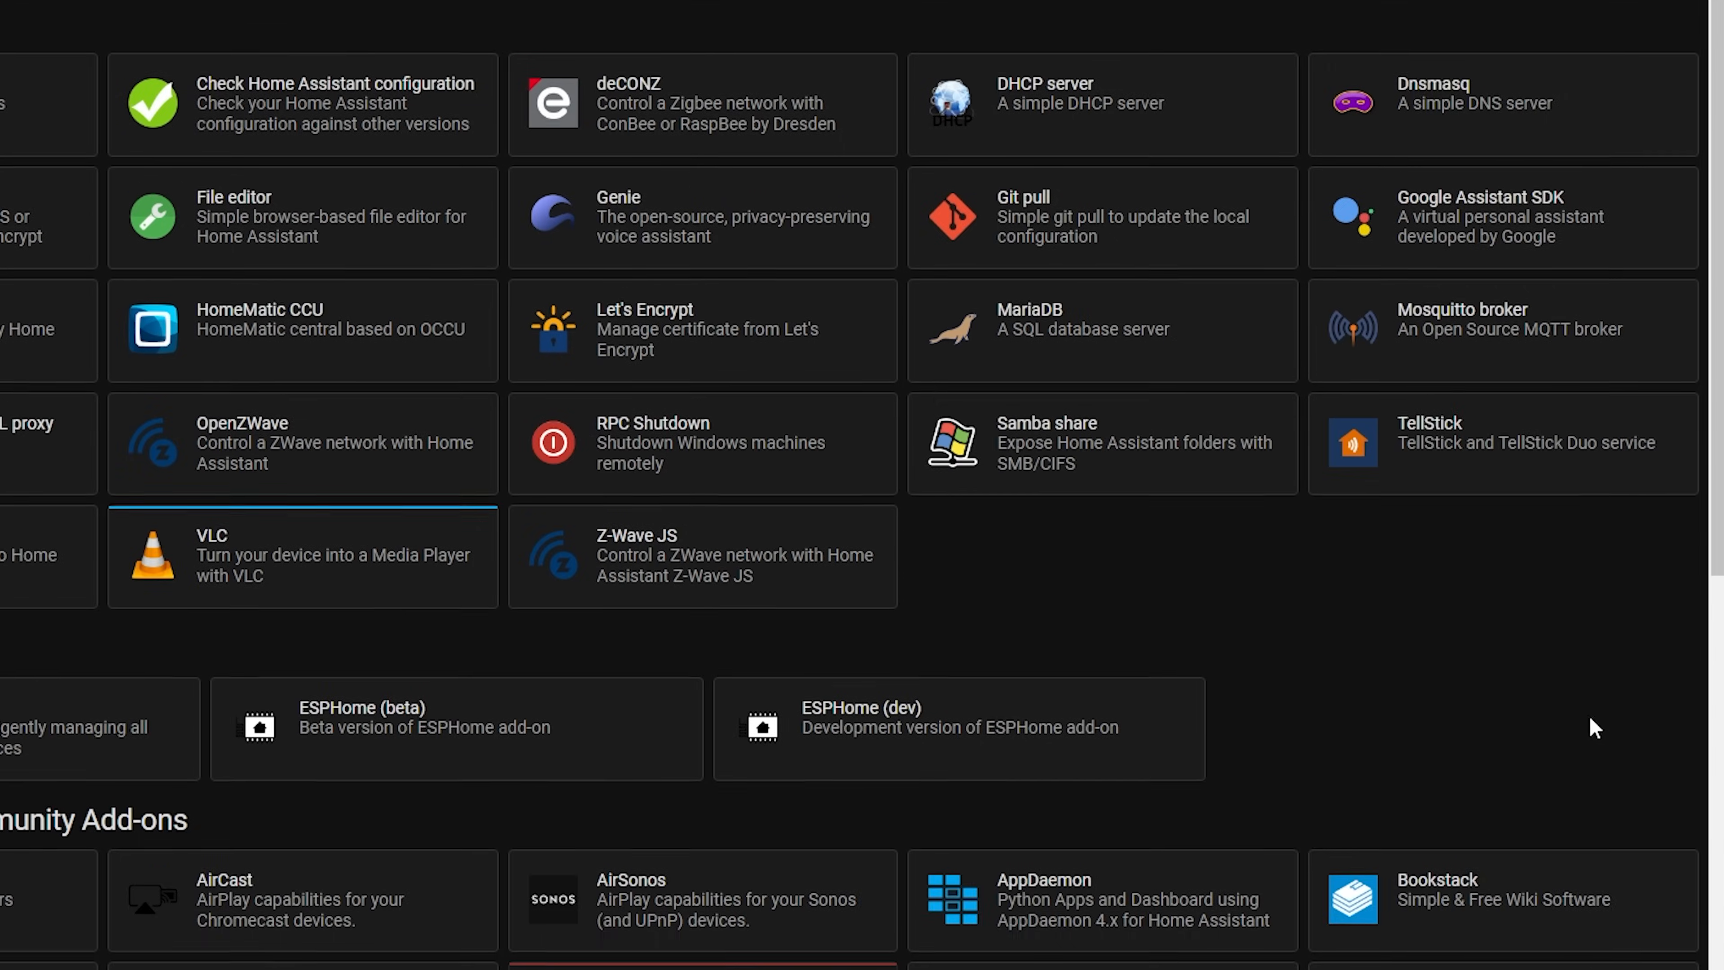
# - Add the Rhasspy repository URL via the Add-on Store's Repositories manager
pyautogui.click(1681, 30)
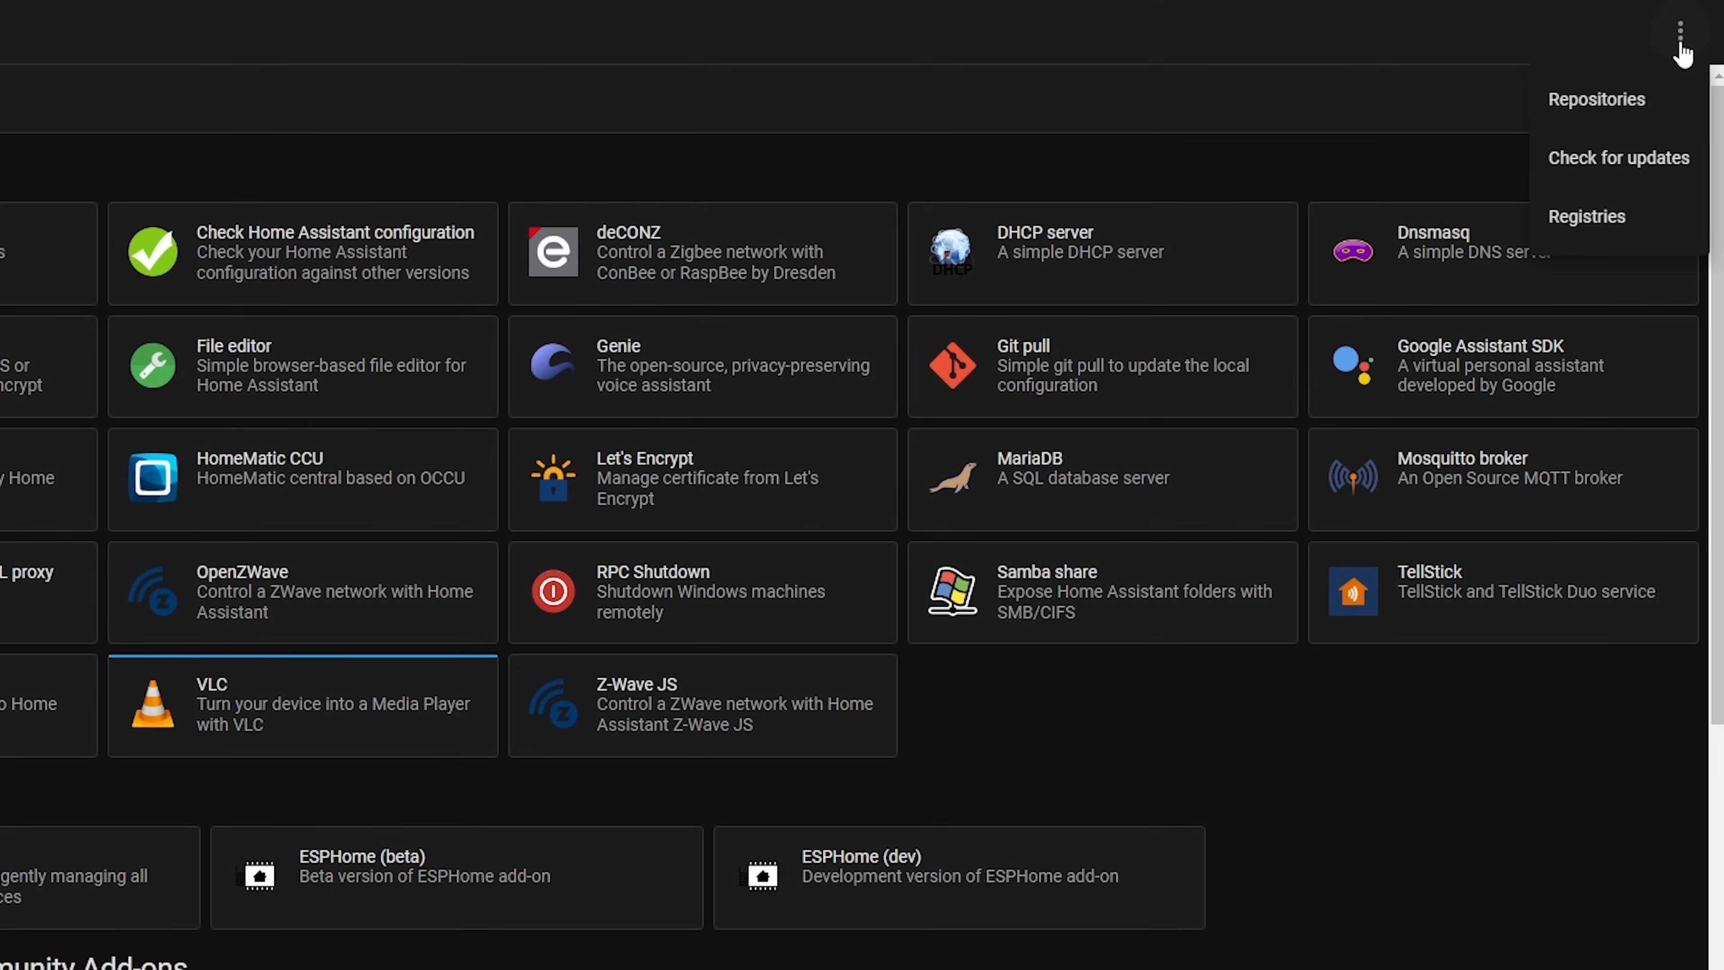
pyautogui.click(1597, 99)
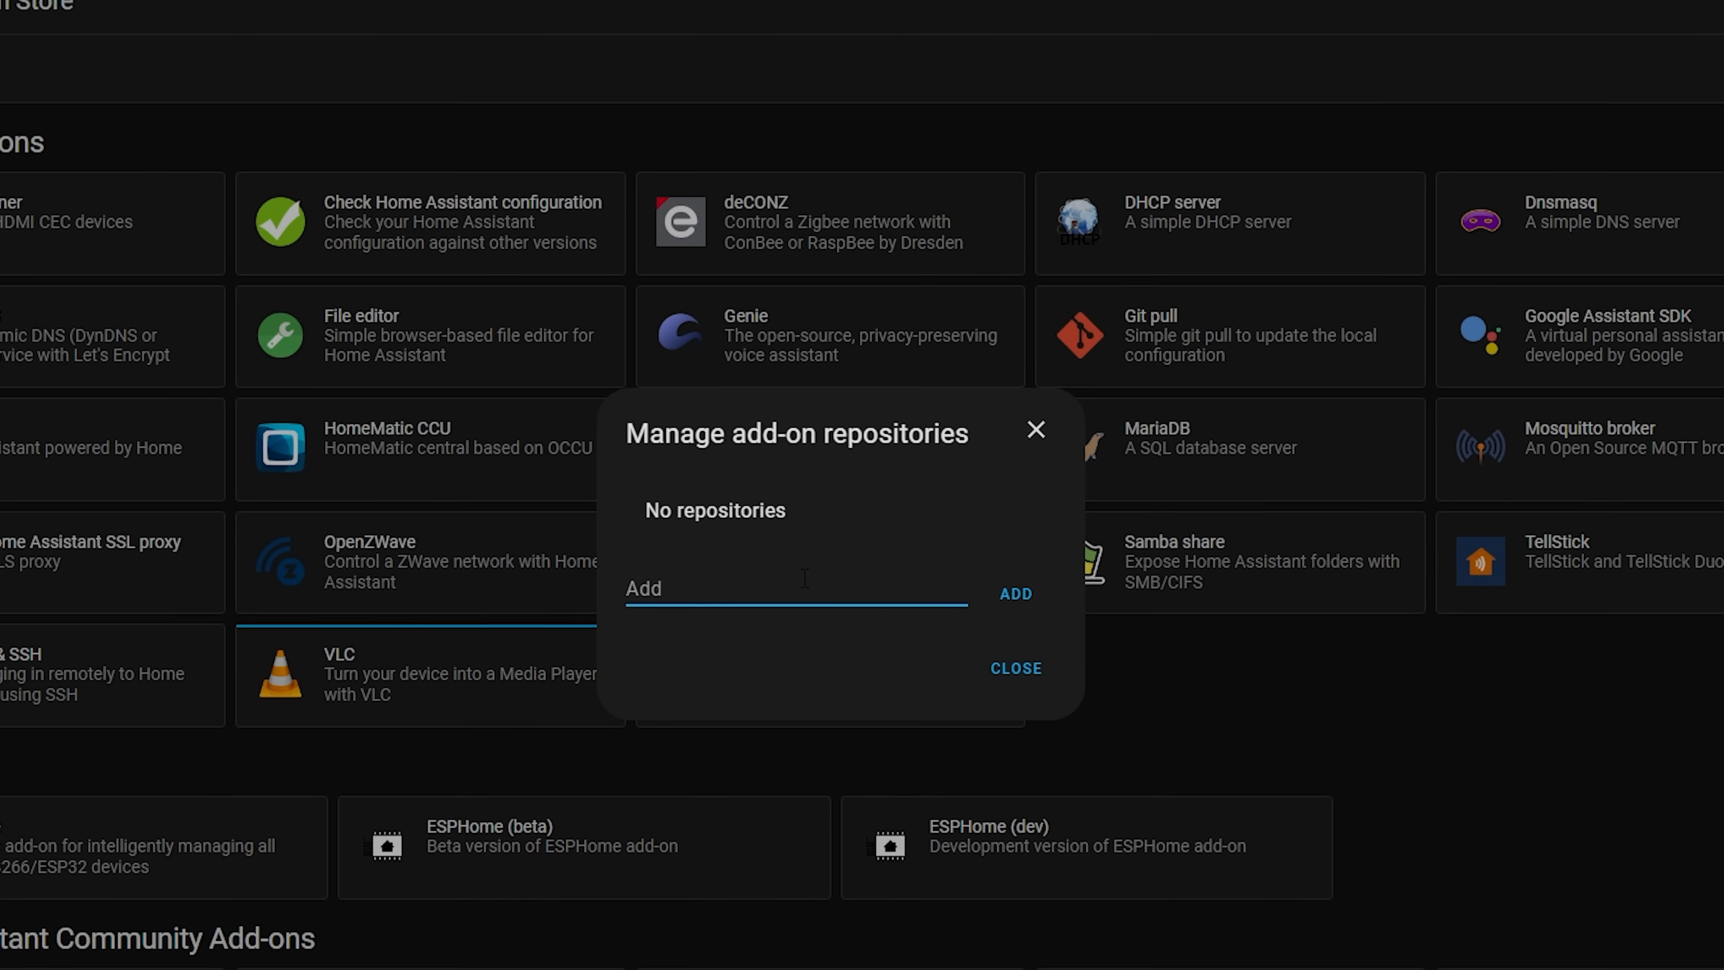
pyautogui.click(1014, 593)
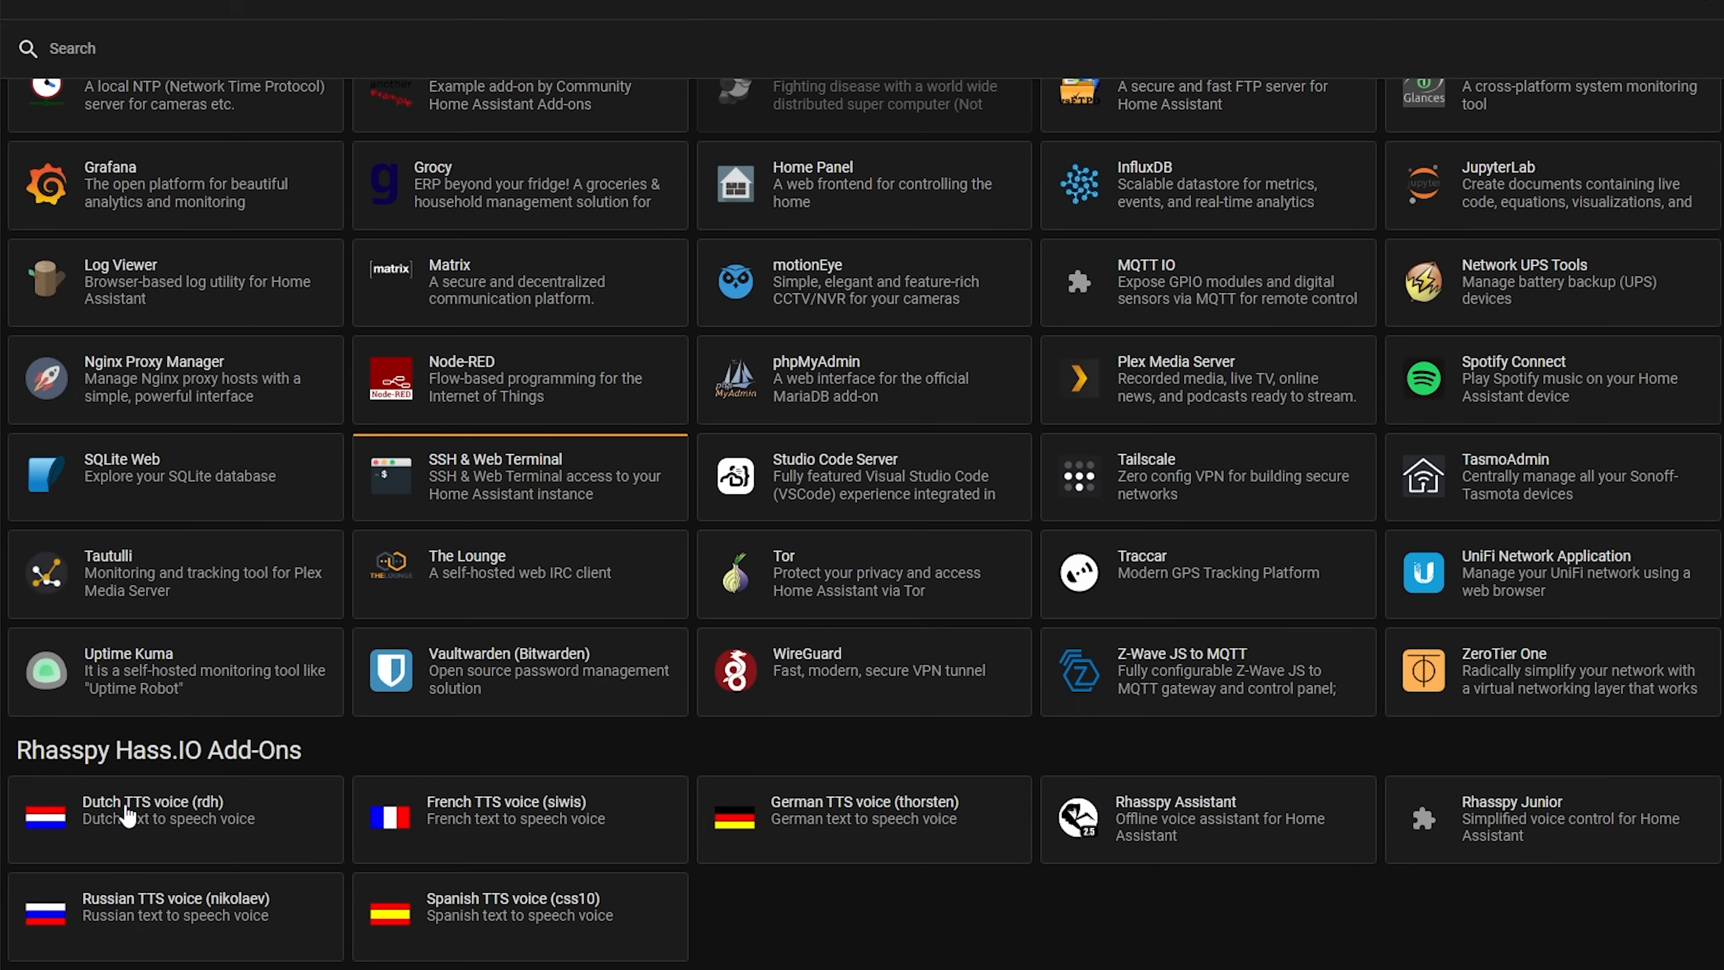
pyautogui.moveTo(1512, 858)
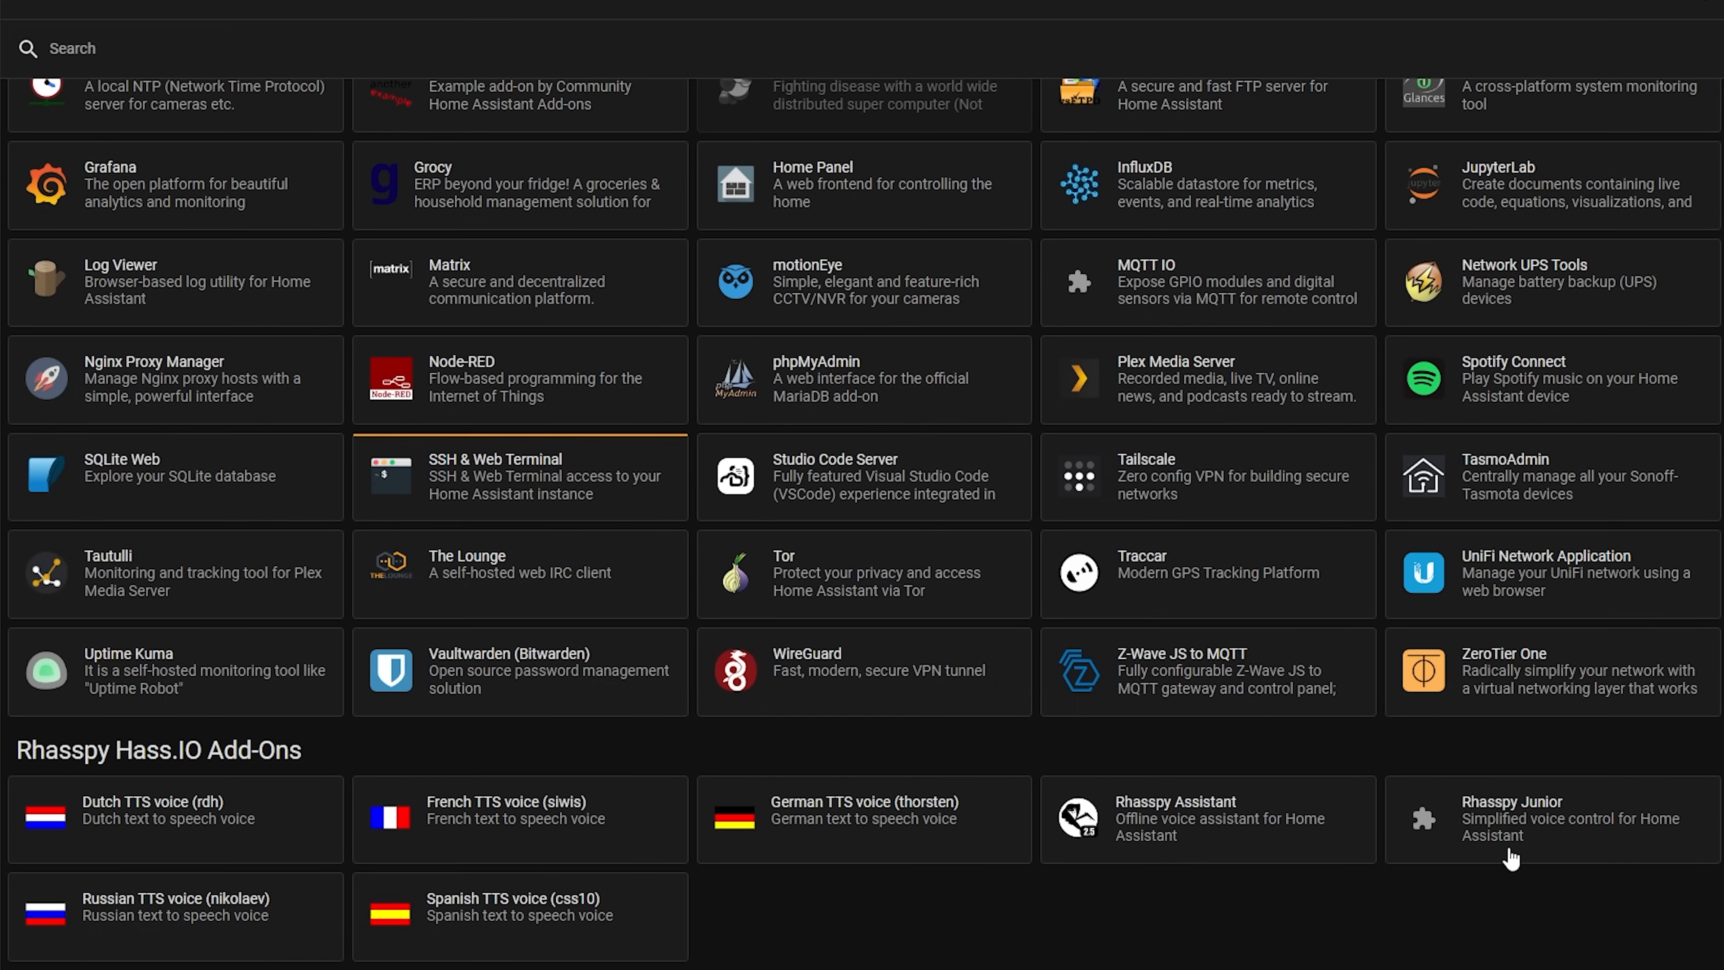
pyautogui.moveTo(1235, 910)
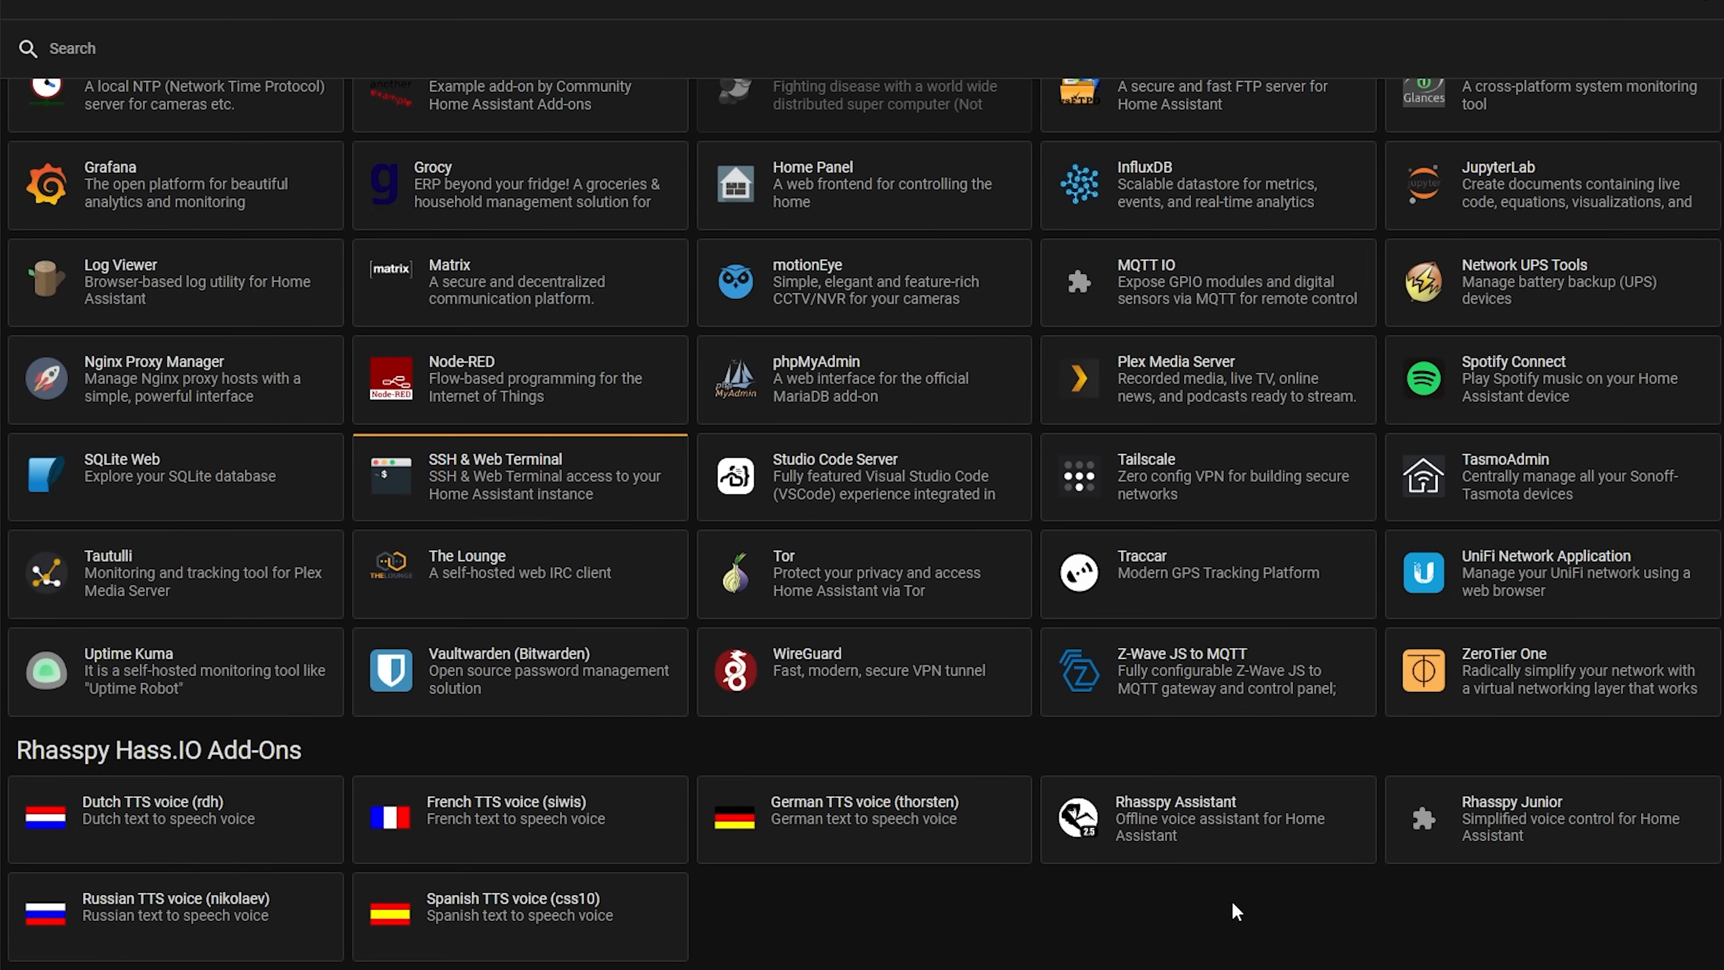
# - Set Rhasspy Junior's audio input and output to the Anker PowerConf S330 Analog Stereo and save
pyautogui.click(1551, 818)
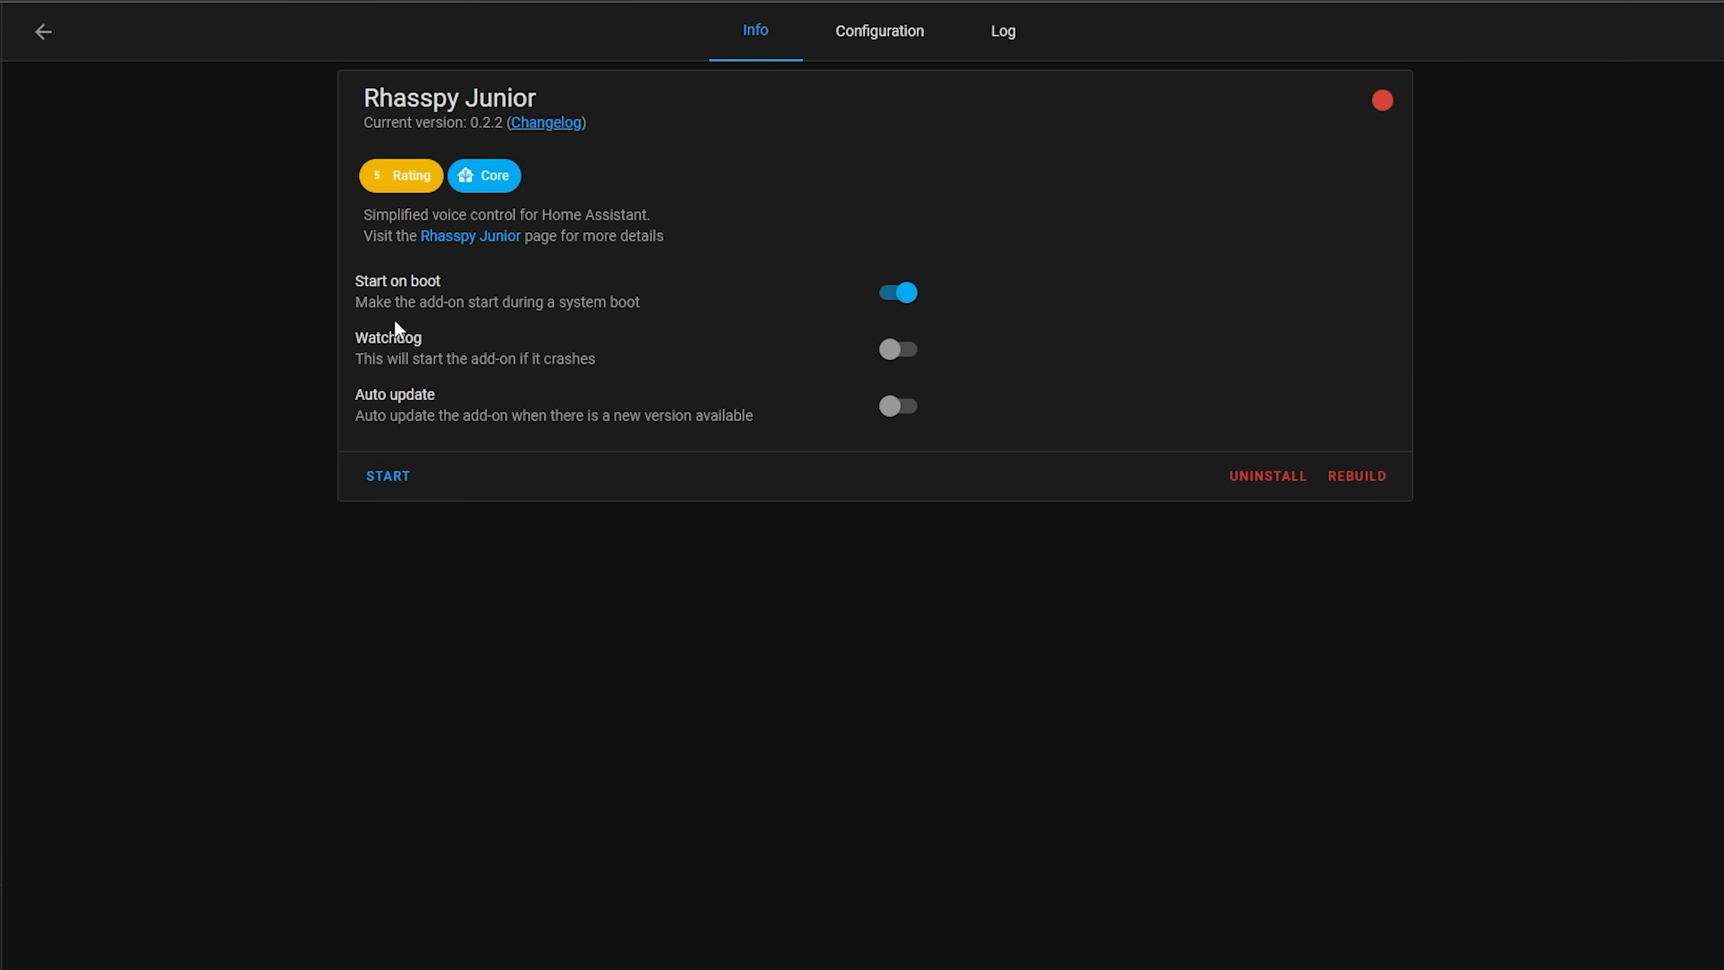
pyautogui.click(878, 30)
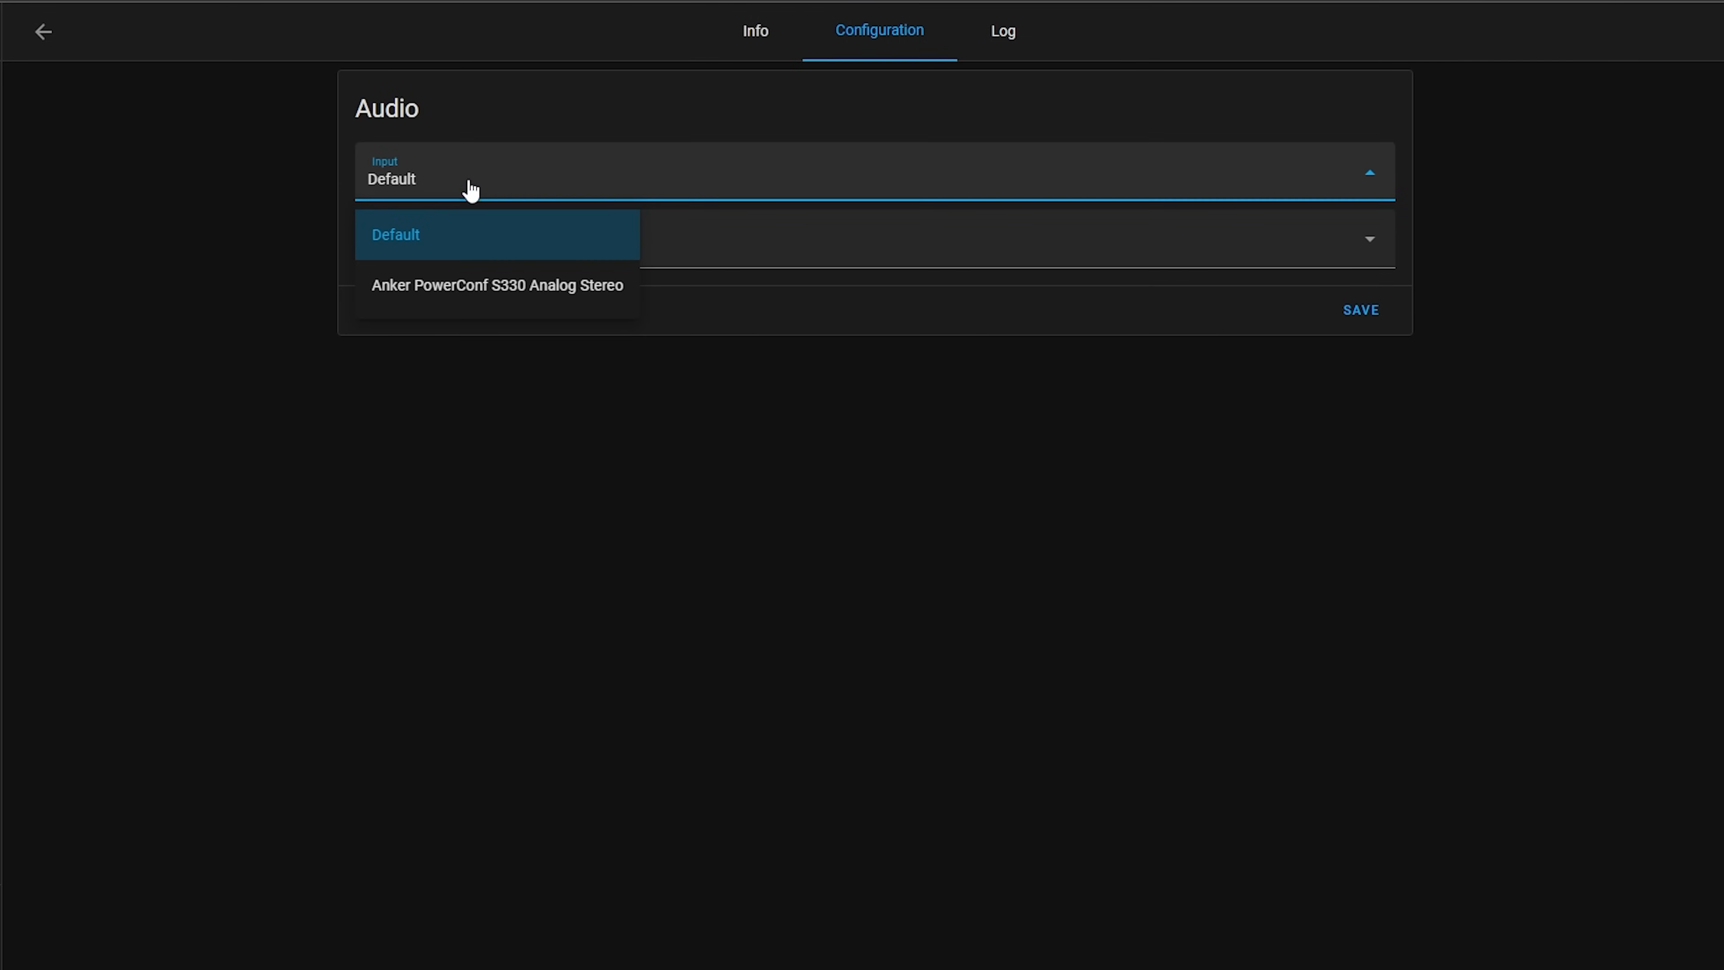
pyautogui.click(495, 284)
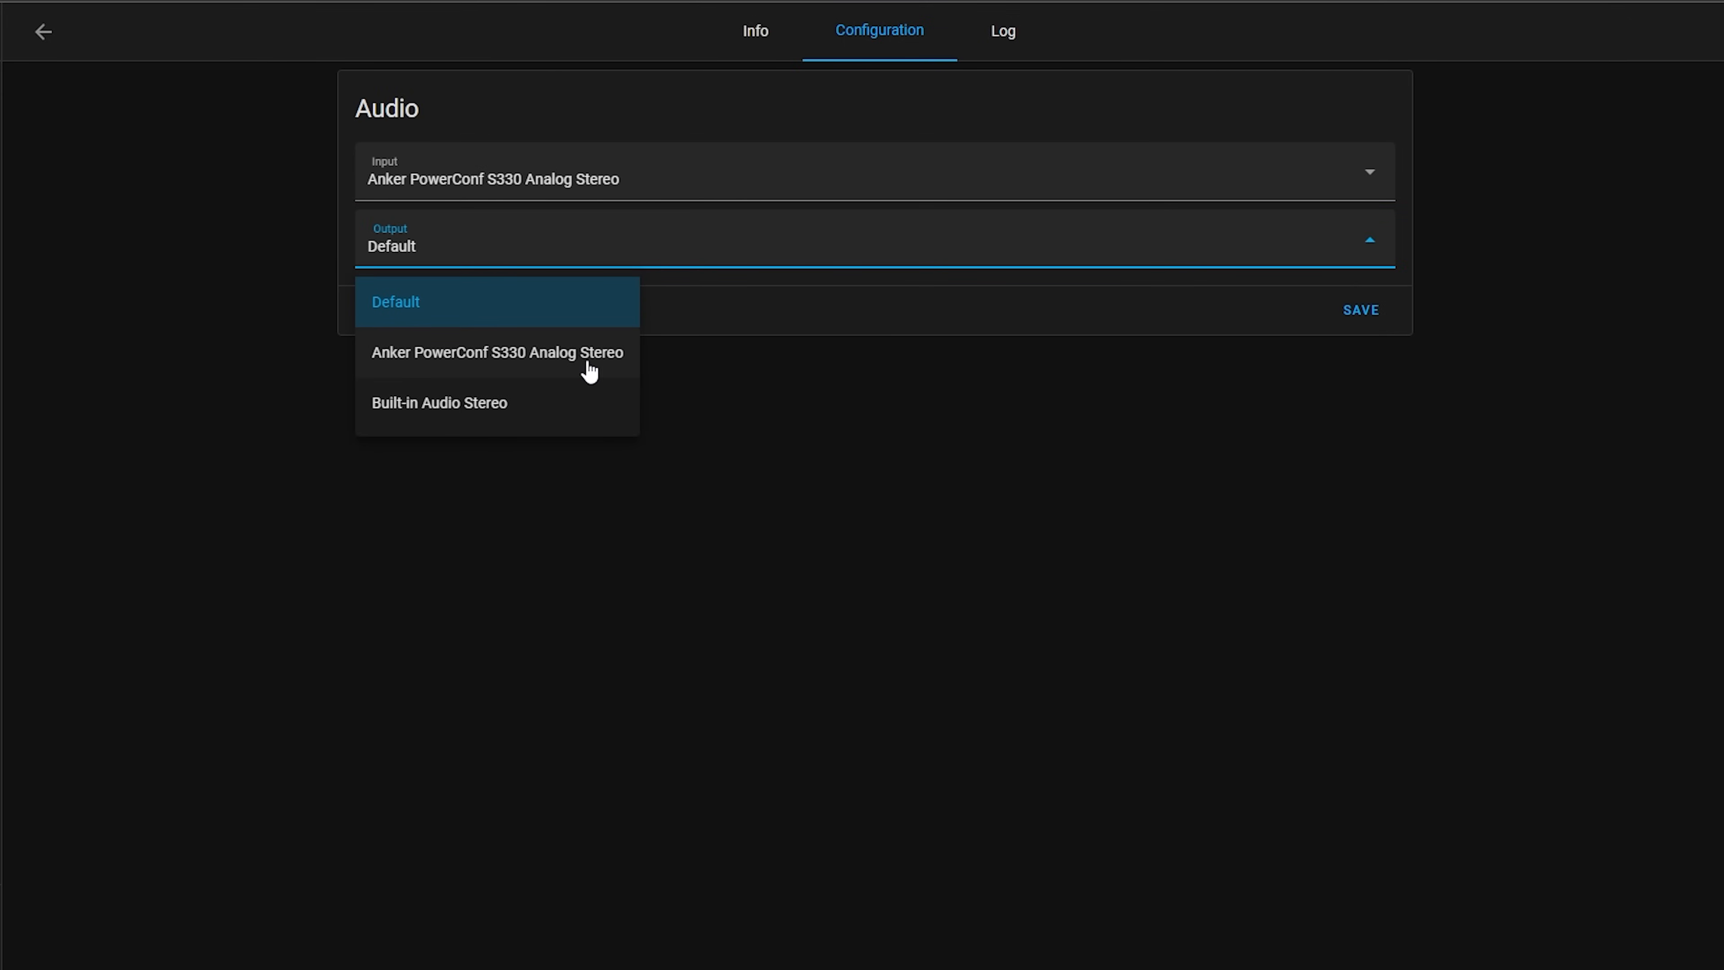
pyautogui.click(496, 352)
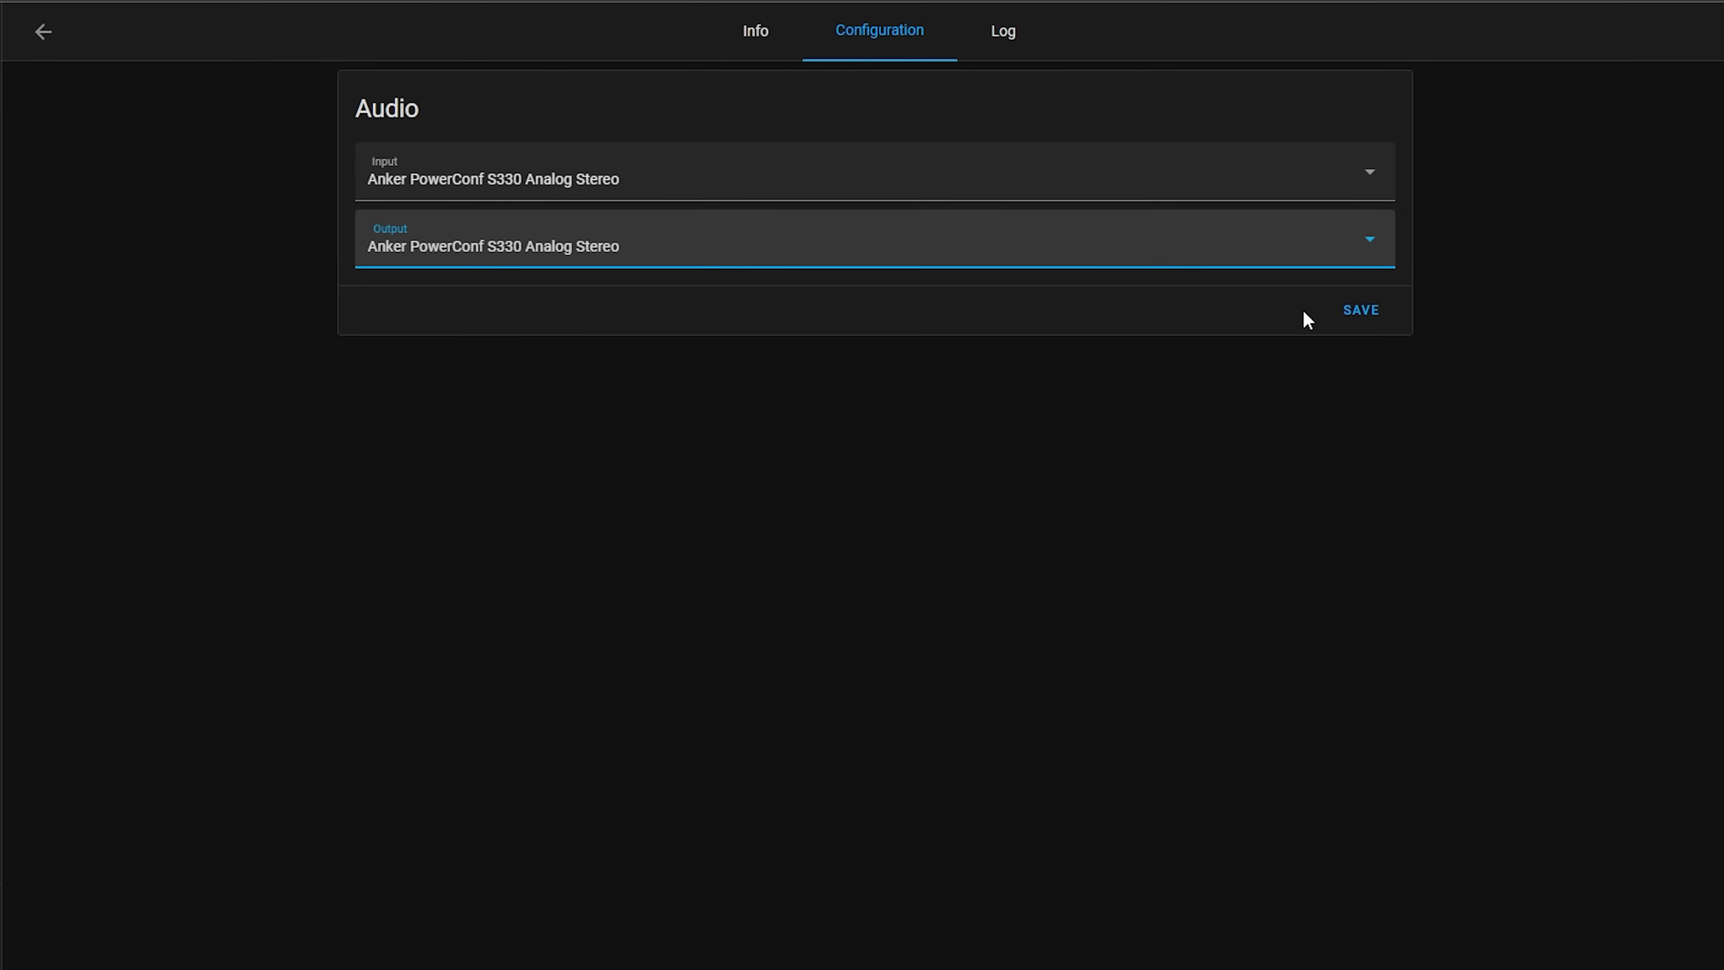
pyautogui.click(43, 31)
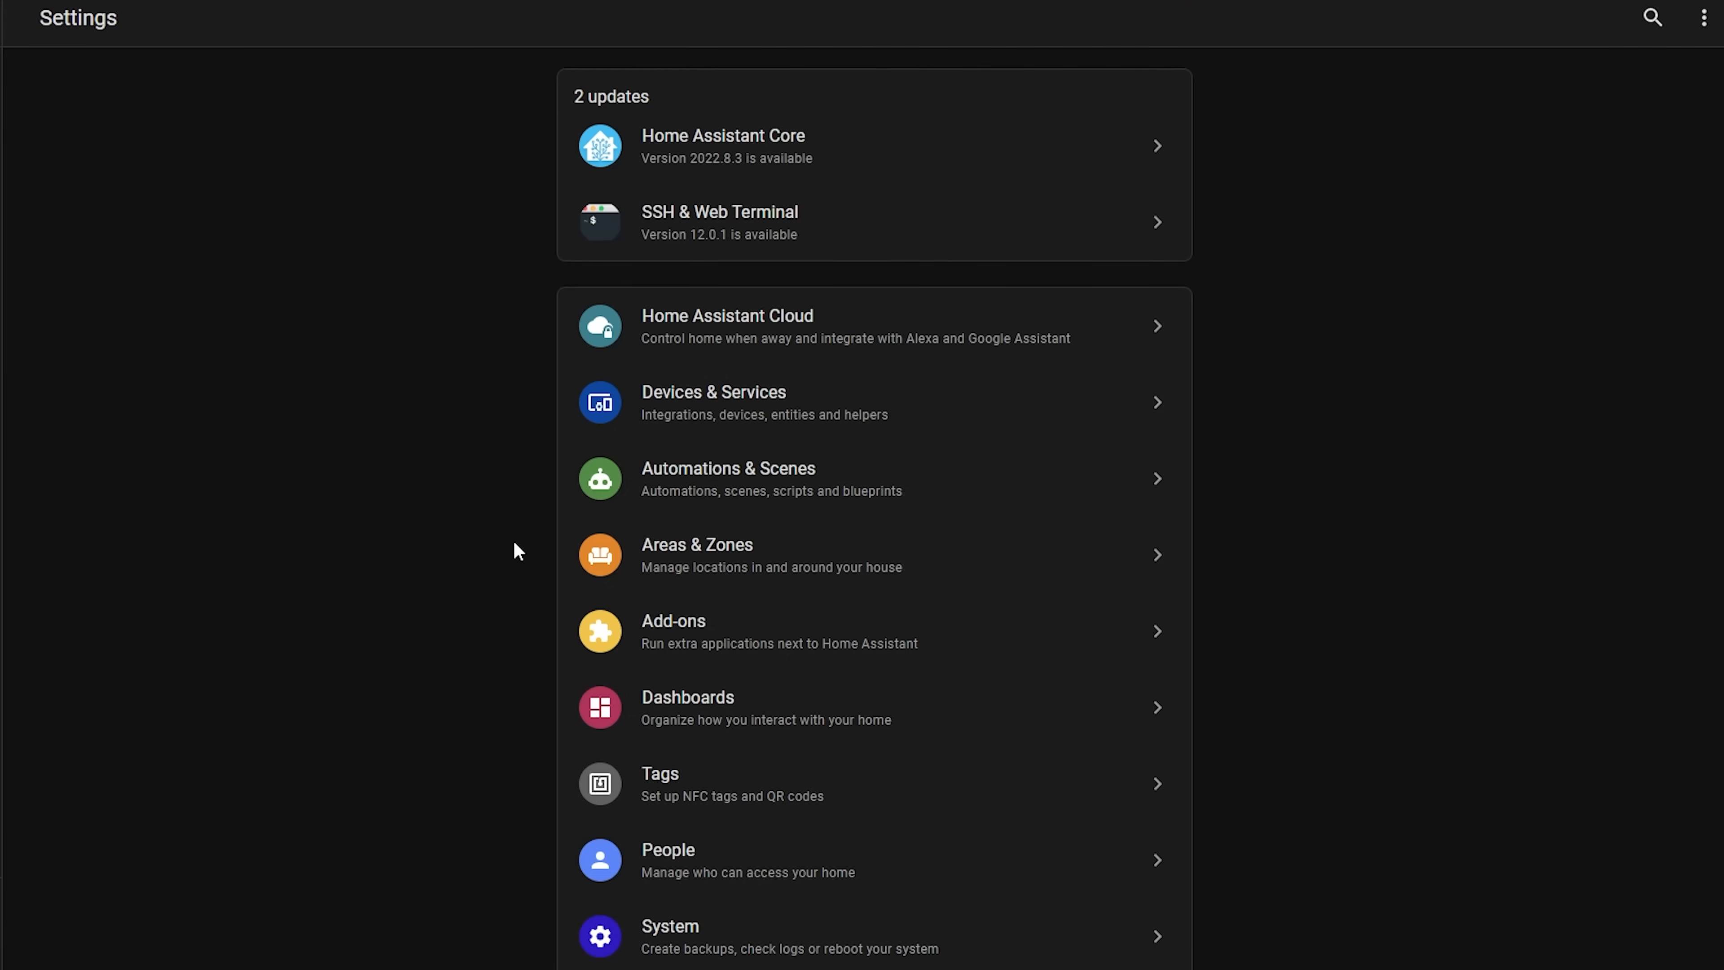
# - From Devices & Services add the Rhasspy integration and confirm enabling Rhasspy support
pyautogui.click(712, 402)
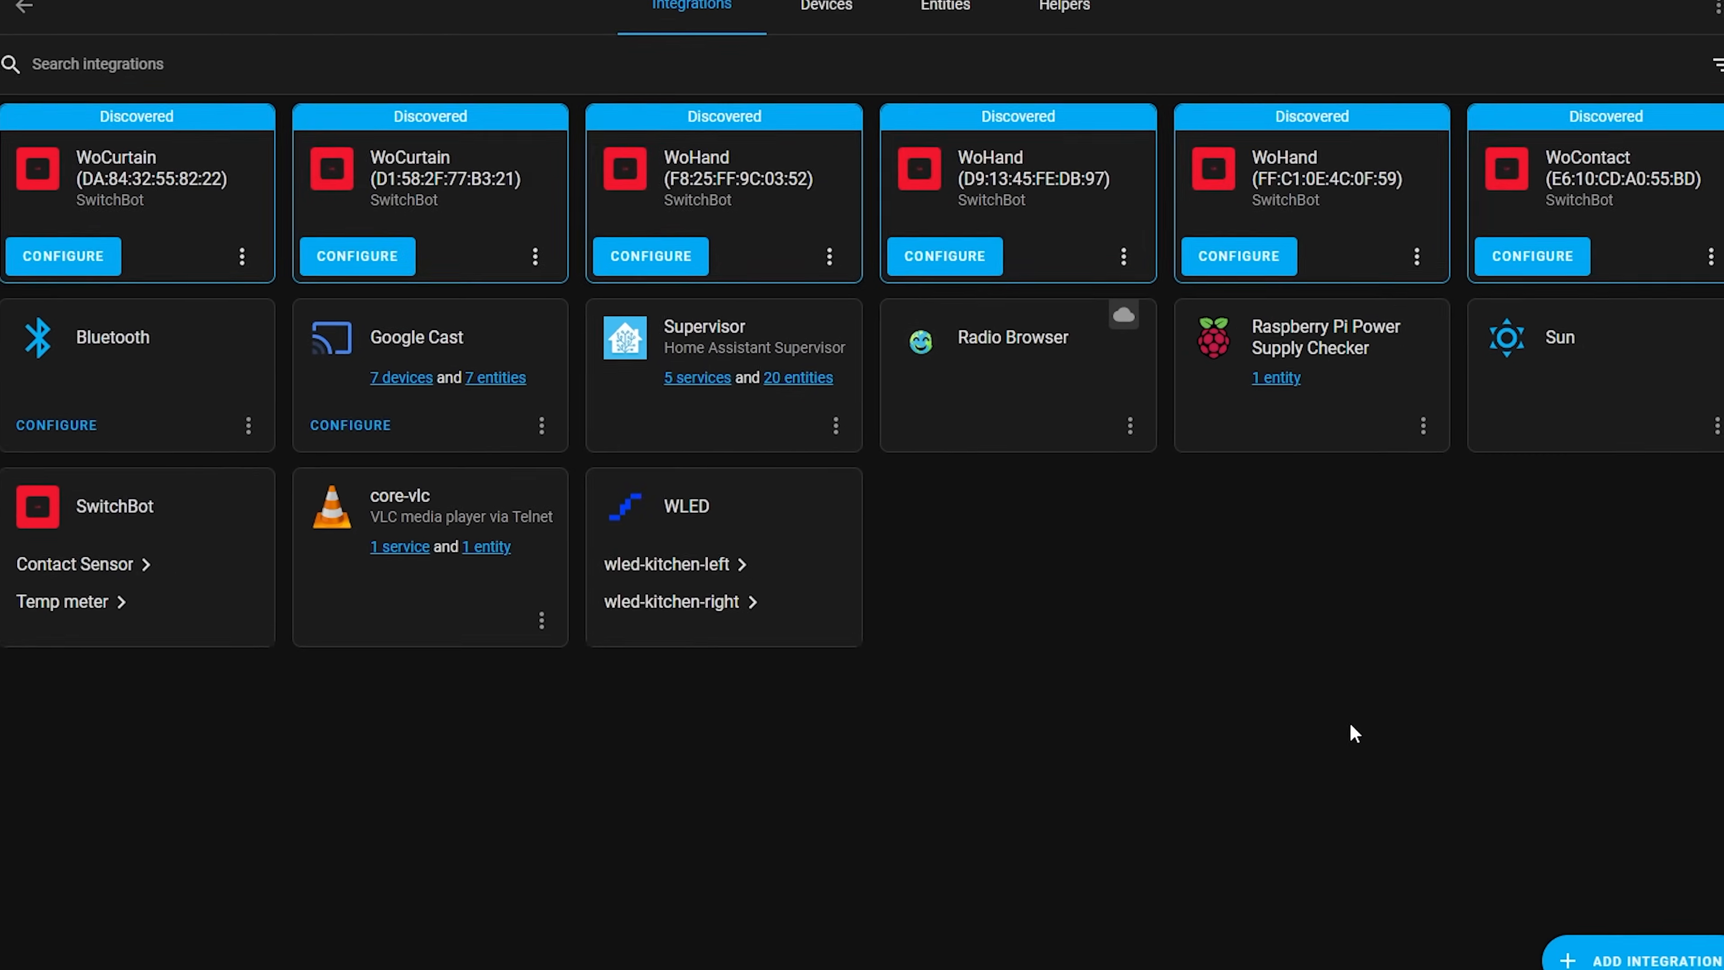
pyautogui.scroll(-3)
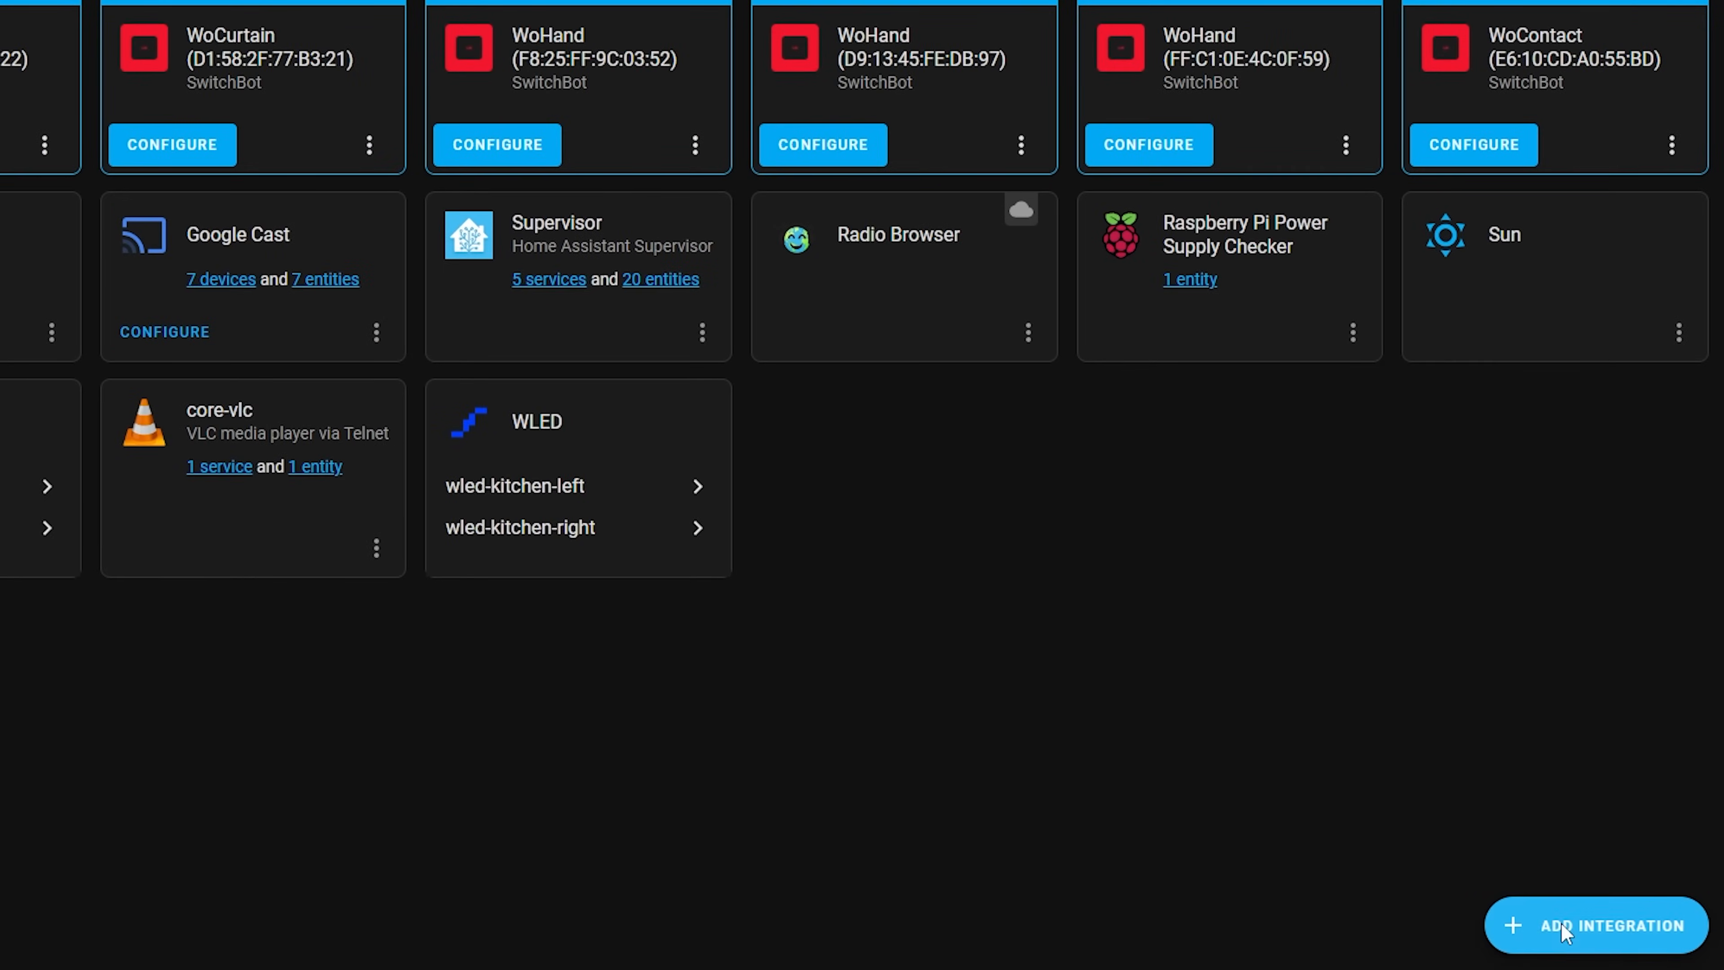
pyautogui.click(1596, 925)
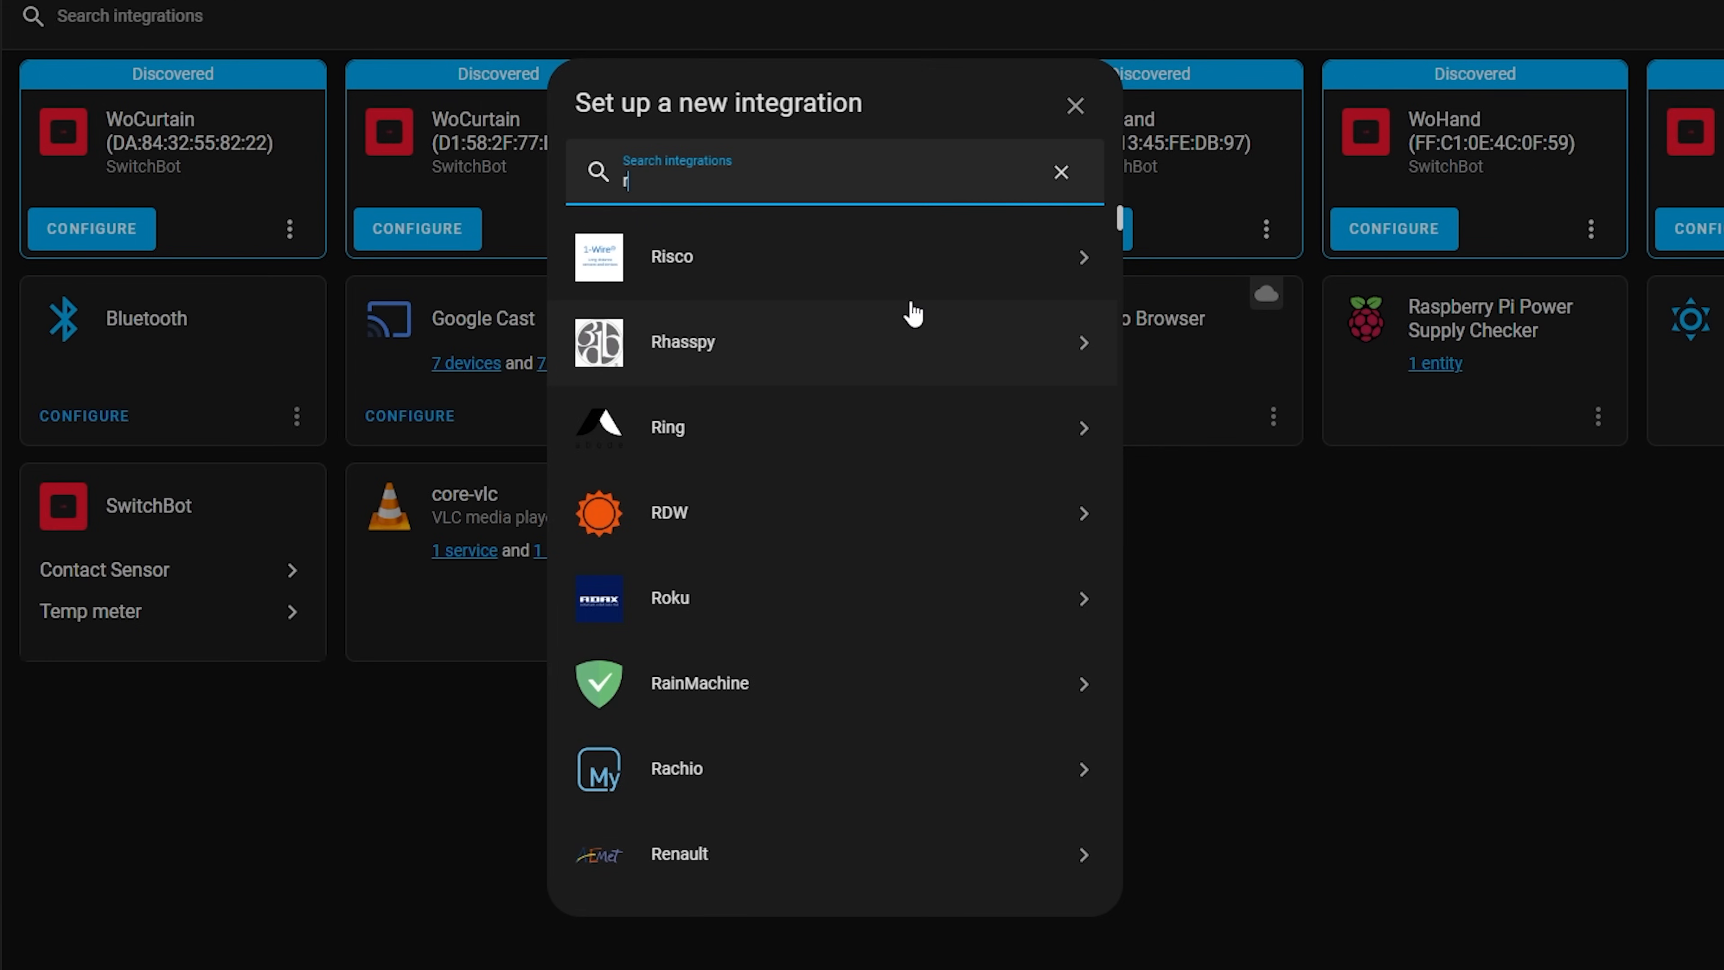
pyautogui.write('hassp')
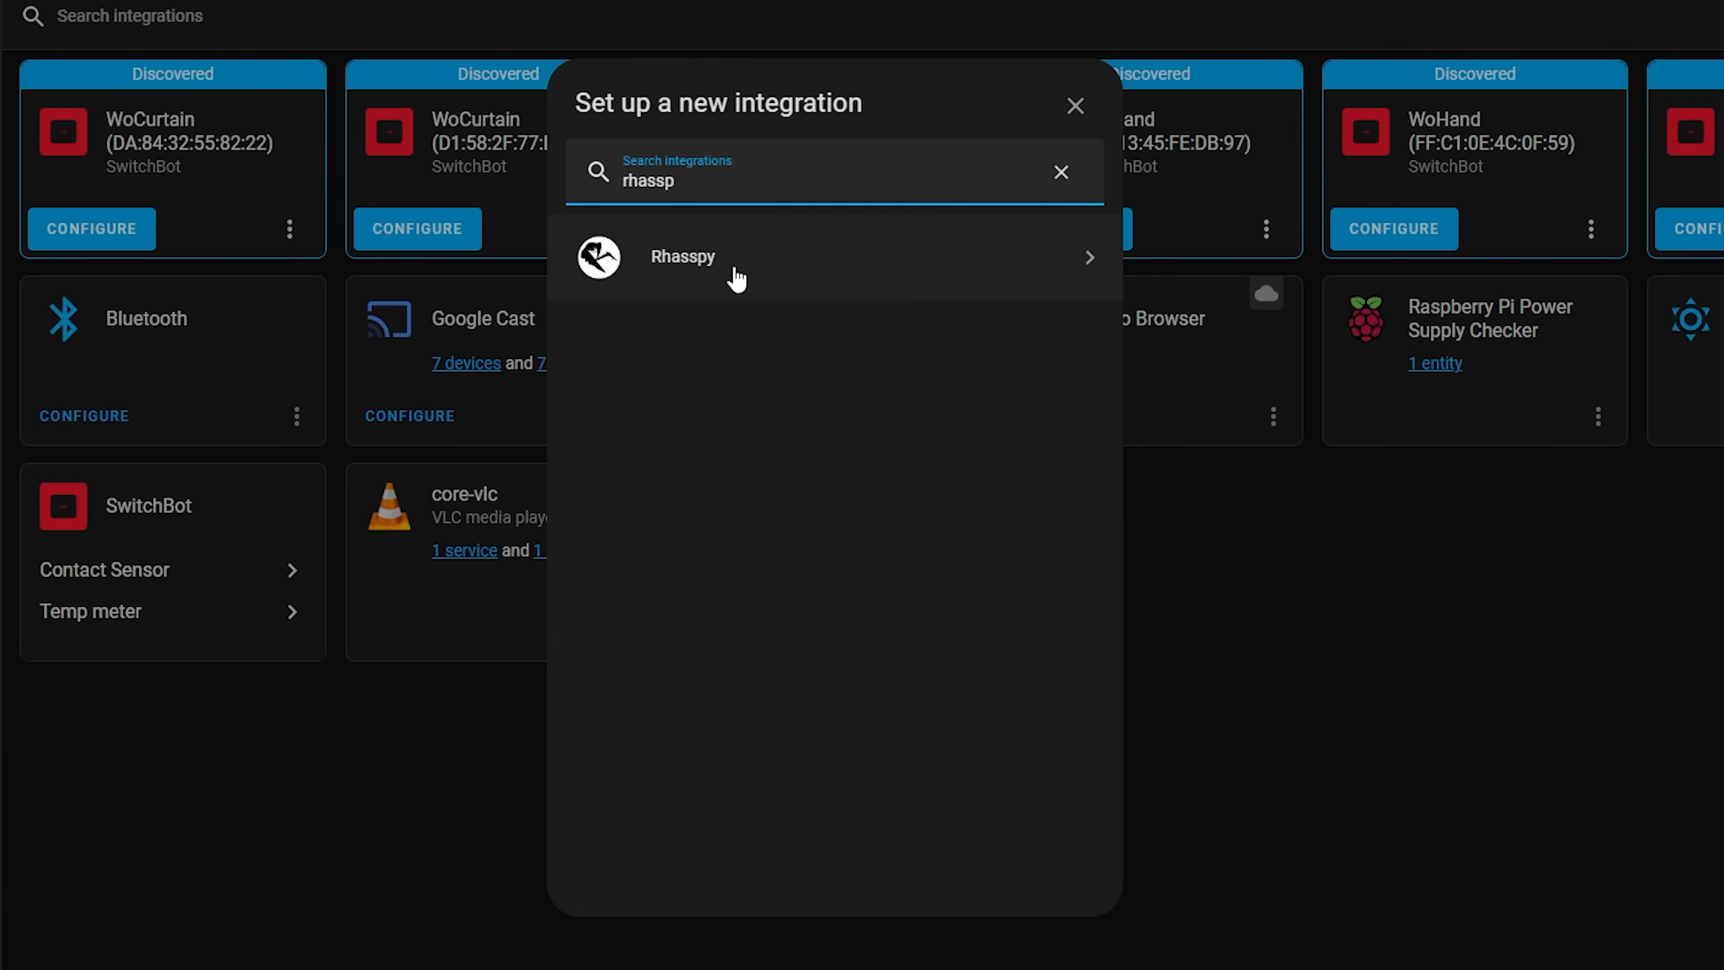
pyautogui.click(681, 256)
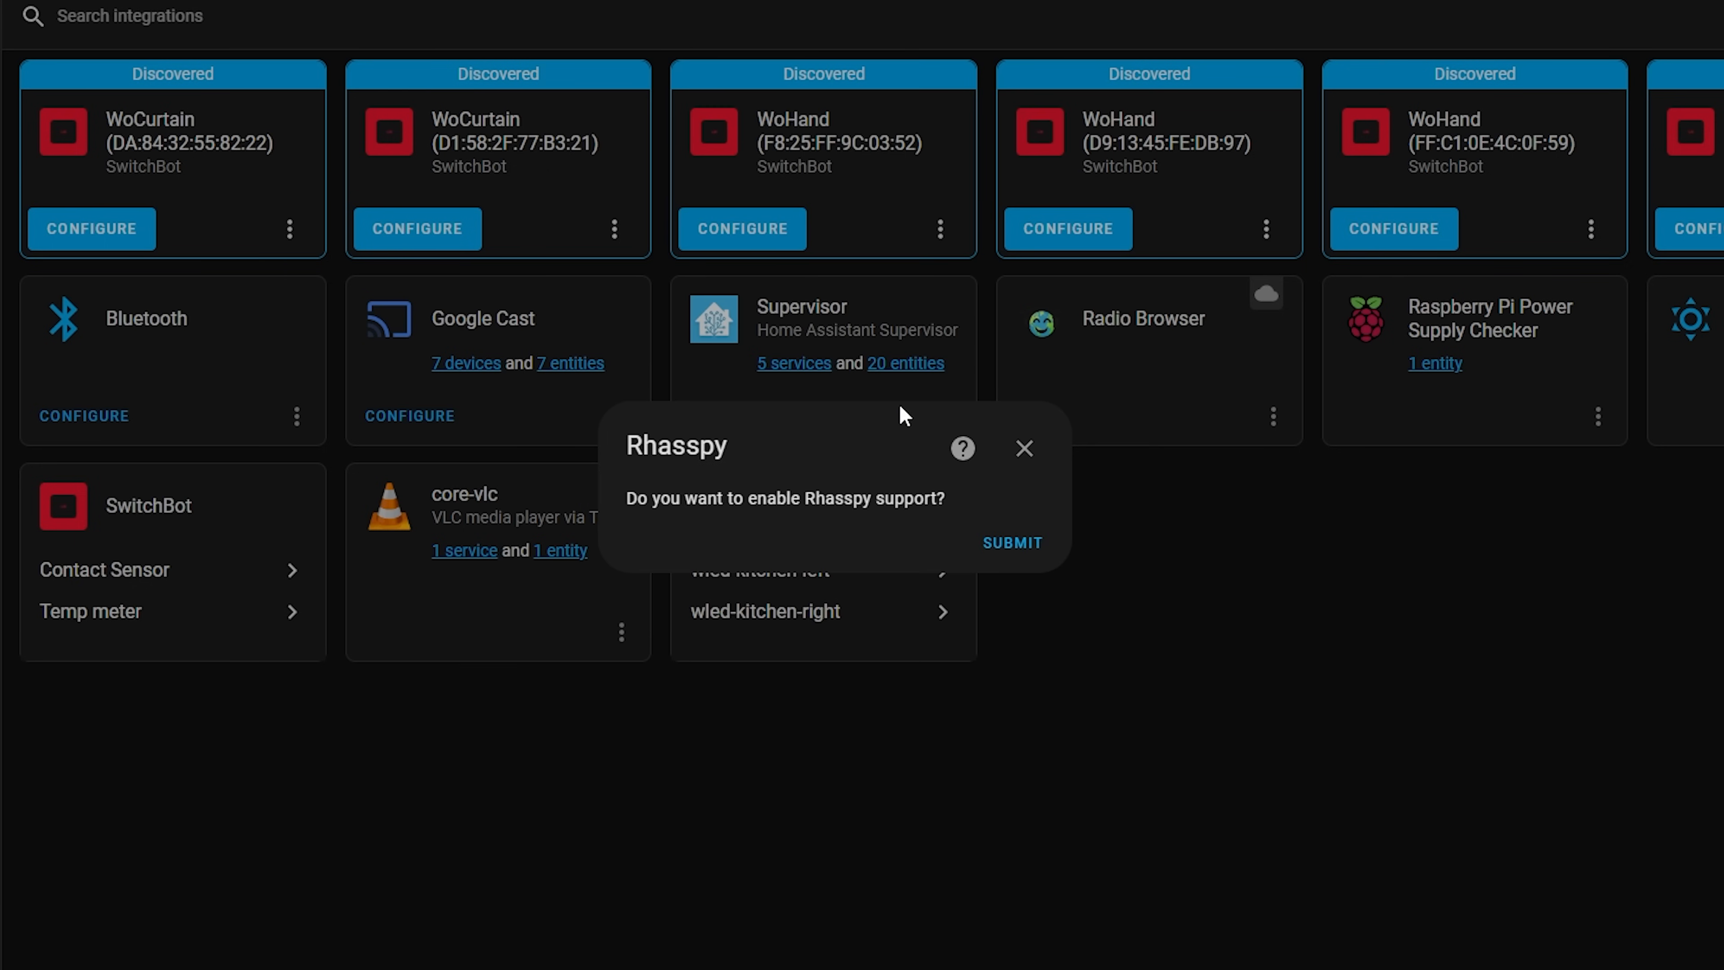
pyautogui.click(1010, 542)
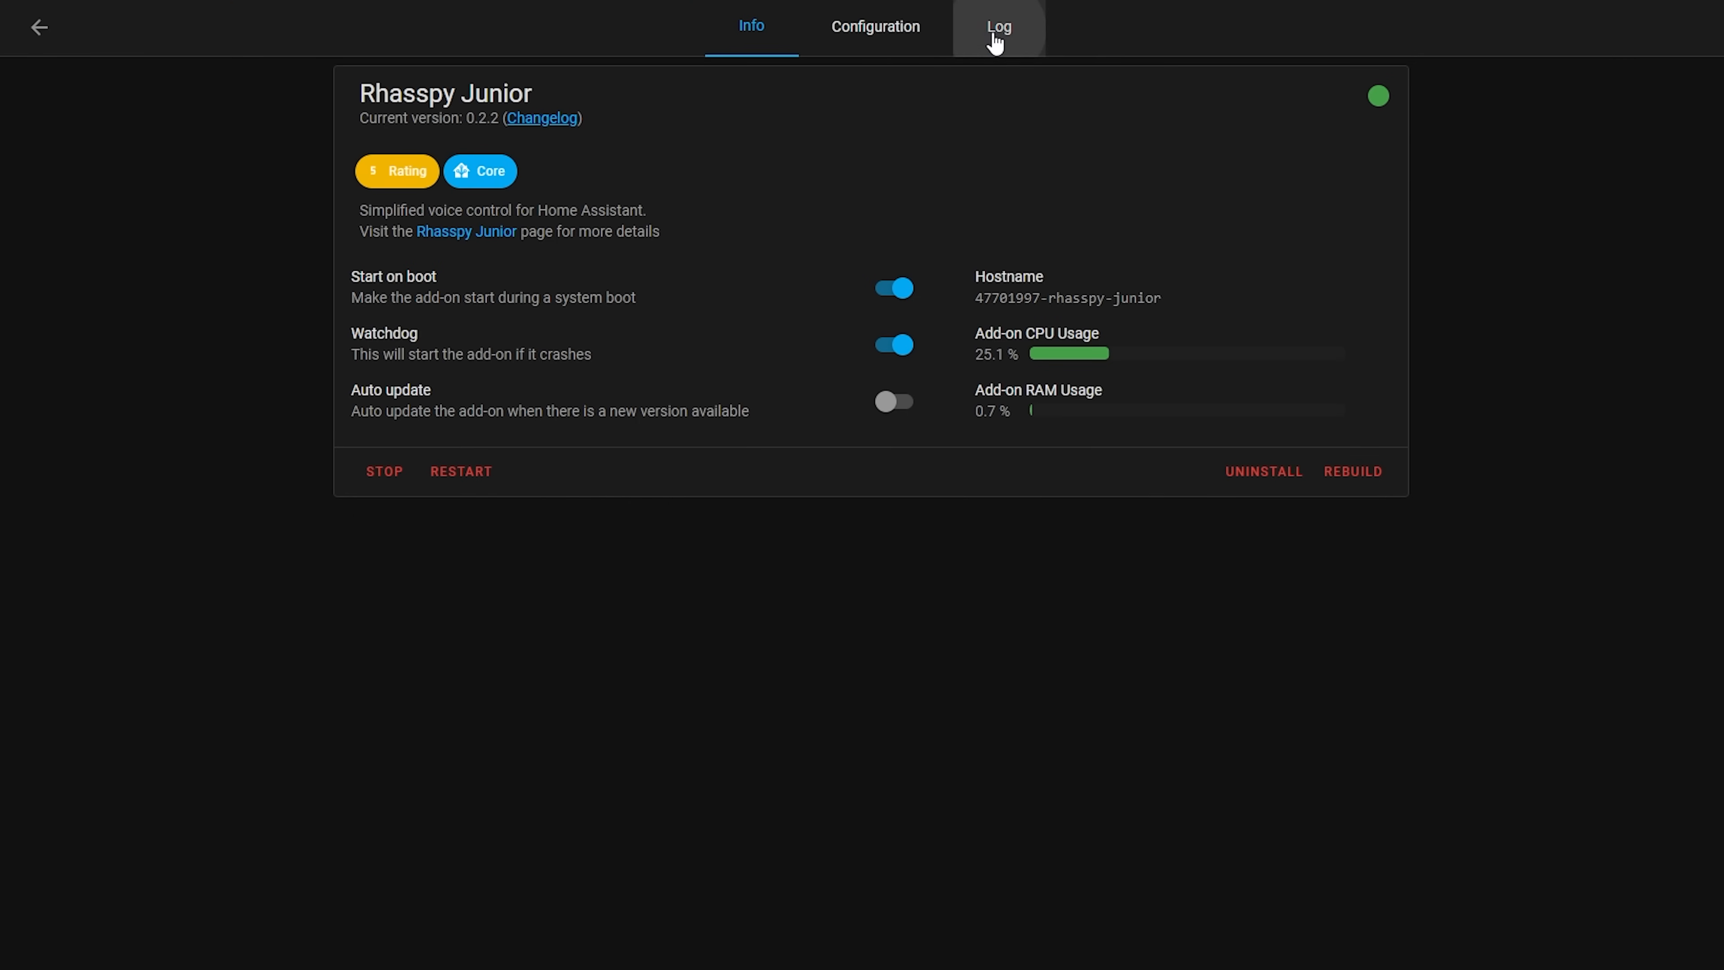
# - Review Rhasspy Junior's log and highlight the transcribed kitchen-light command, then head to SSH & Web Terminal
pyautogui.click(998, 26)
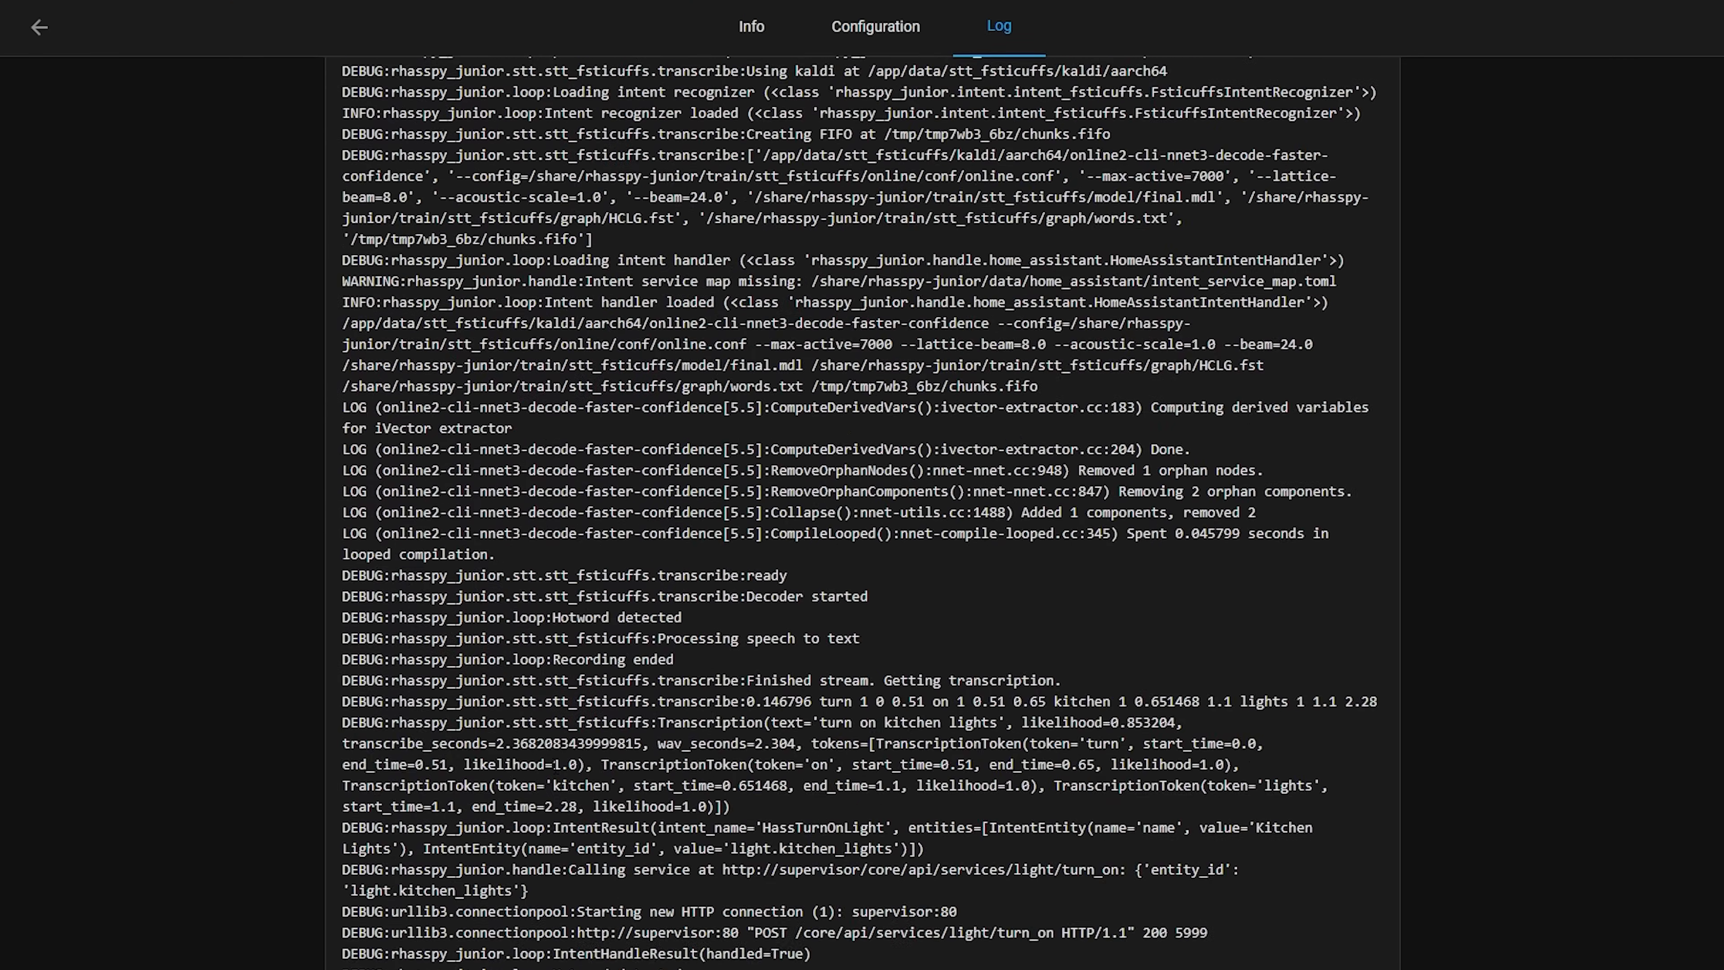
pyautogui.scroll(-3)
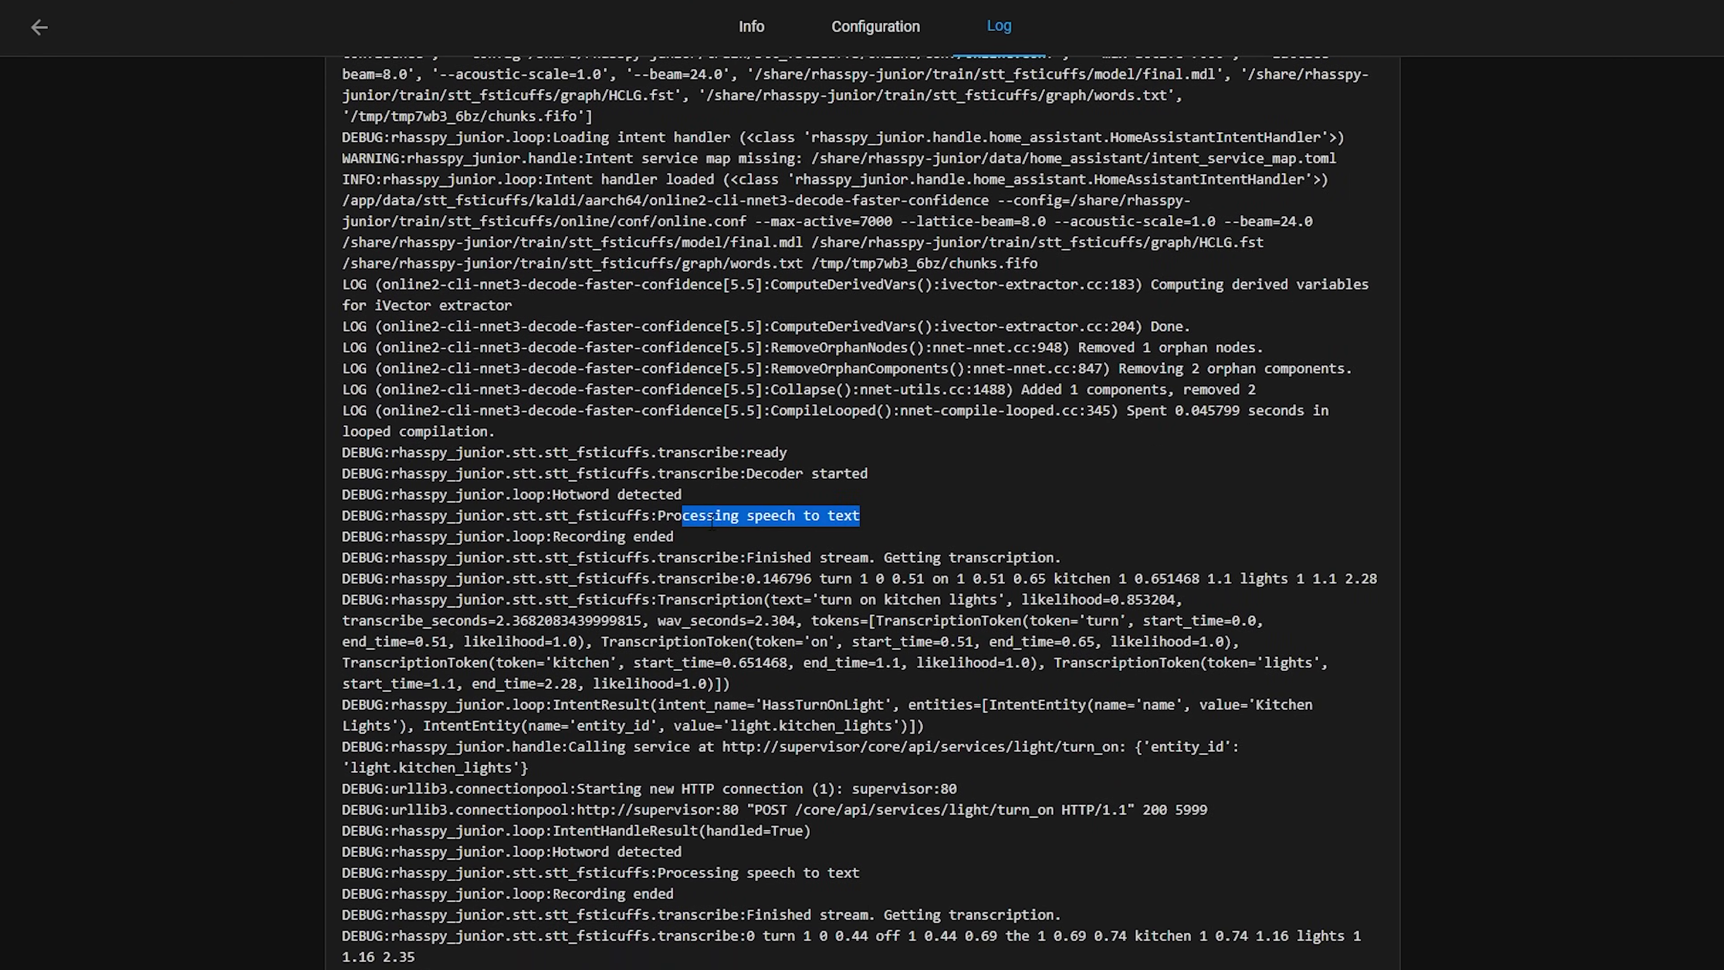
pyautogui.scroll(-3)
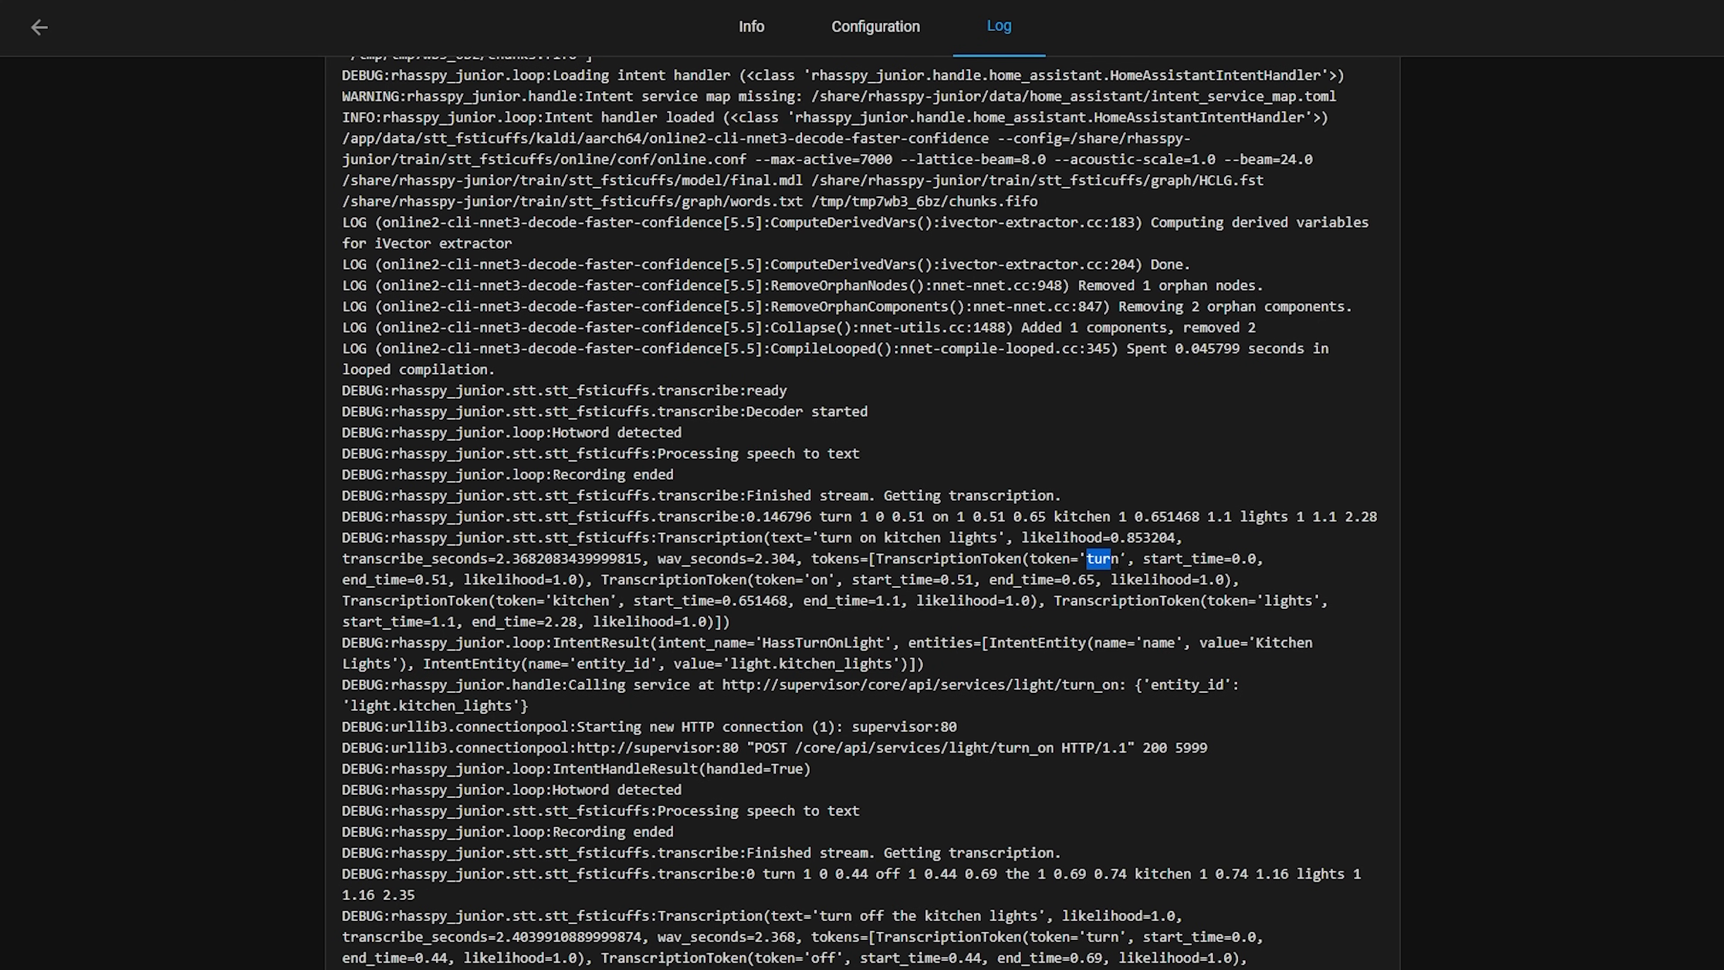
pyautogui.doubleClick(905, 538)
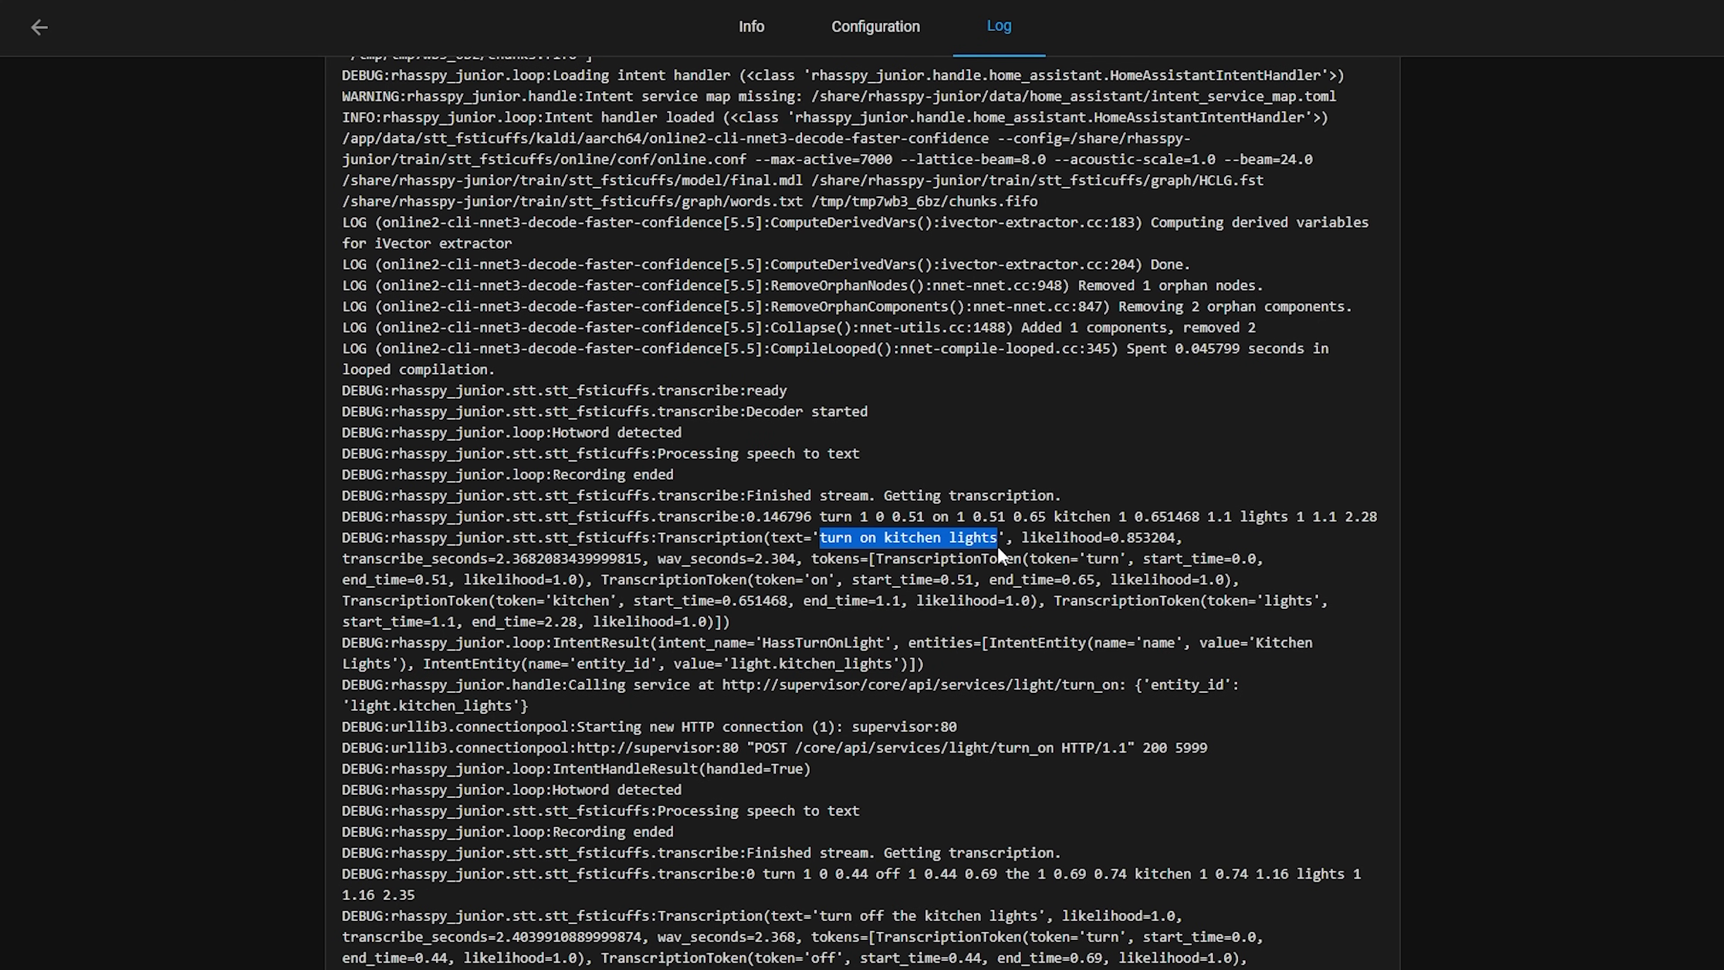
pyautogui.click(666, 19)
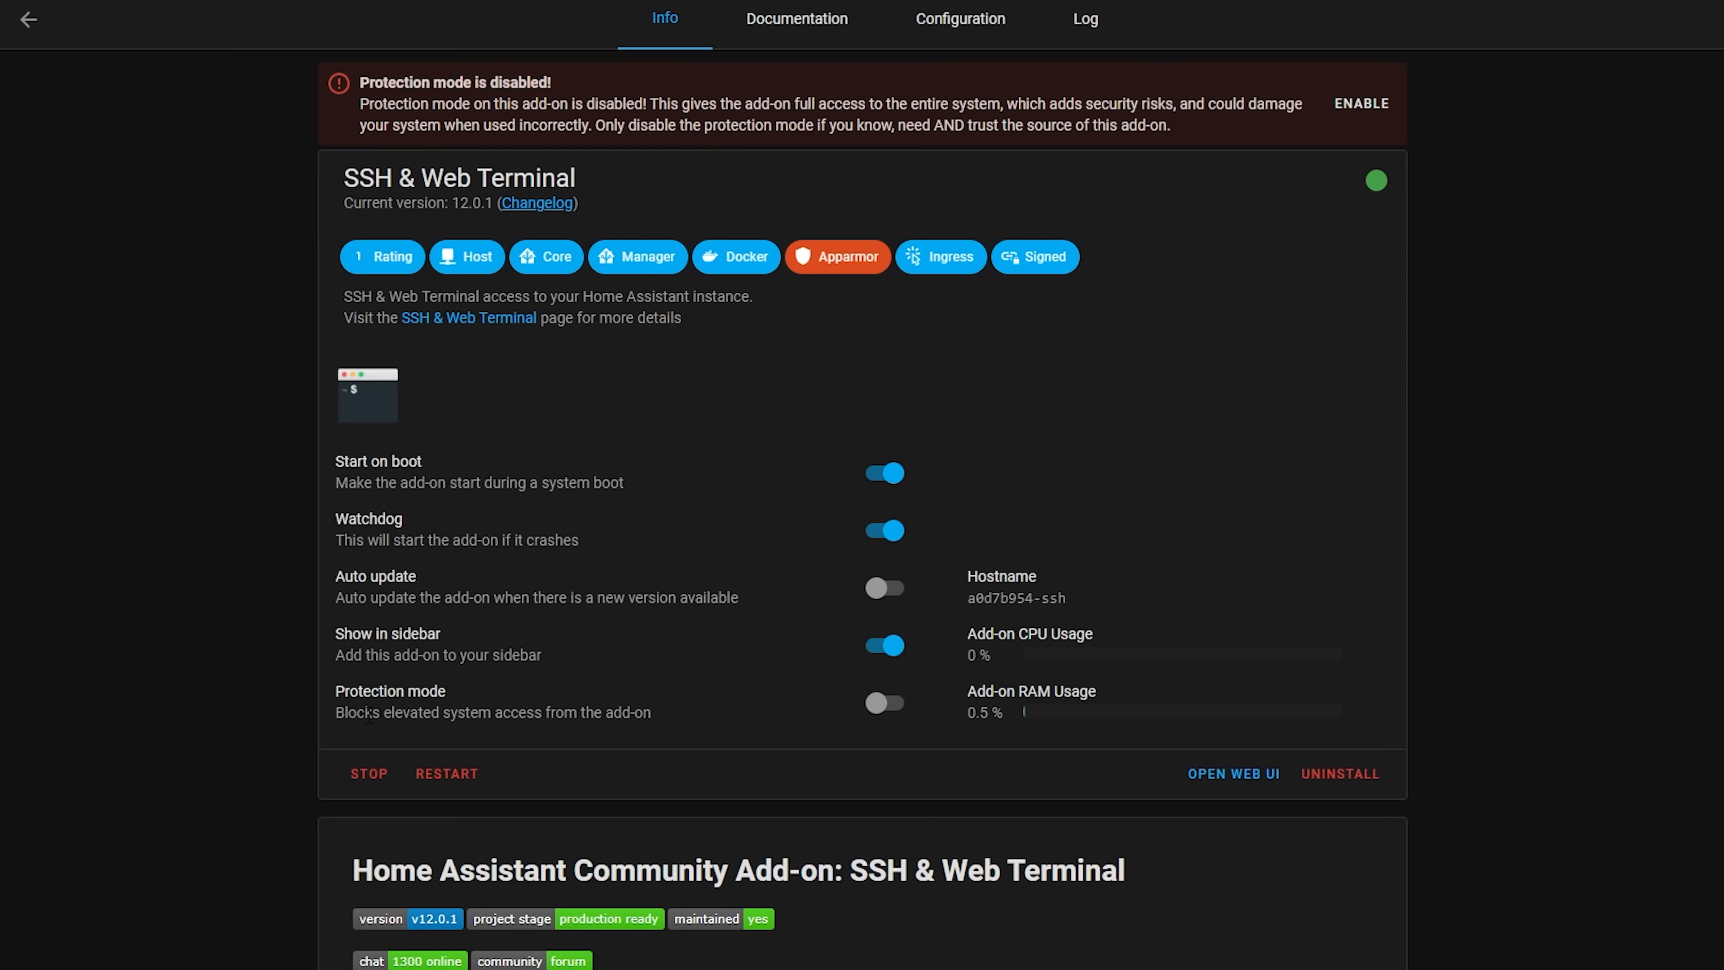
# - Stop the Rhasspy Junior add-on and install Rhasspy Assistant from the add-on store
pyautogui.click(29, 19)
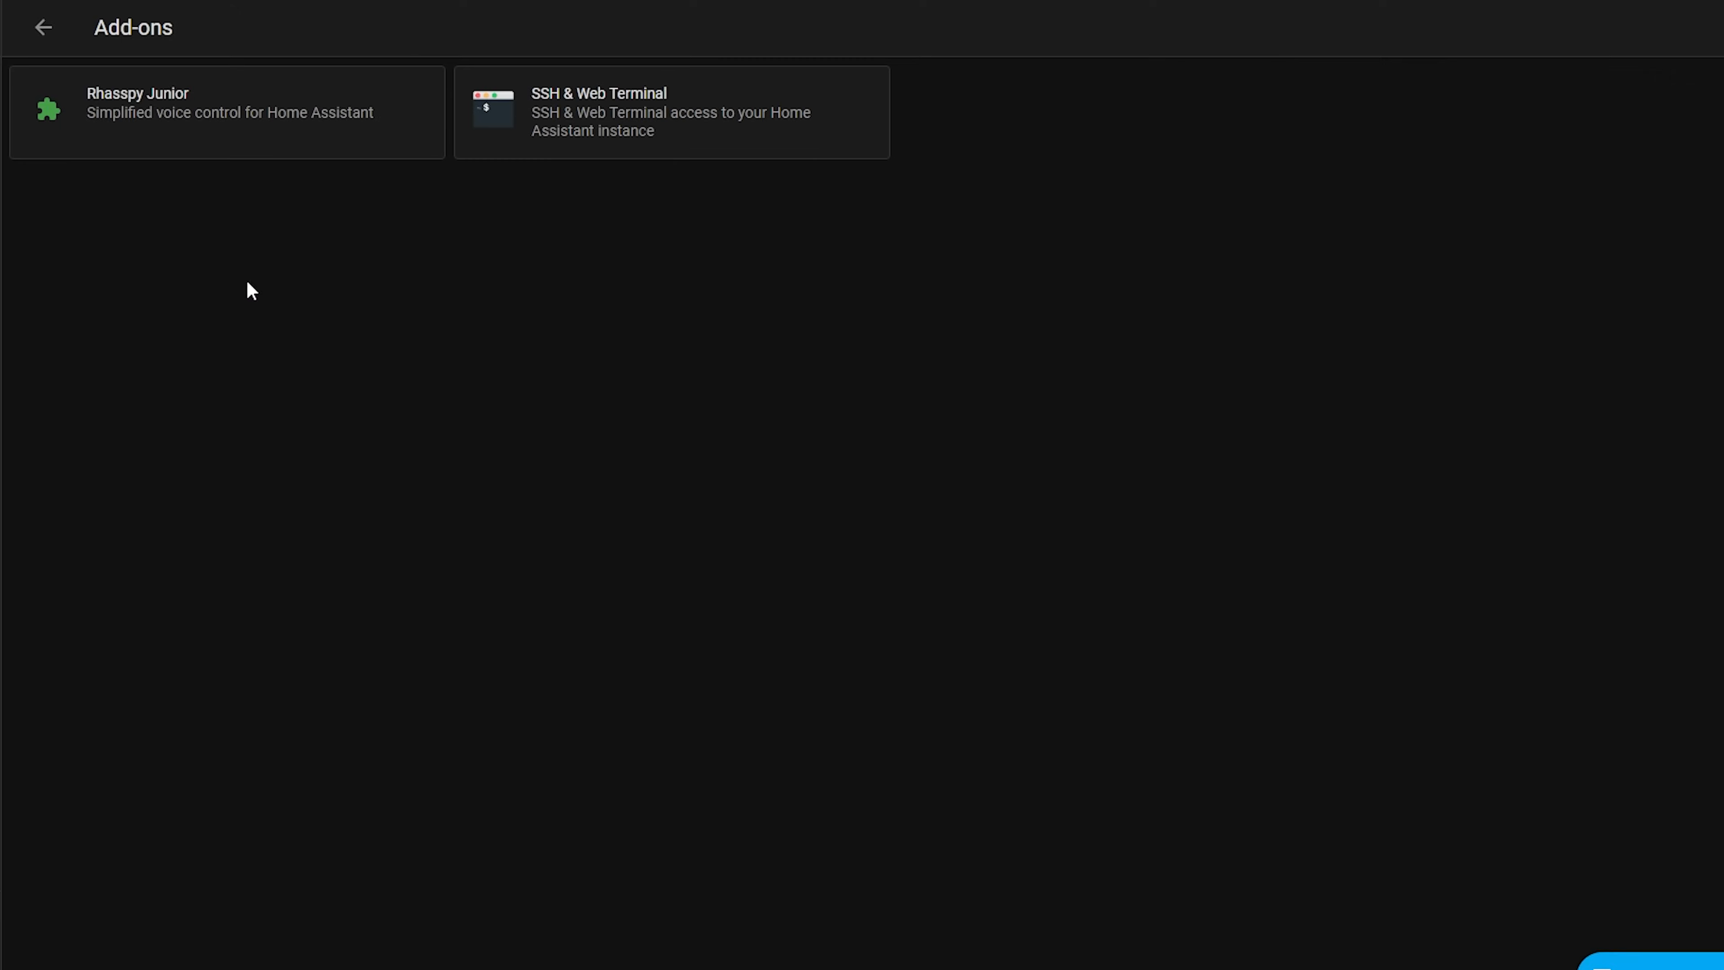
pyautogui.click(226, 111)
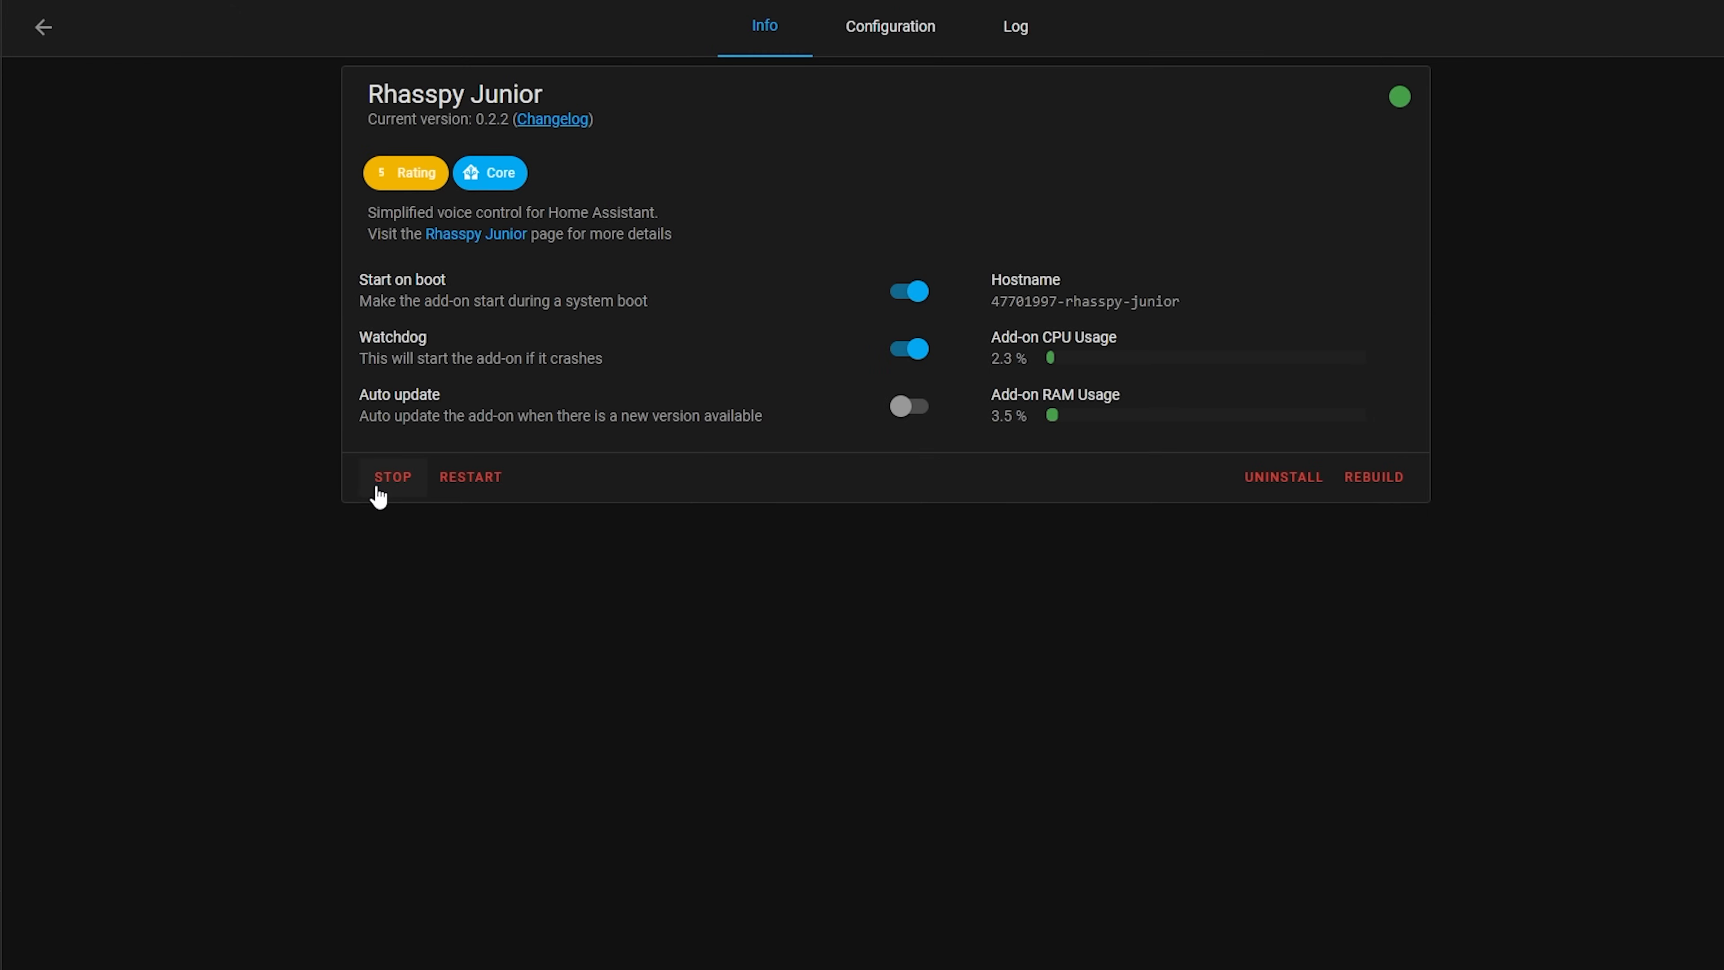
pyautogui.click(391, 476)
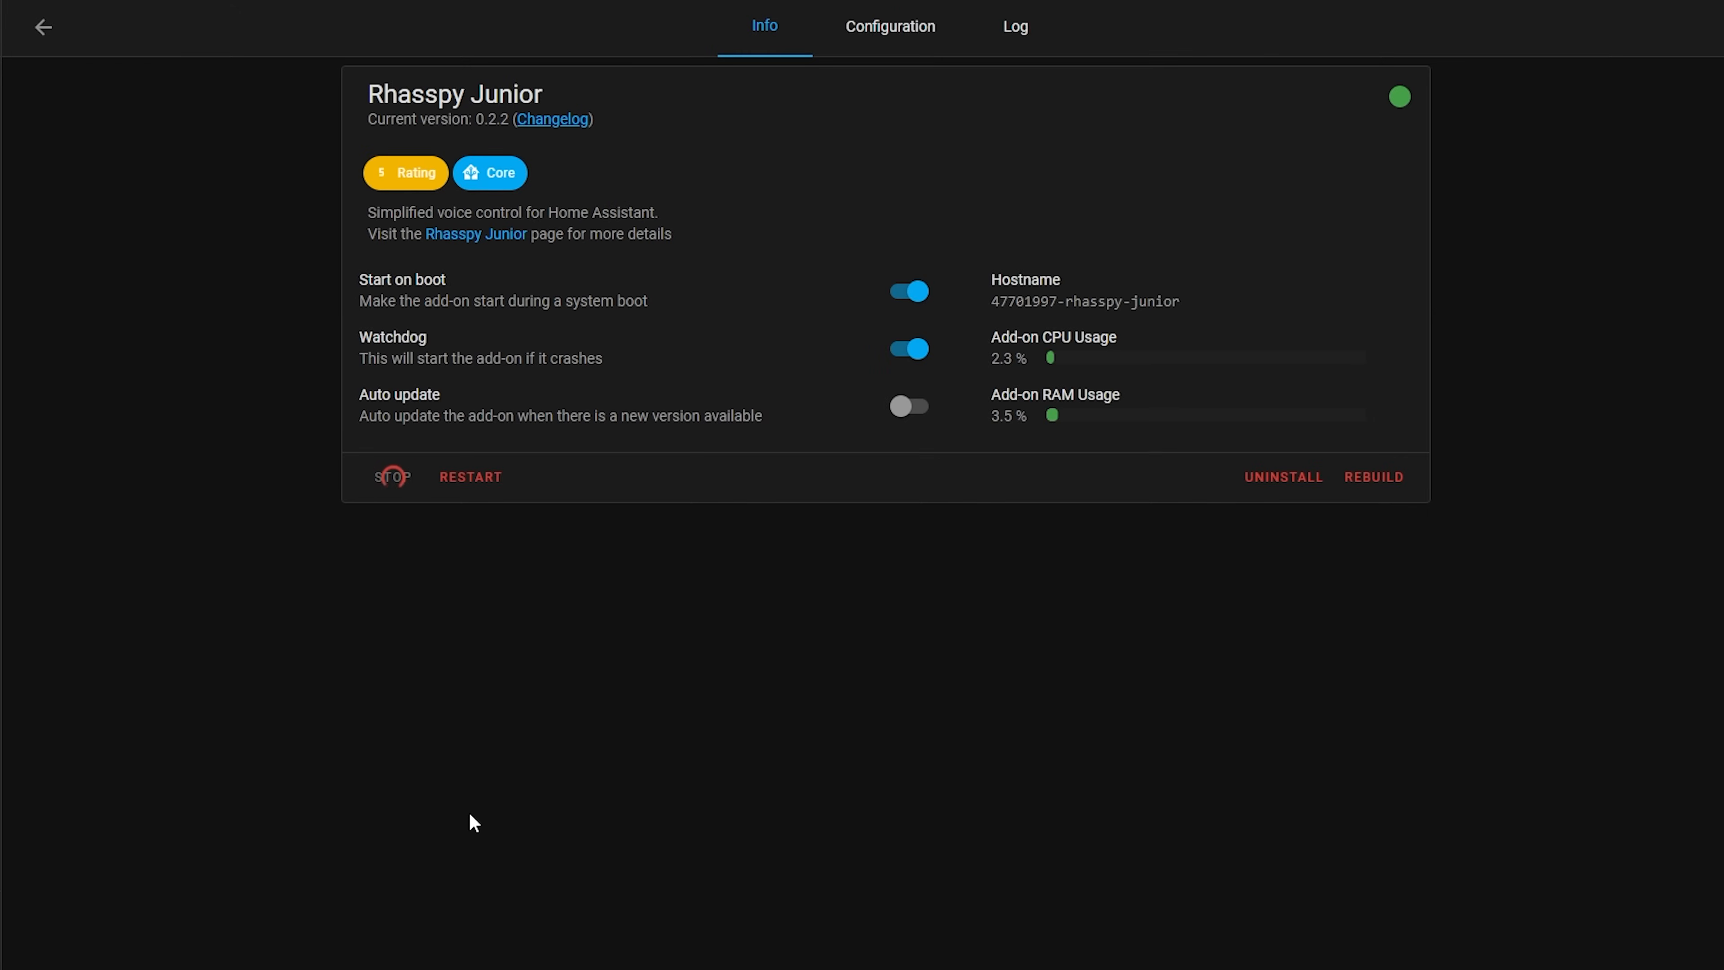
pyautogui.click(392, 475)
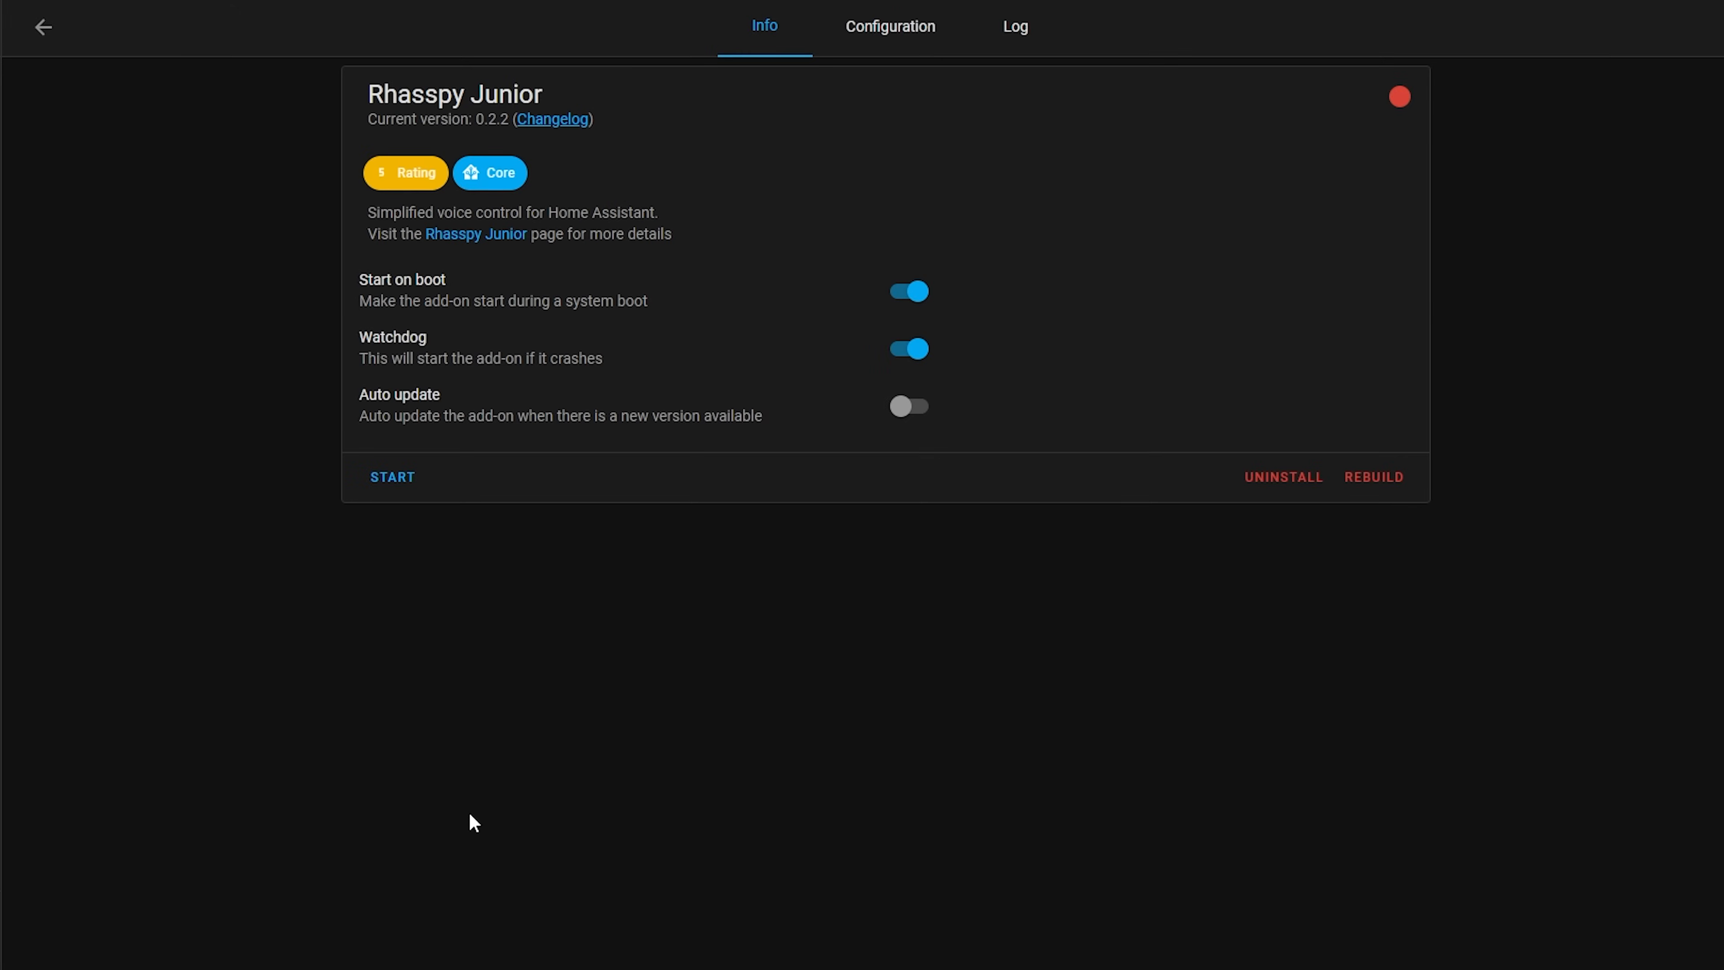
pyautogui.click(43, 28)
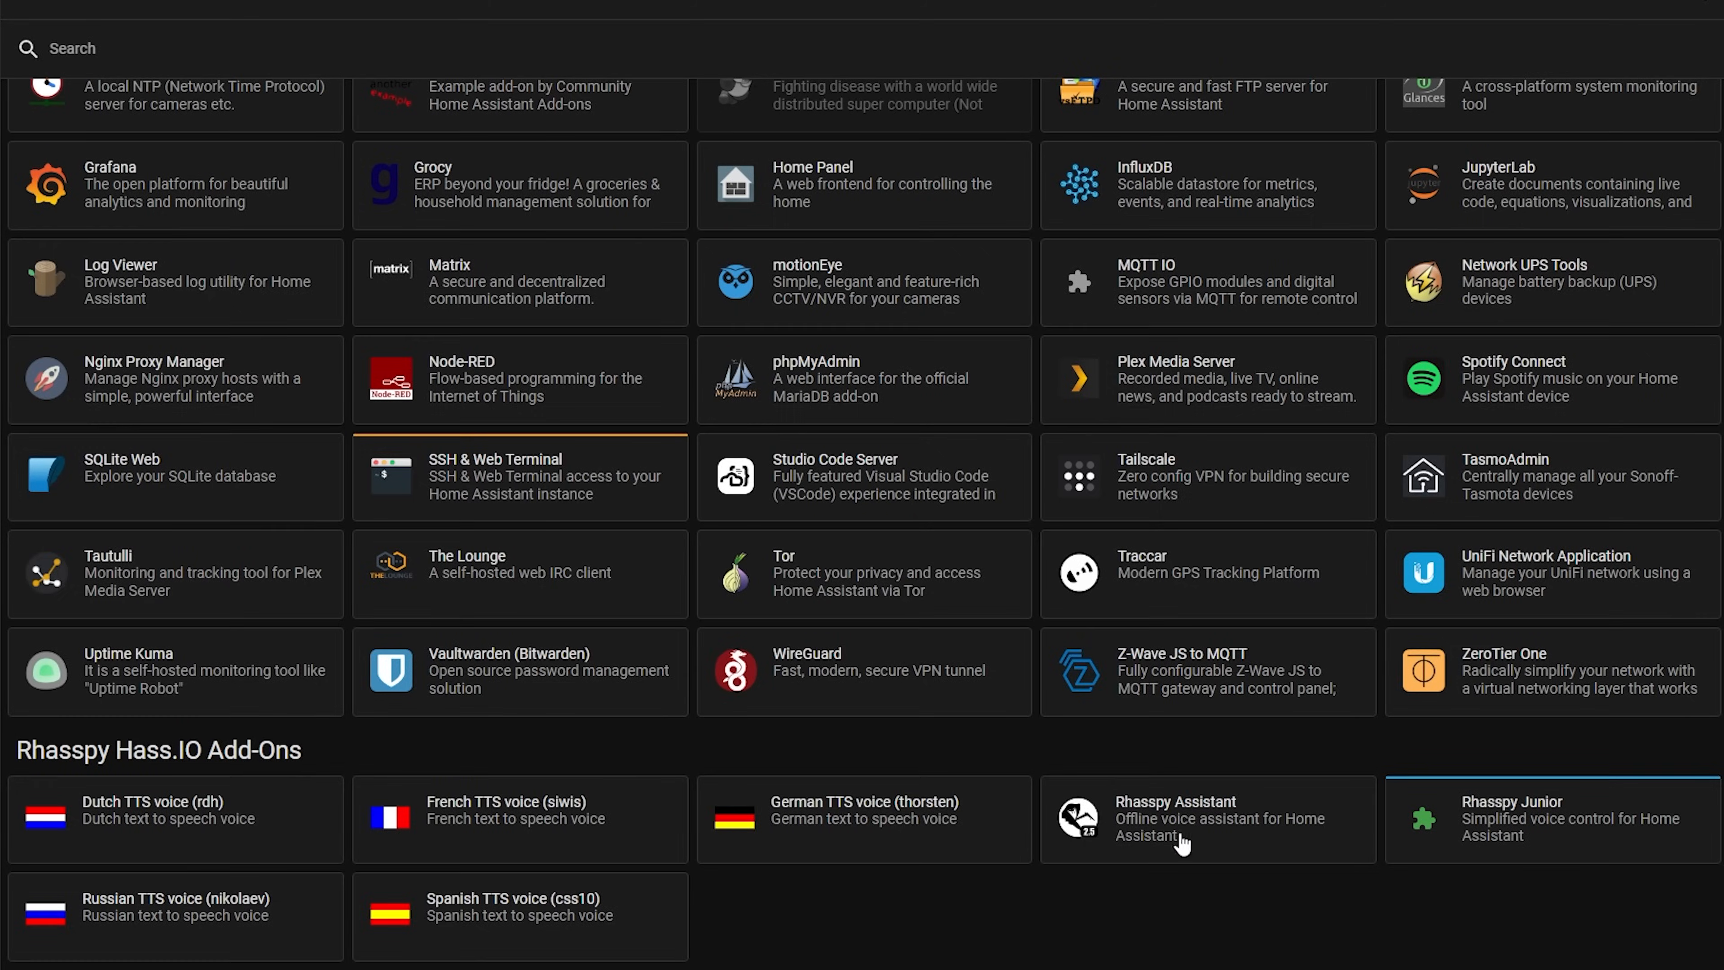
pyautogui.click(1206, 818)
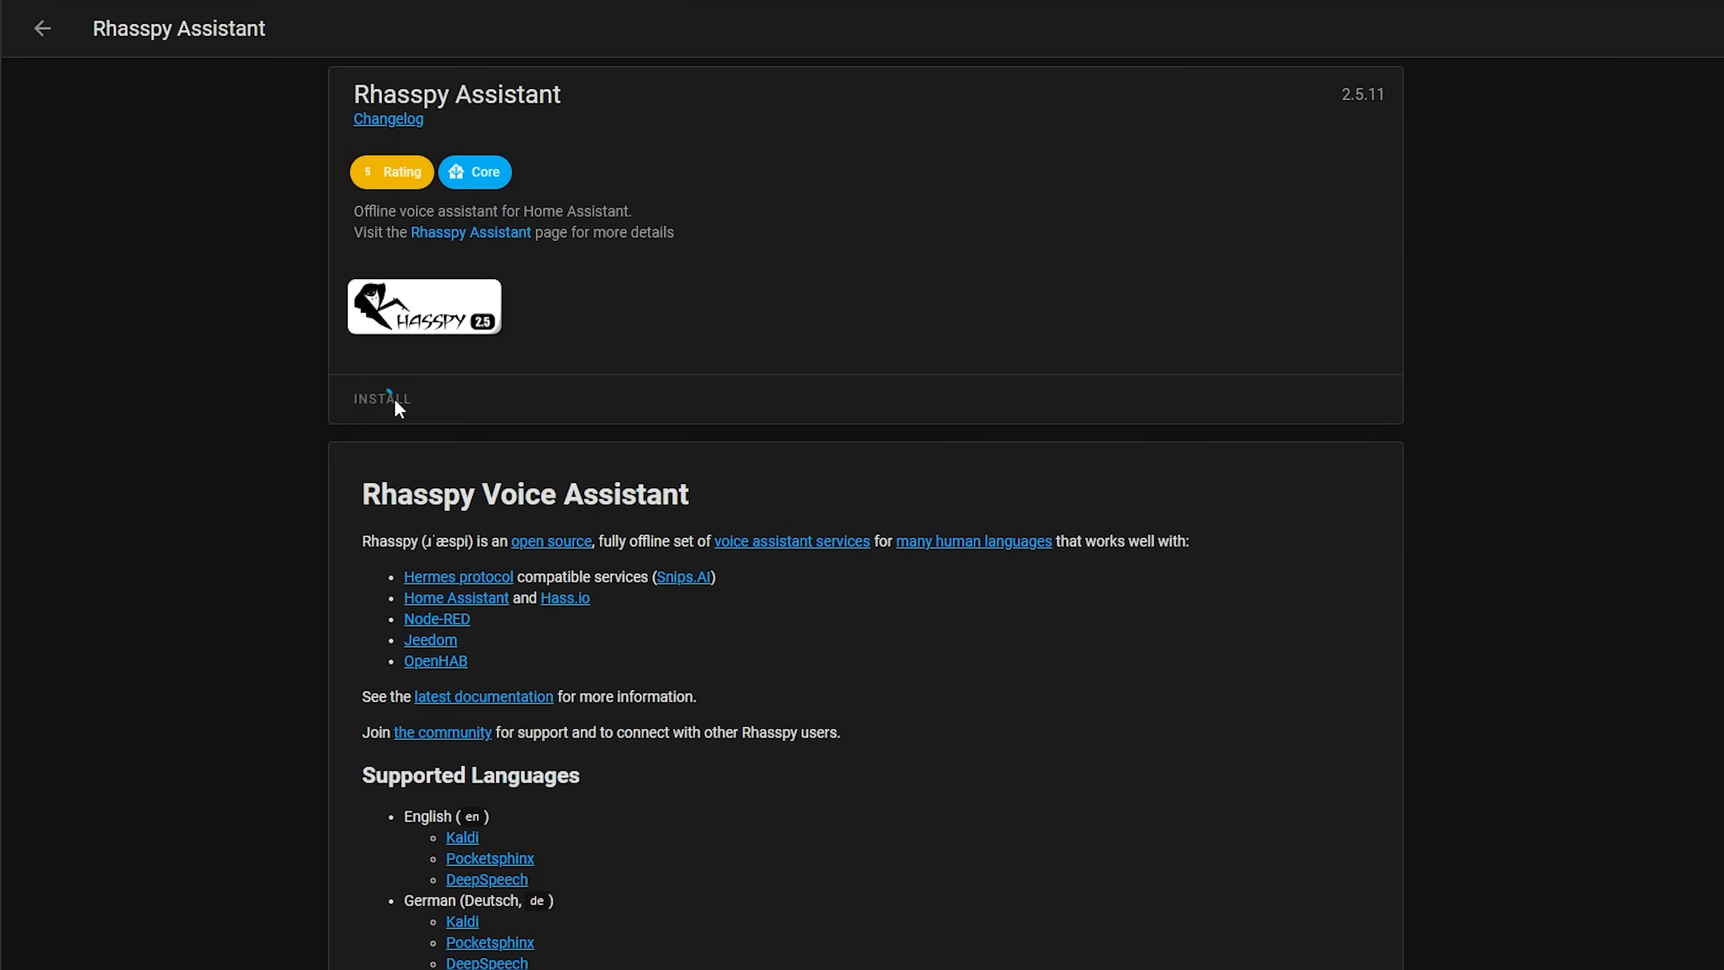
pyautogui.click(877, 26)
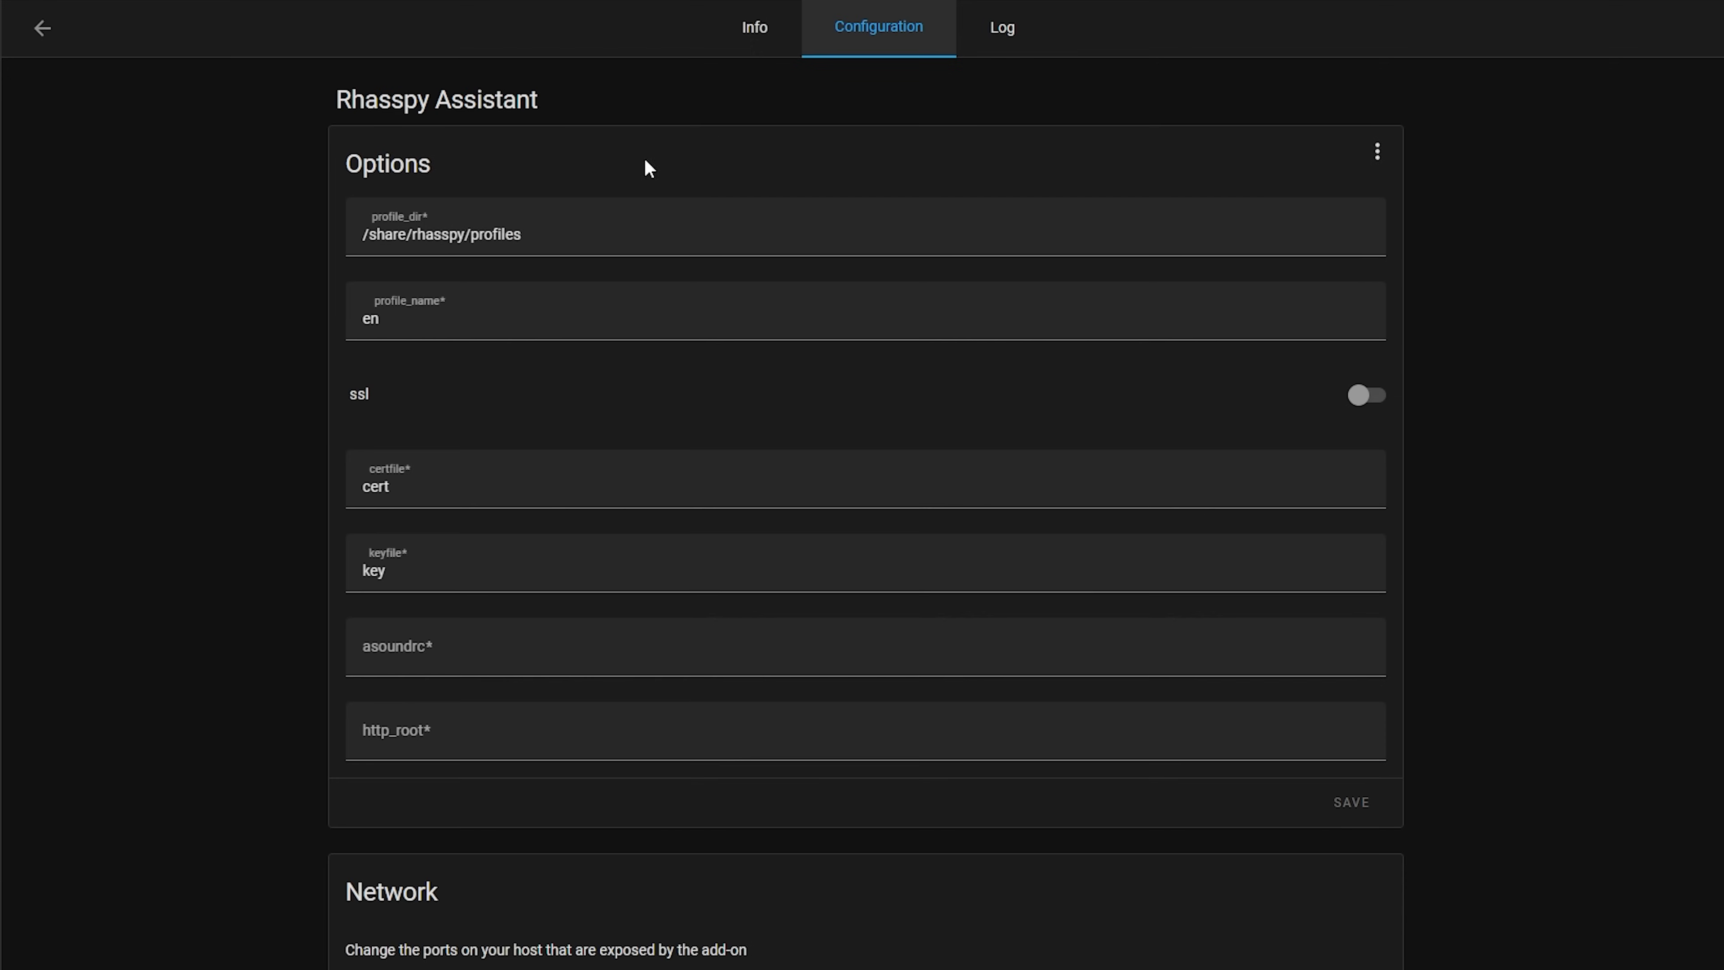
pyautogui.scroll(-3)
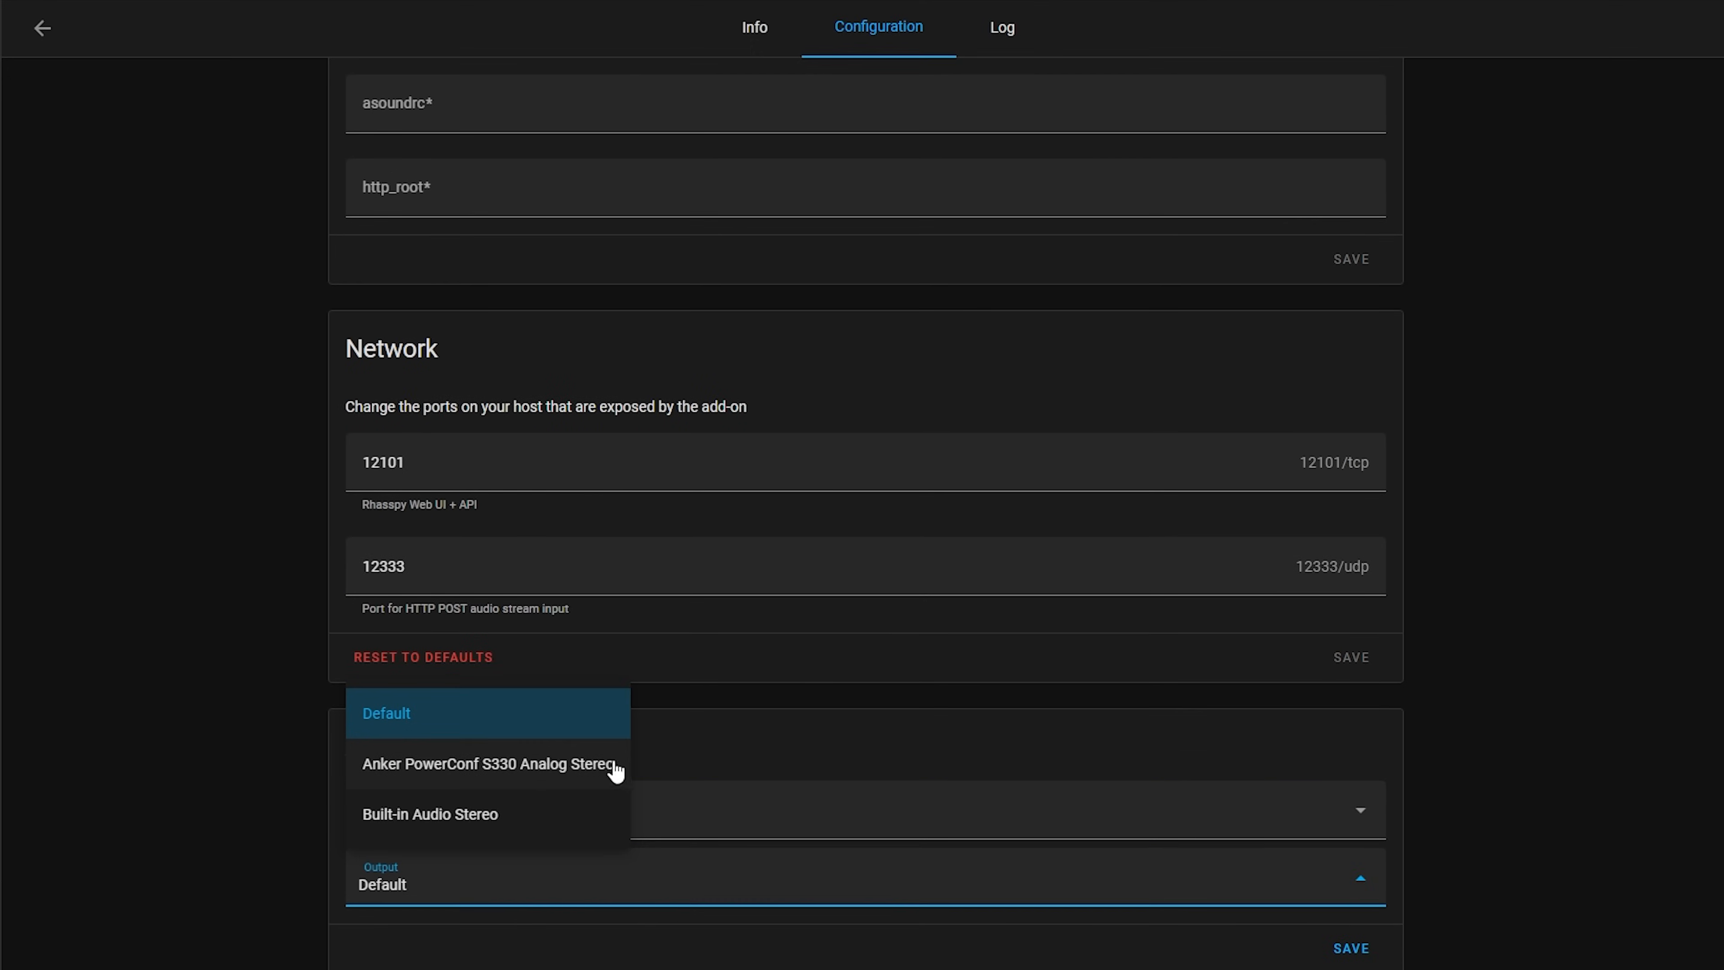
# - Start Rhasspy Assistant with watchdog enabled and check its refreshed startup log
pyautogui.click(755, 26)
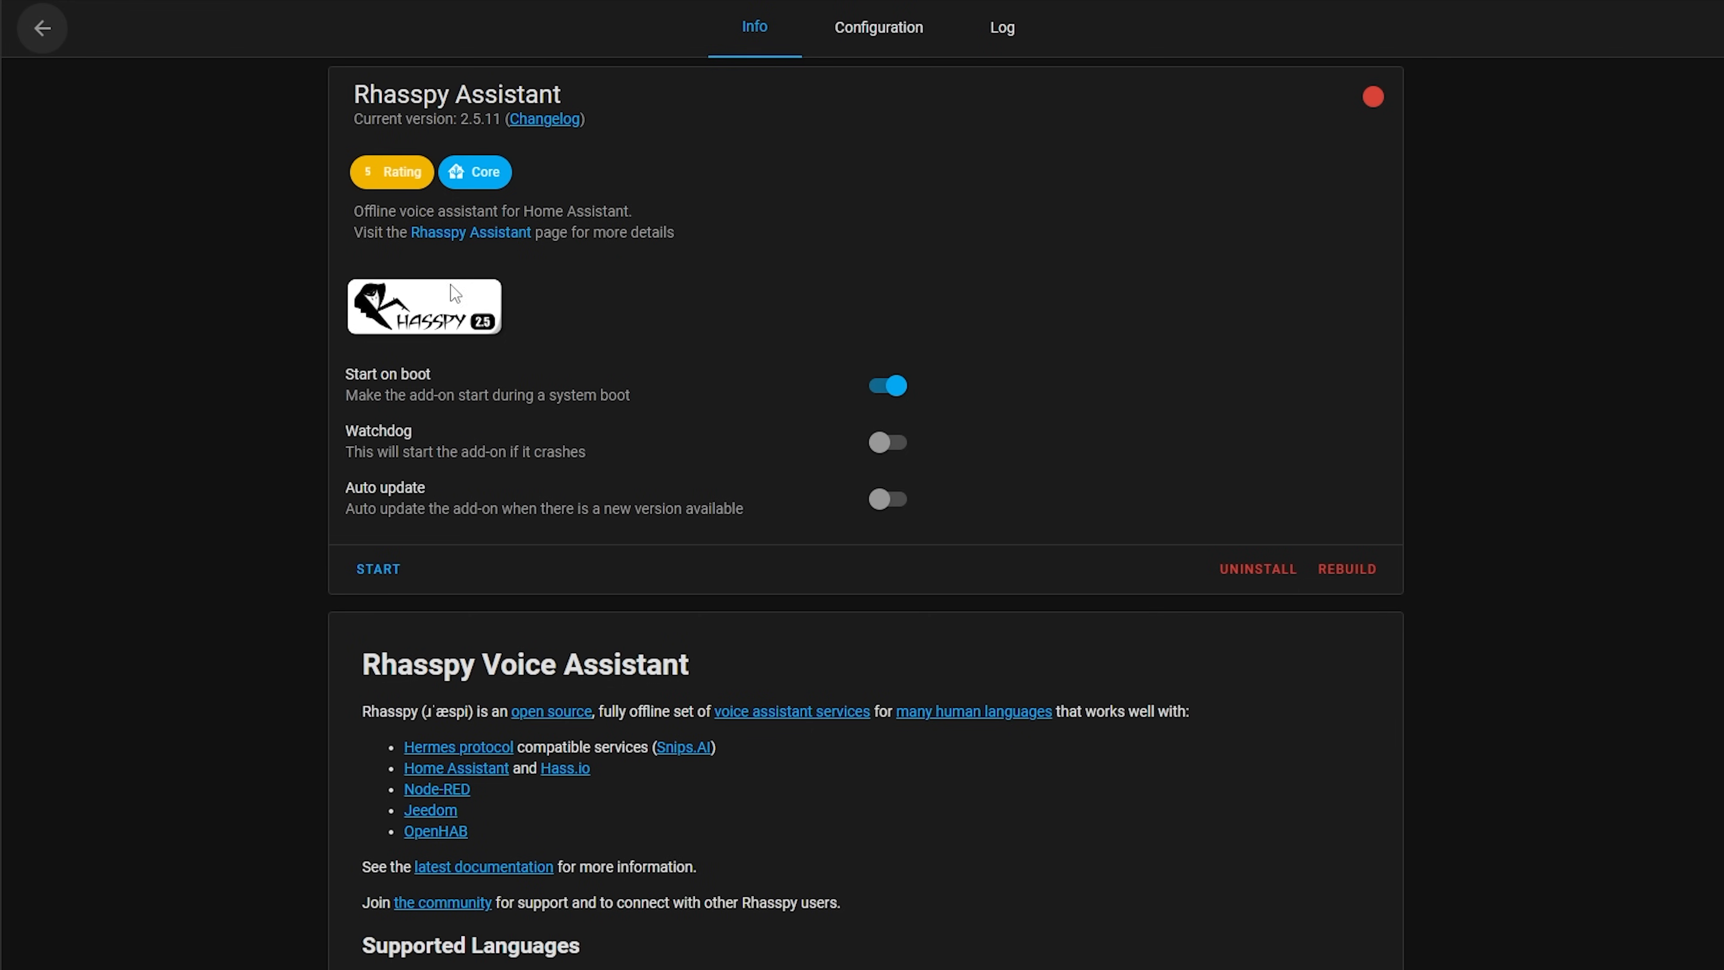
pyautogui.click(378, 568)
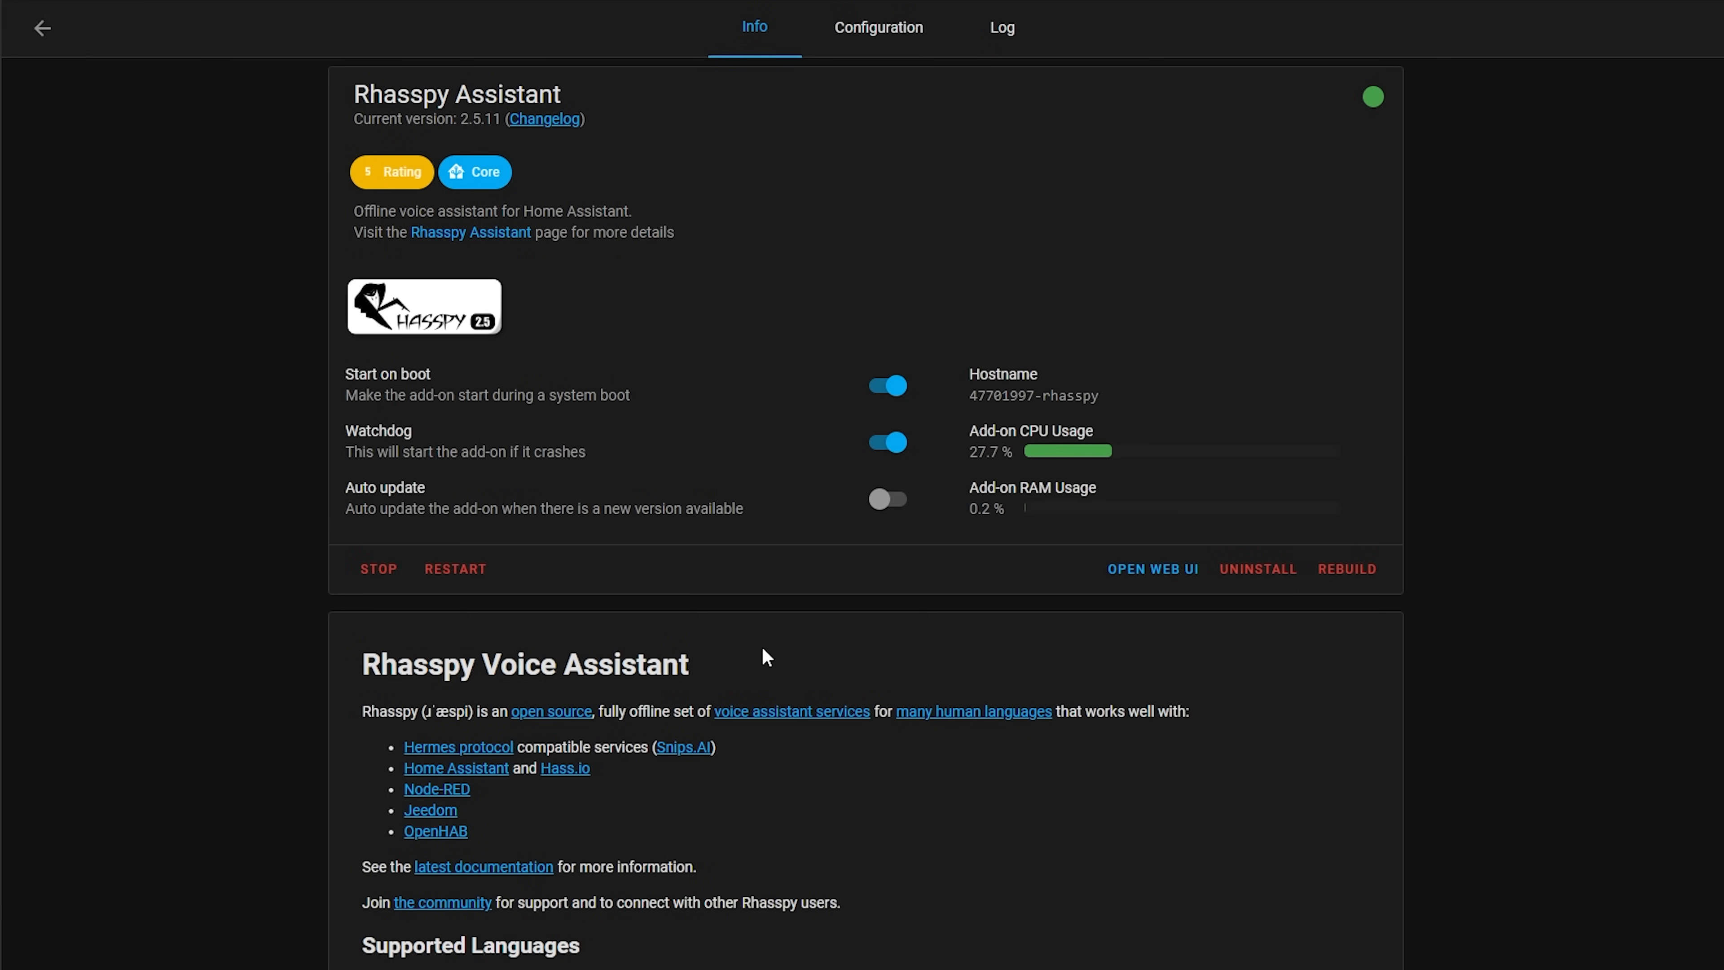
pyautogui.click(1000, 26)
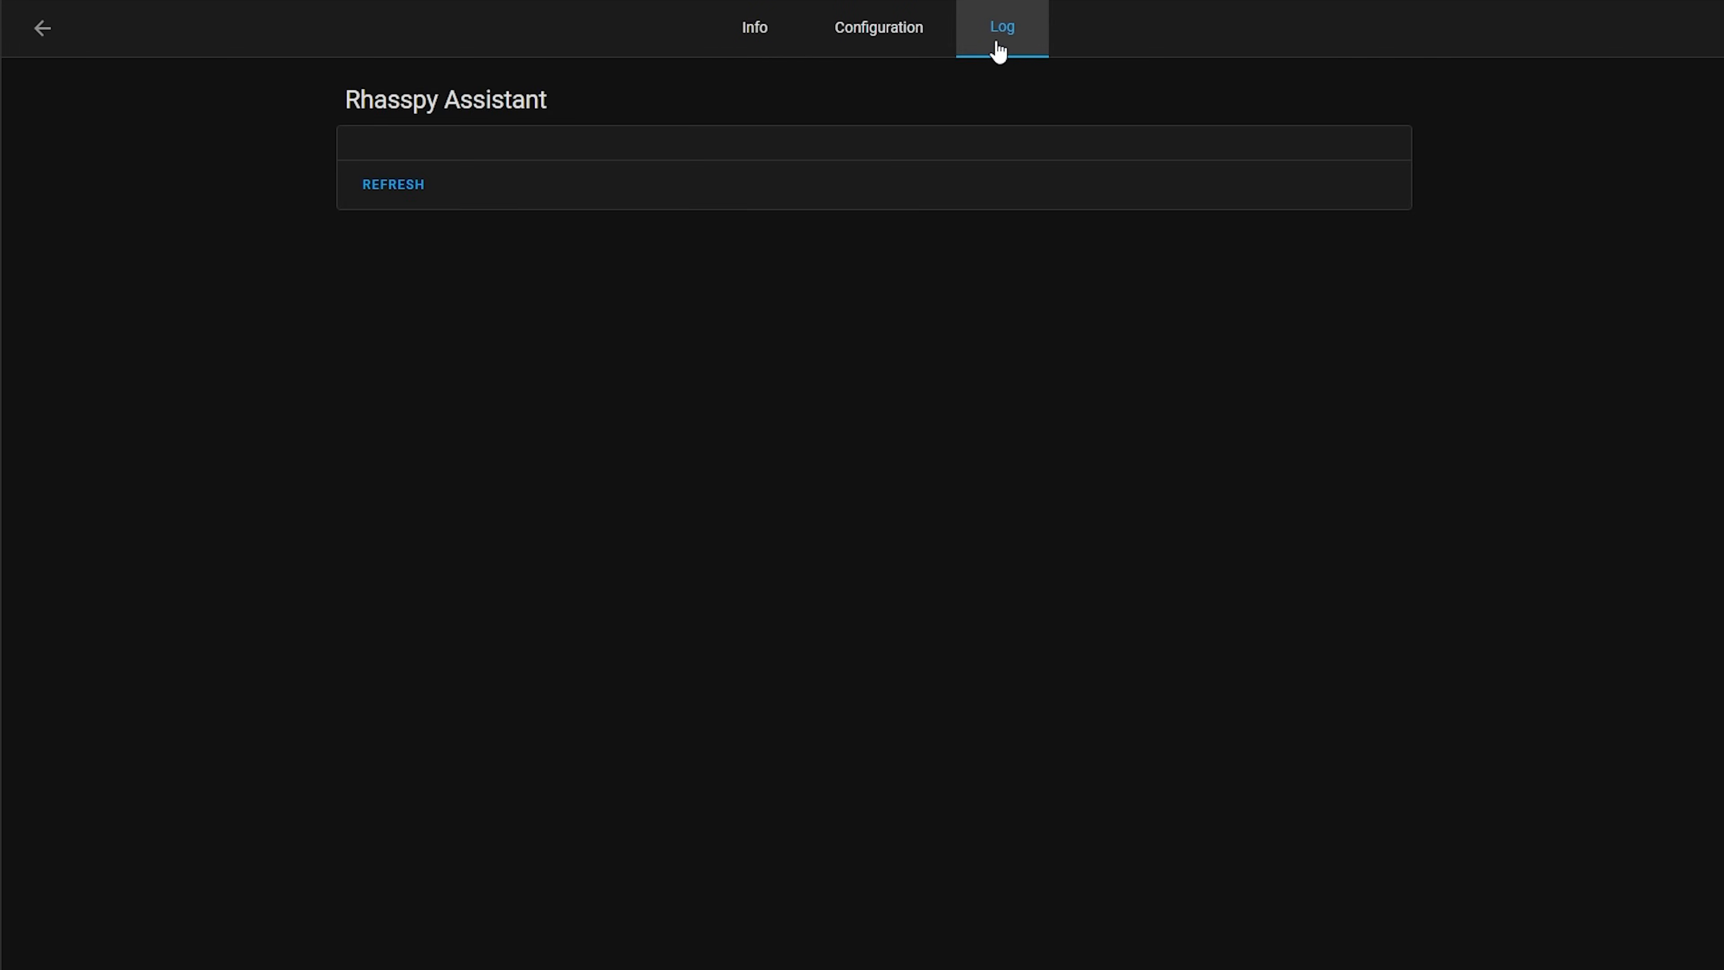
pyautogui.click(392, 184)
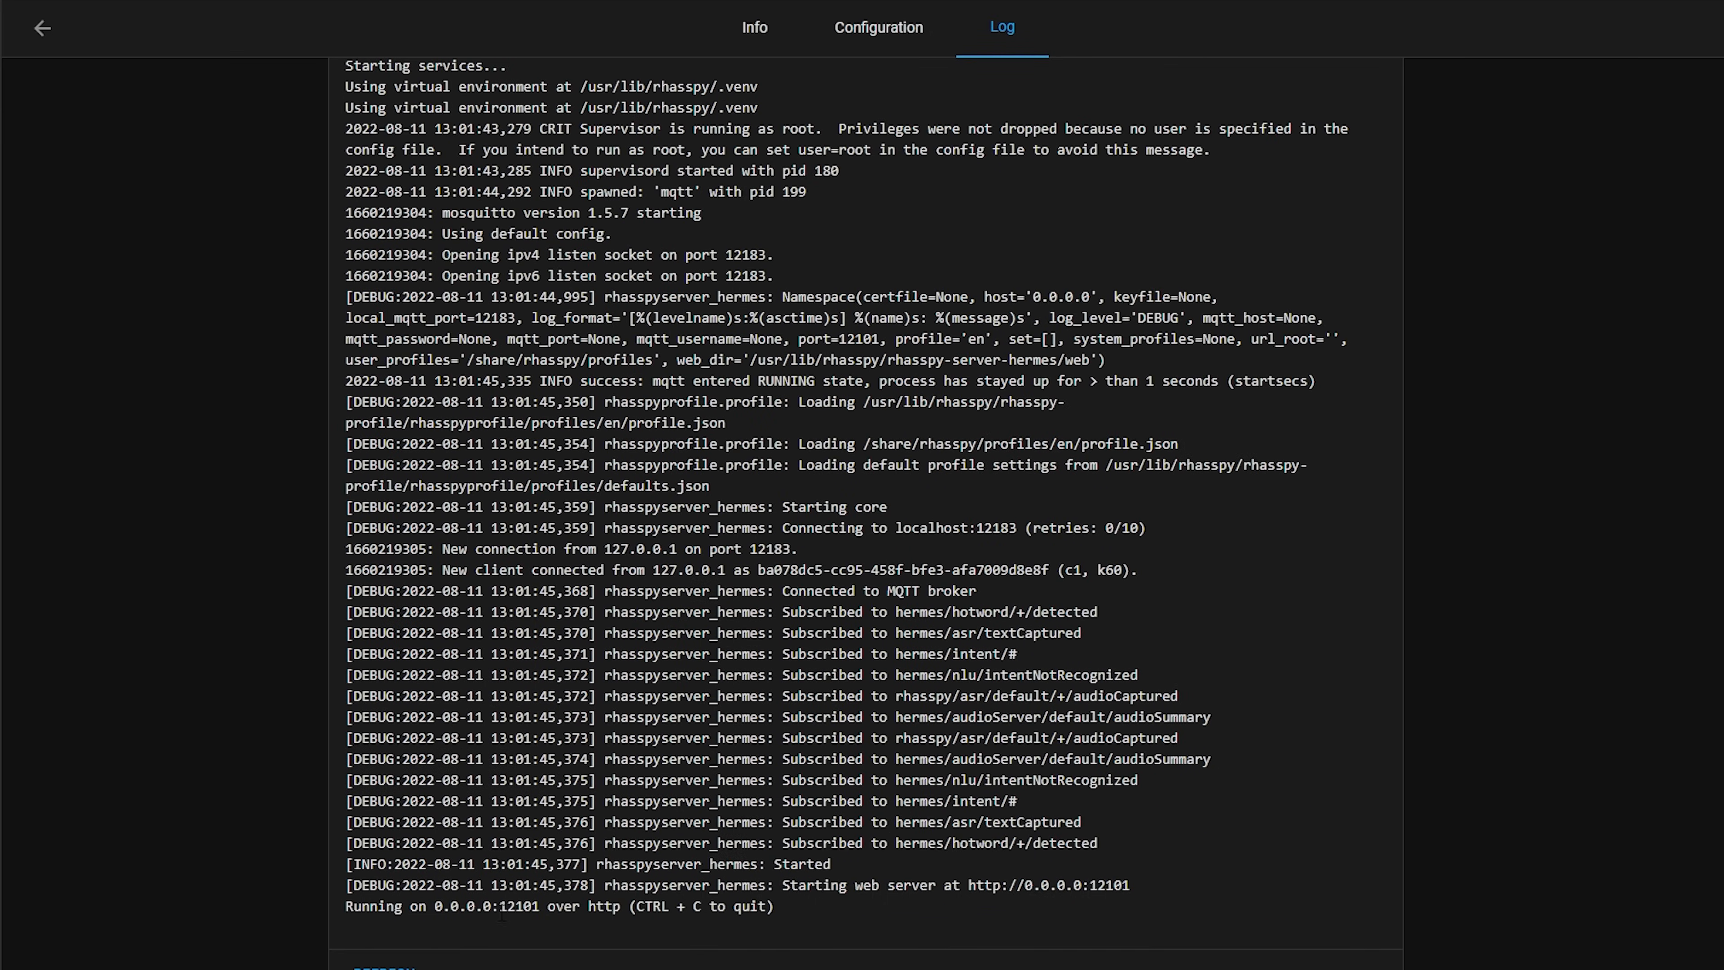
pyautogui.moveTo(759, 68)
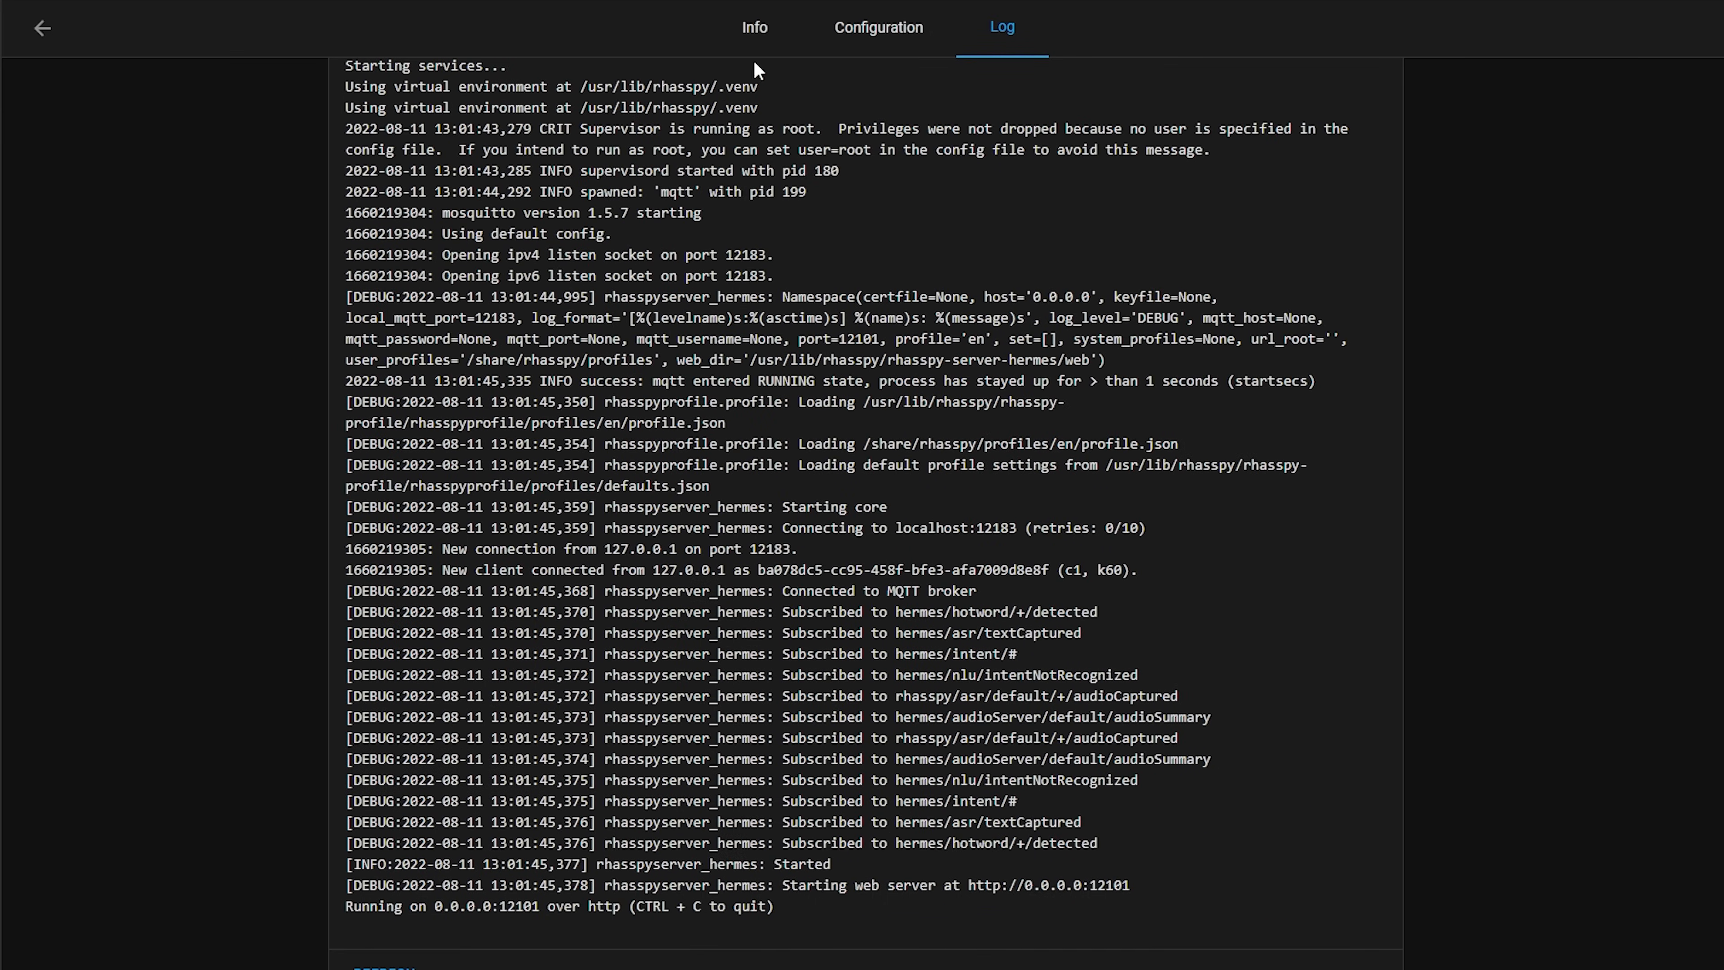
pyautogui.click(753, 26)
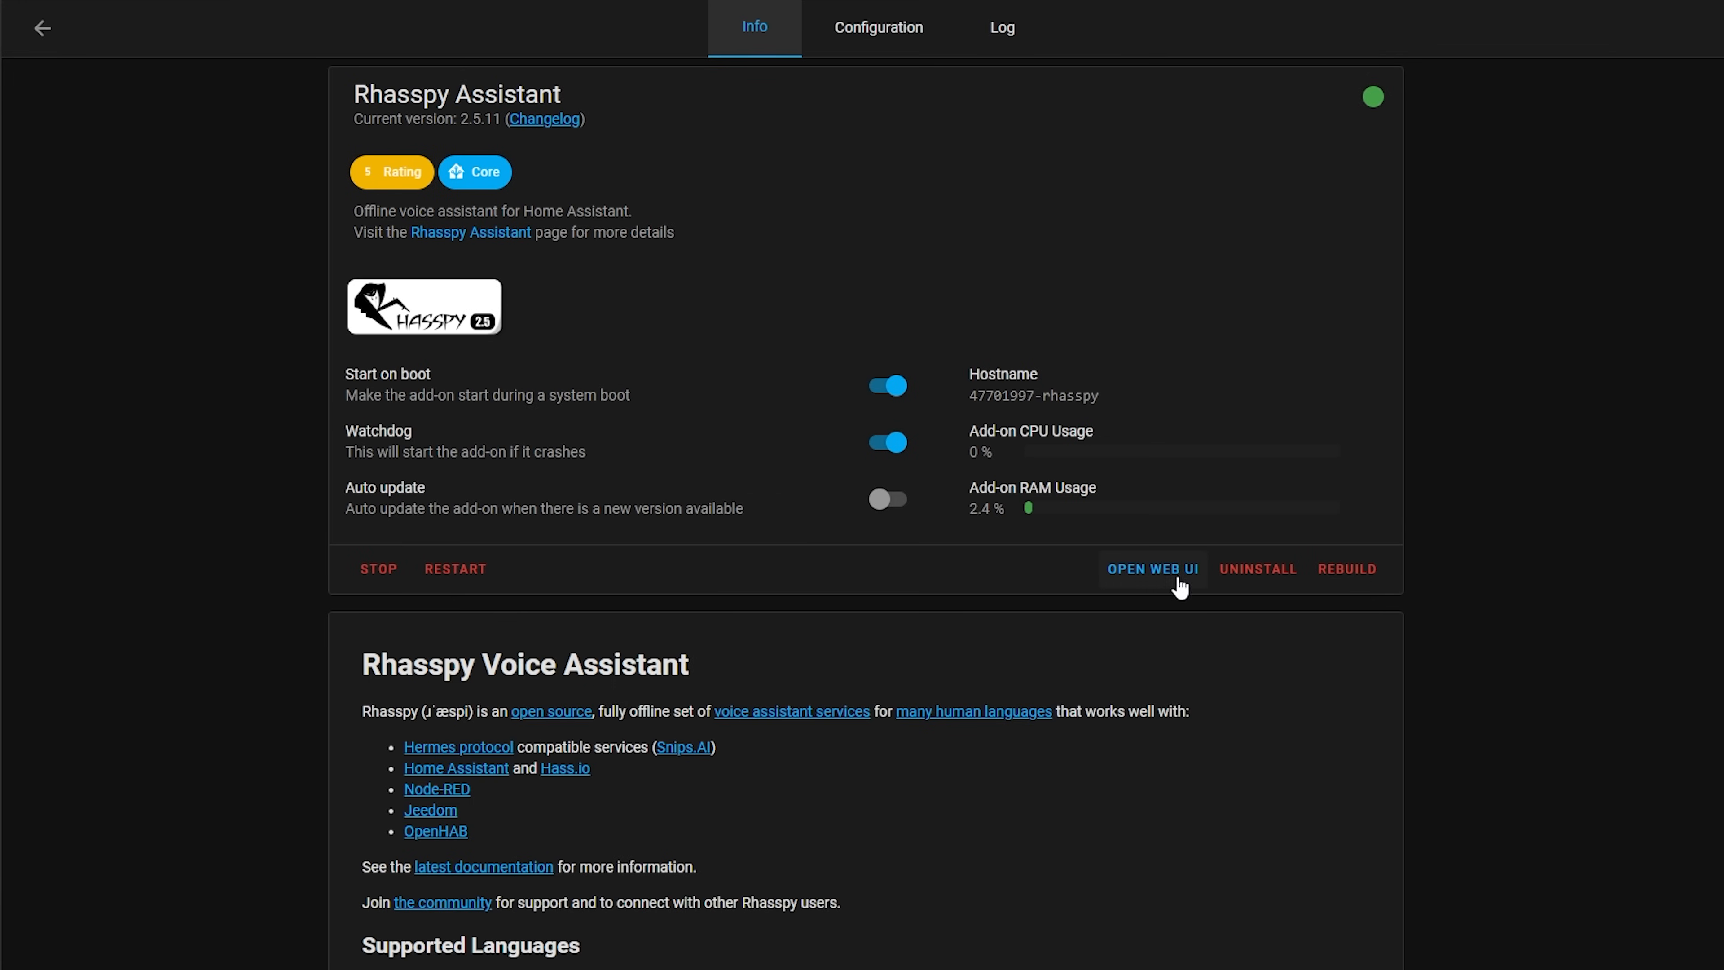
# - Open the Rhasspy web UI, dismiss the getting-started notice, and return to Home Assistant settings
pyautogui.click(1152, 568)
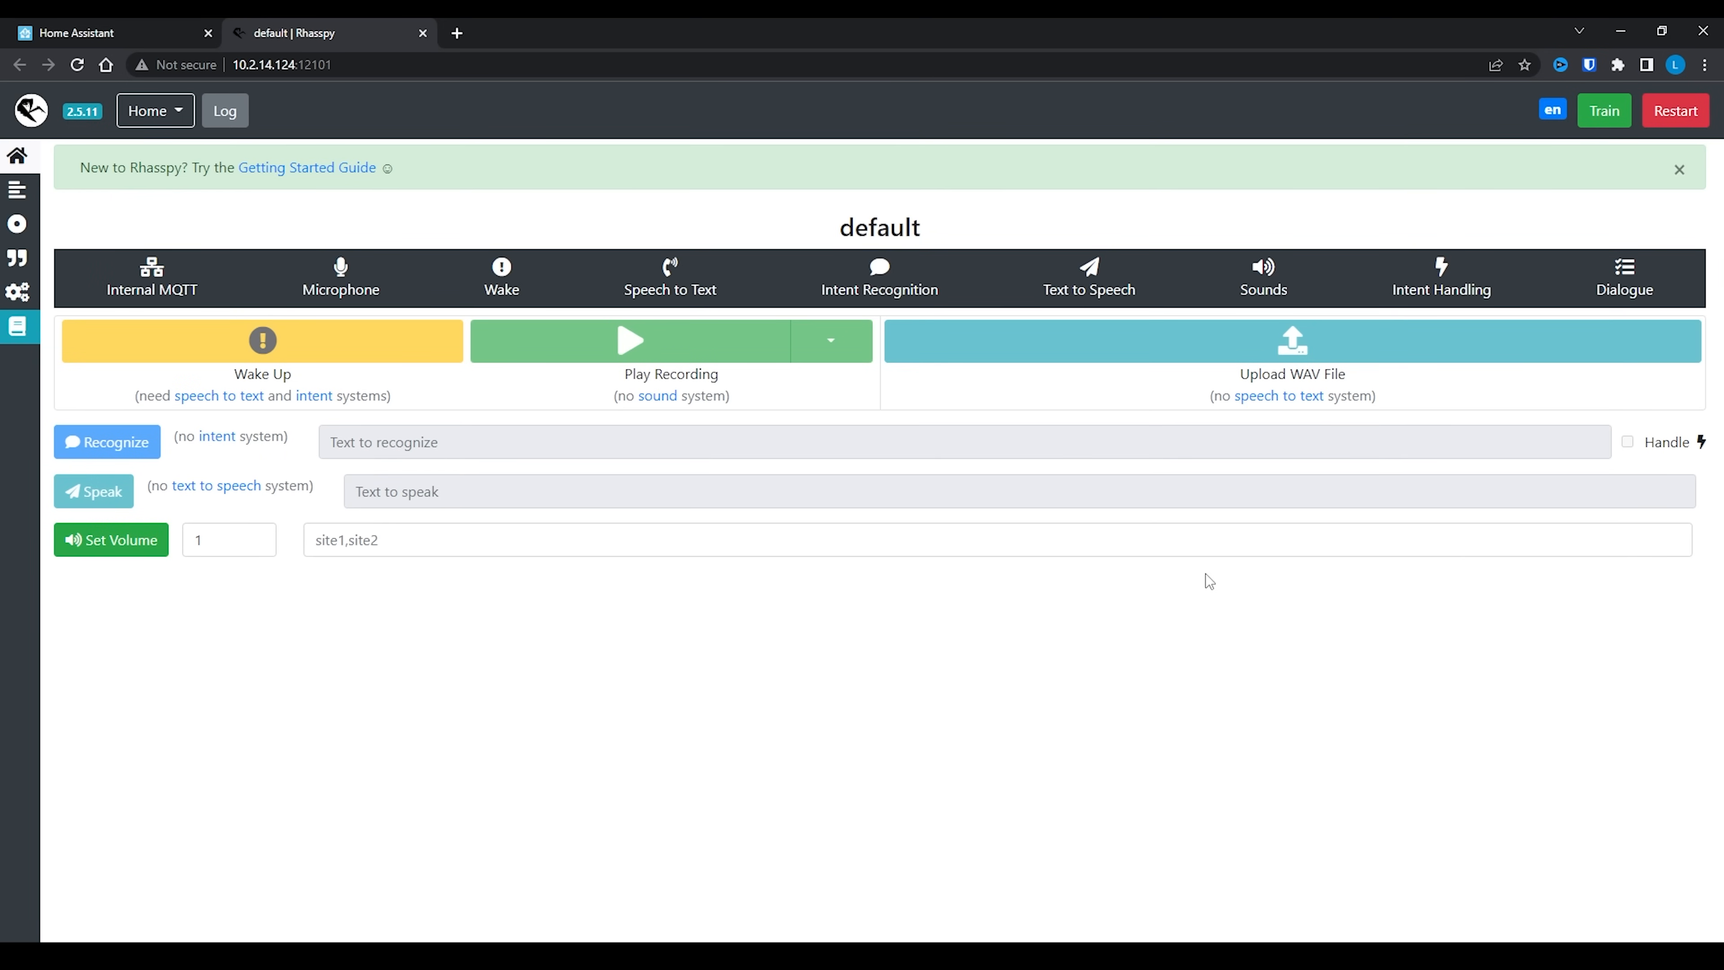
pyautogui.click(1679, 170)
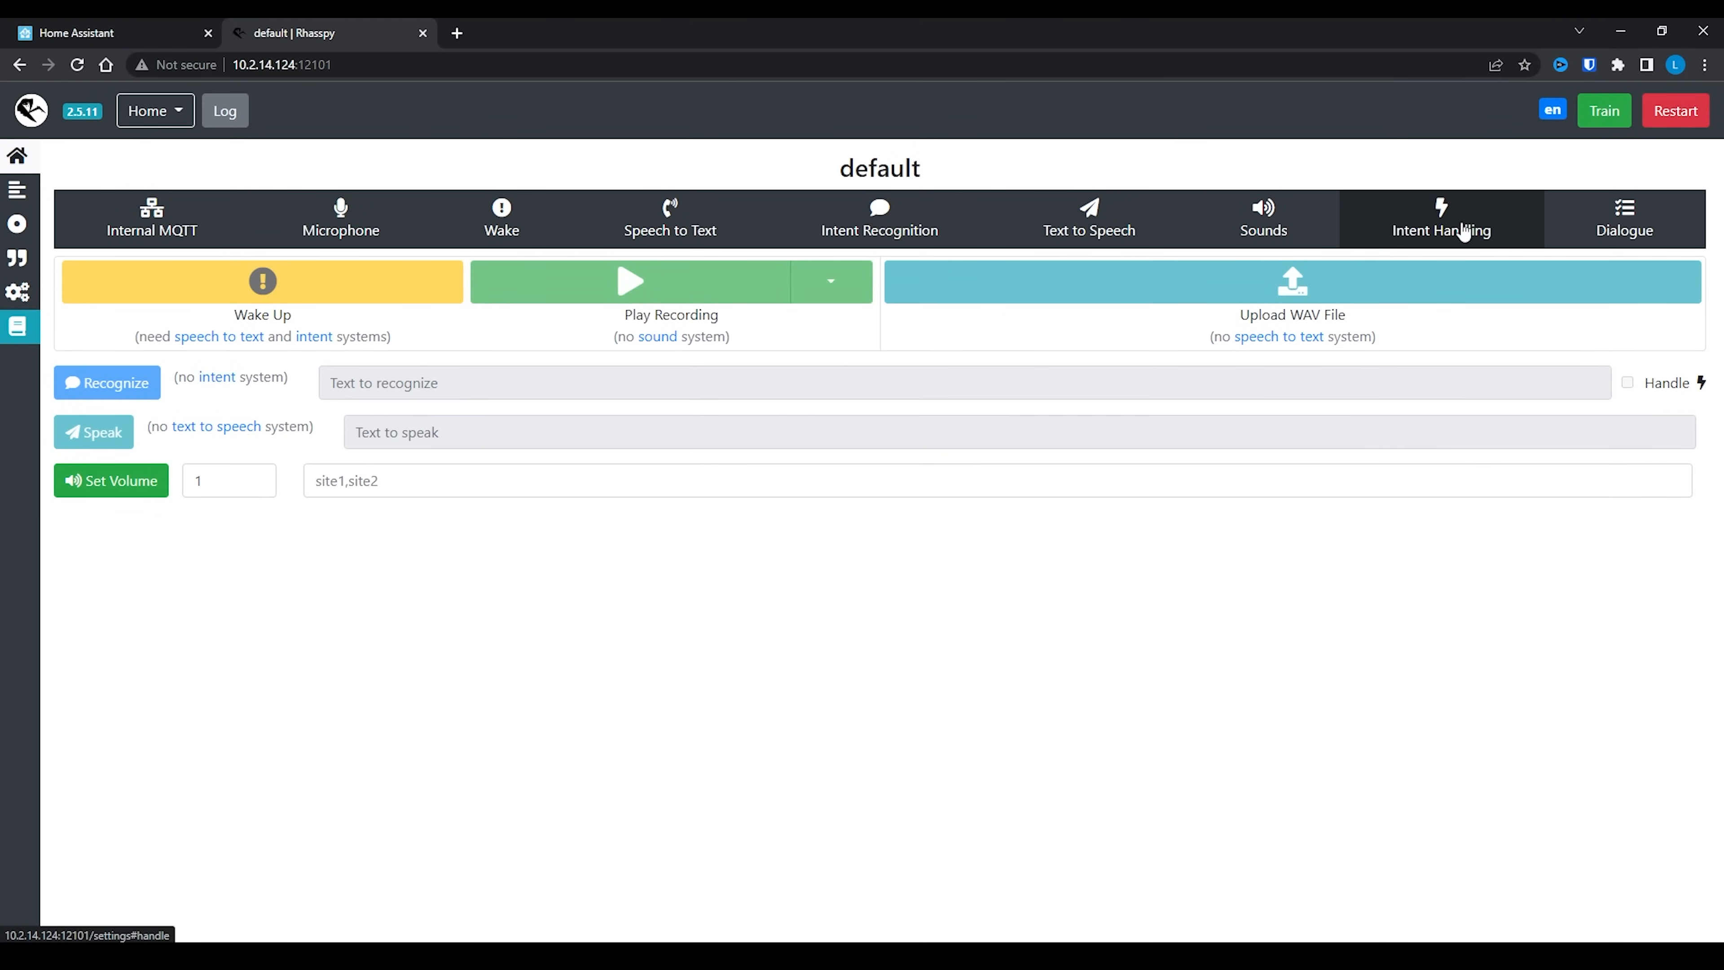
pyautogui.moveTo(18, 192)
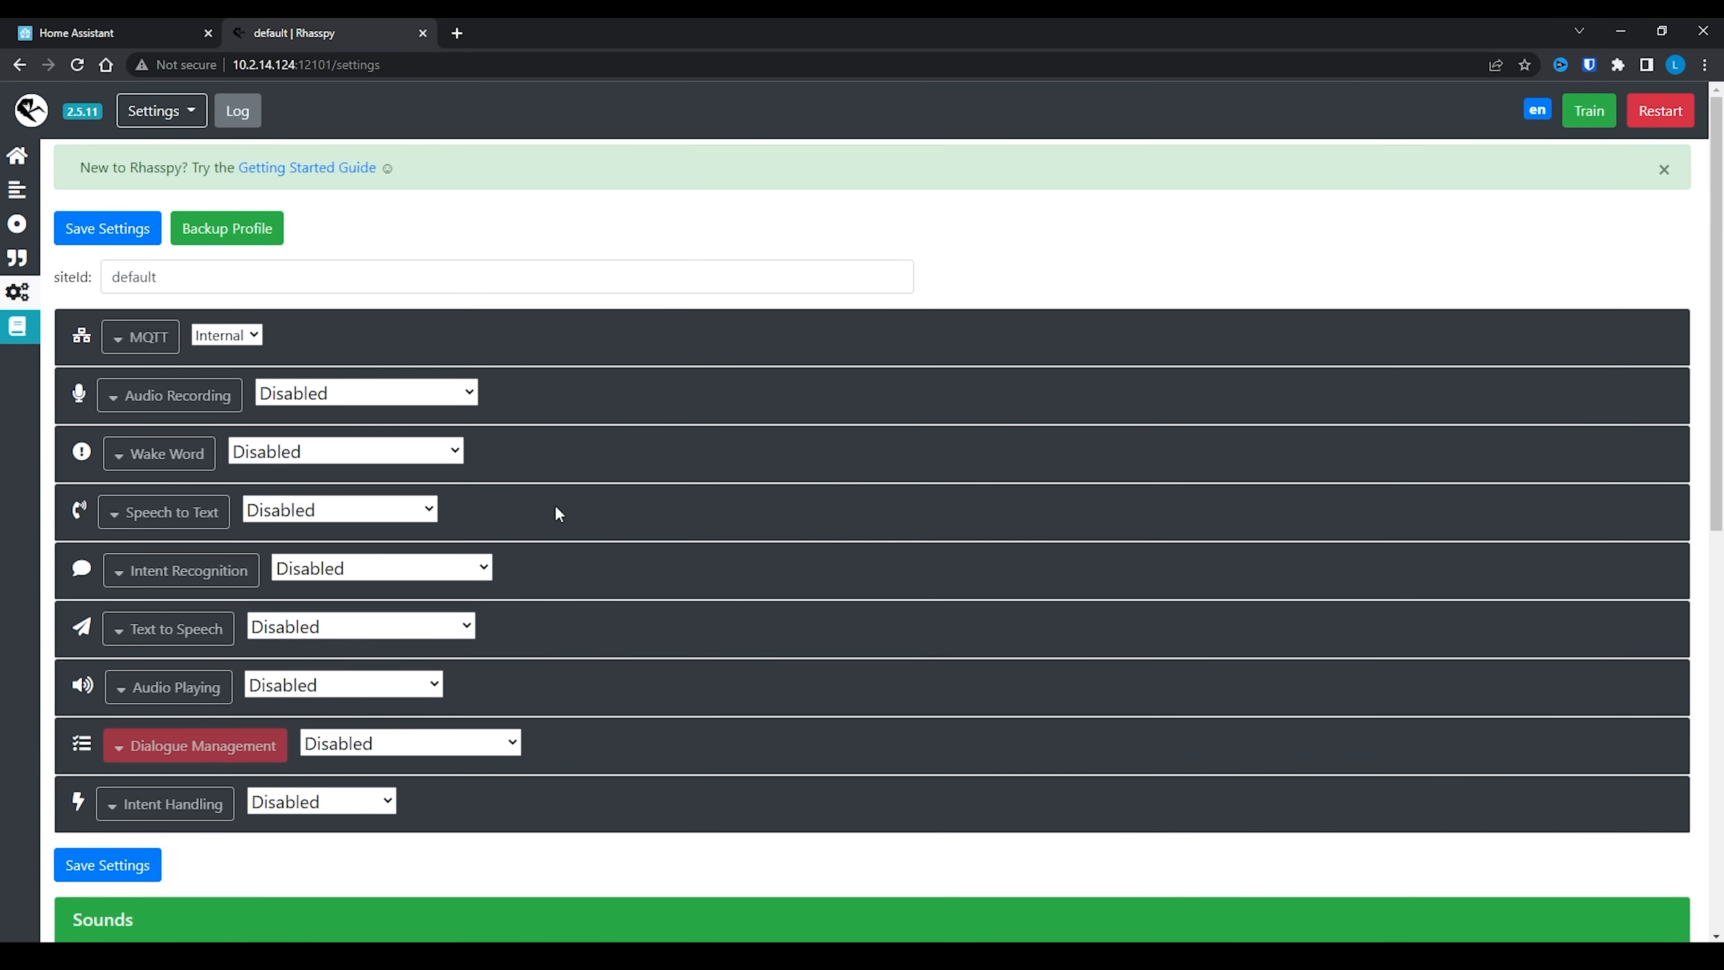
pyautogui.click(88, 33)
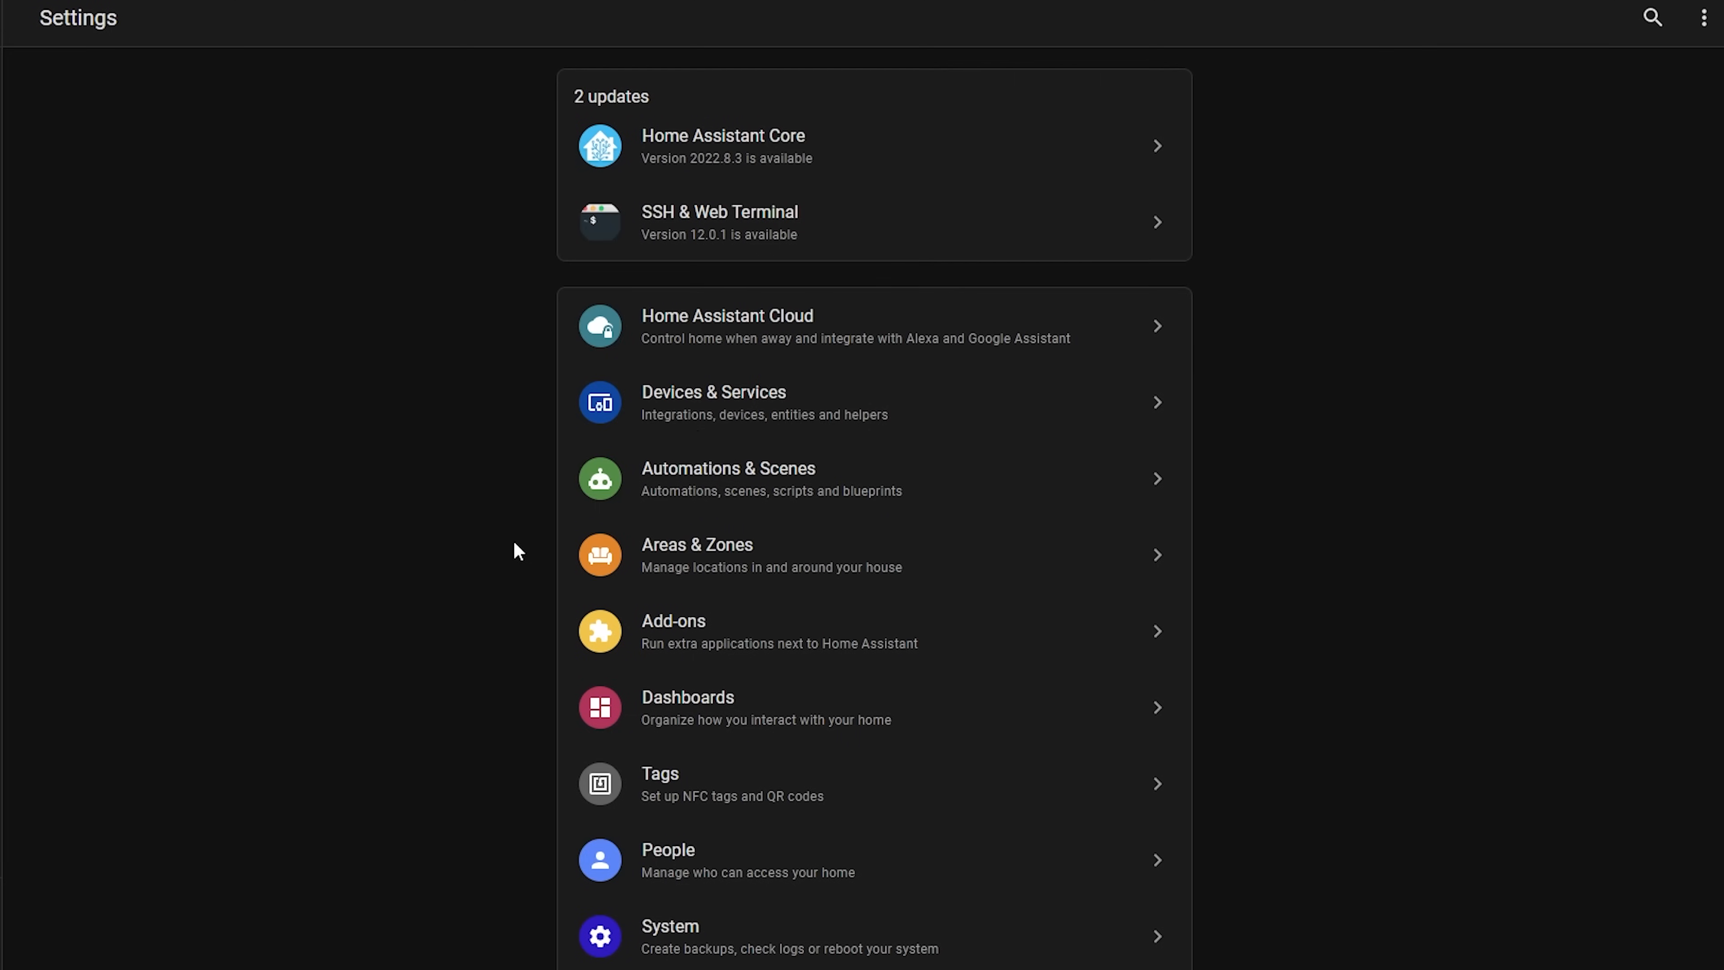
# - Add the Rhasspy integration from Devices & Services and finish on the success dialog
pyautogui.click(712, 402)
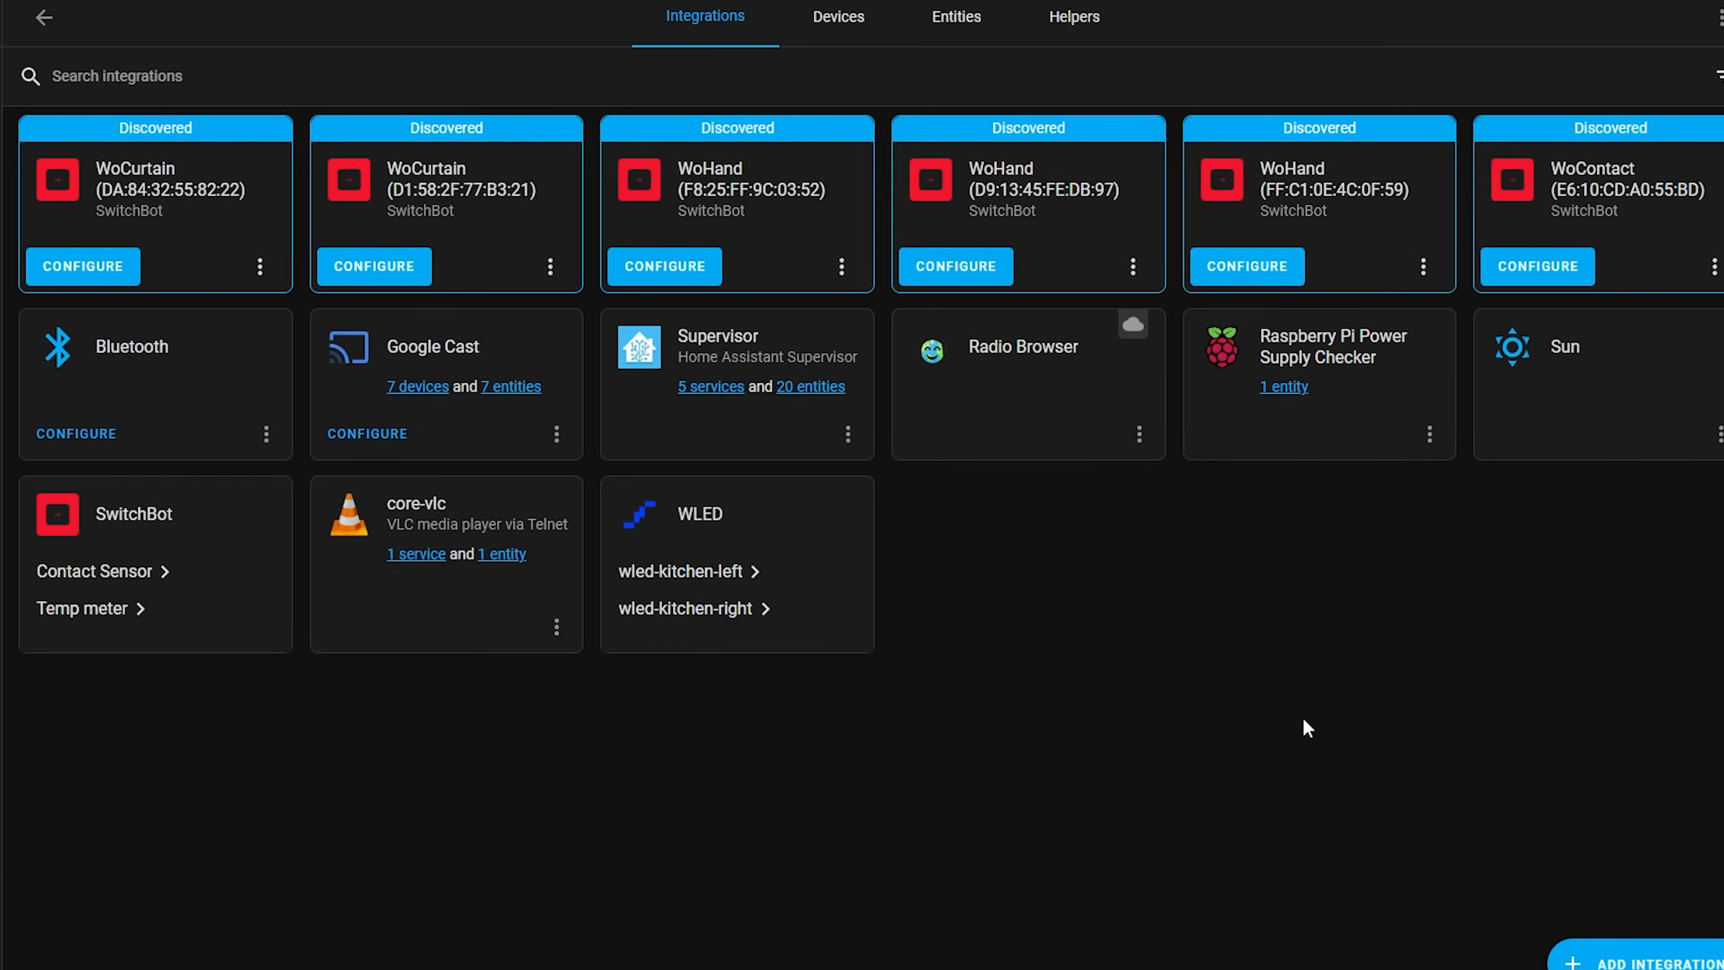
pyautogui.scroll(-3)
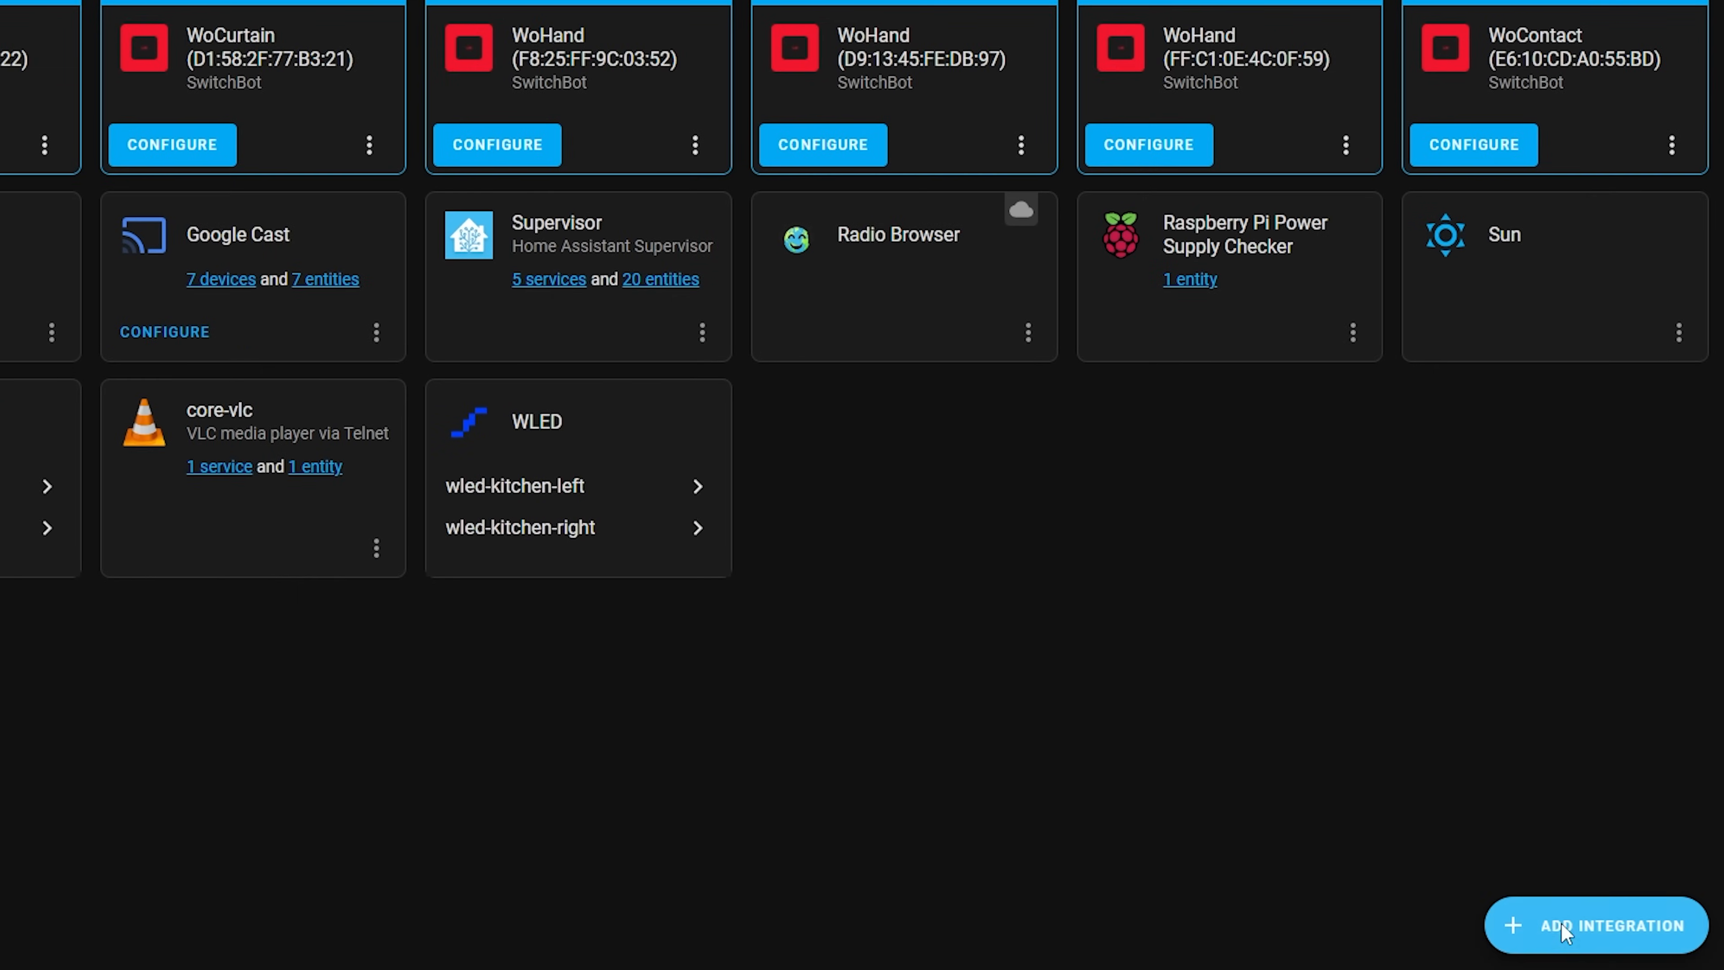
pyautogui.click(1595, 925)
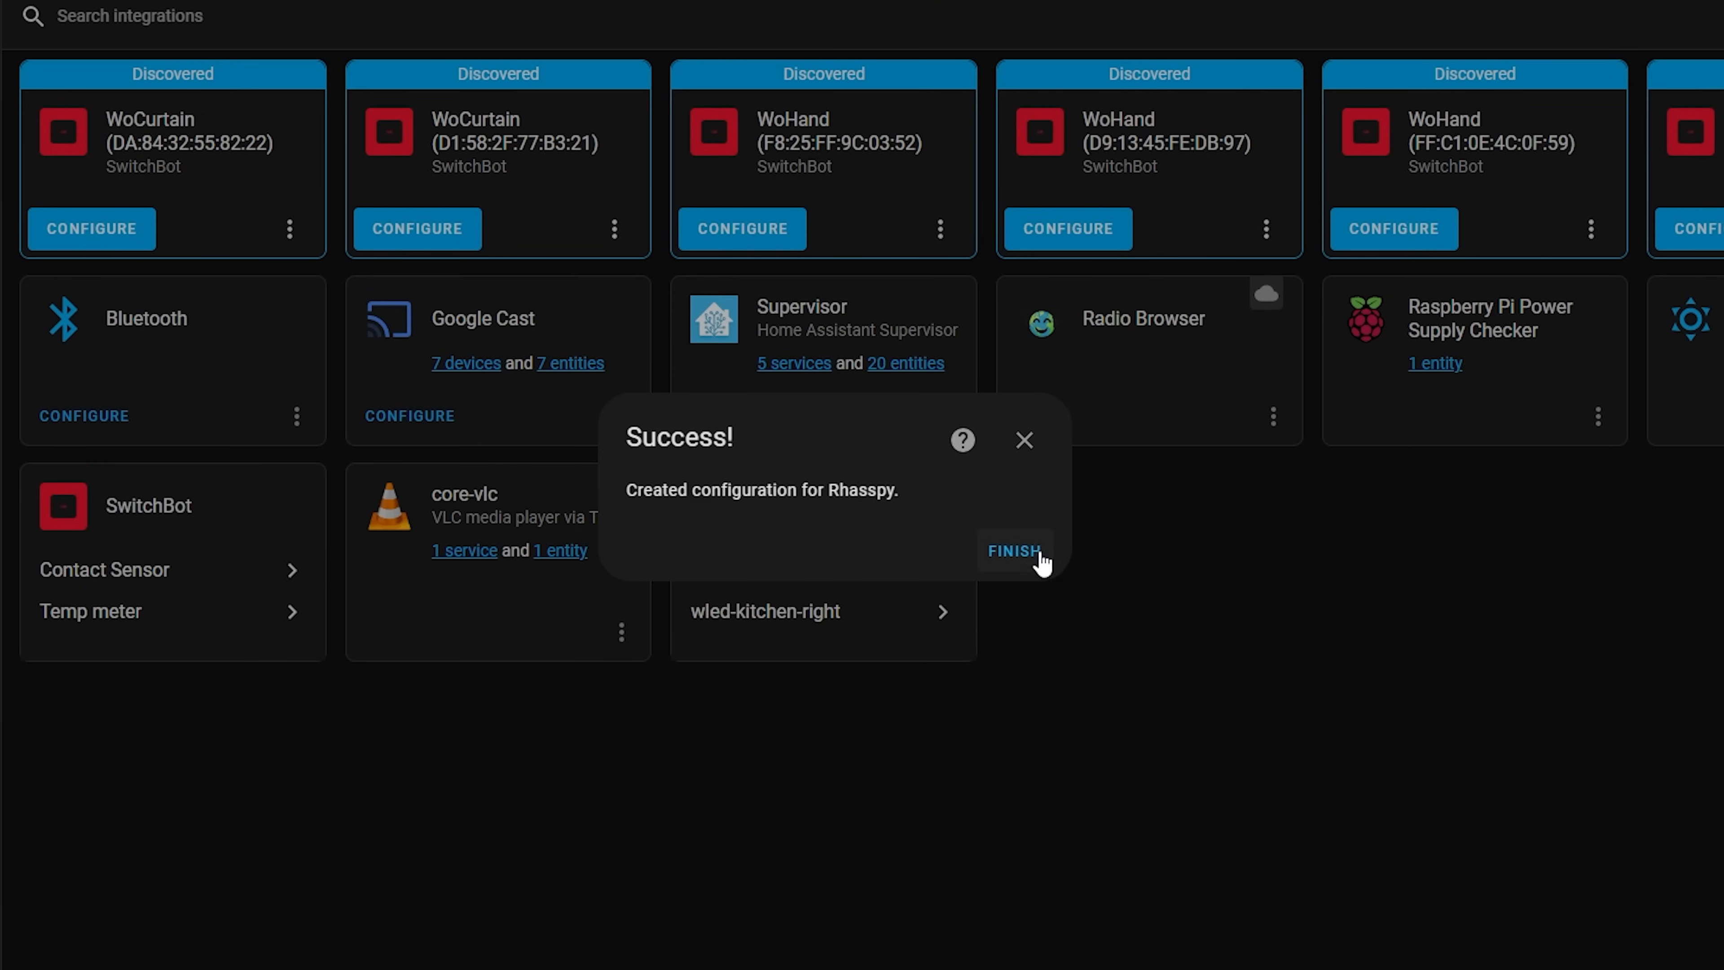
pyautogui.click(1013, 551)
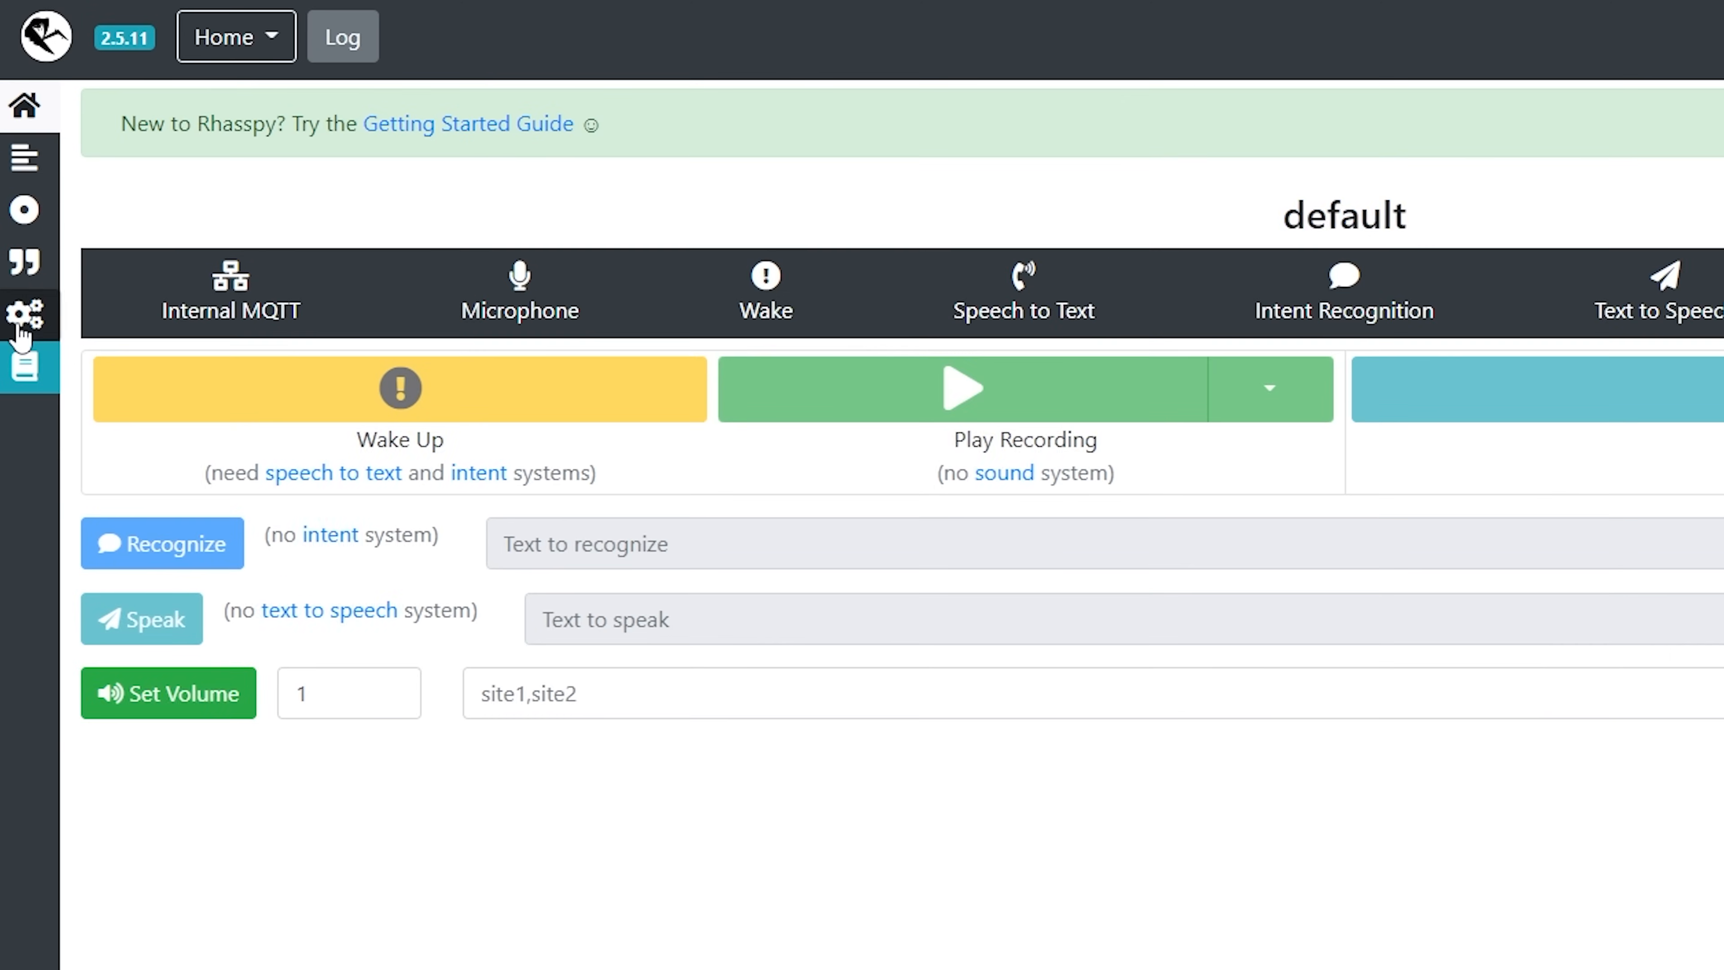
# - In Rhasspy settings choose PyAudio recording, Porcupine wake word, Fsticuffs intents and NanoTTS speech
pyautogui.click(30, 318)
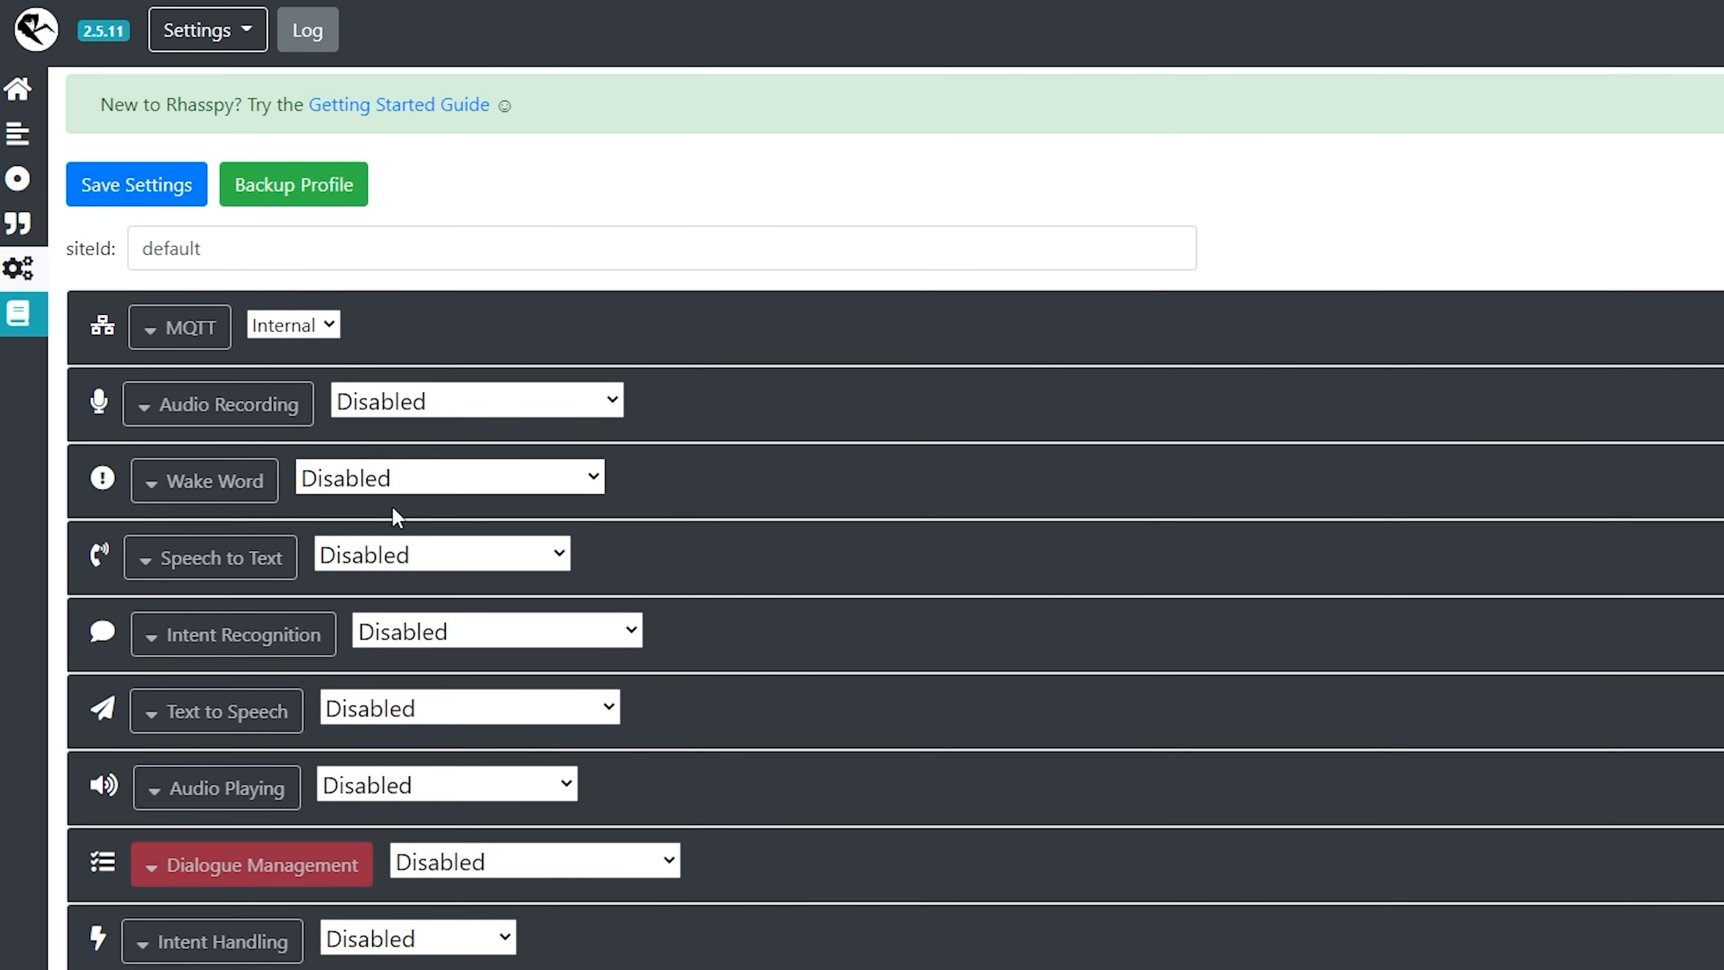
pyautogui.scroll(-3)
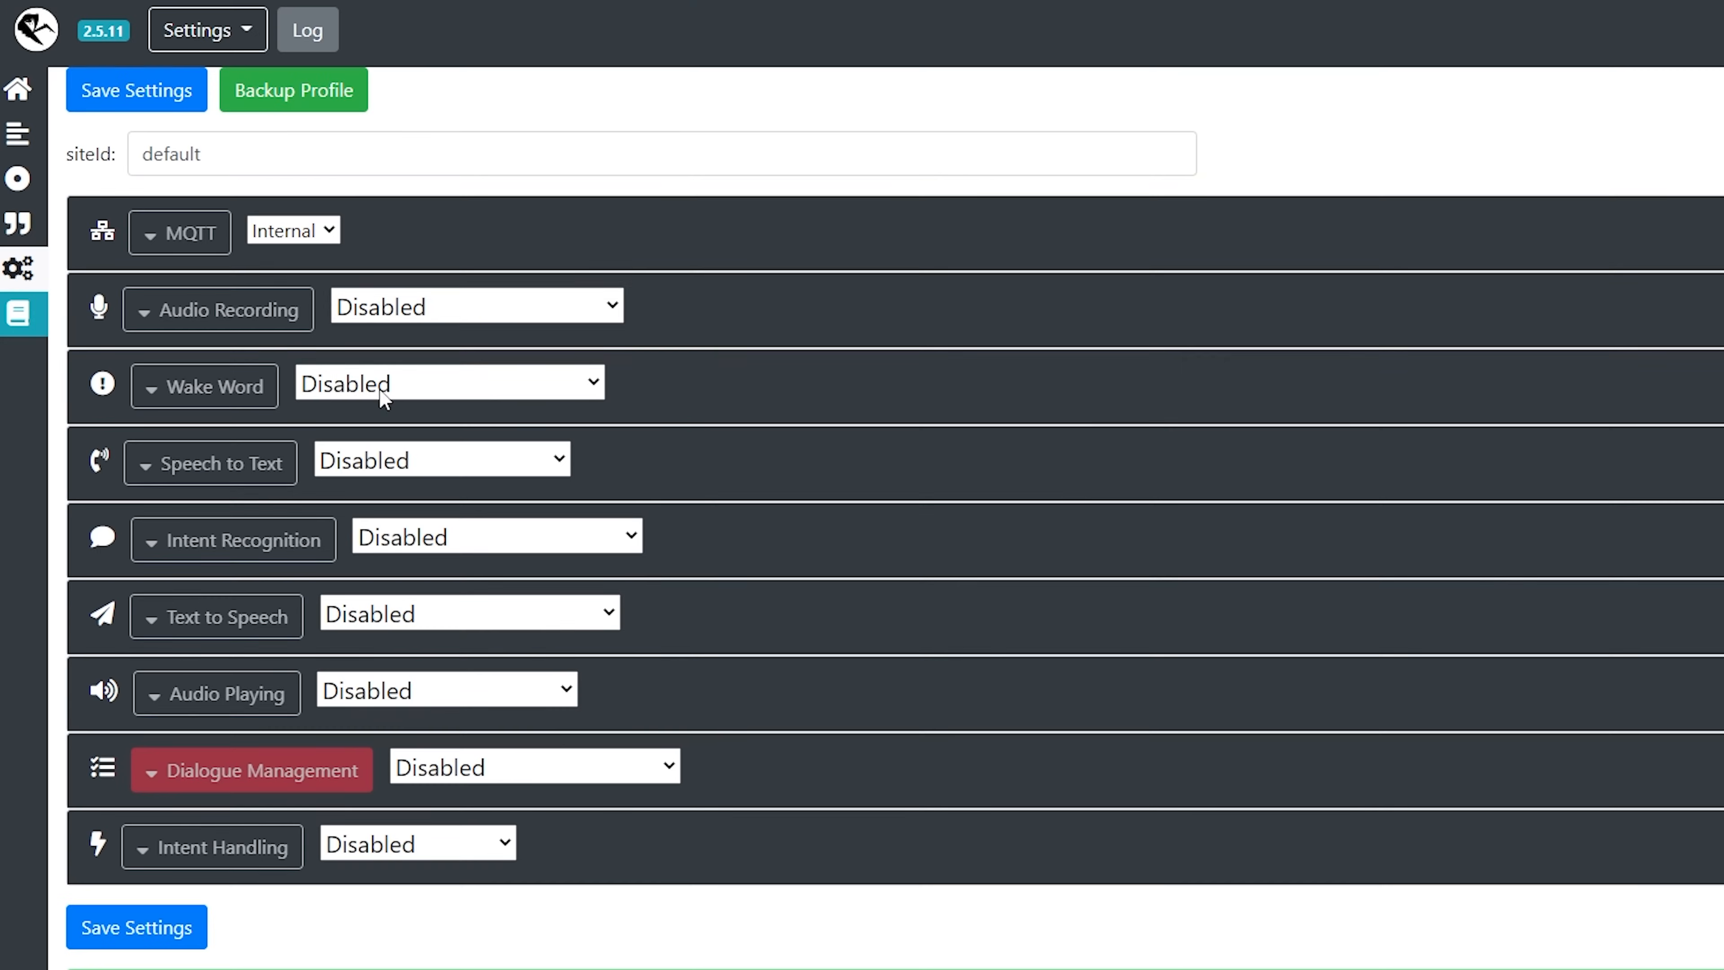
pyautogui.click(475, 305)
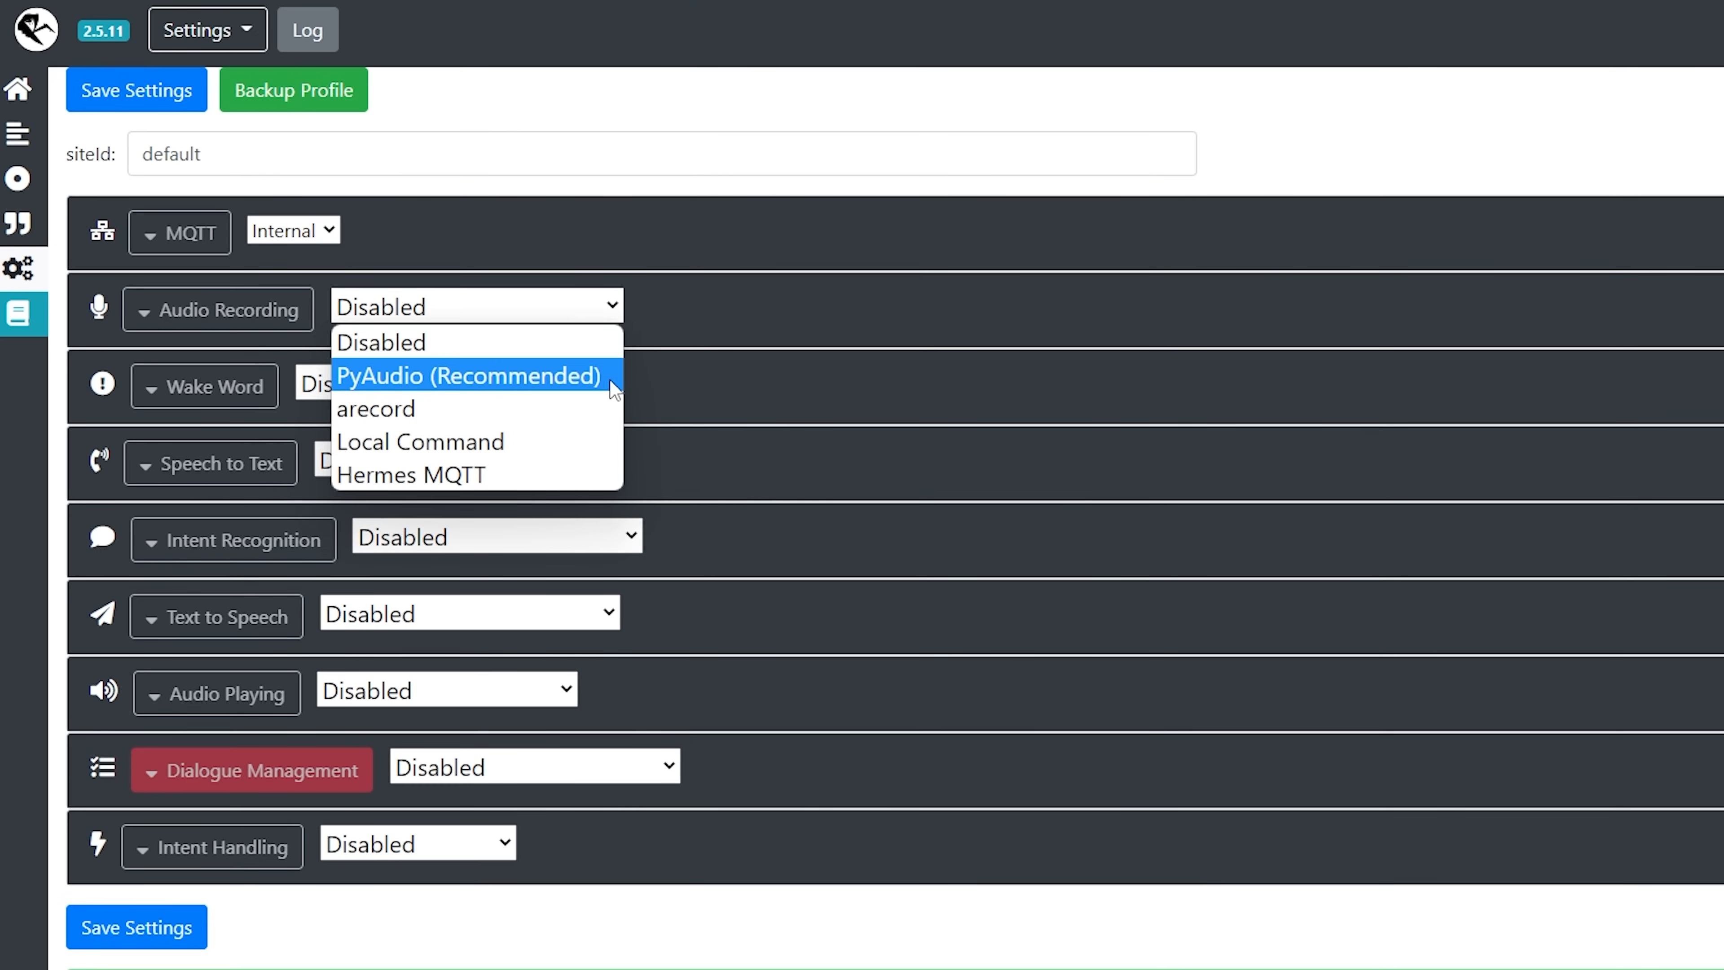
pyautogui.click(469, 375)
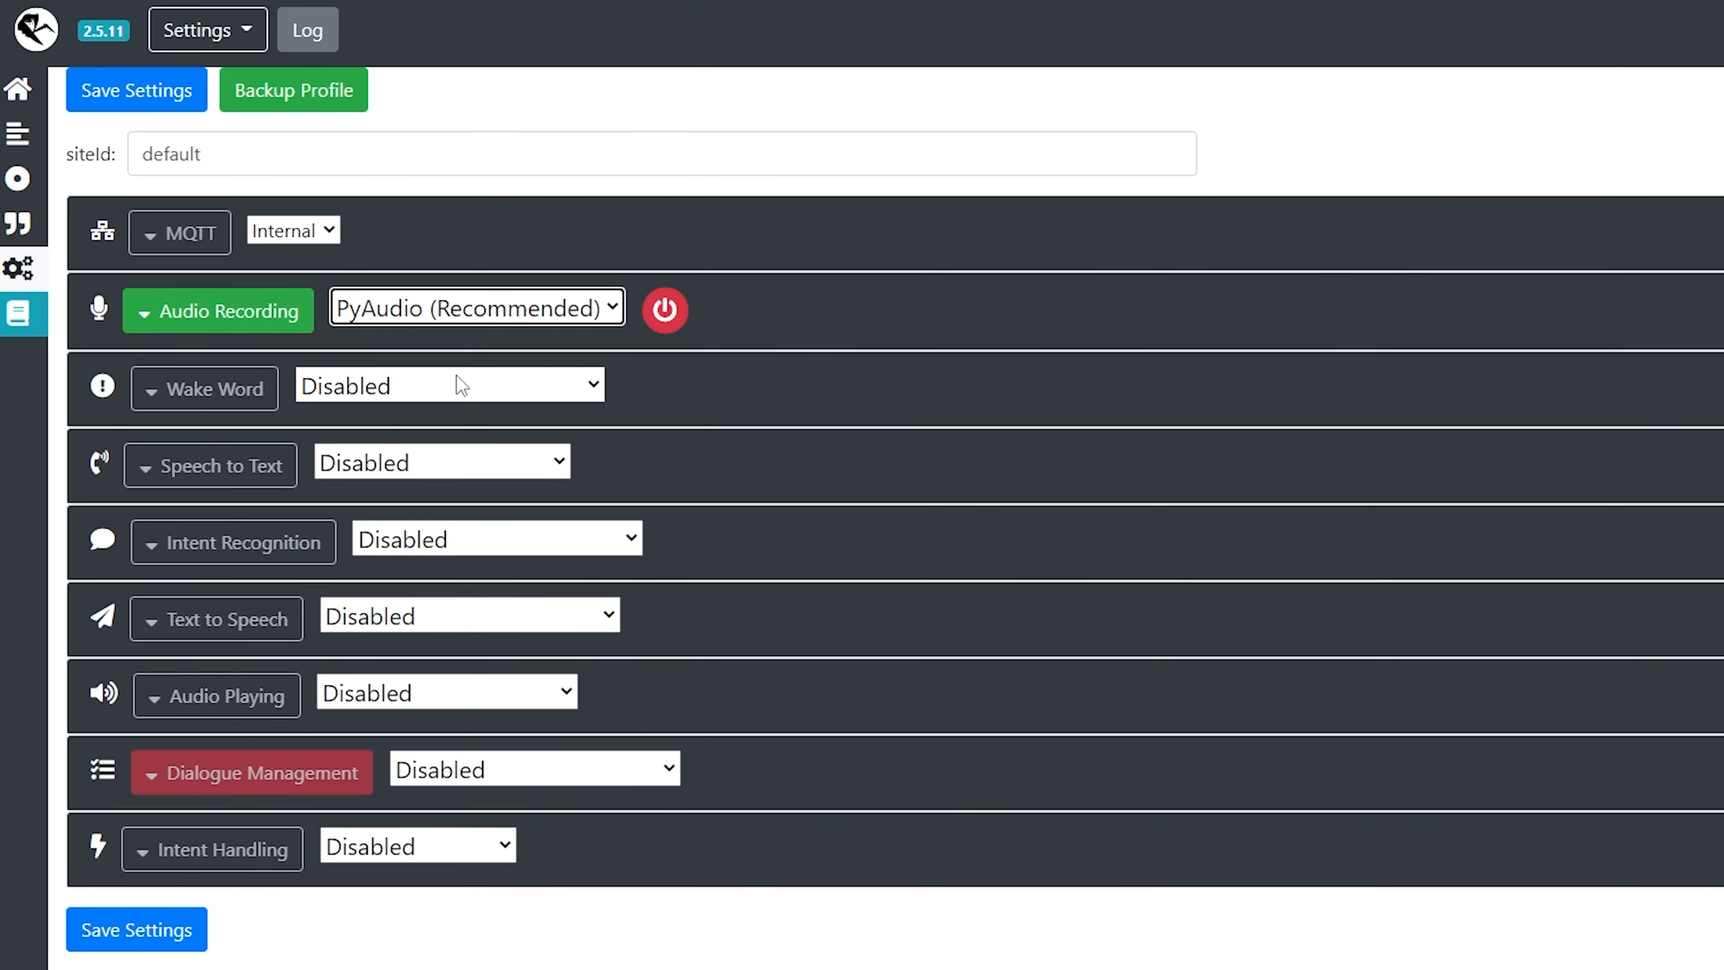
pyautogui.click(449, 385)
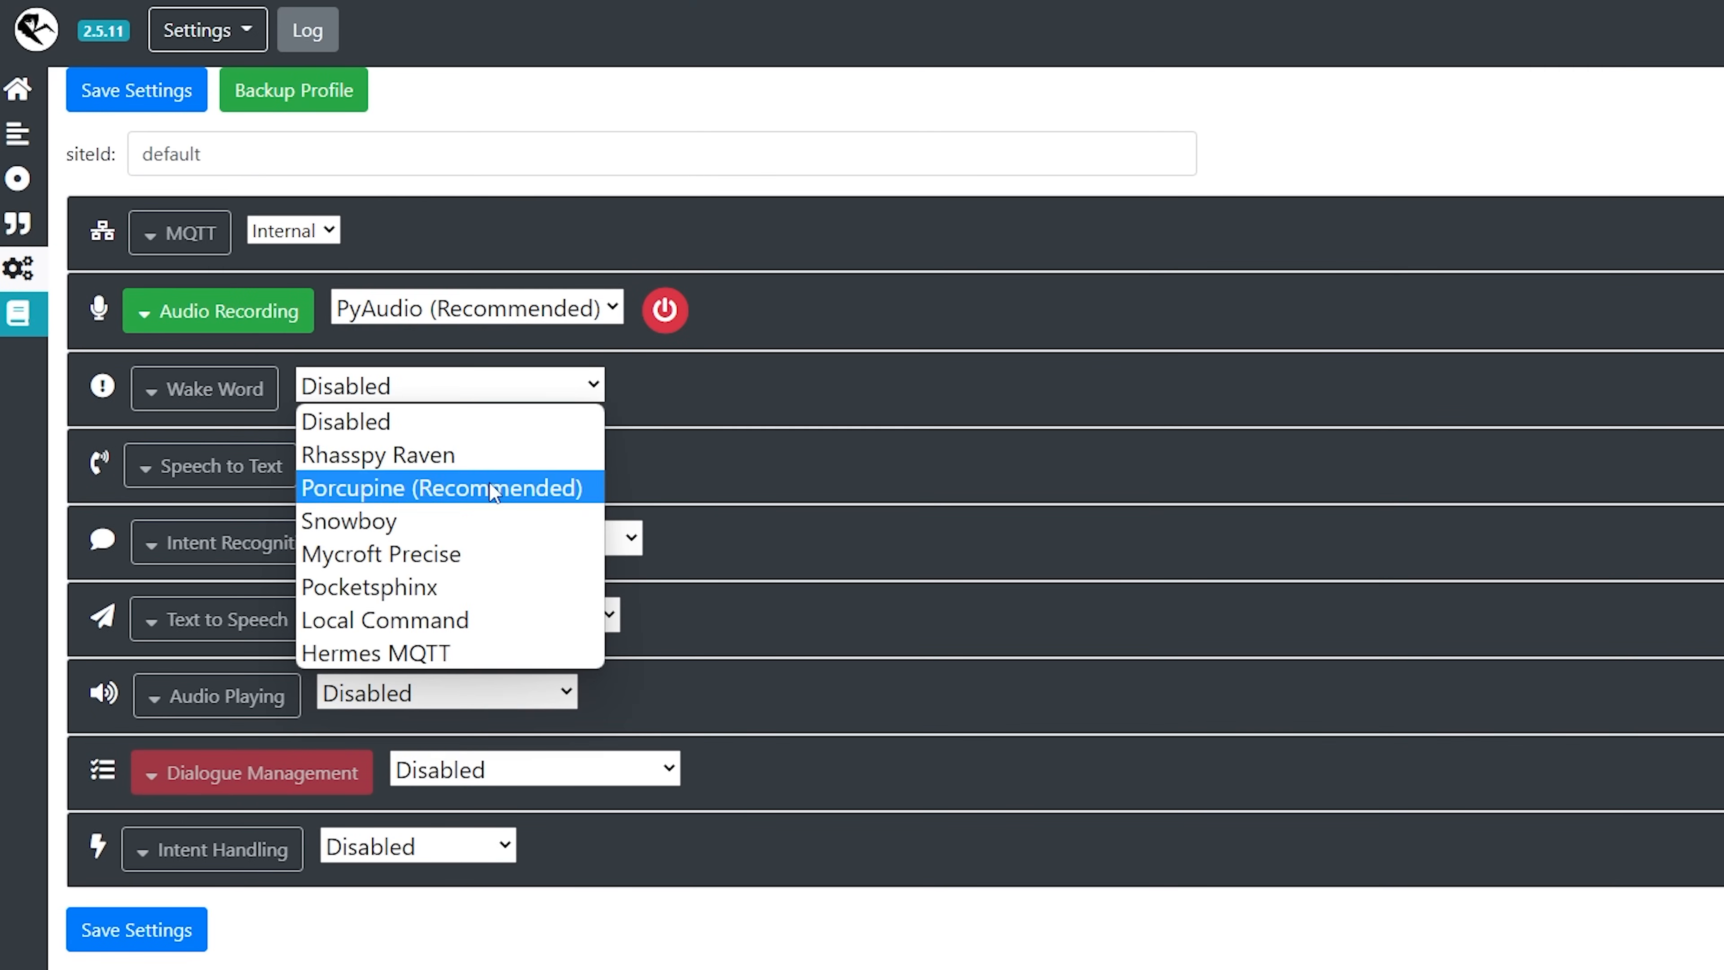
pyautogui.click(446, 487)
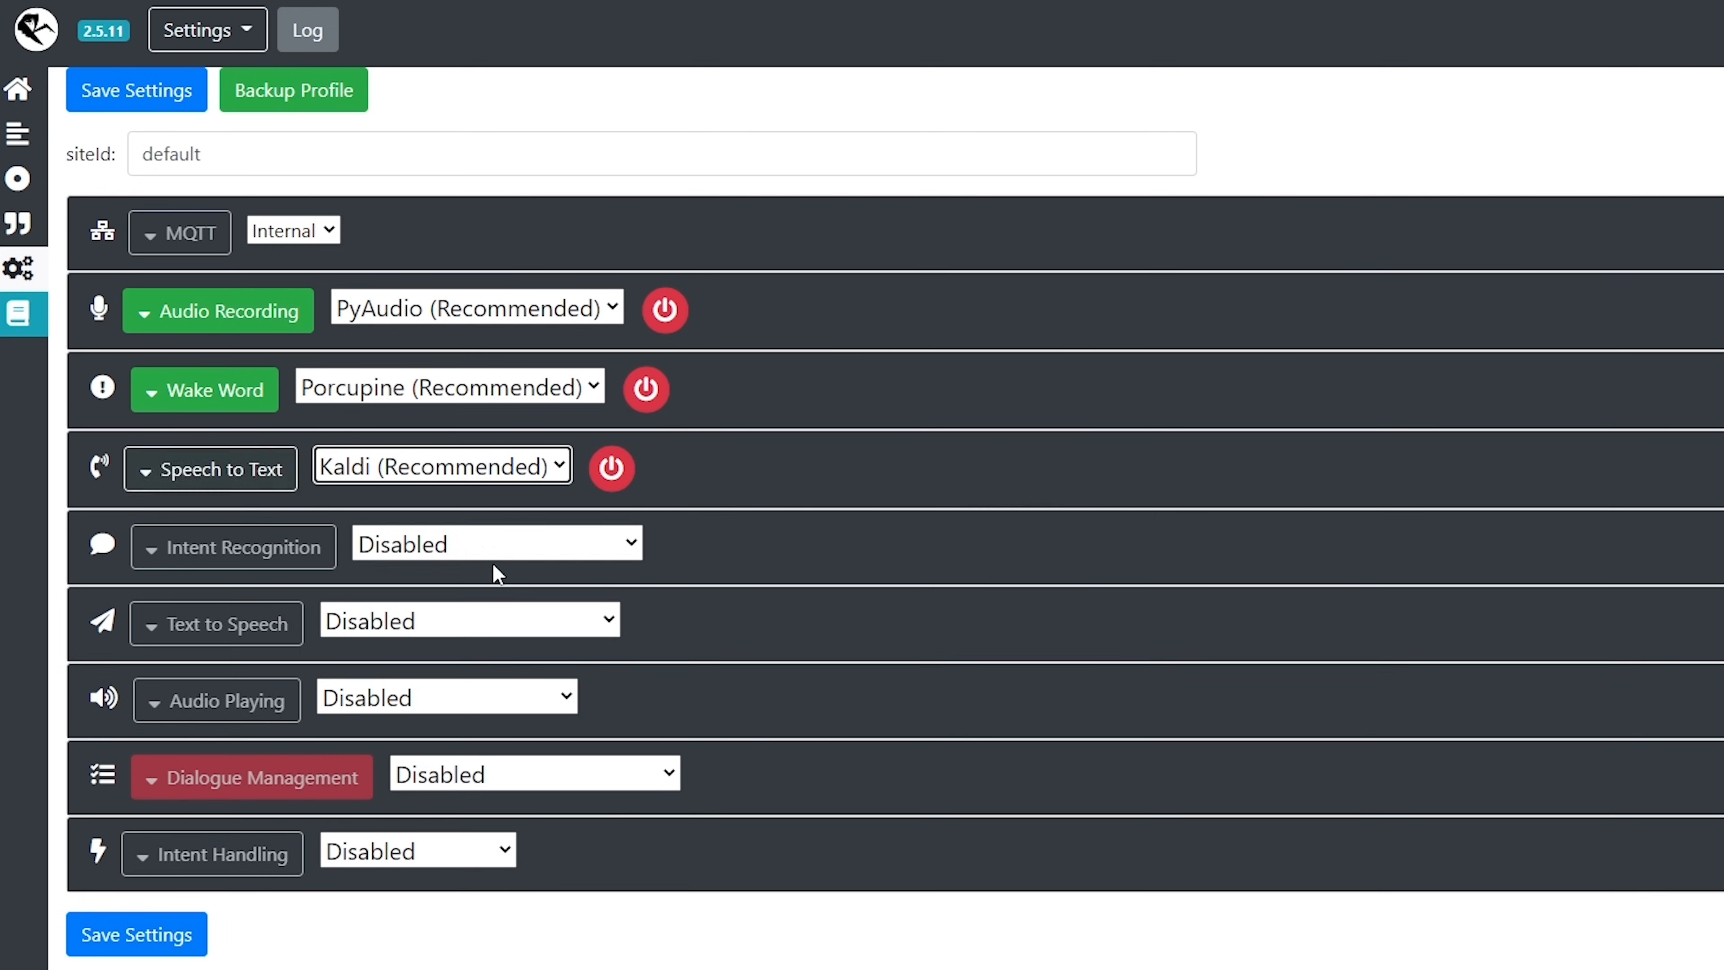
pyautogui.click(495, 543)
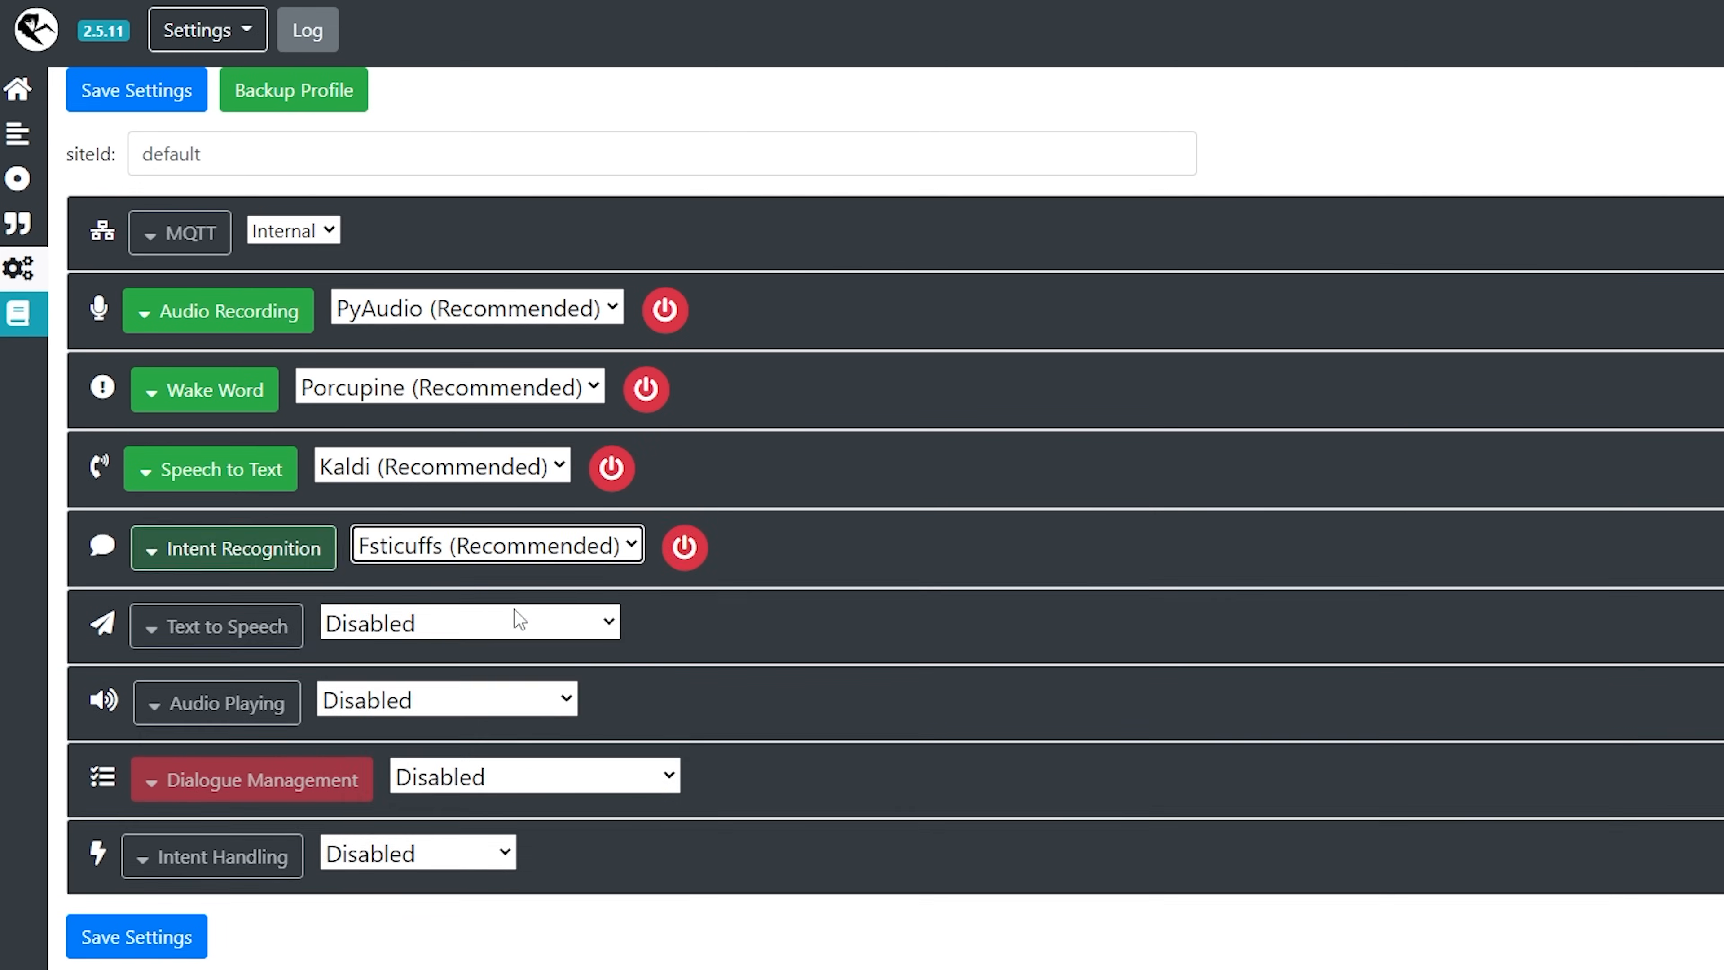
pyautogui.click(469, 622)
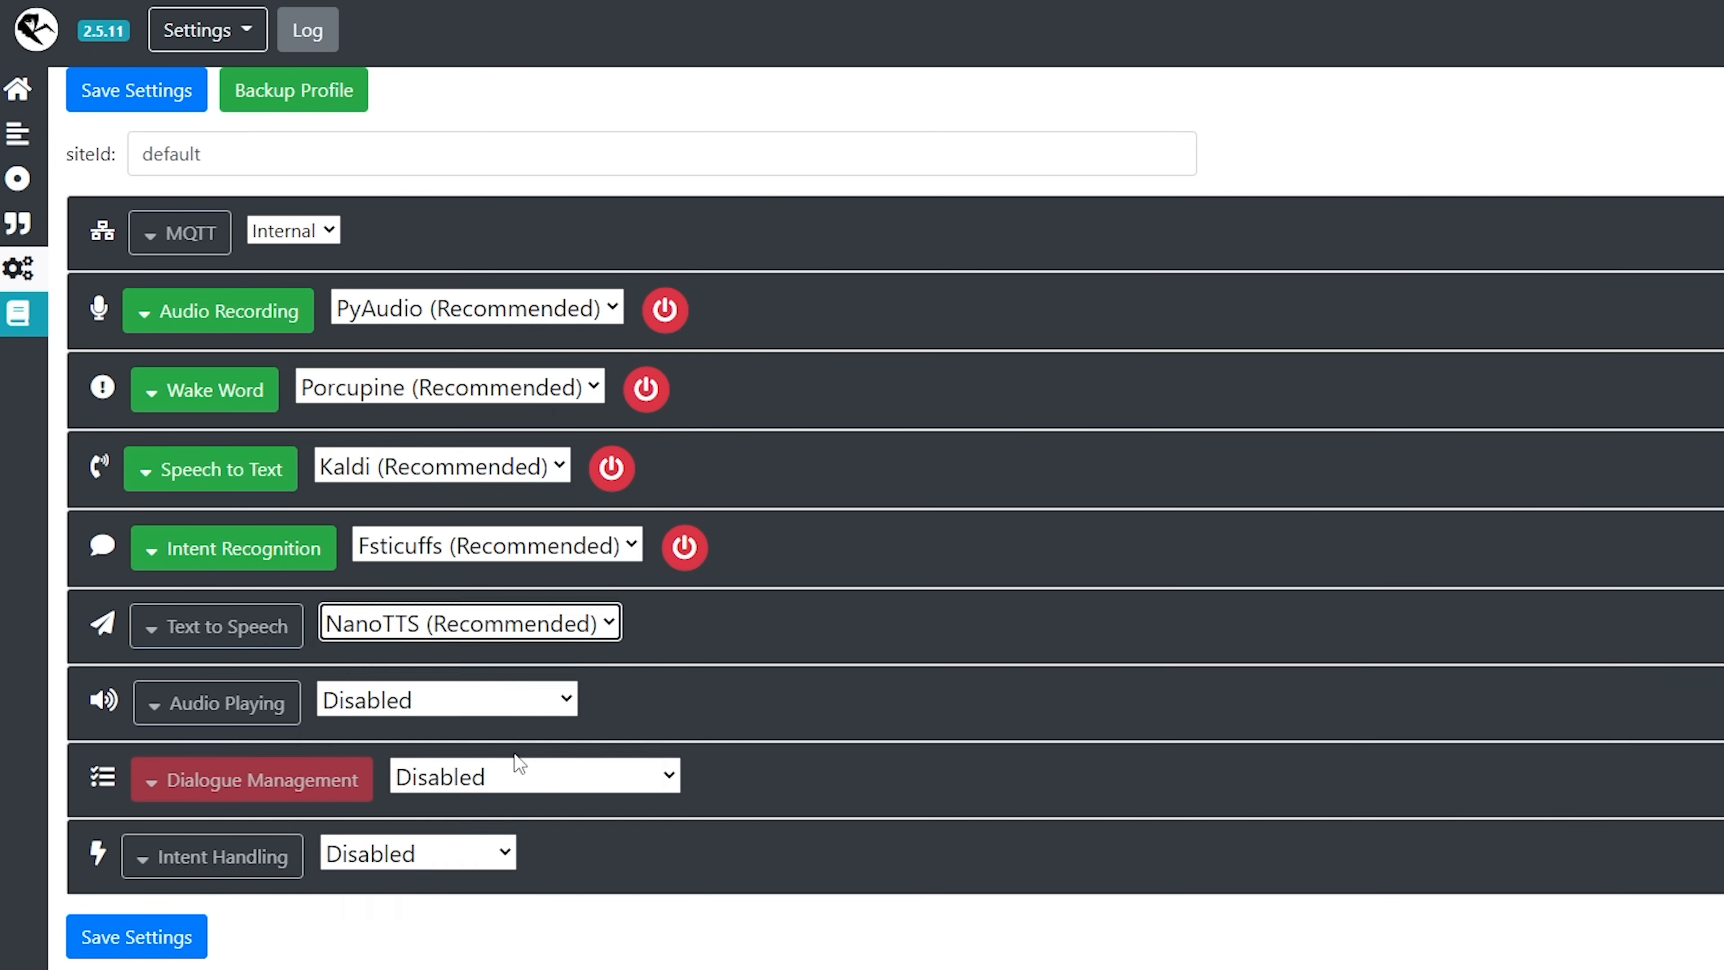
# - Choose aplay playback, Rhasspy dialogue management and Home Assistant intent handling, then save the profile
pyautogui.click(446, 700)
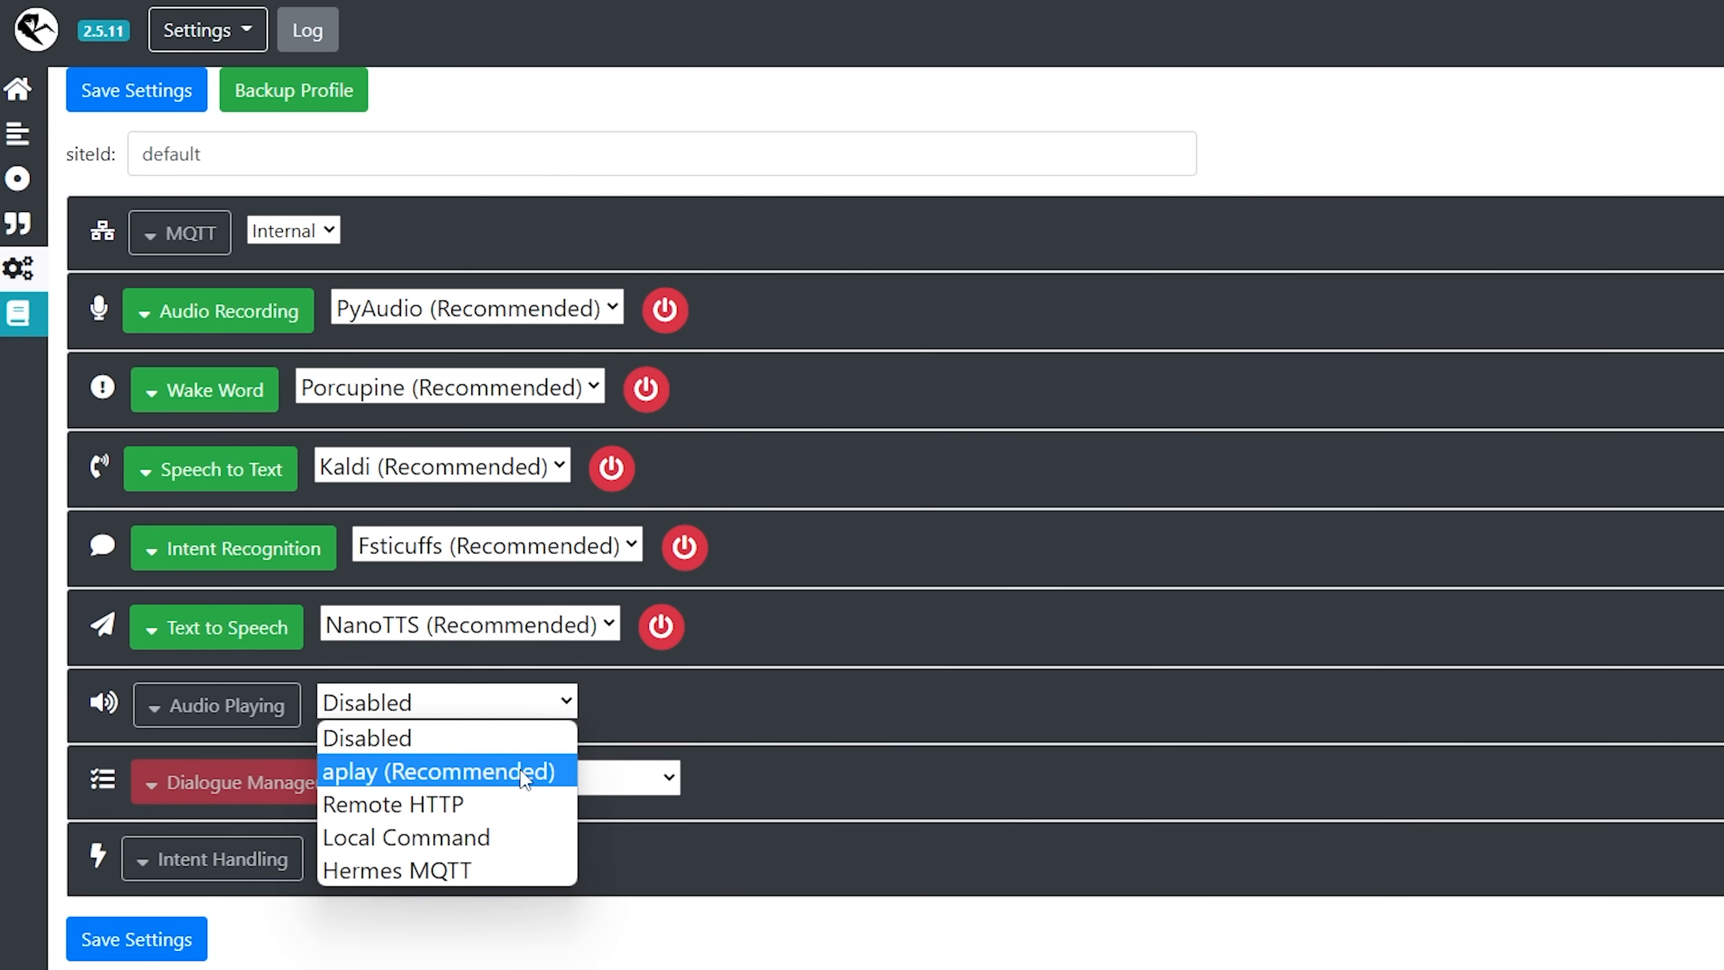
pyautogui.click(440, 770)
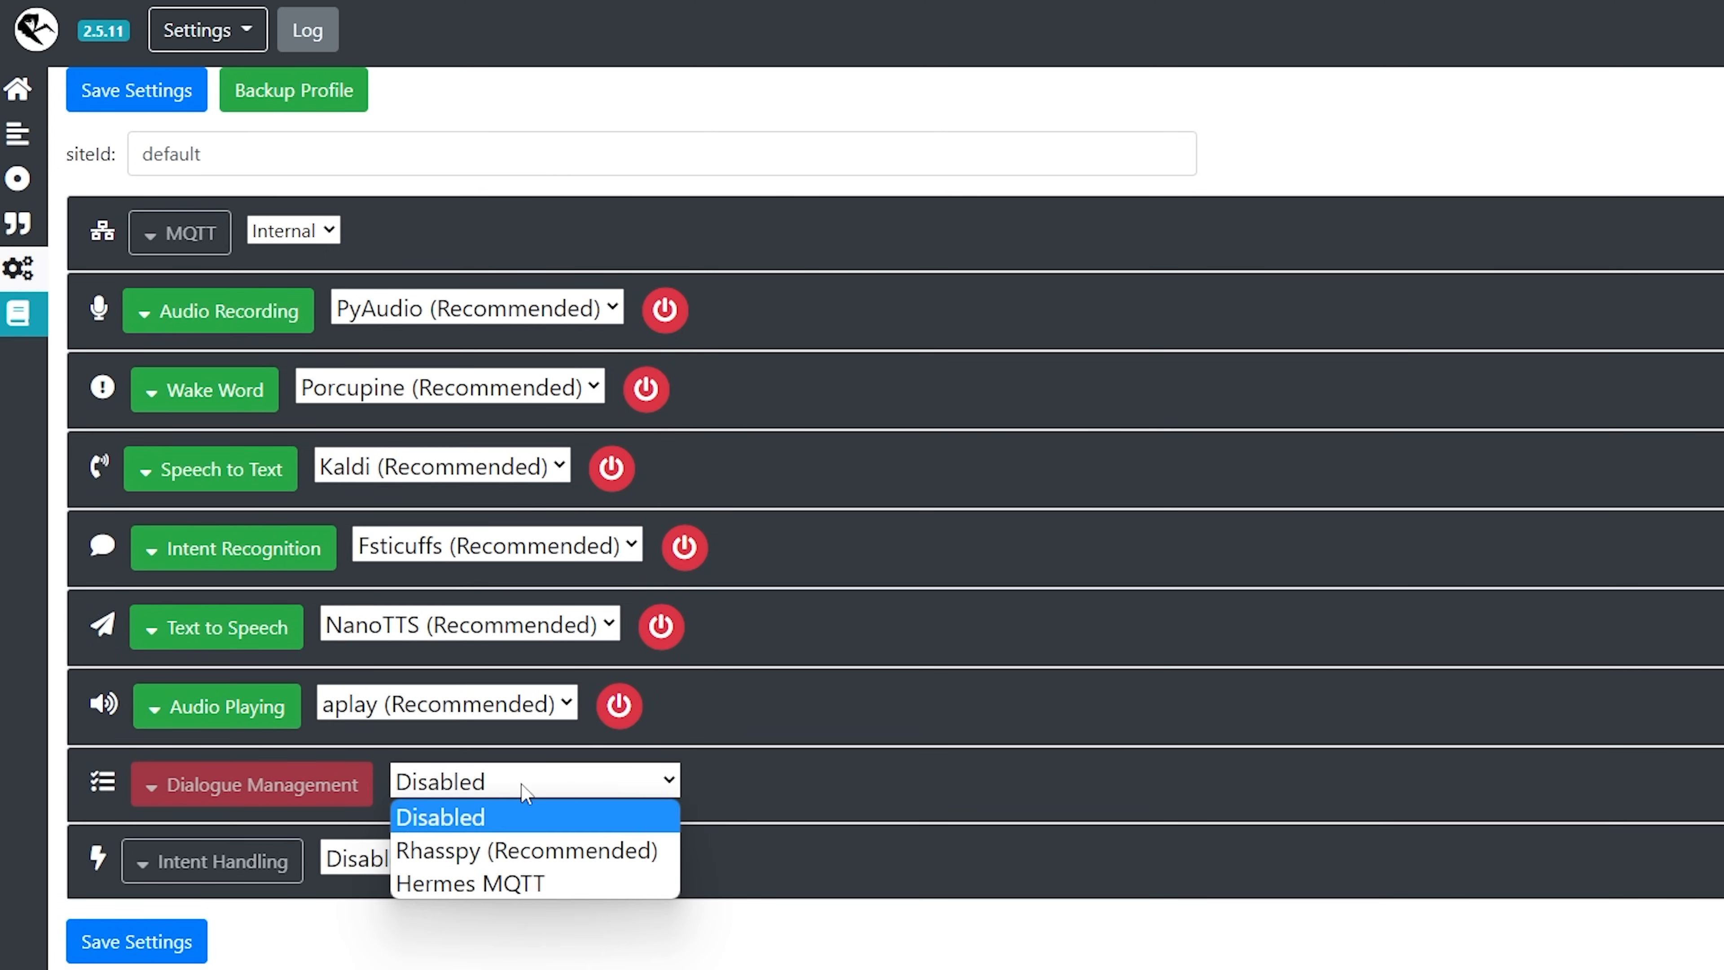
pyautogui.click(526, 850)
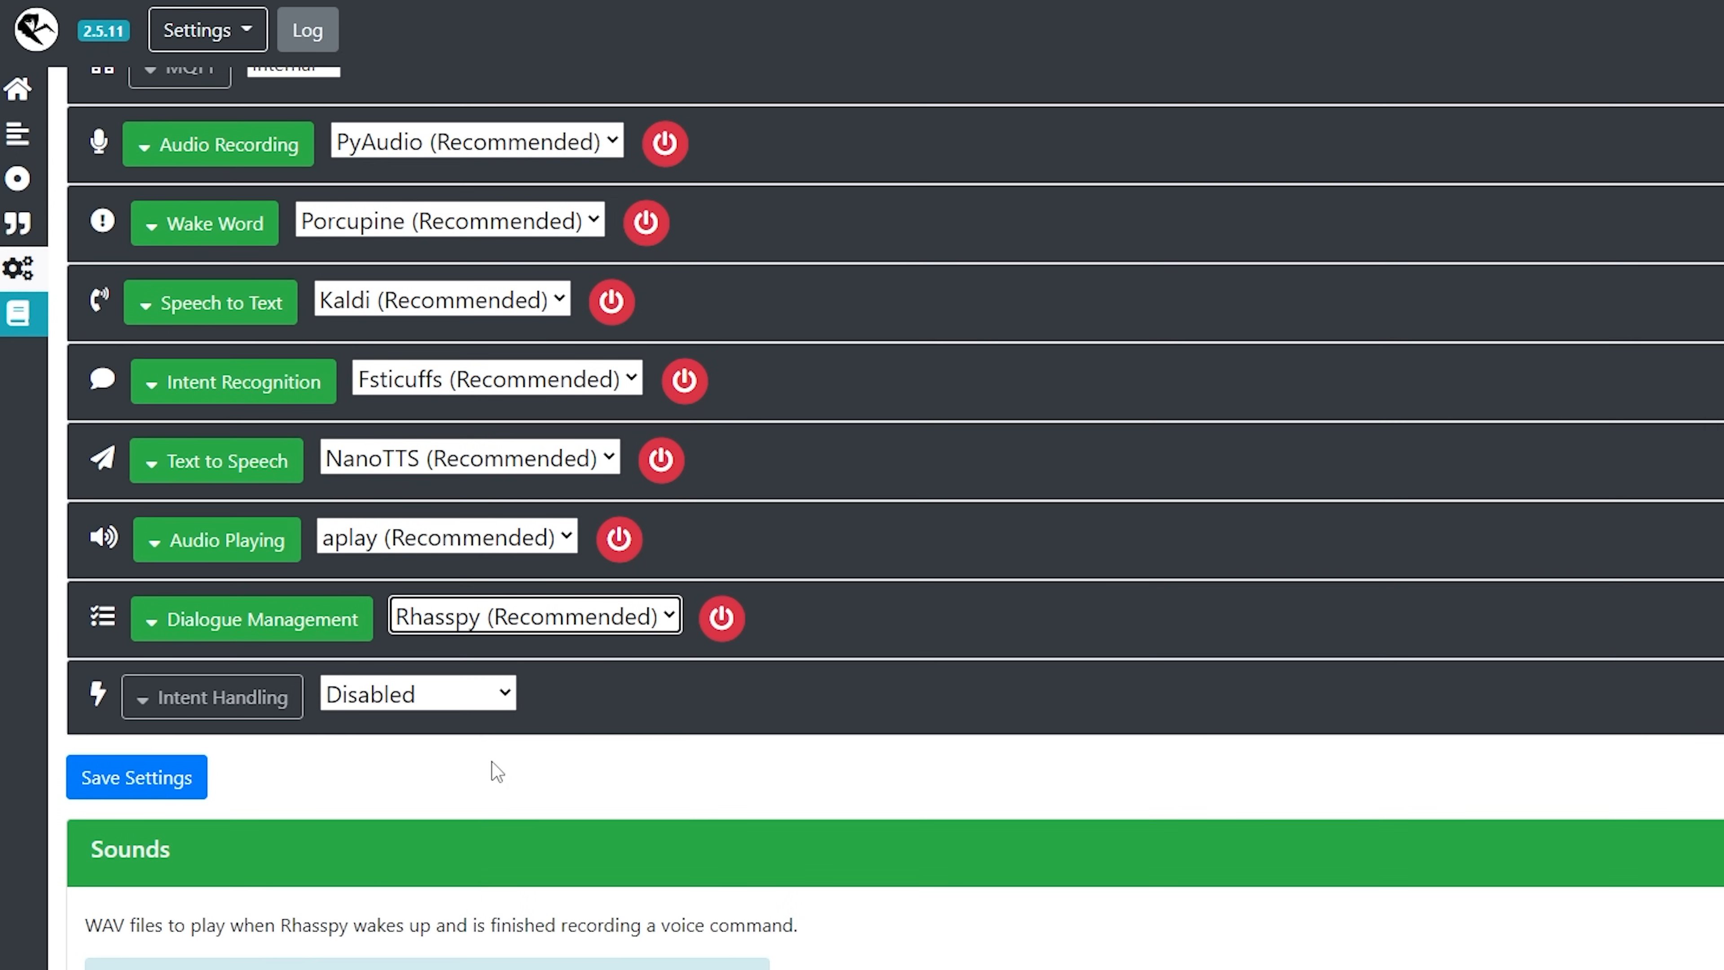
pyautogui.click(417, 692)
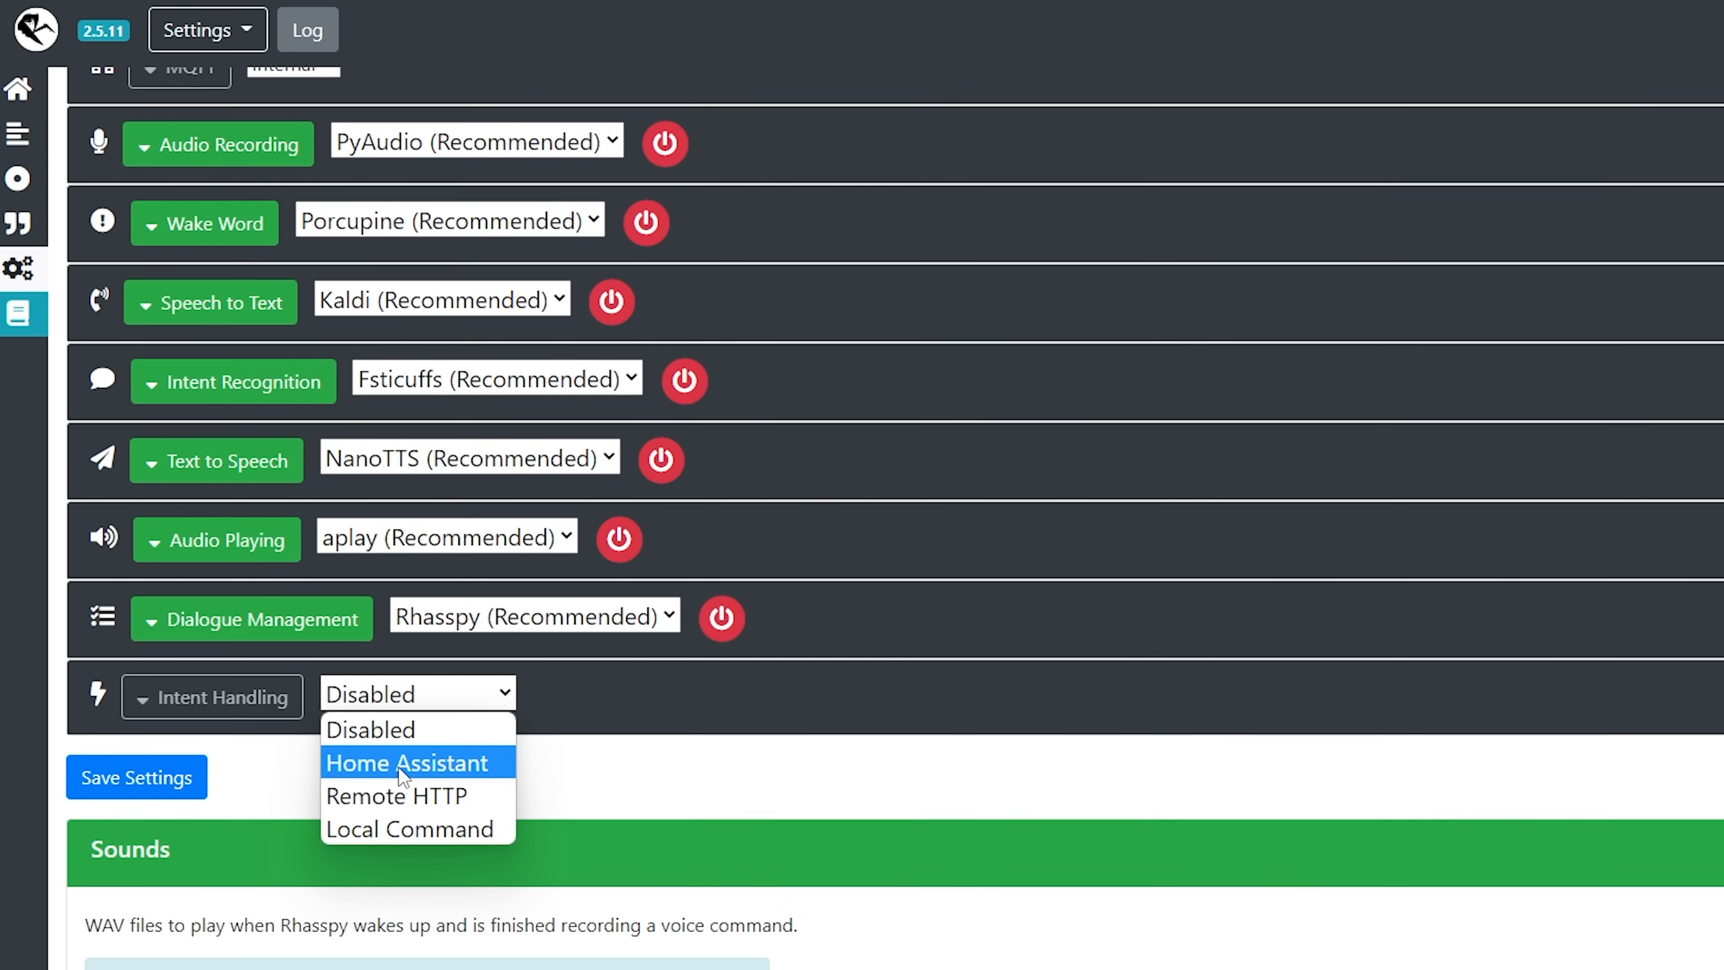
pyautogui.click(407, 763)
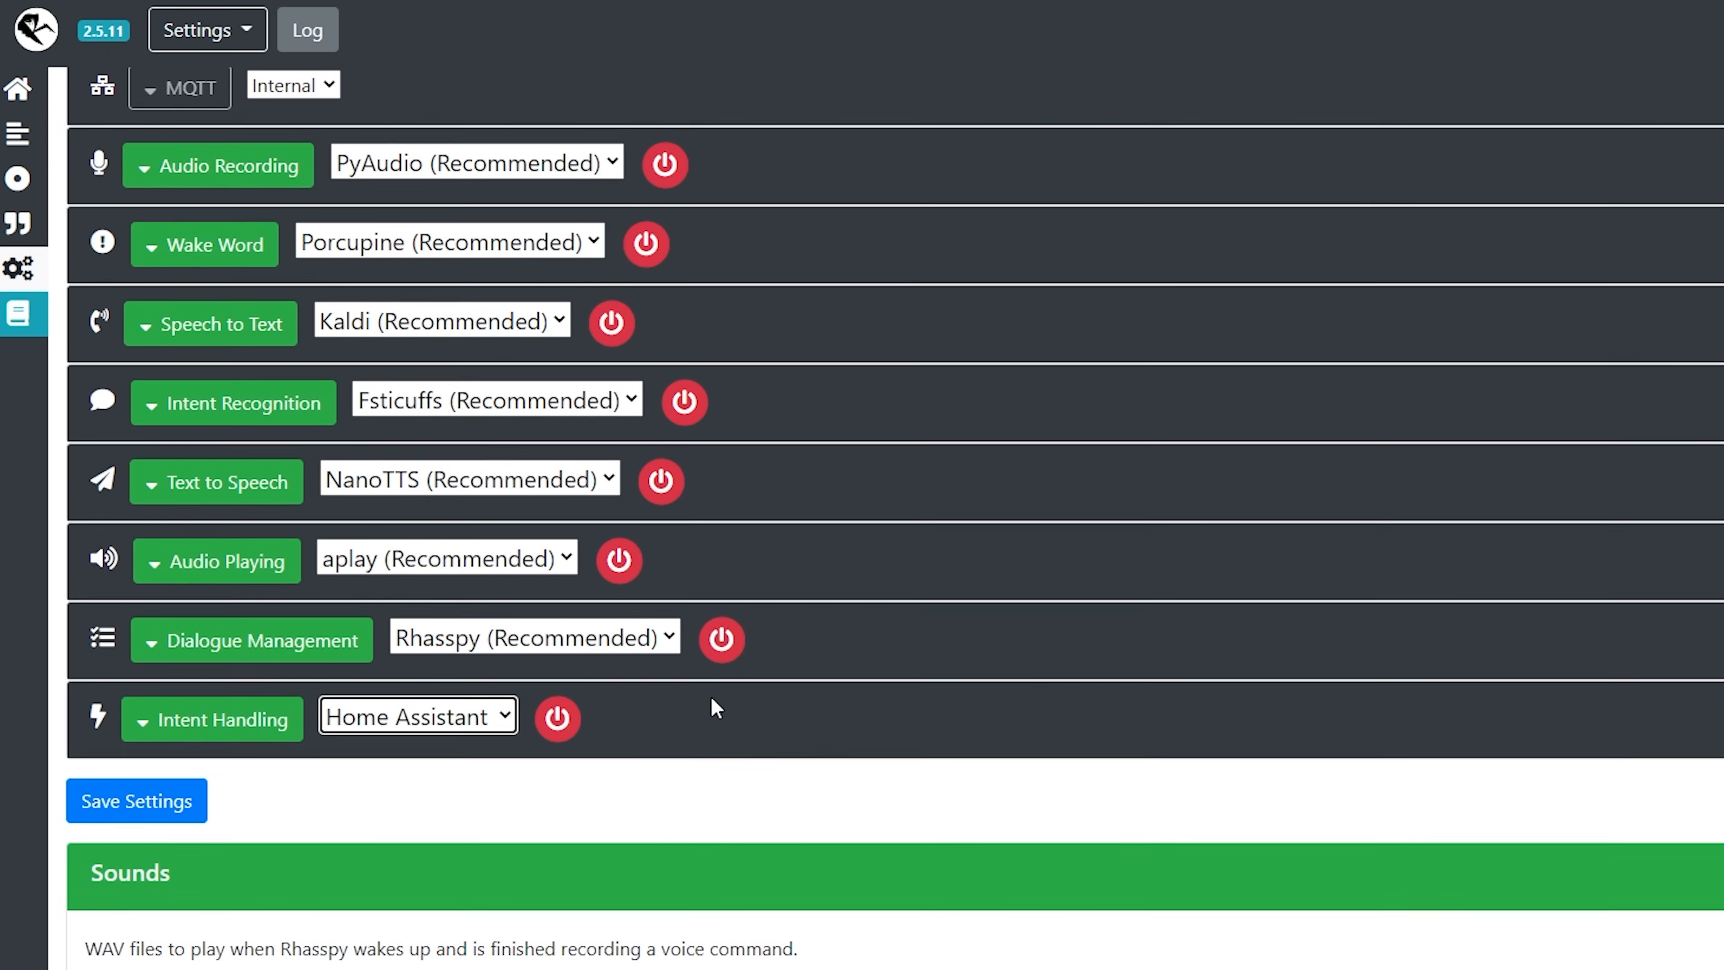
pyautogui.click(136, 800)
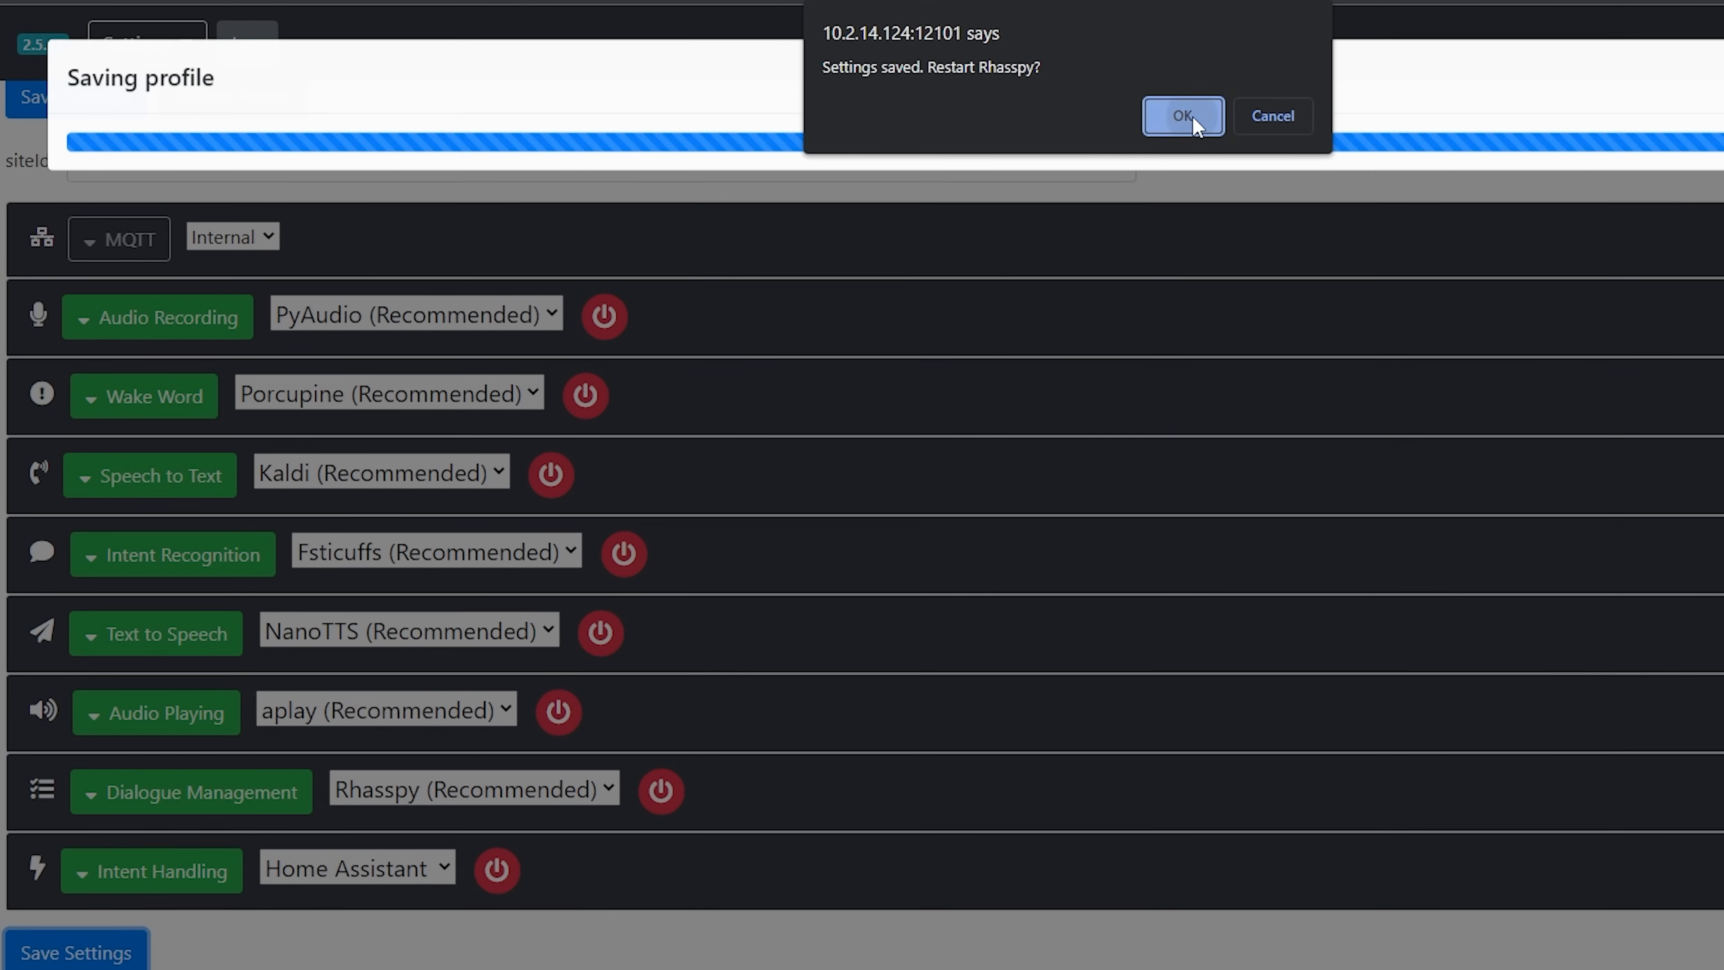
# - Restart Rhasspy with the saved settings and download the 21 missing profile files
pyautogui.click(1181, 115)
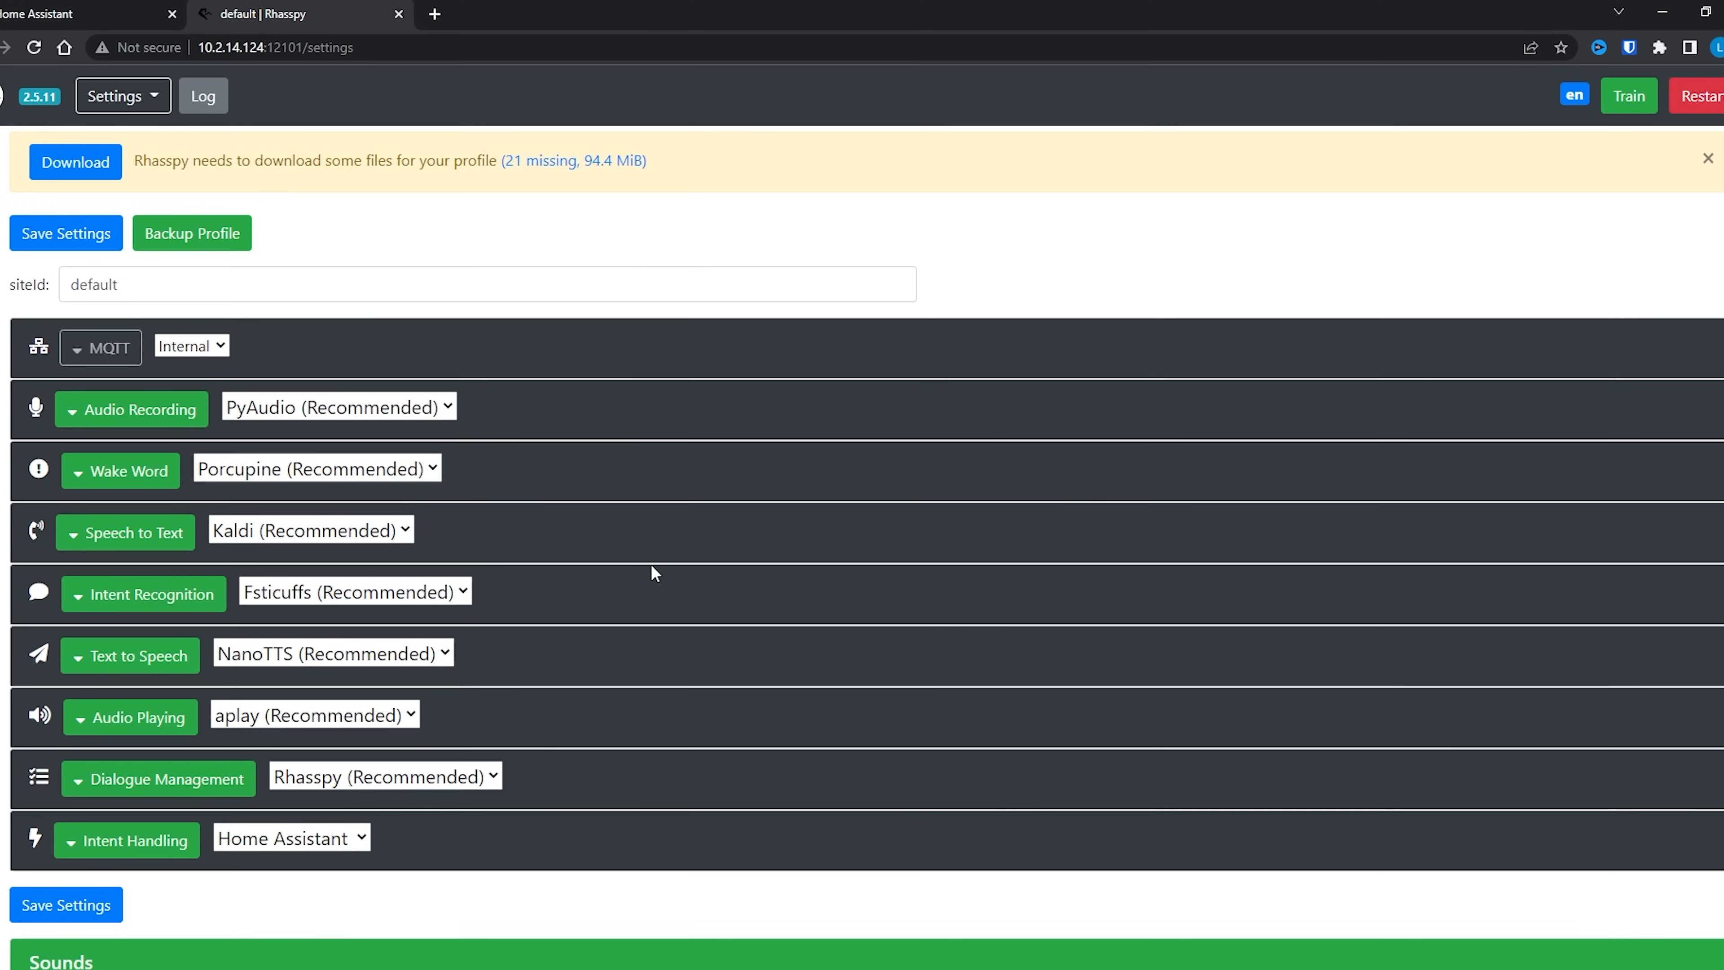
pyautogui.moveTo(478, 518)
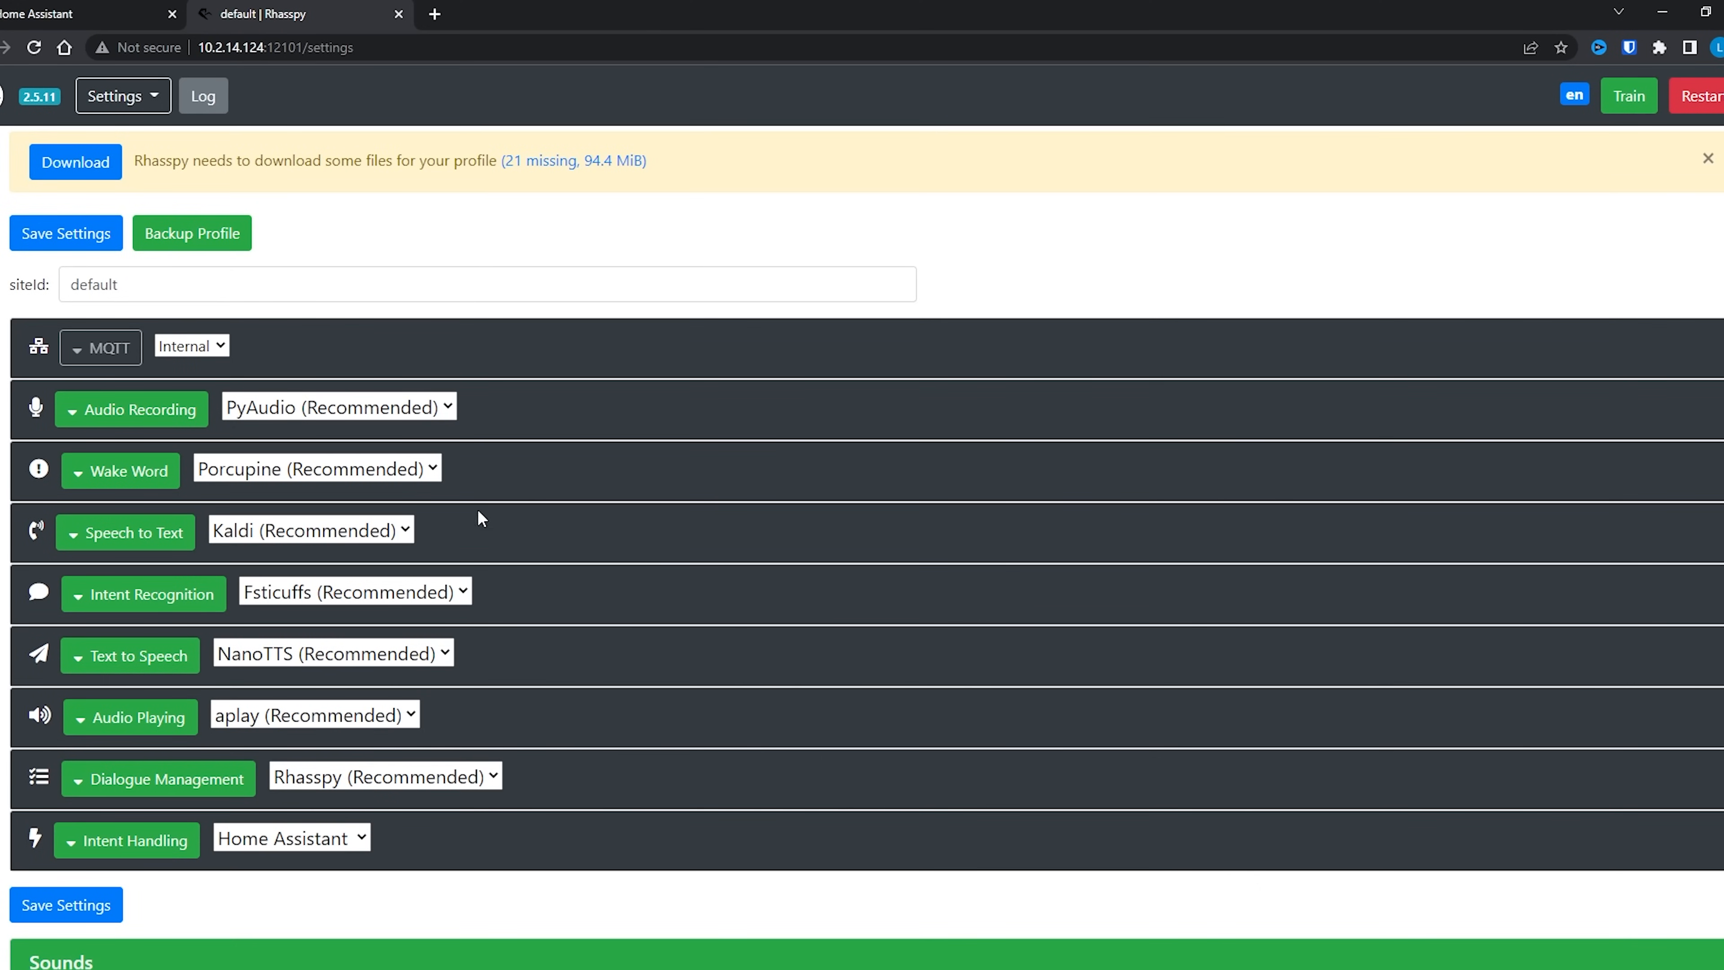
pyautogui.click(120, 470)
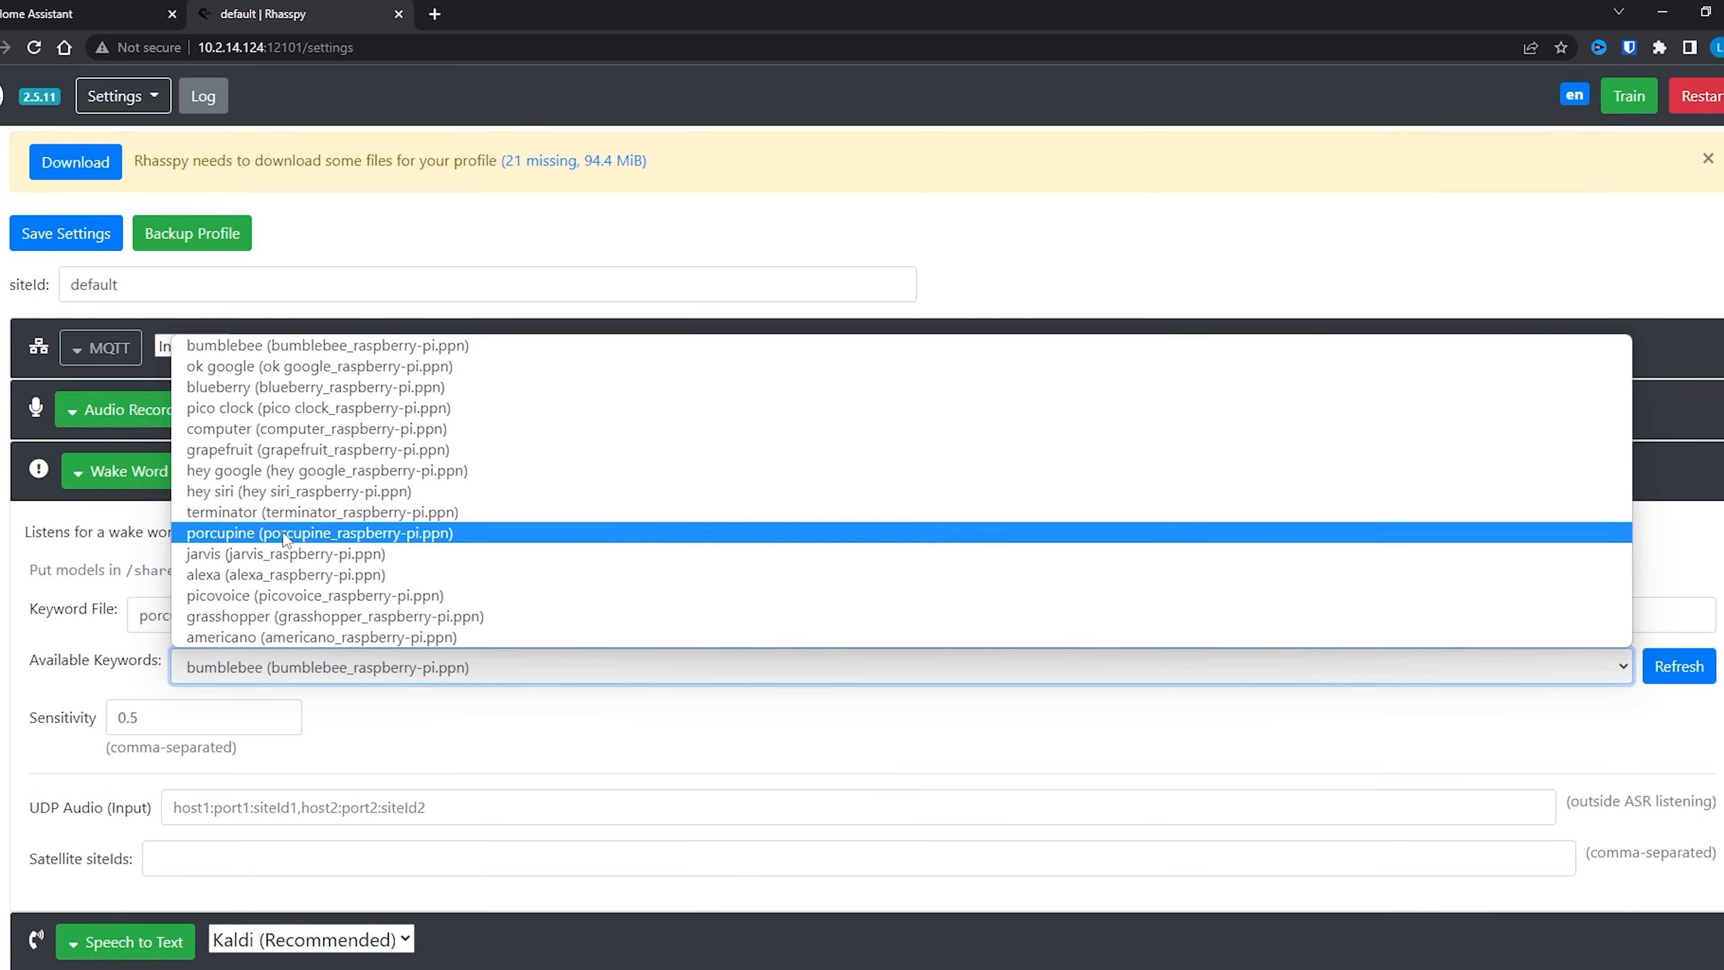
# - Pick 'terminator' as the Porcupine wake keyword and en-US as the NanoTTS language
pyautogui.click(323, 513)
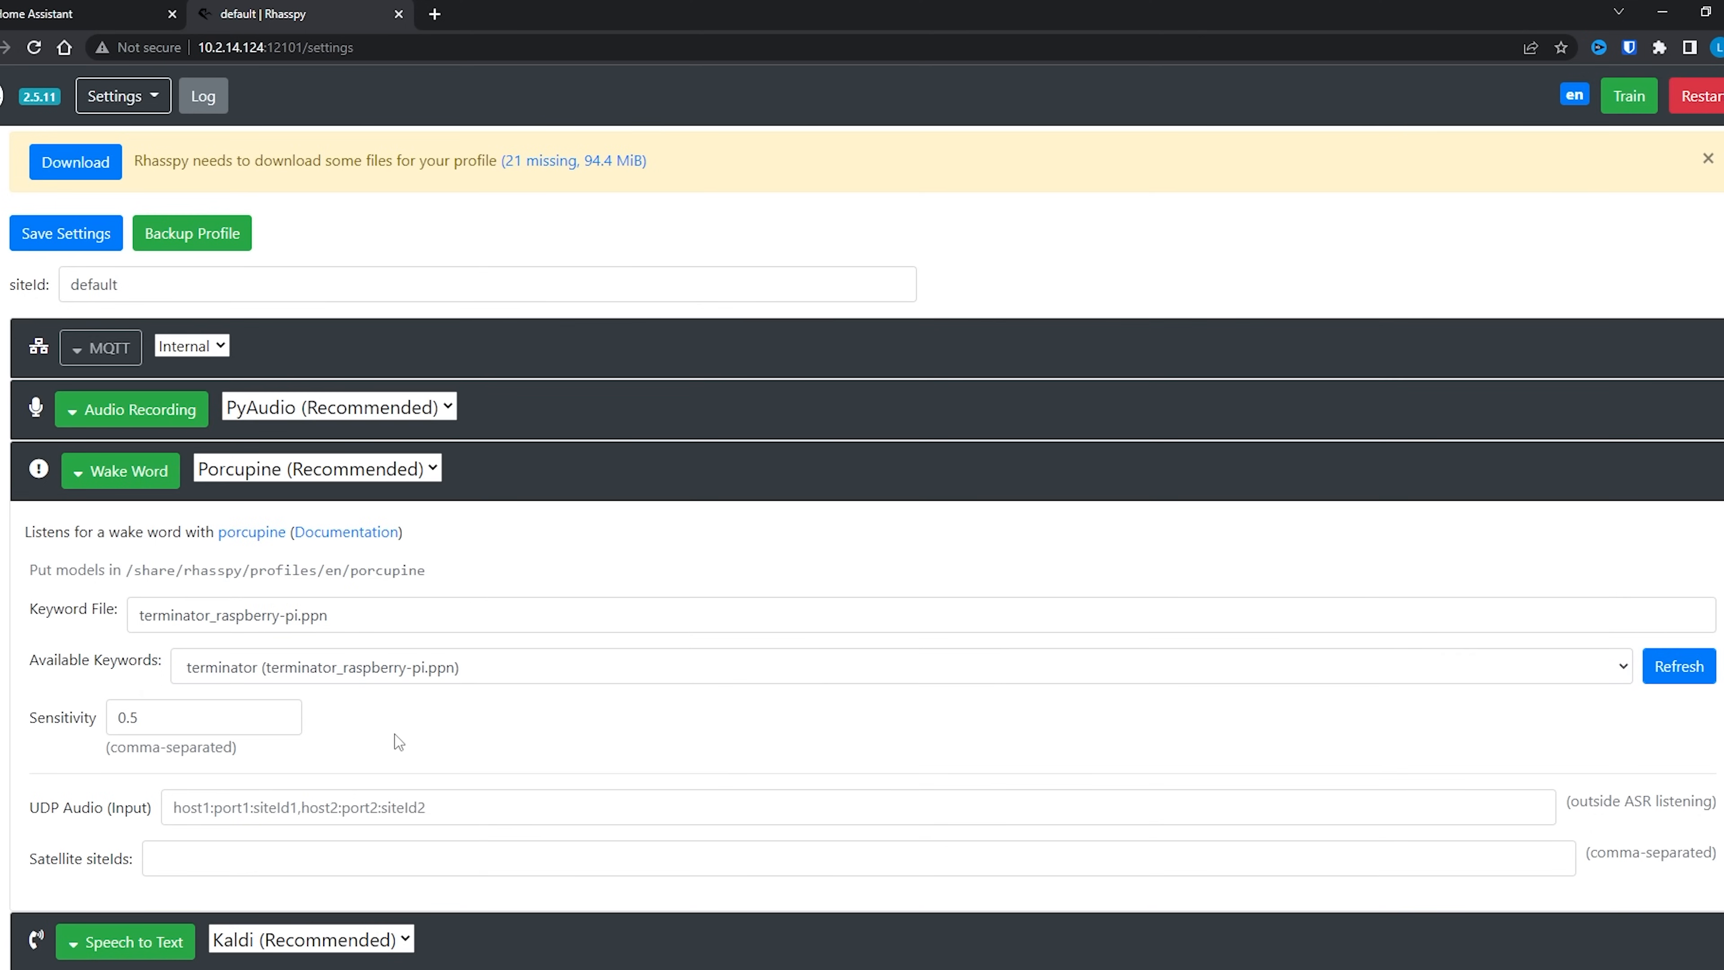
pyautogui.scroll(-3)
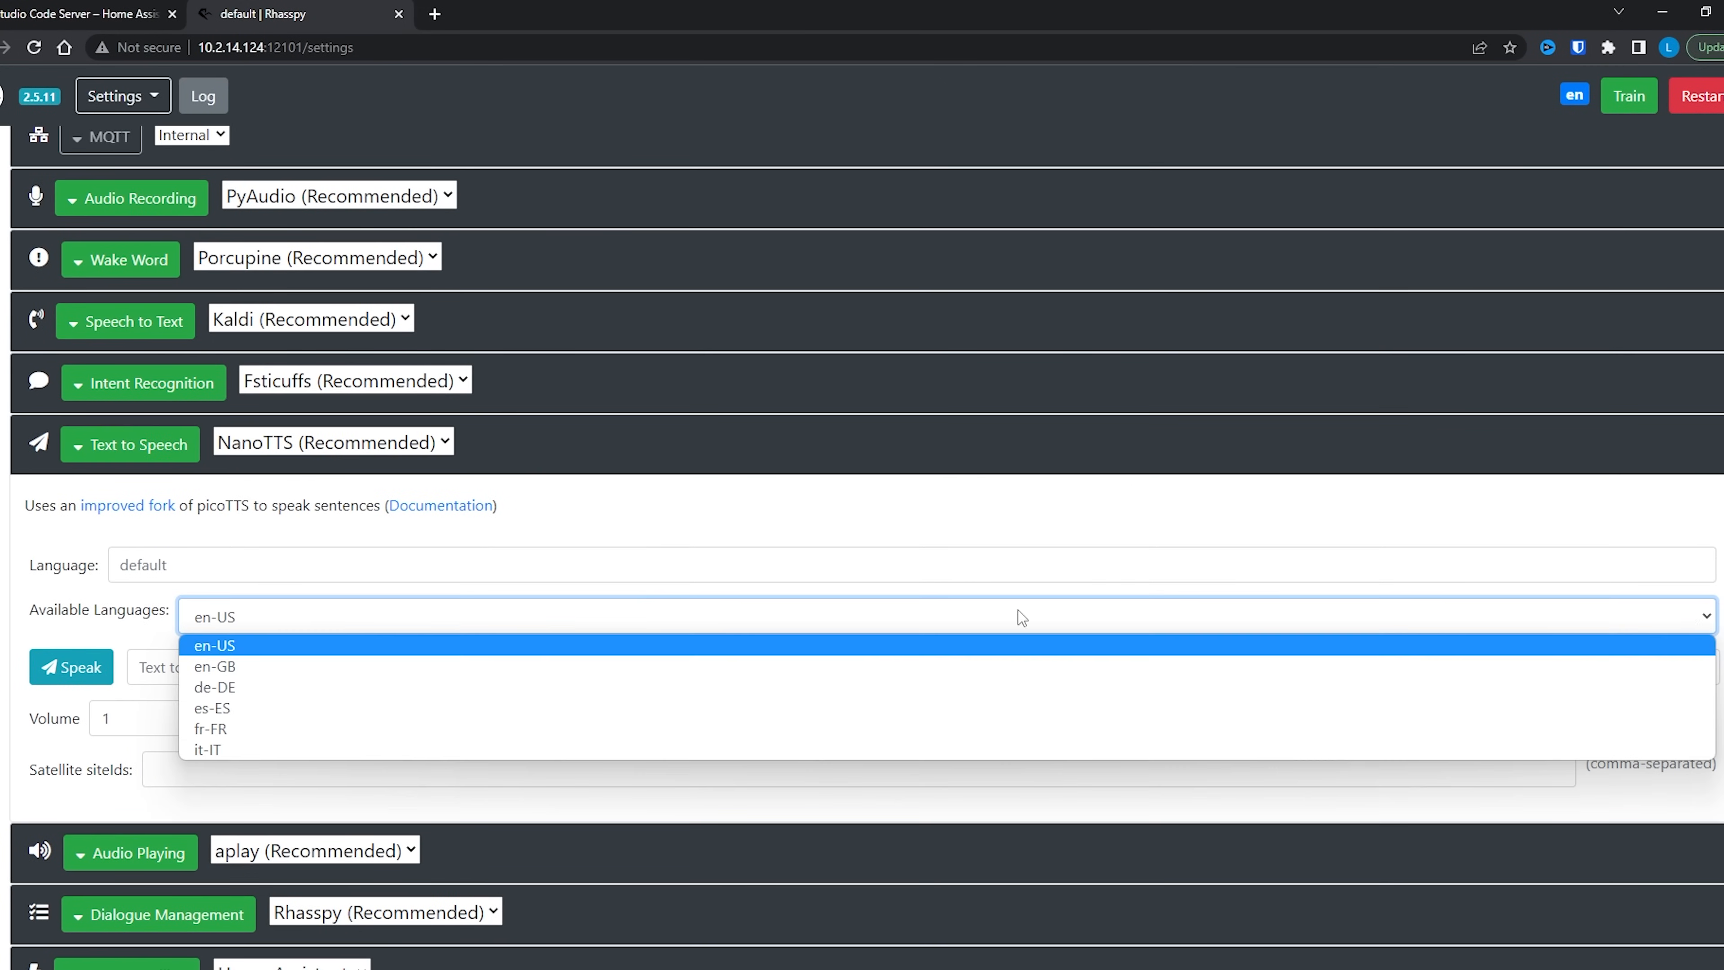
pyautogui.moveTo(266, 655)
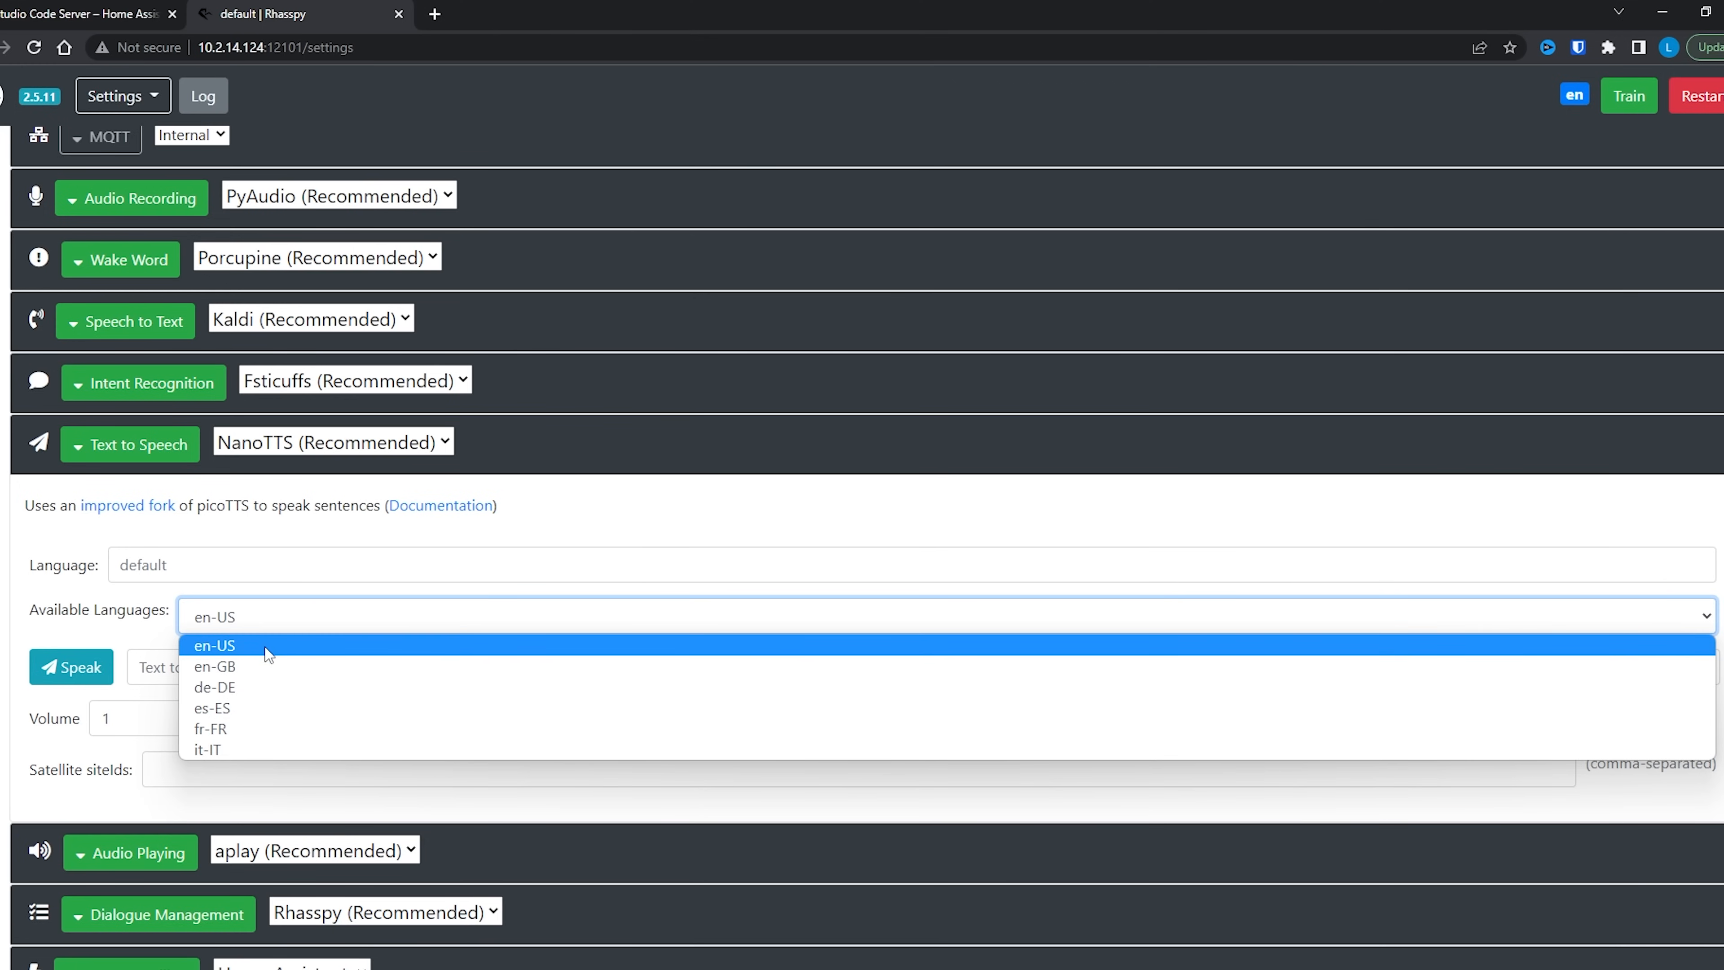
pyautogui.click(215, 666)
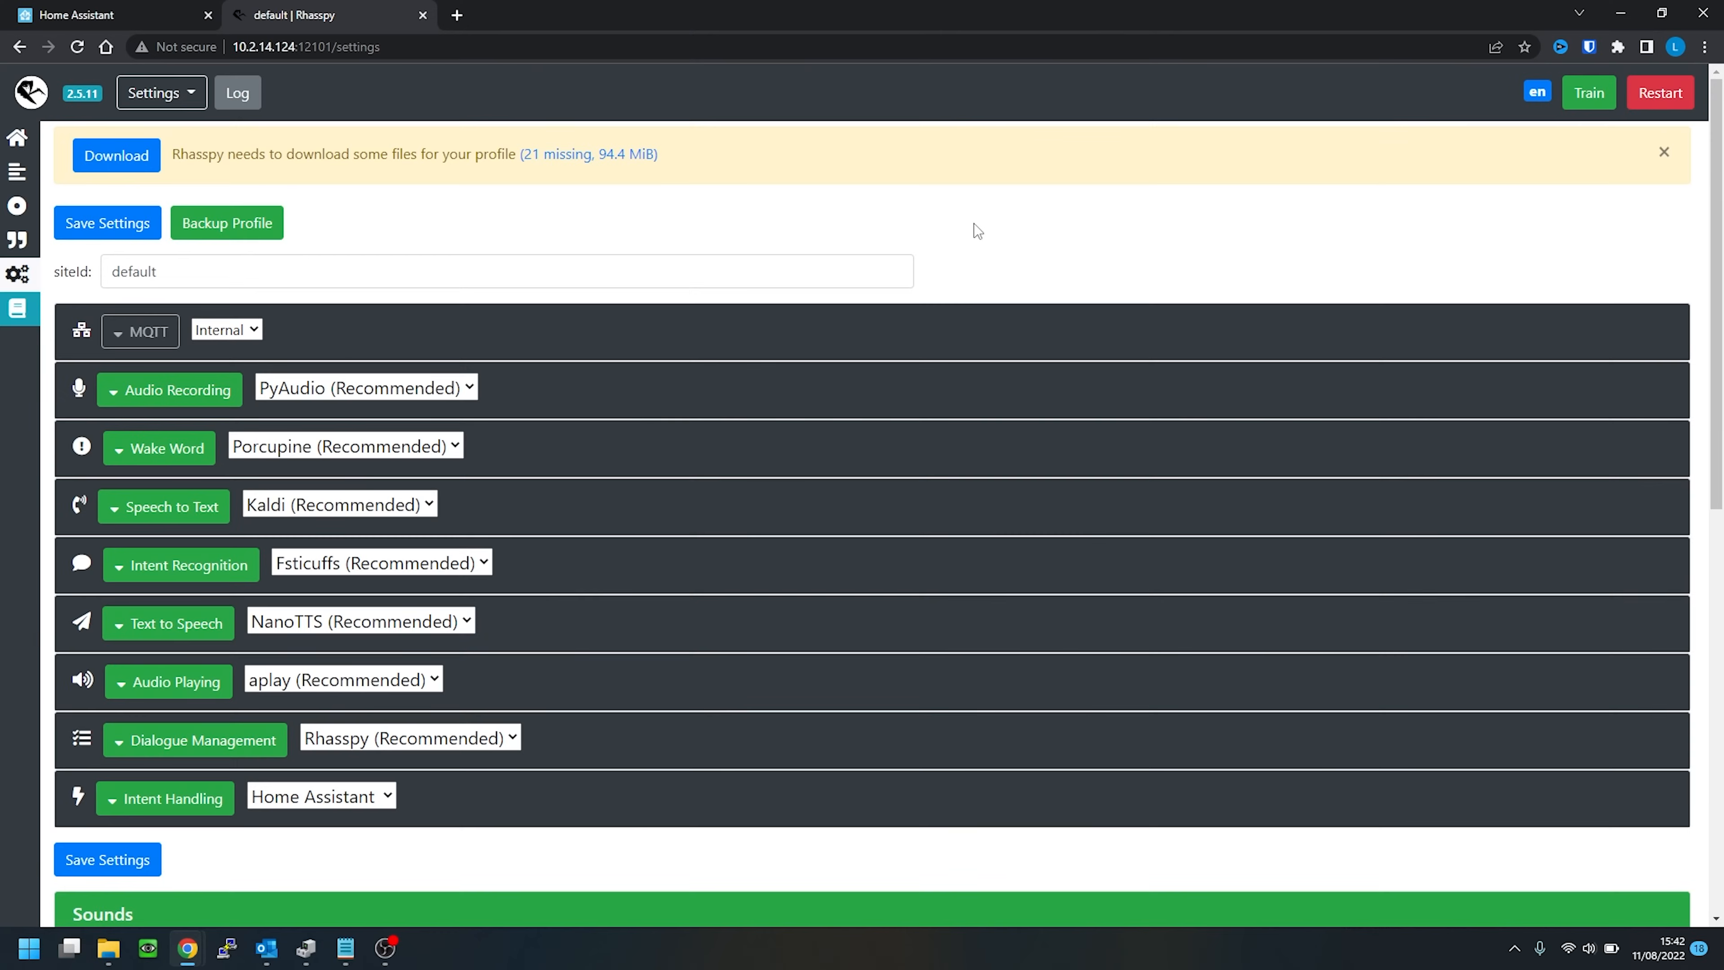
pyautogui.moveTo(436, 545)
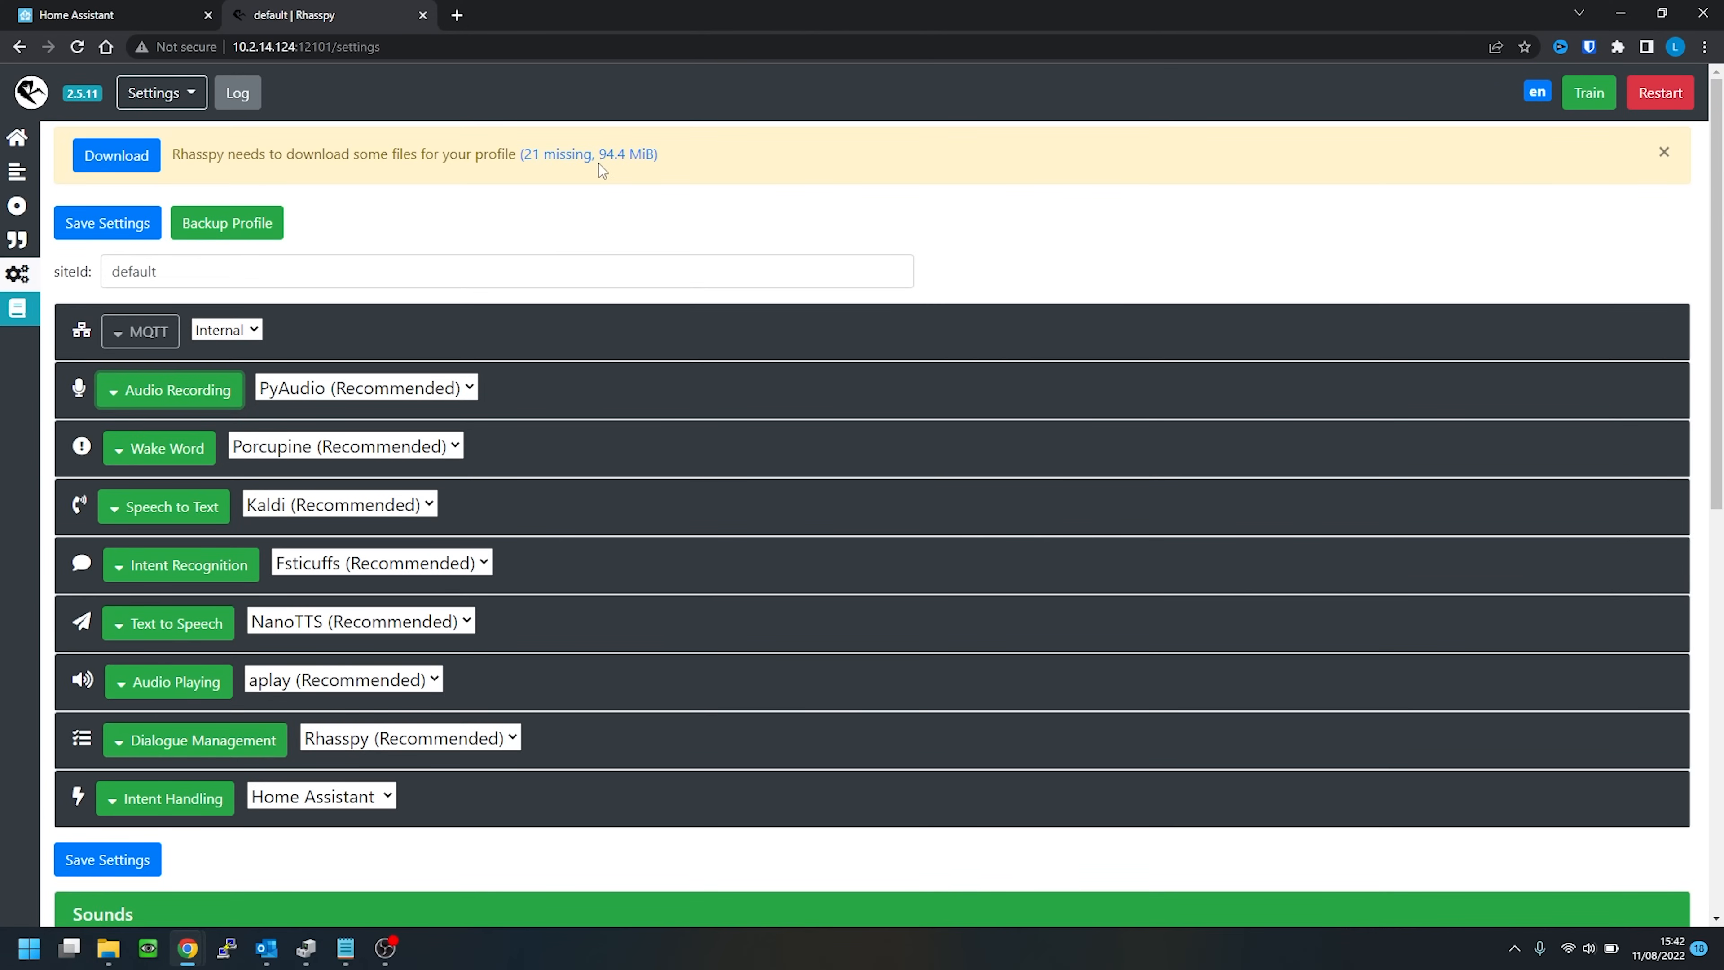
# - Download the 21 missing profile files from the yellow banner
pyautogui.click(116, 156)
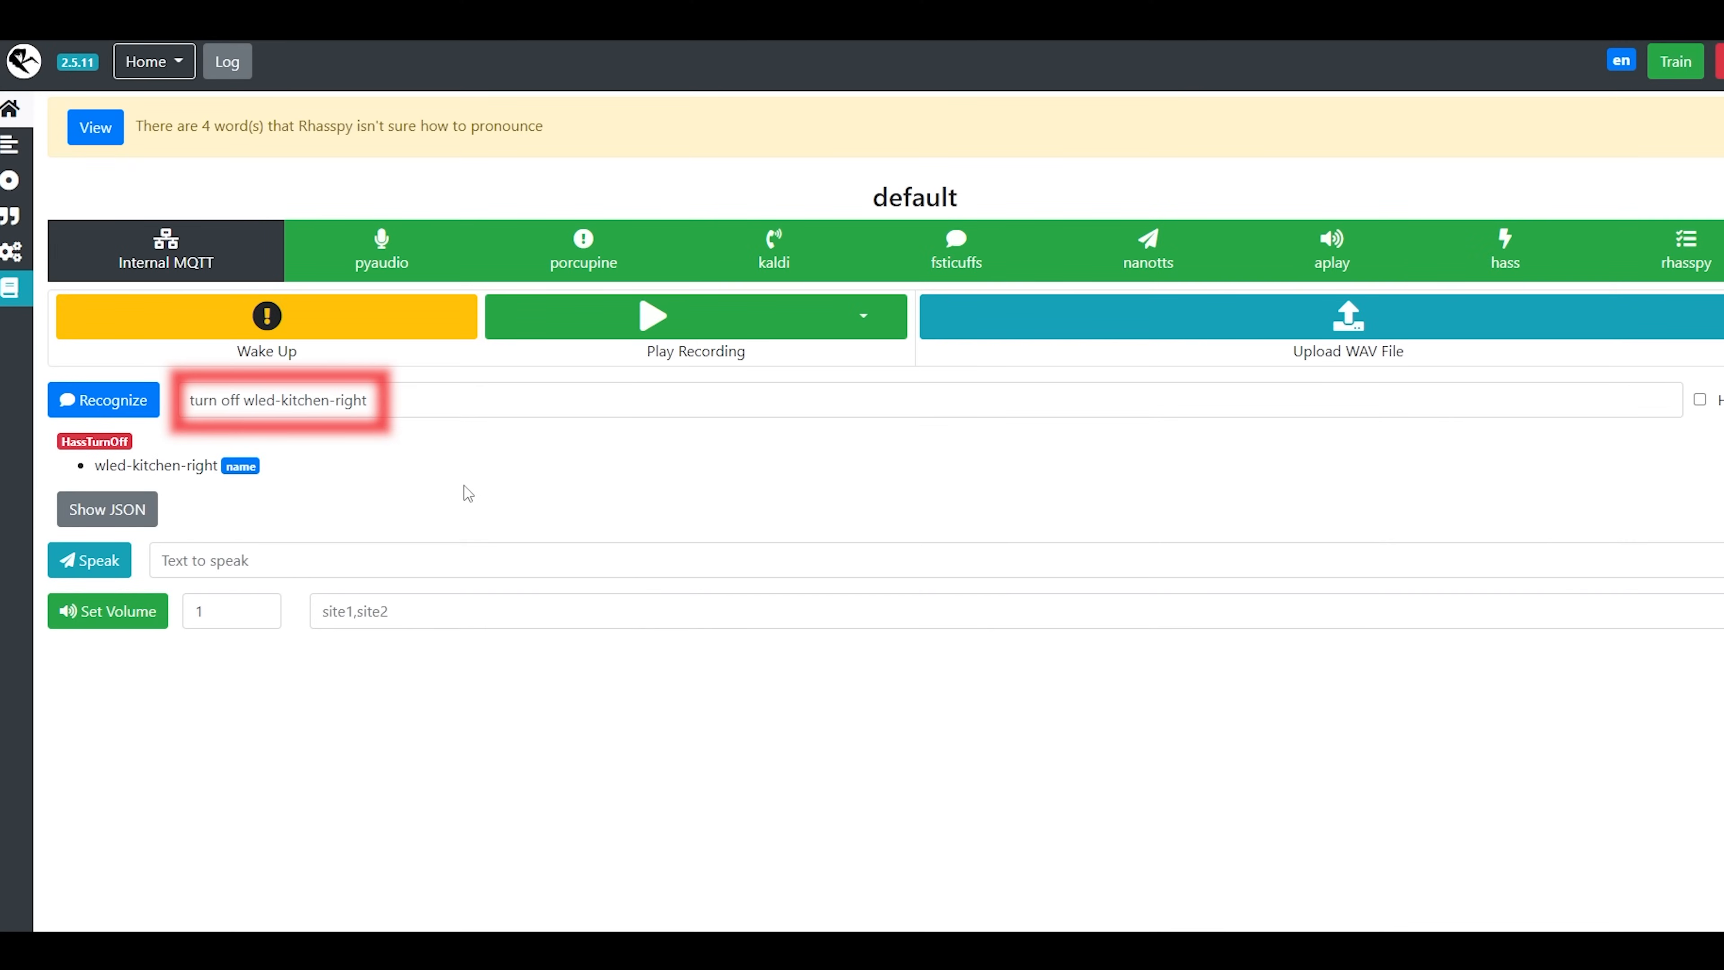
# - Recognize 'turn off wled-kitchen-right' as a HassTurnOff intent
pyautogui.click(265, 317)
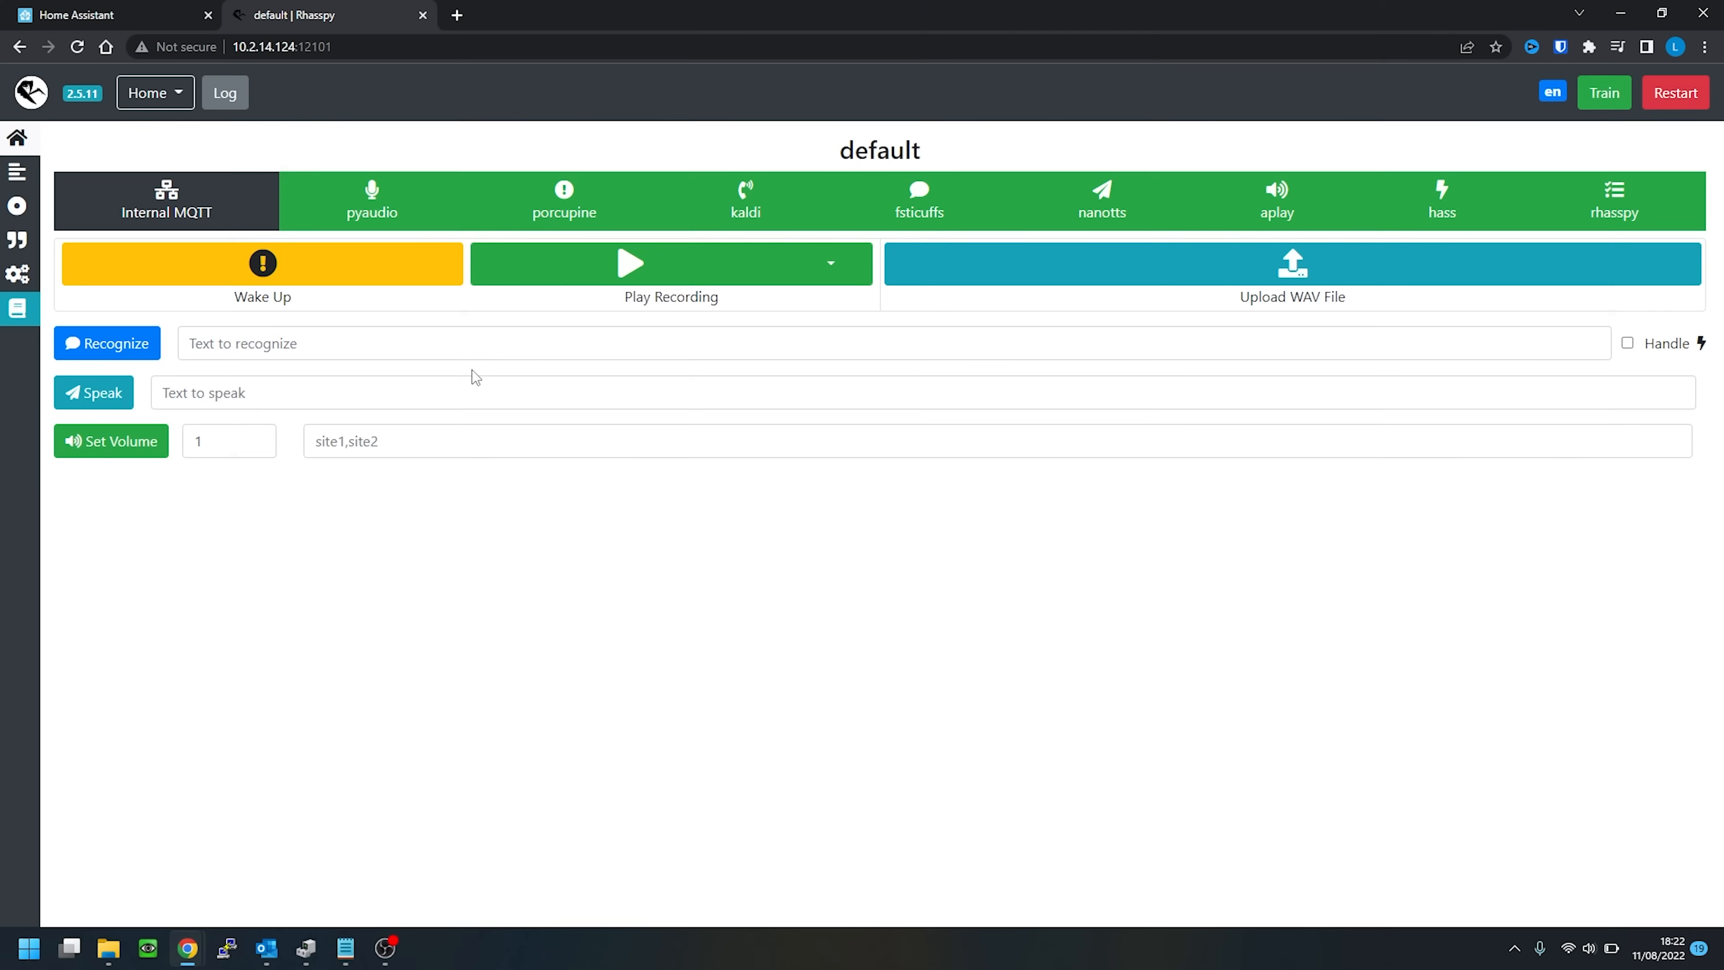
pyautogui.click(18, 274)
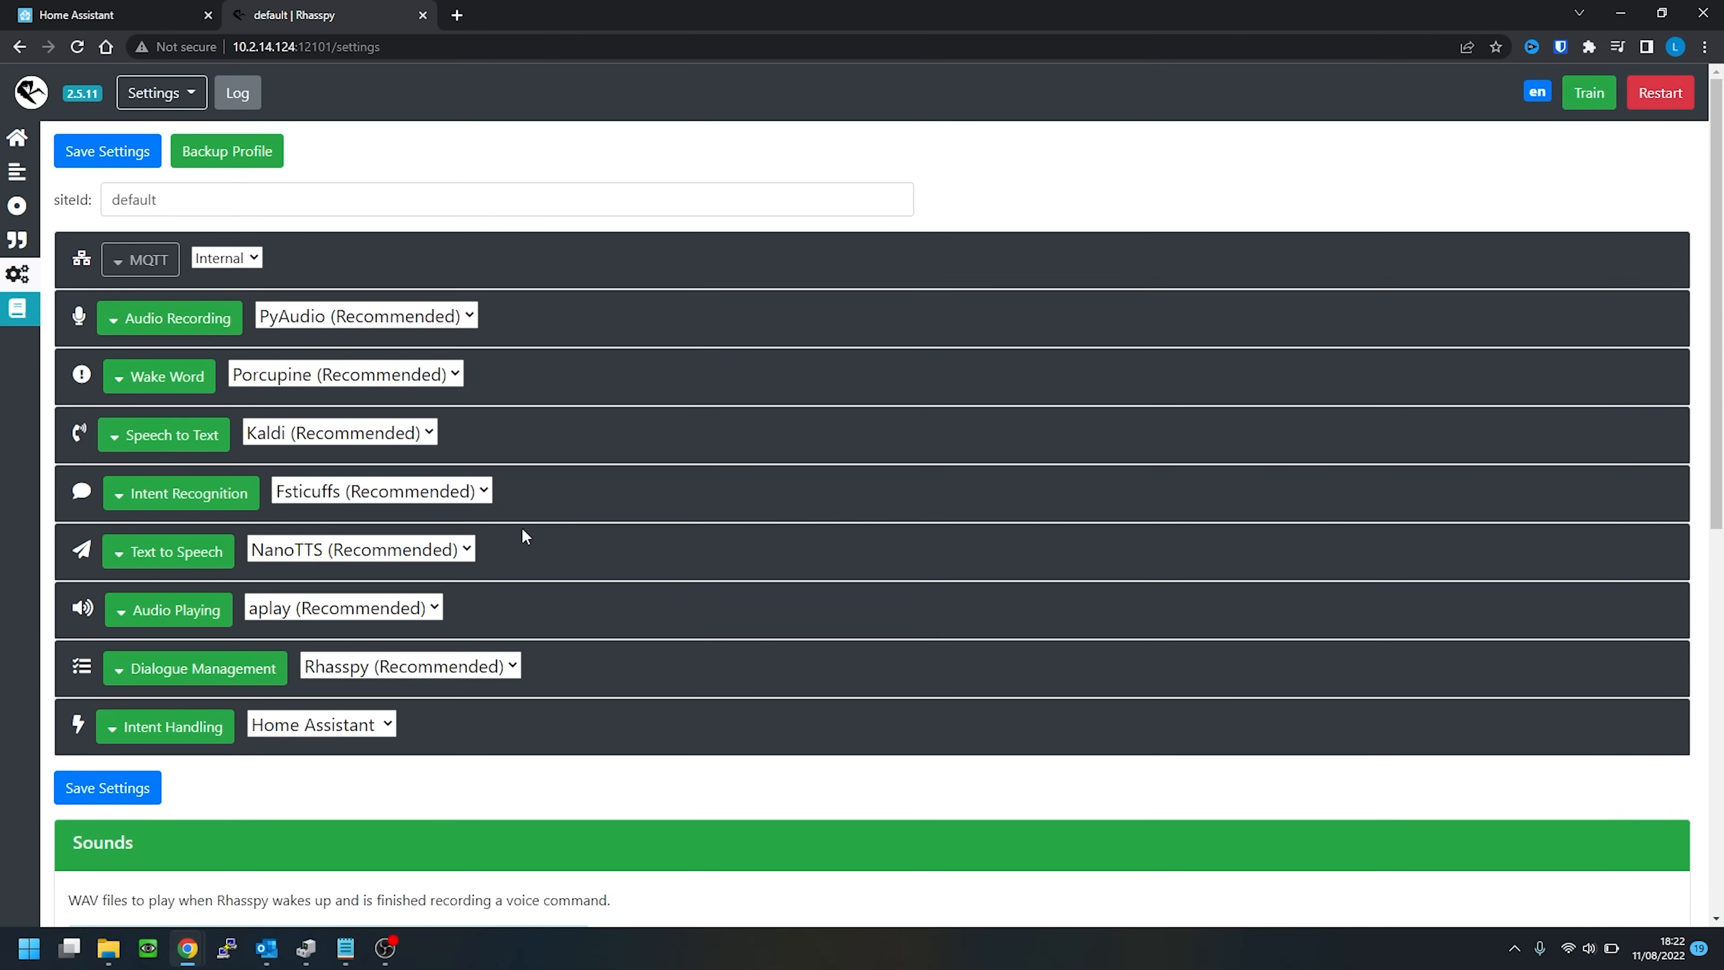
pyautogui.scroll(-3)
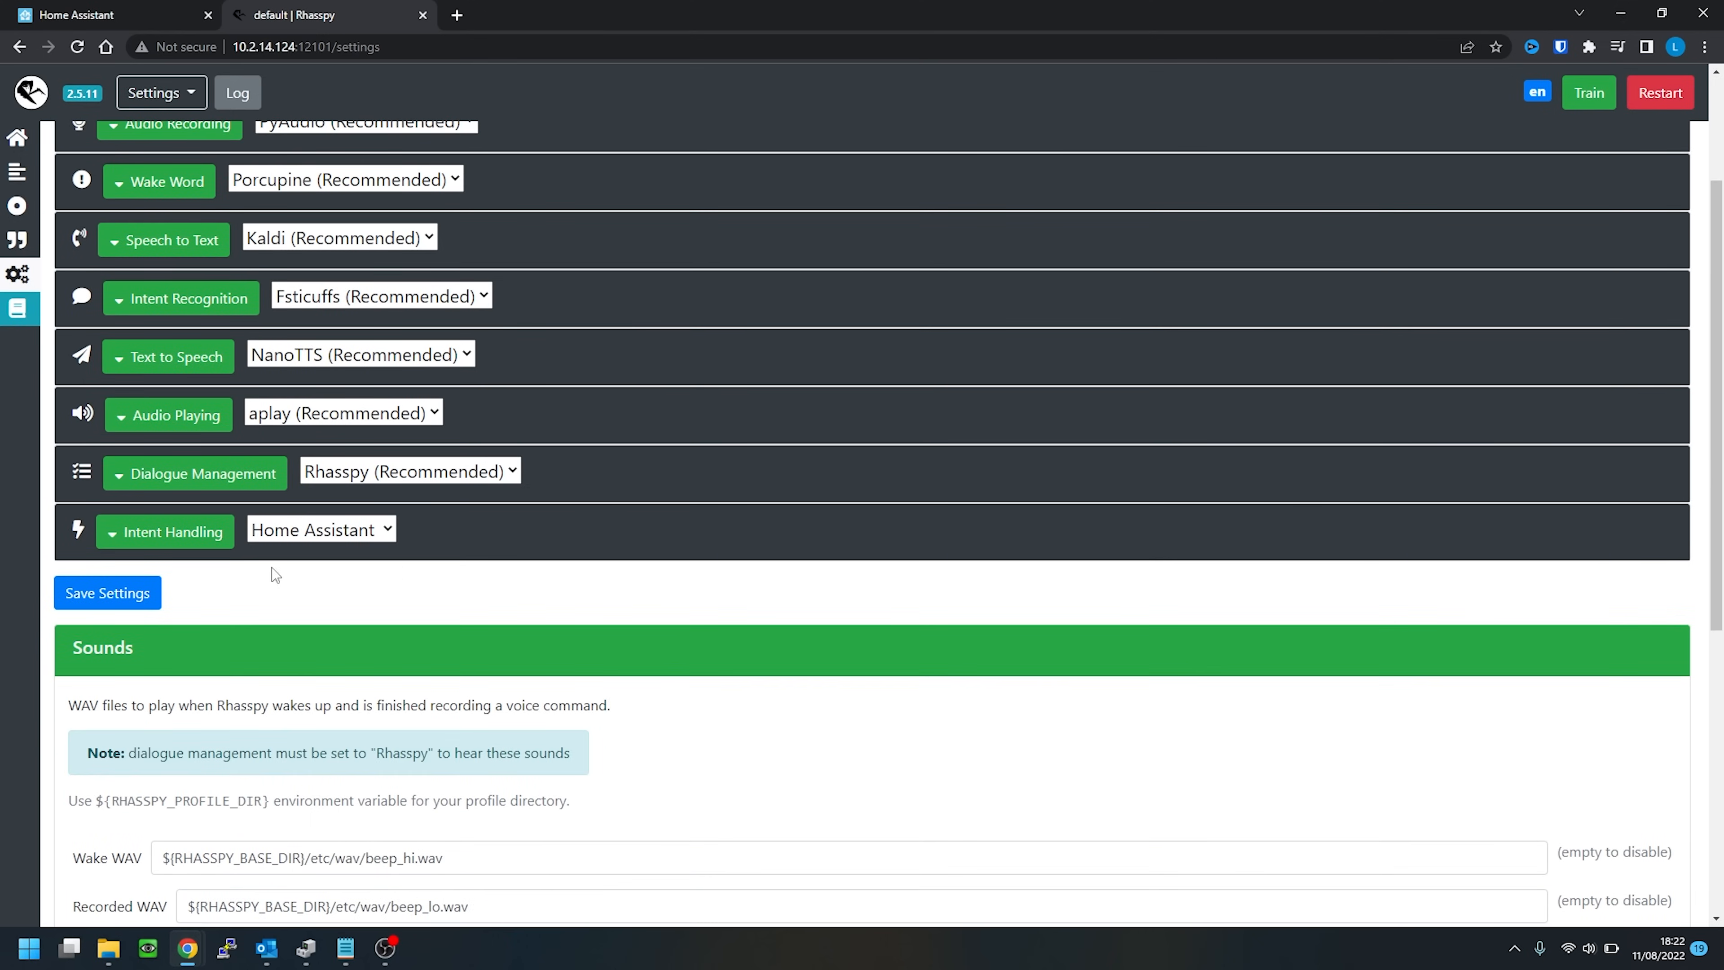
pyautogui.click(165, 531)
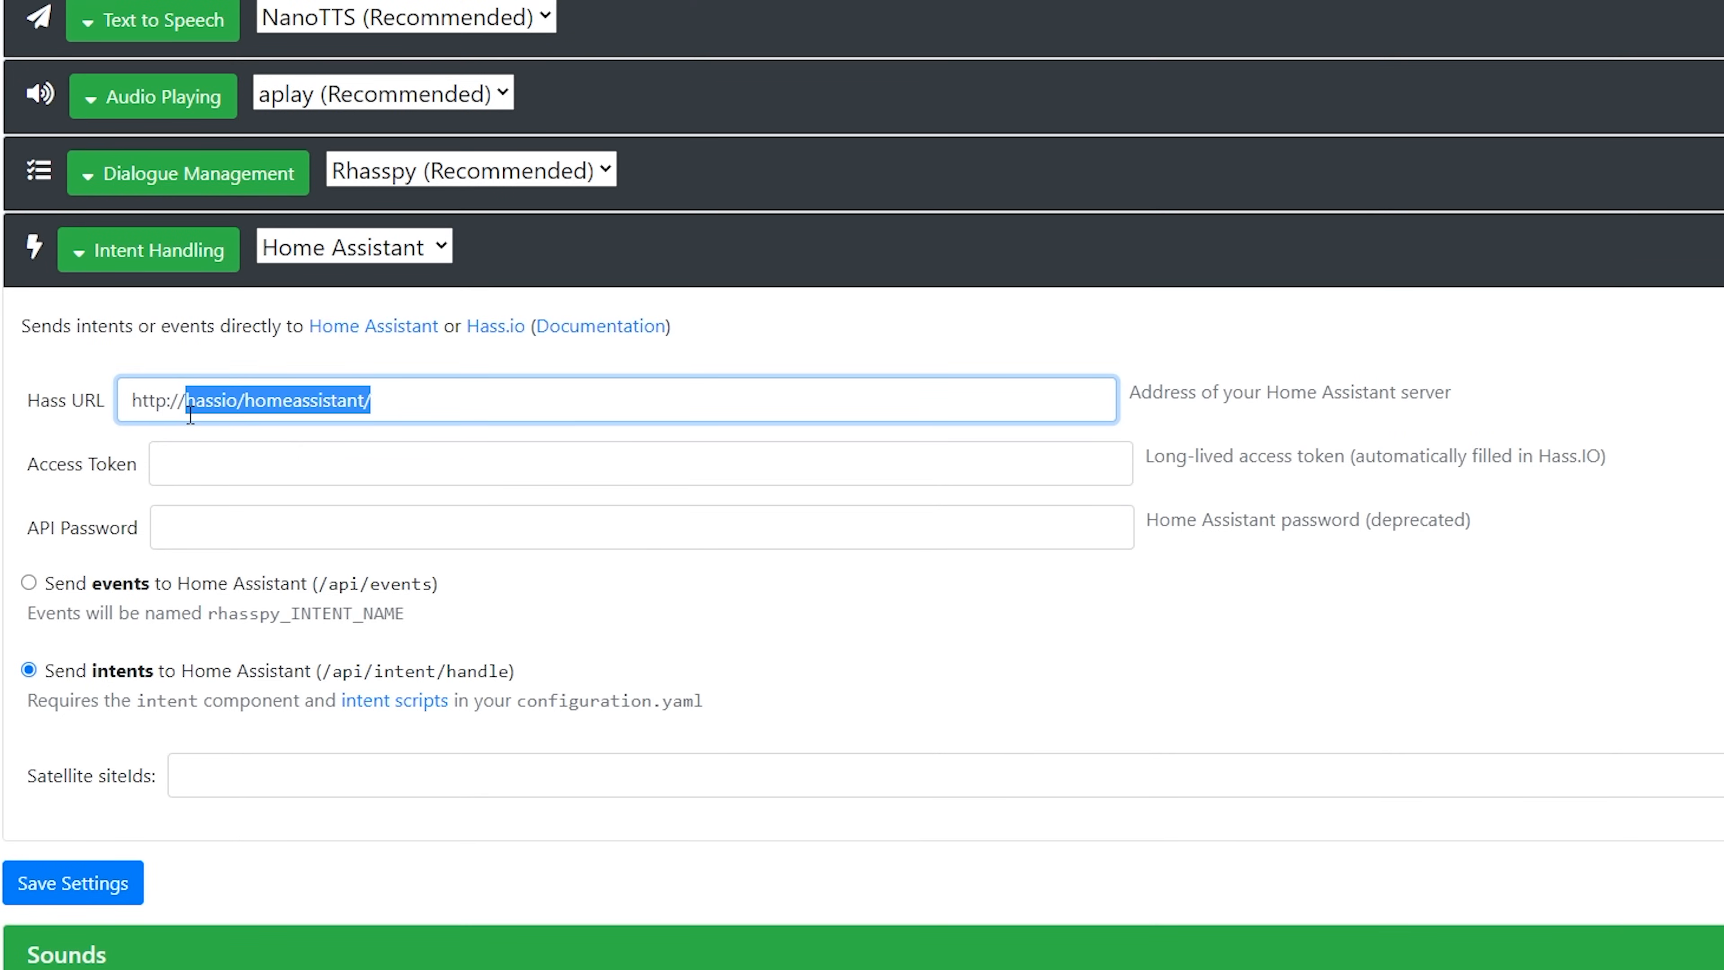
pyautogui.write('10')
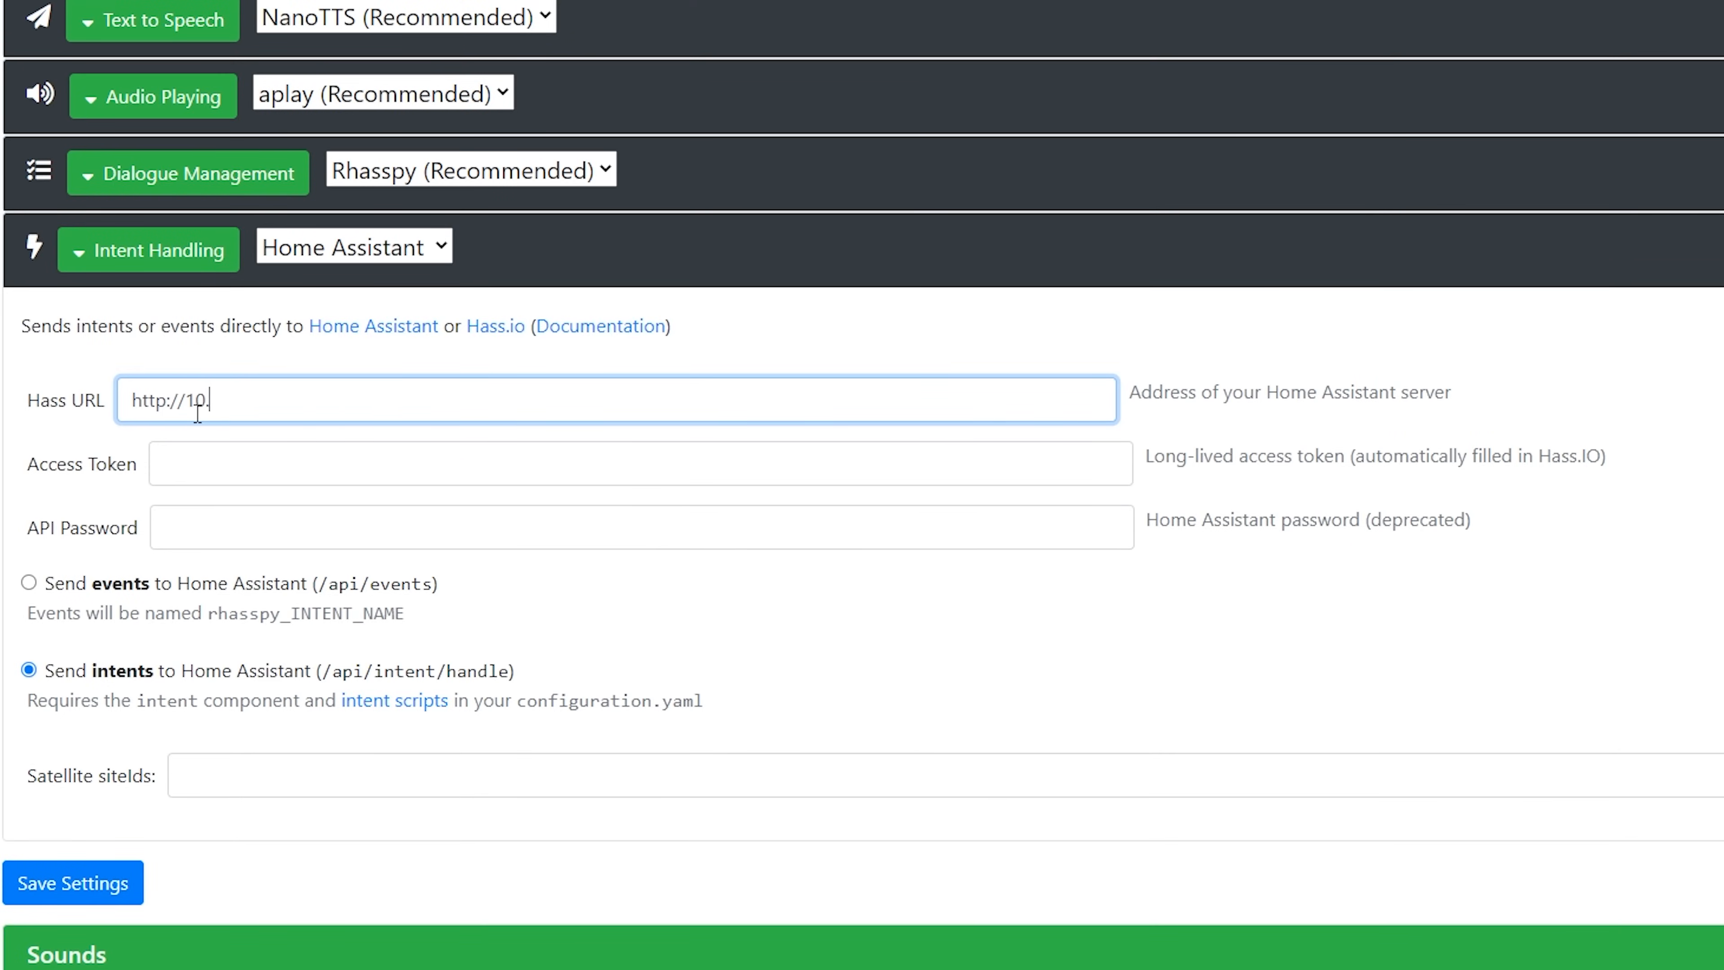
pyautogui.write('.2.14.12')
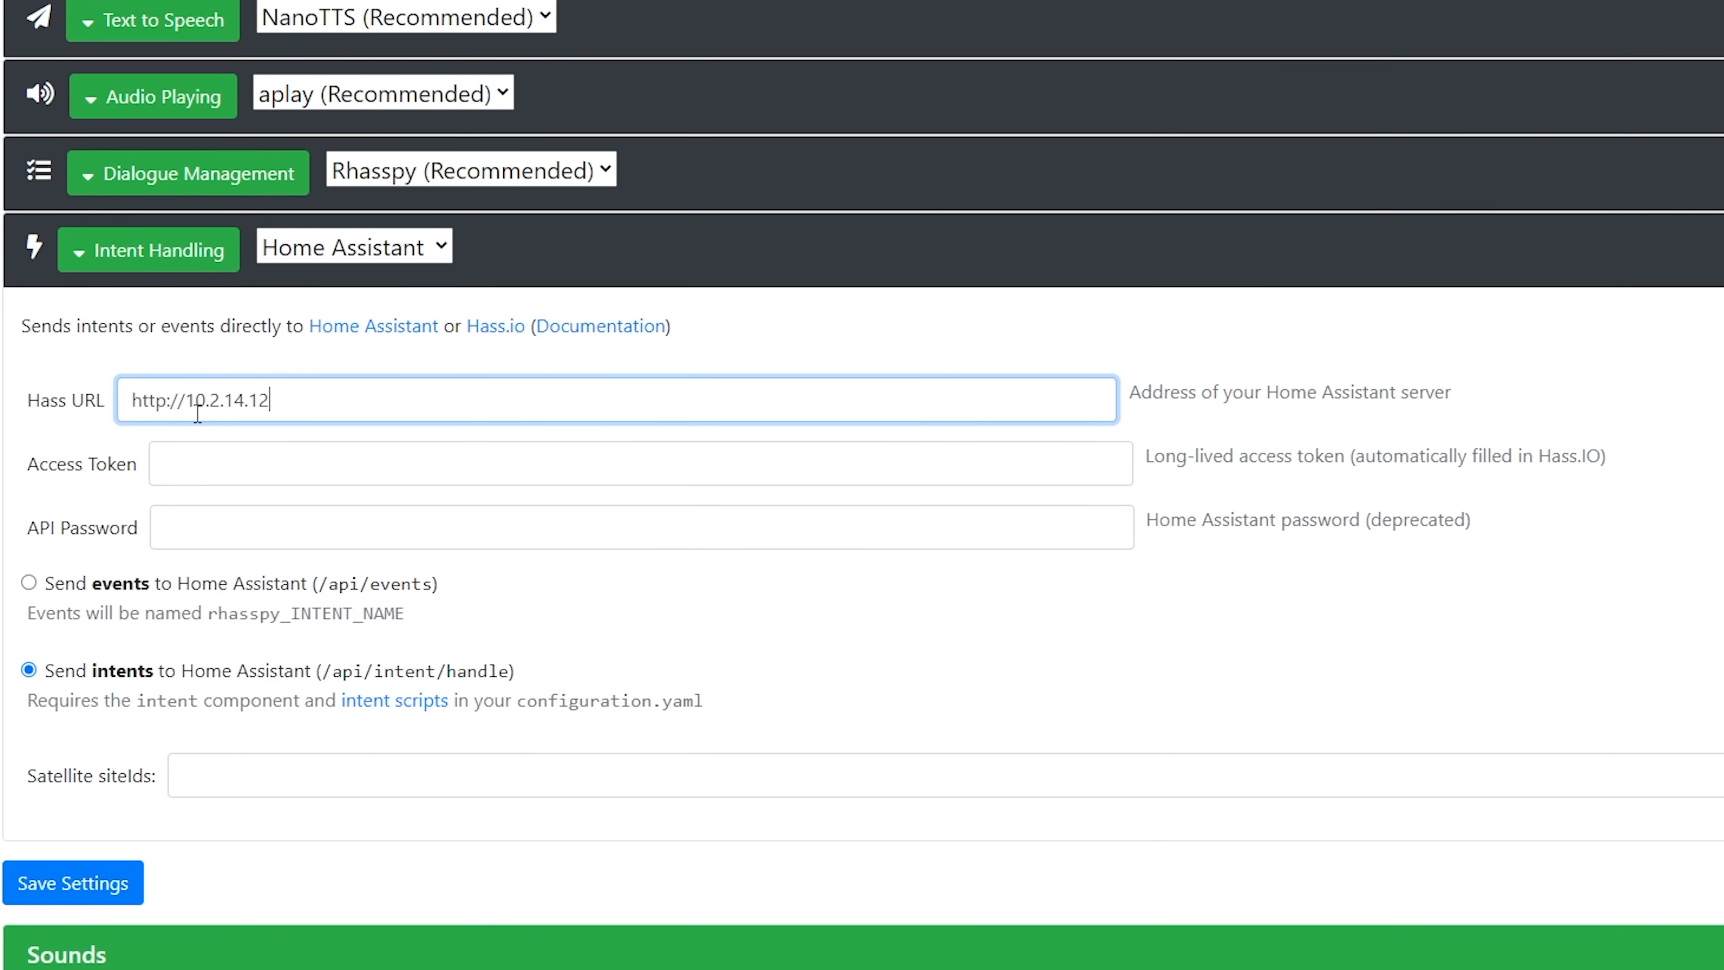
pyautogui.write('4:8123')
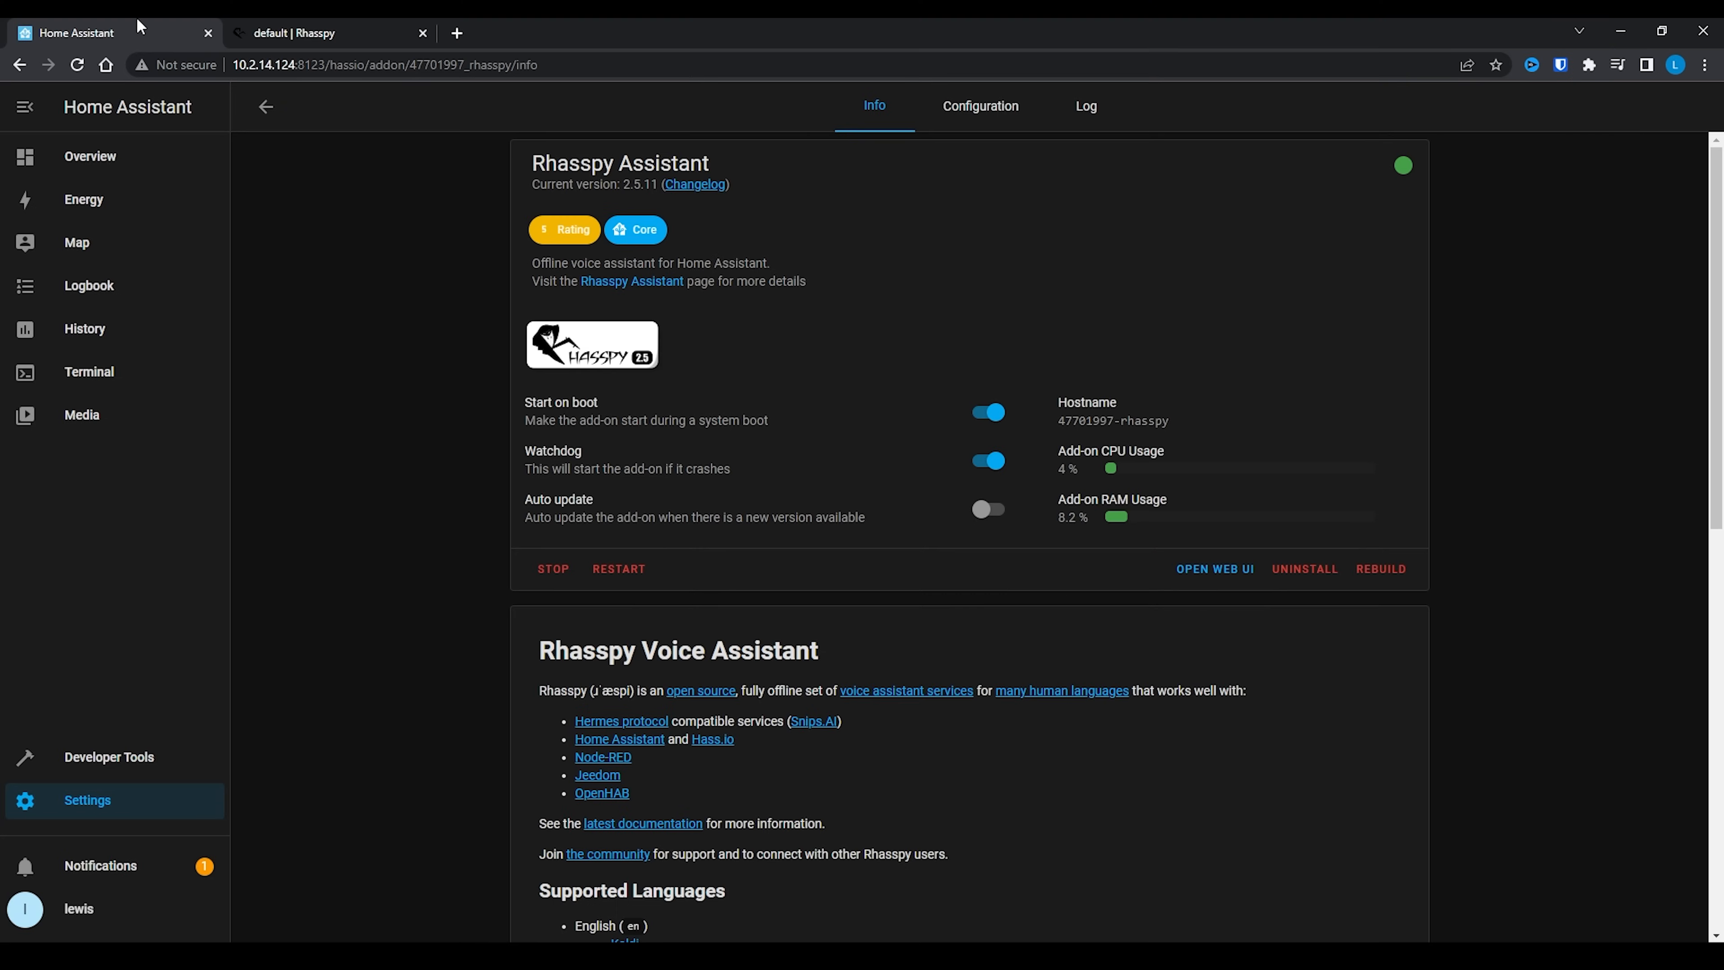
pyautogui.moveTo(79, 917)
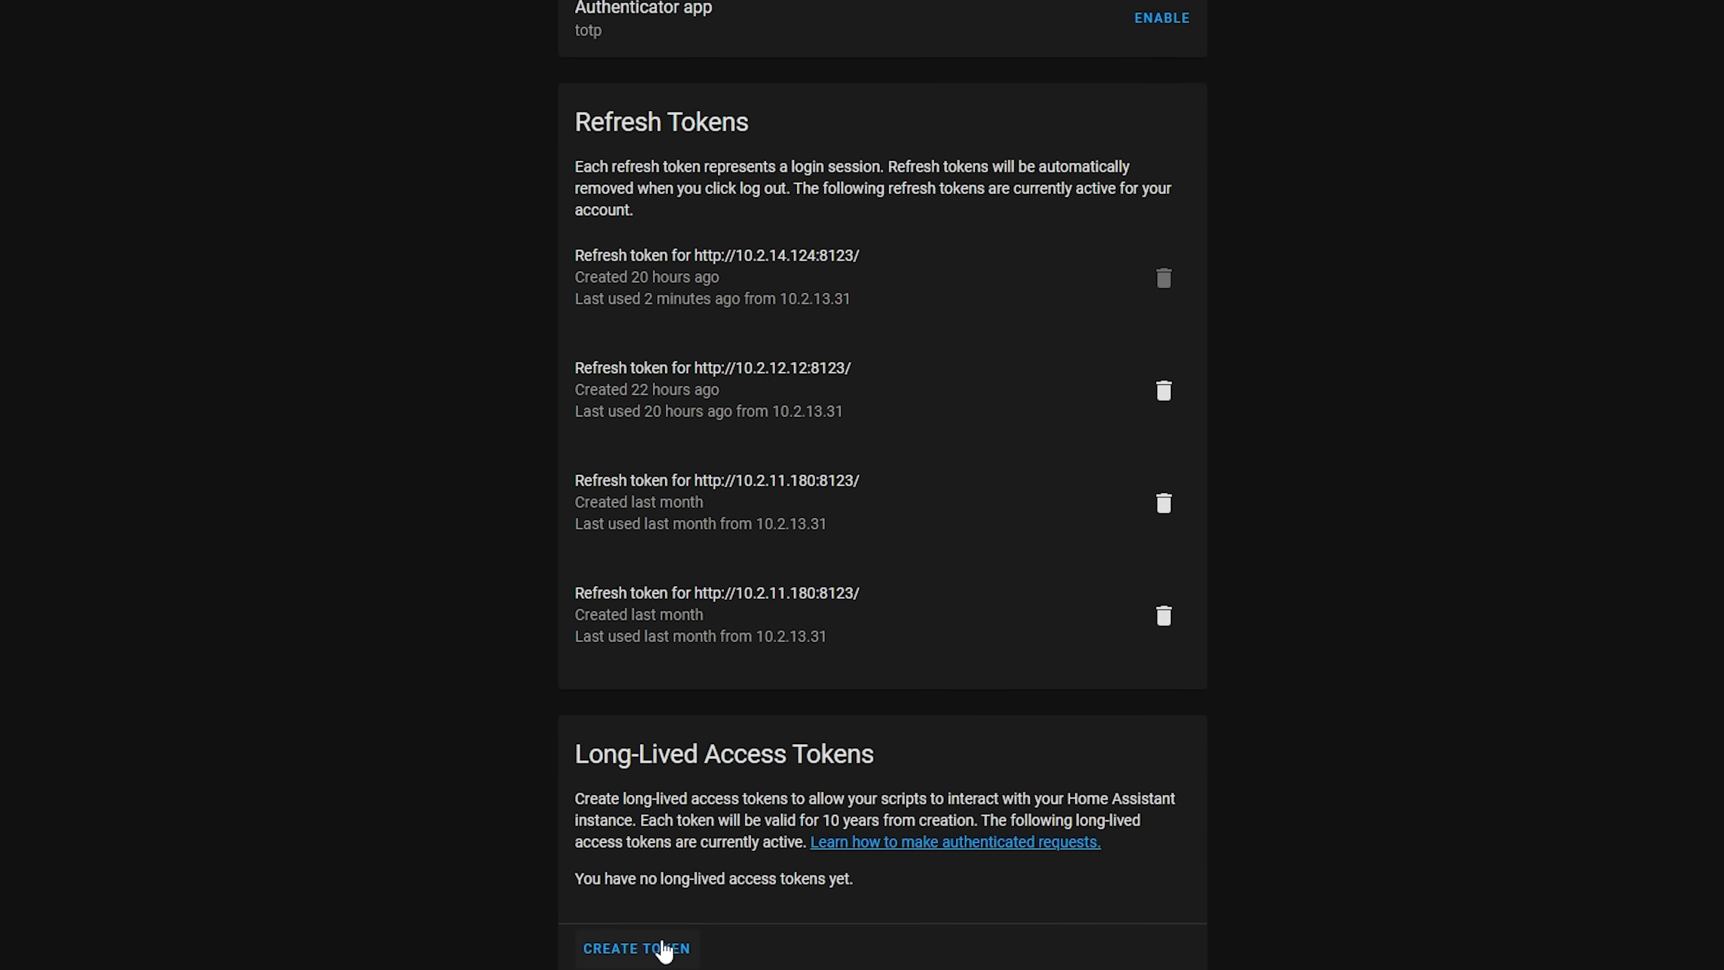
# - Create a long-lived access token named Rhasspy
pyautogui.click(635, 948)
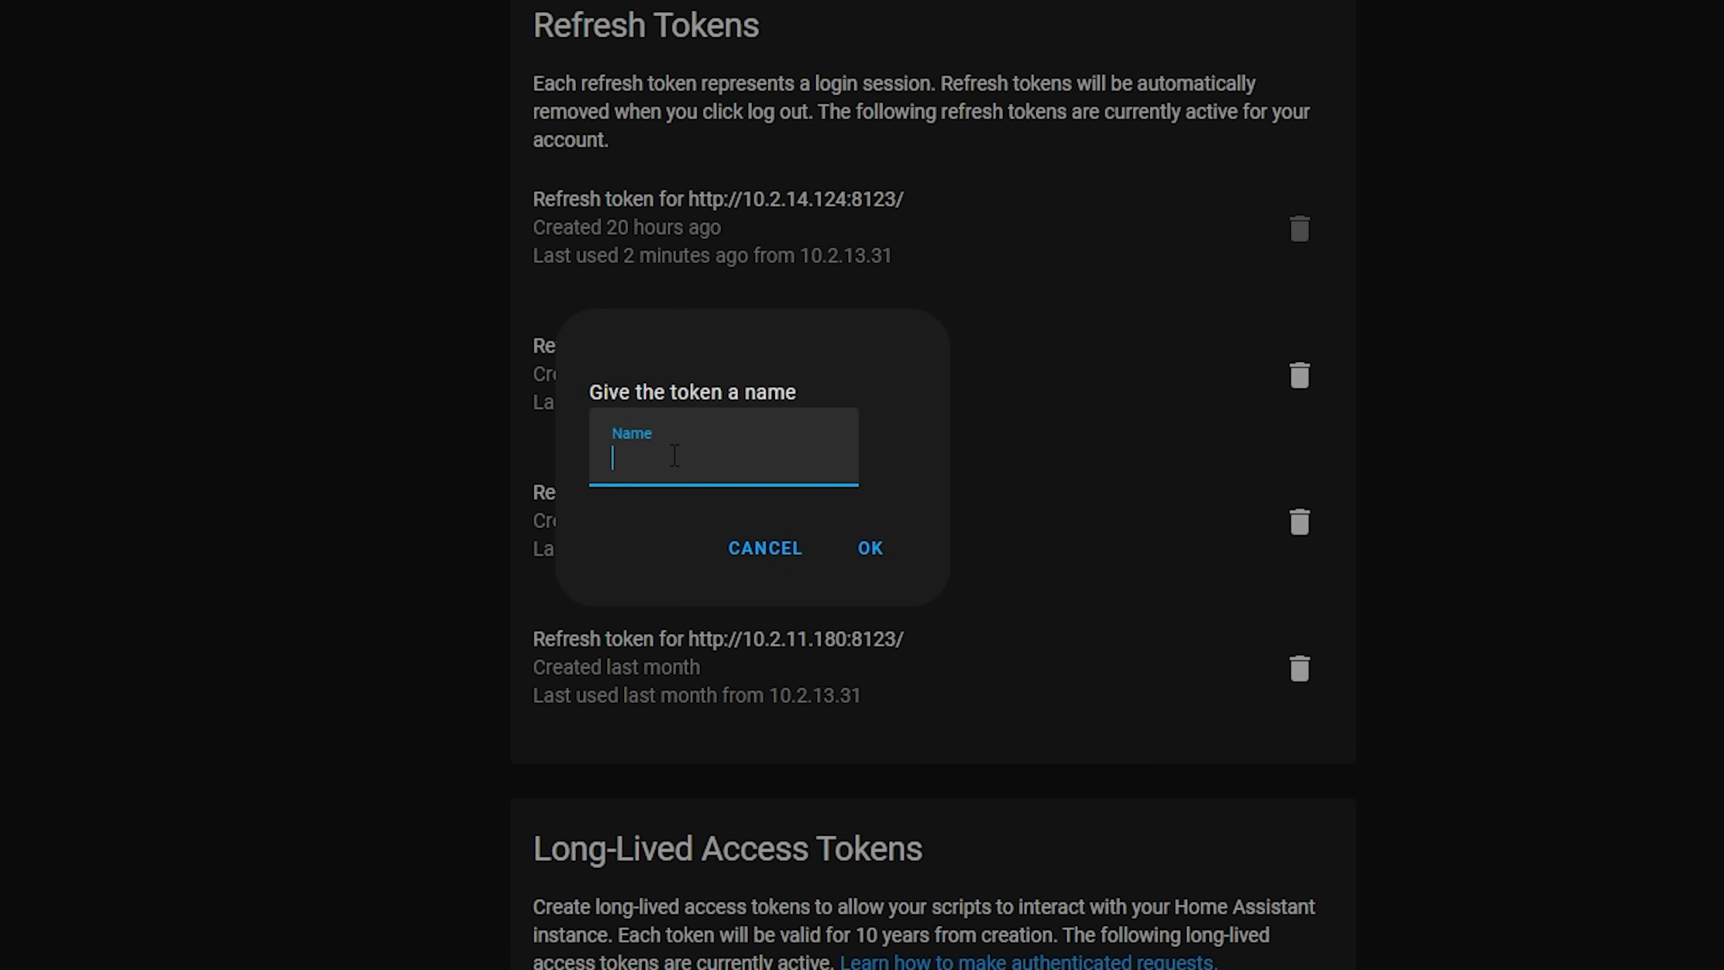
pyautogui.write('Rhasspy')
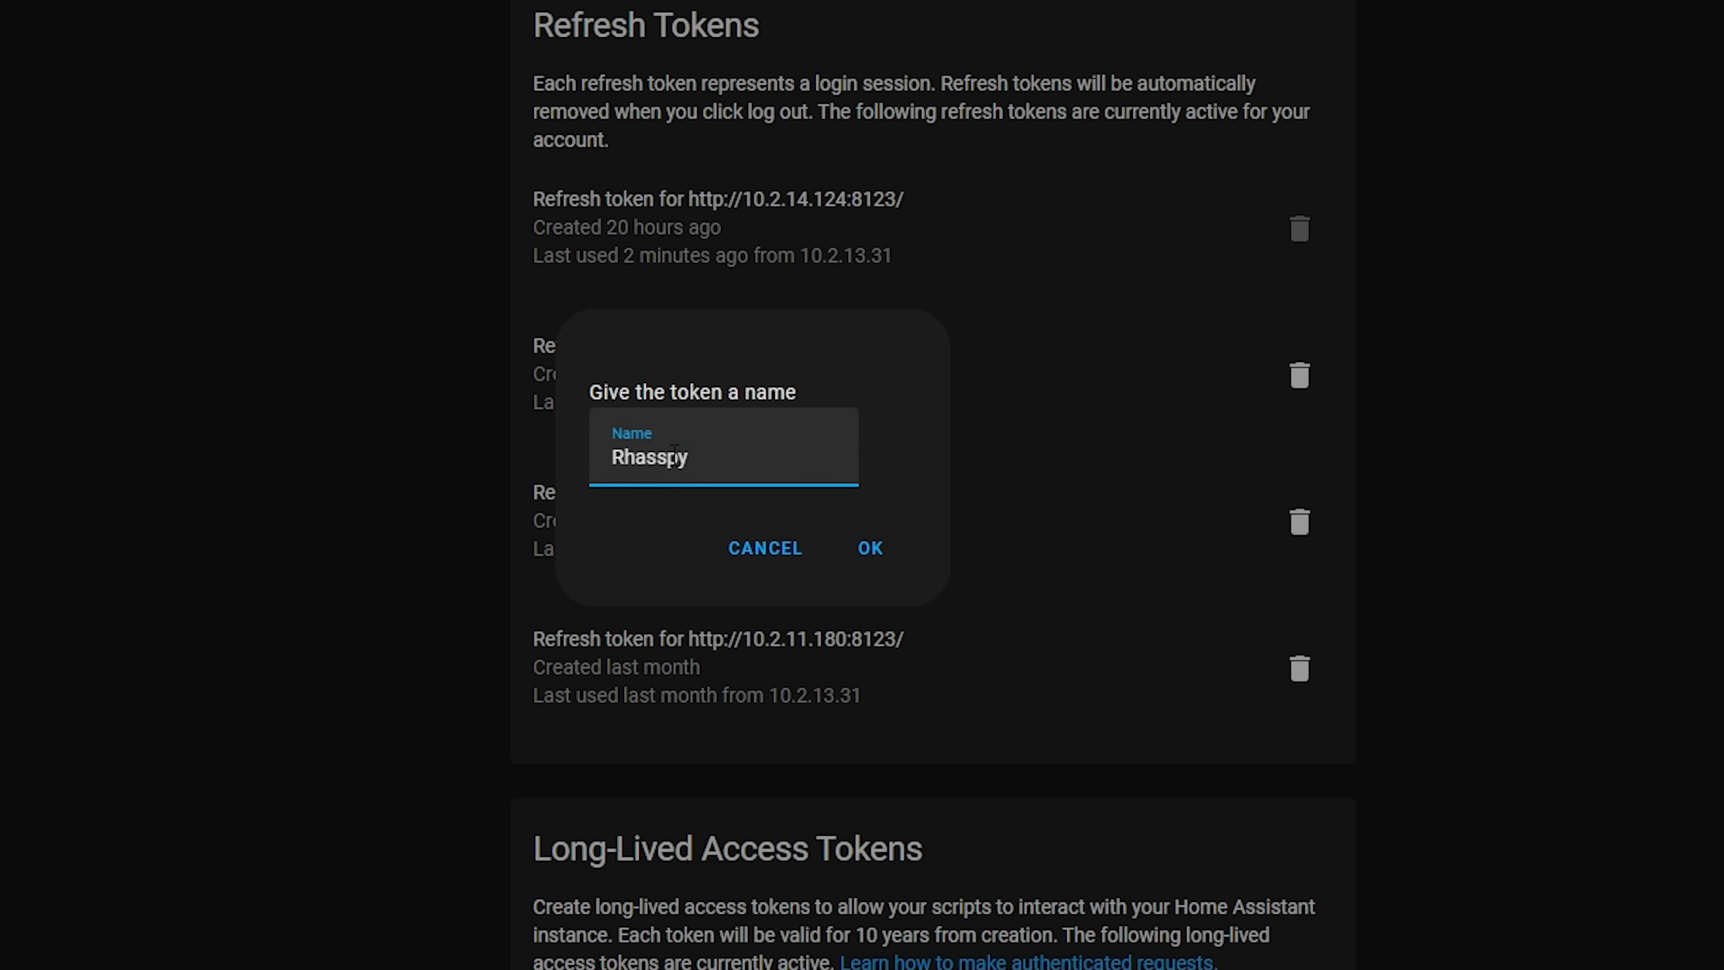
pyautogui.click(870, 547)
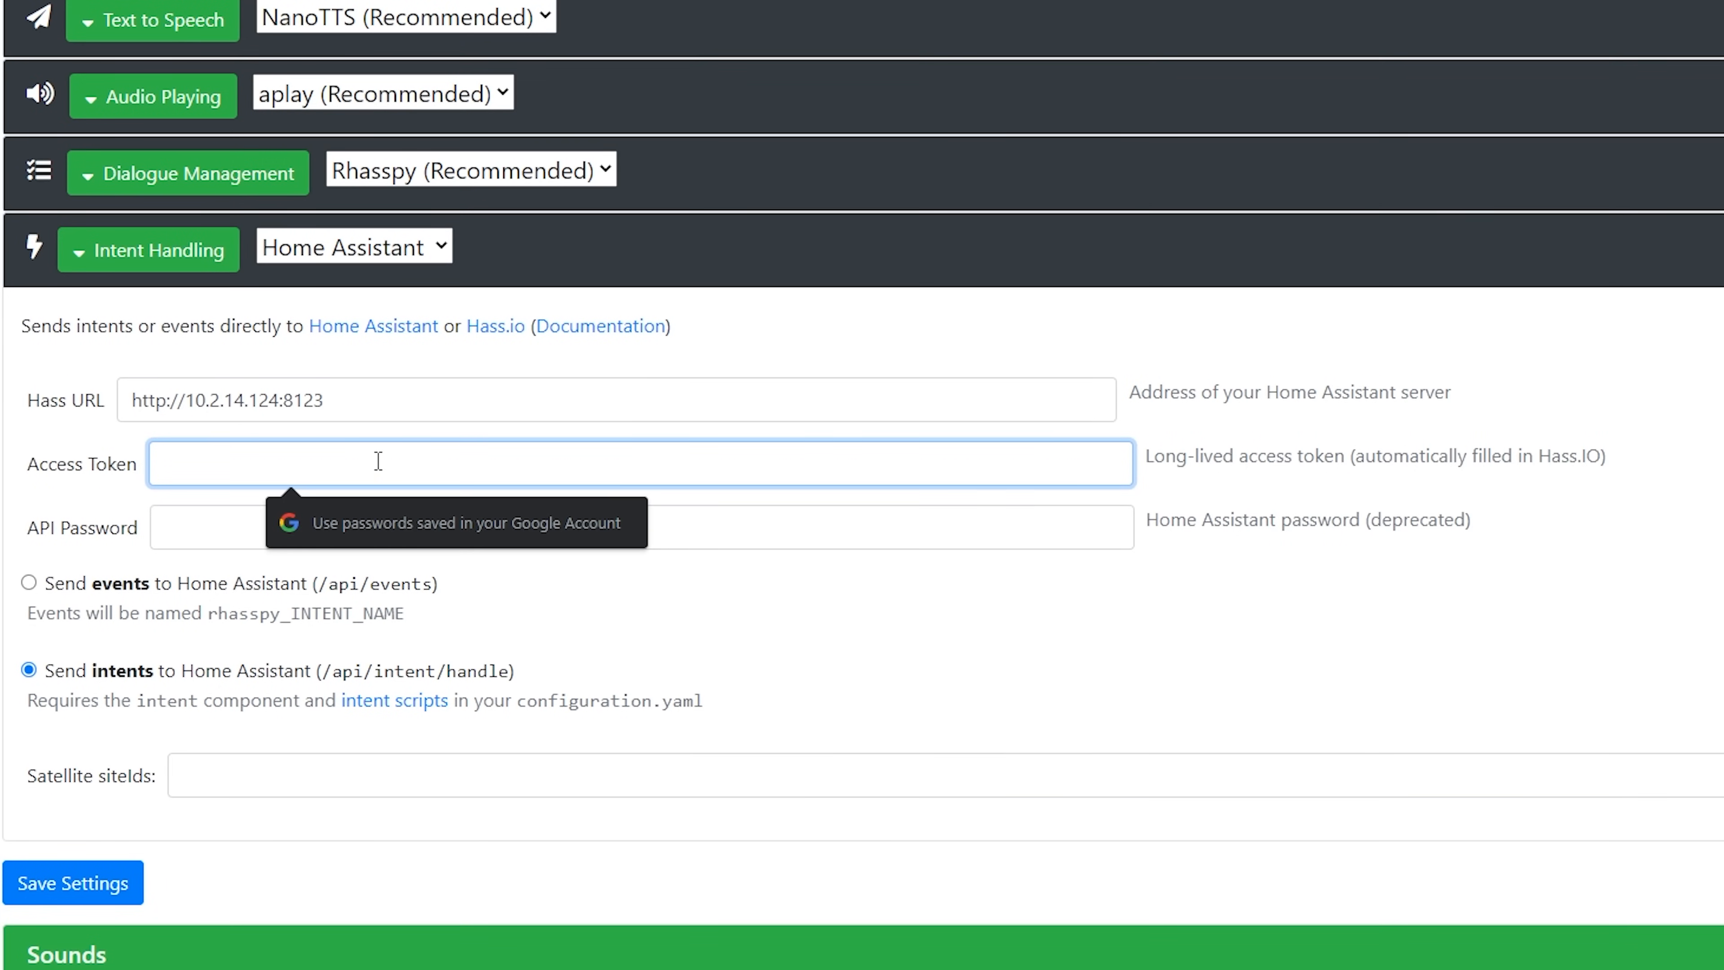
# - Paste the token into Access Token, then go to Home Assistant's System settings
pyautogui.click(73, 881)
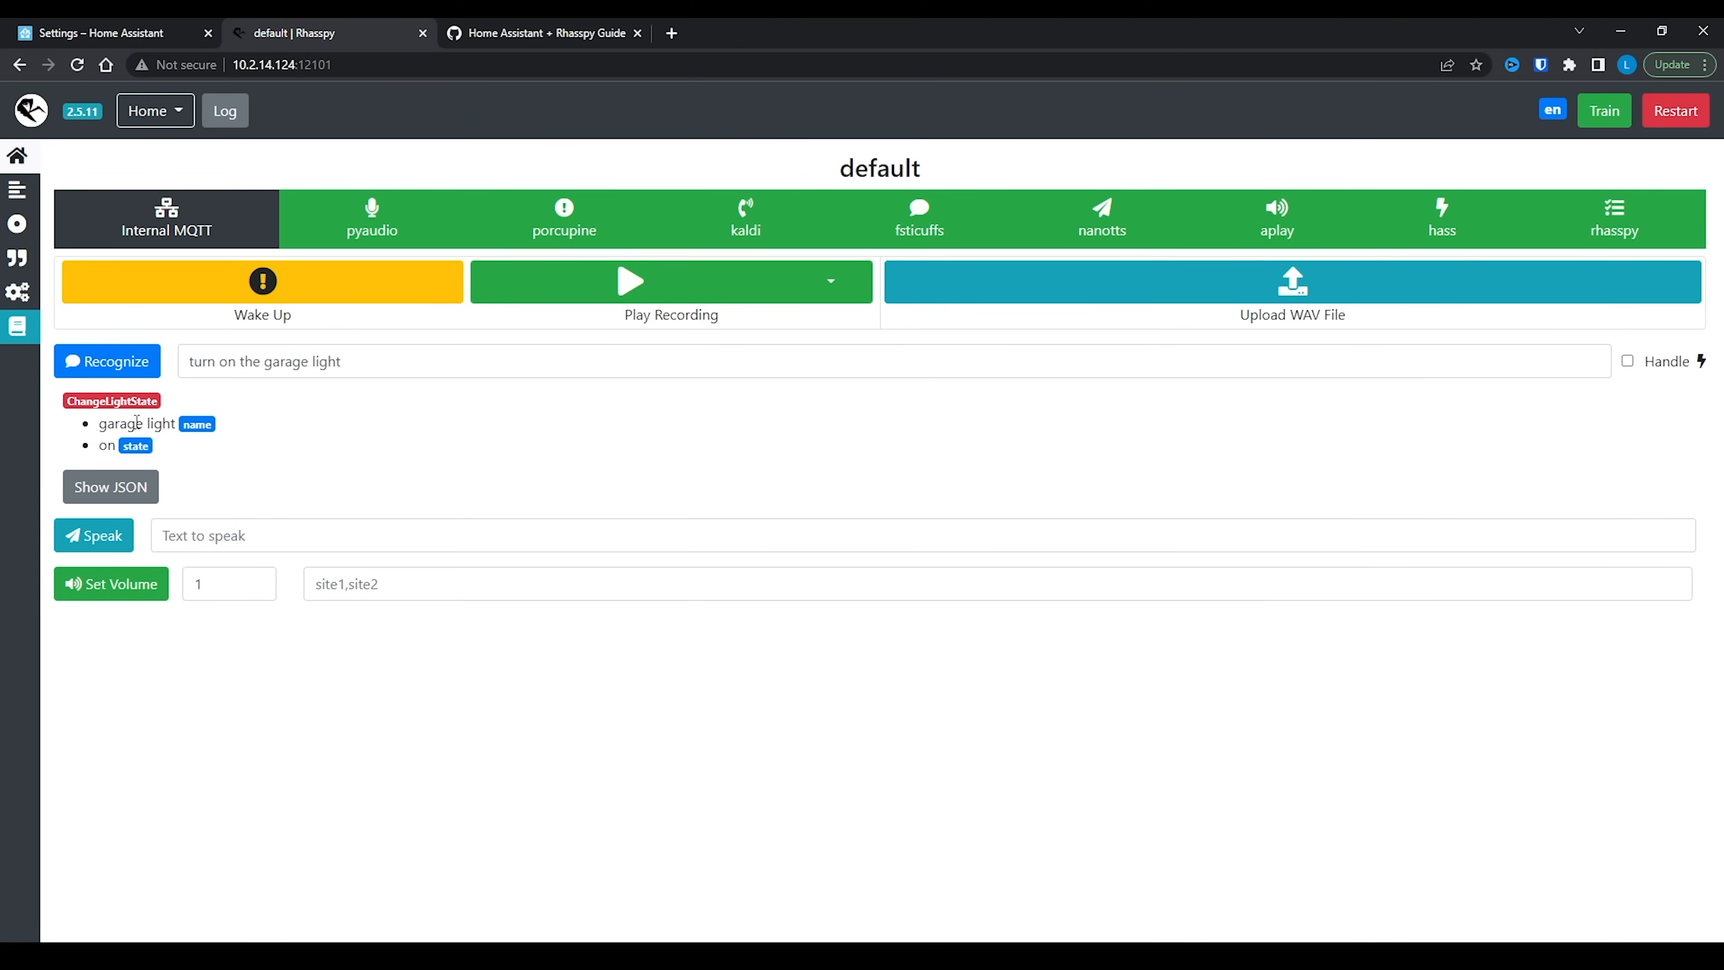
pyautogui.click(104, 33)
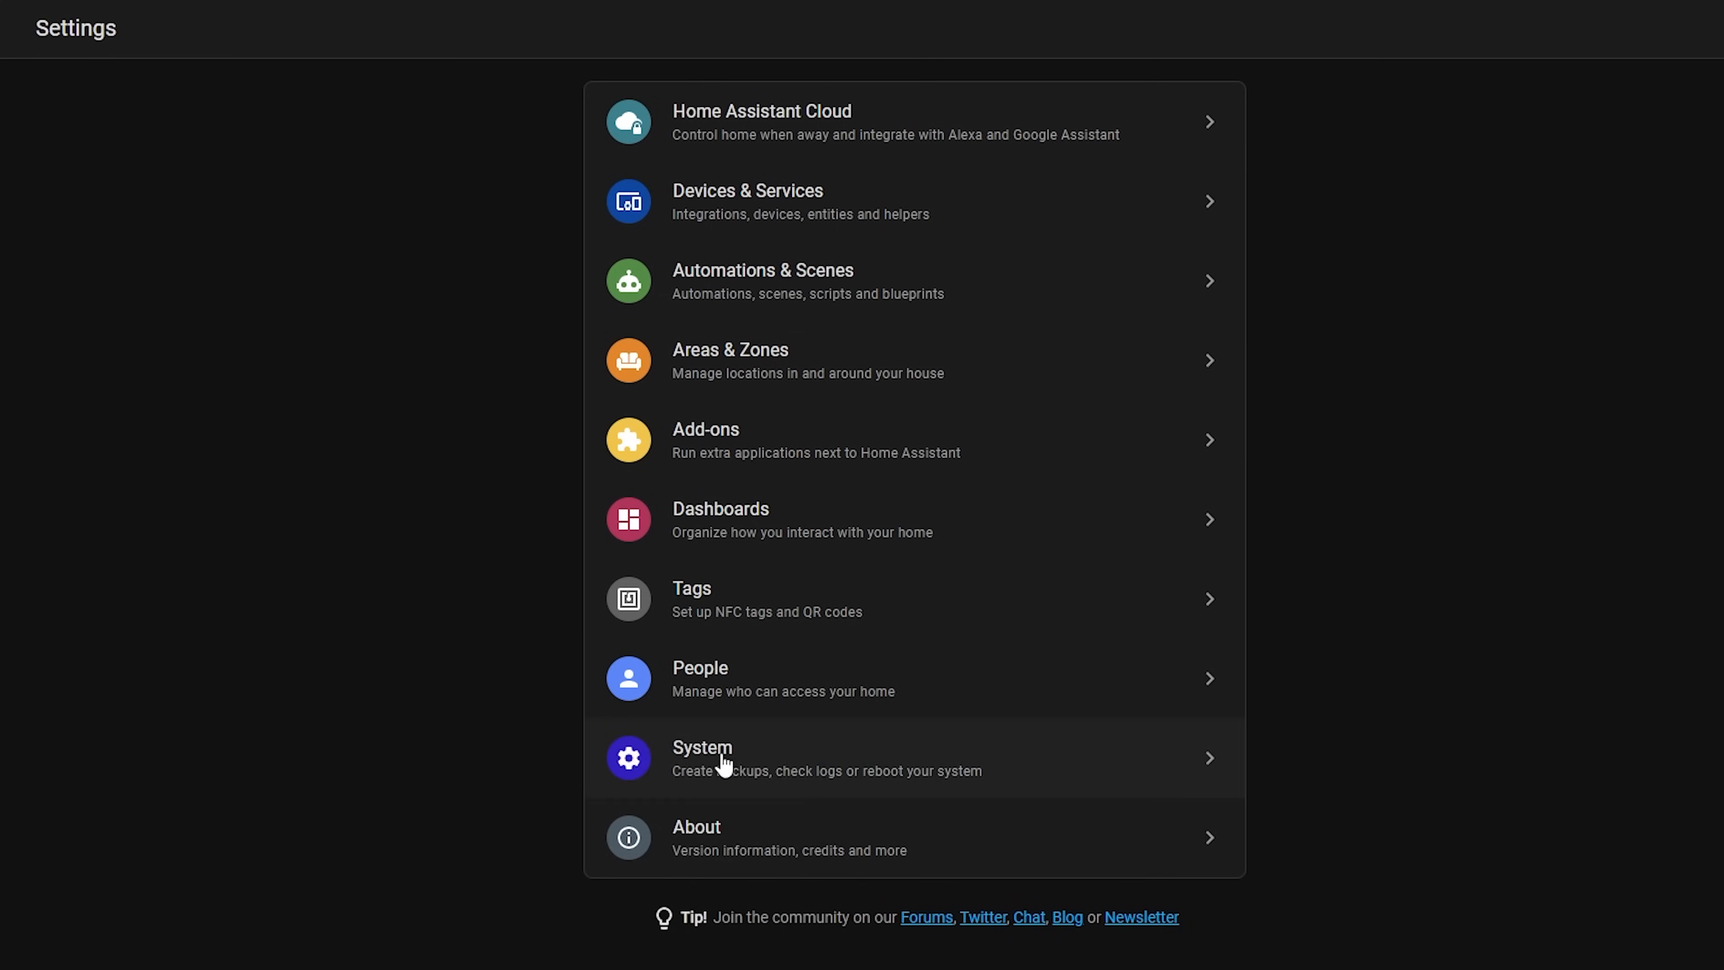
pyautogui.click(701, 758)
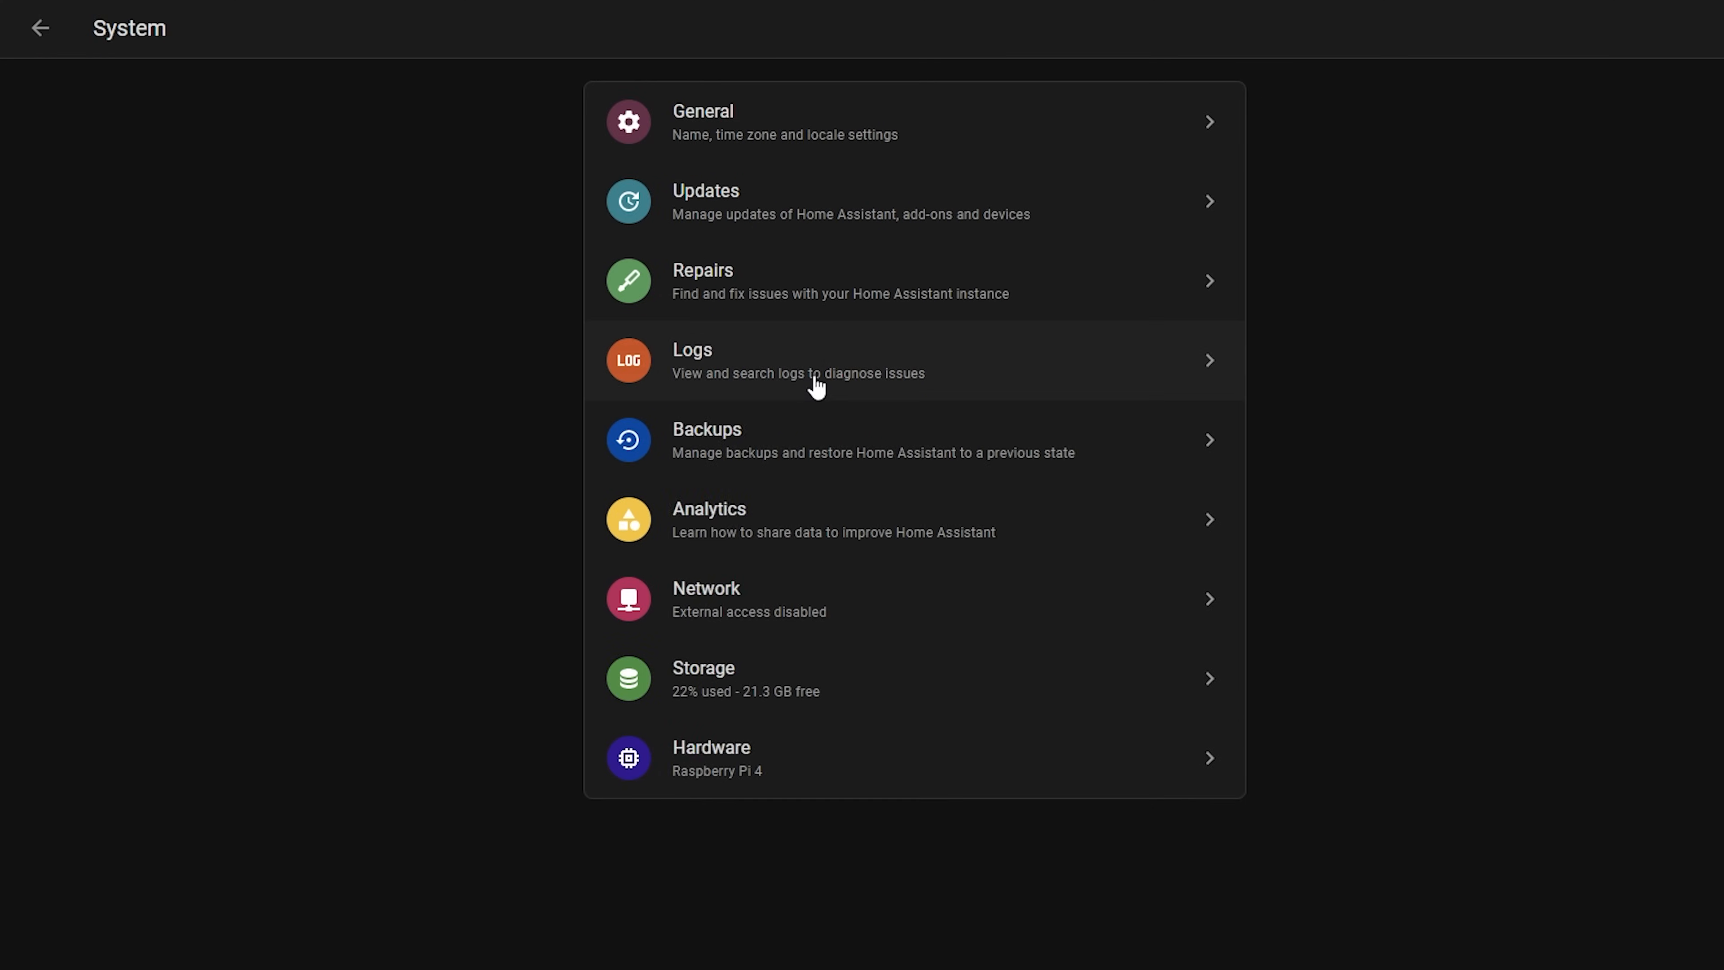
# - Read the logged 'Error handling request' showing Unknown intent ChangeLightState
pyautogui.click(798, 359)
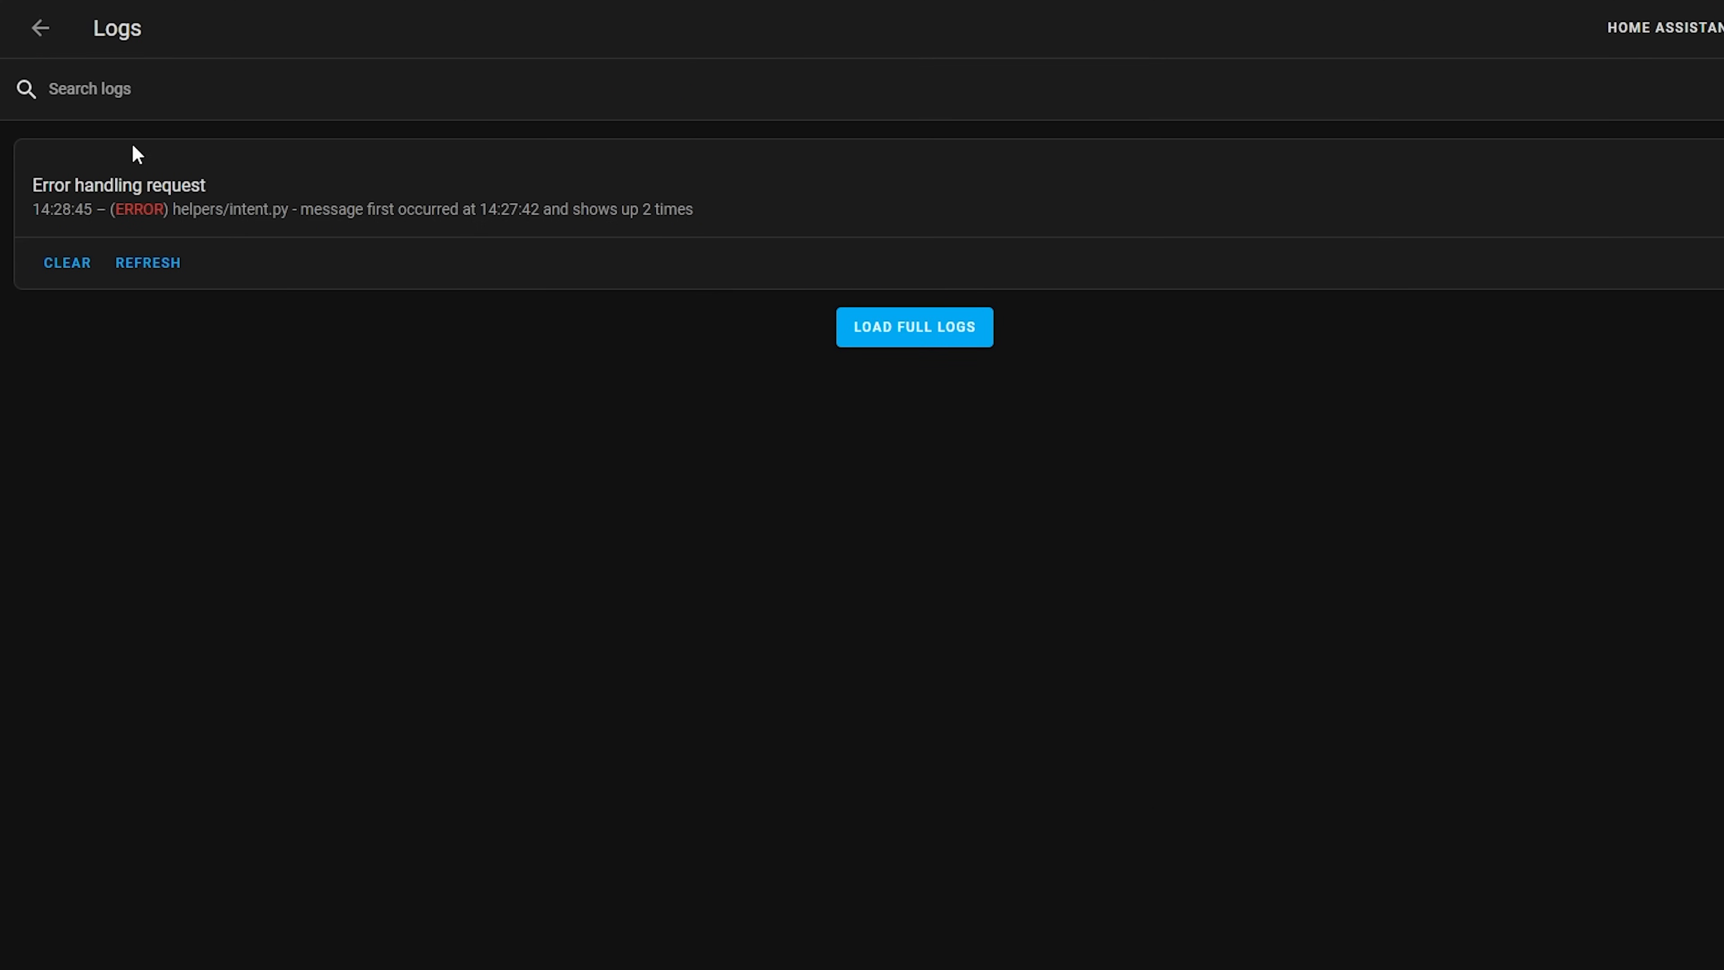
pyautogui.click(118, 196)
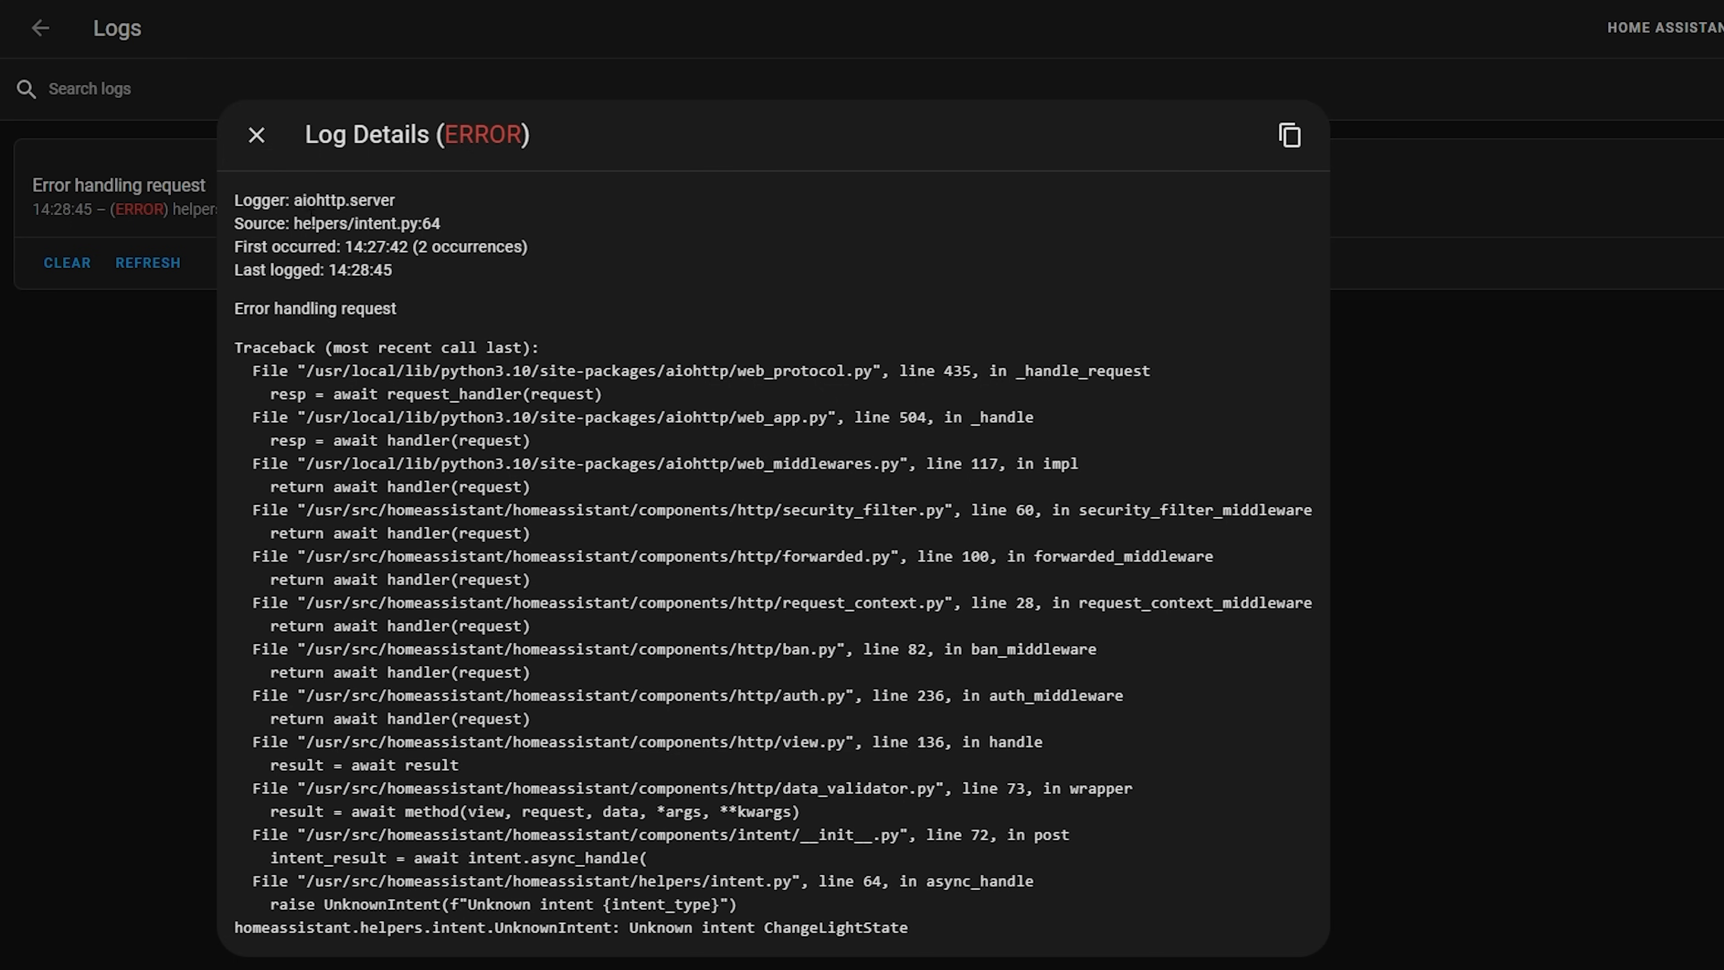
pyautogui.moveTo(757, 333)
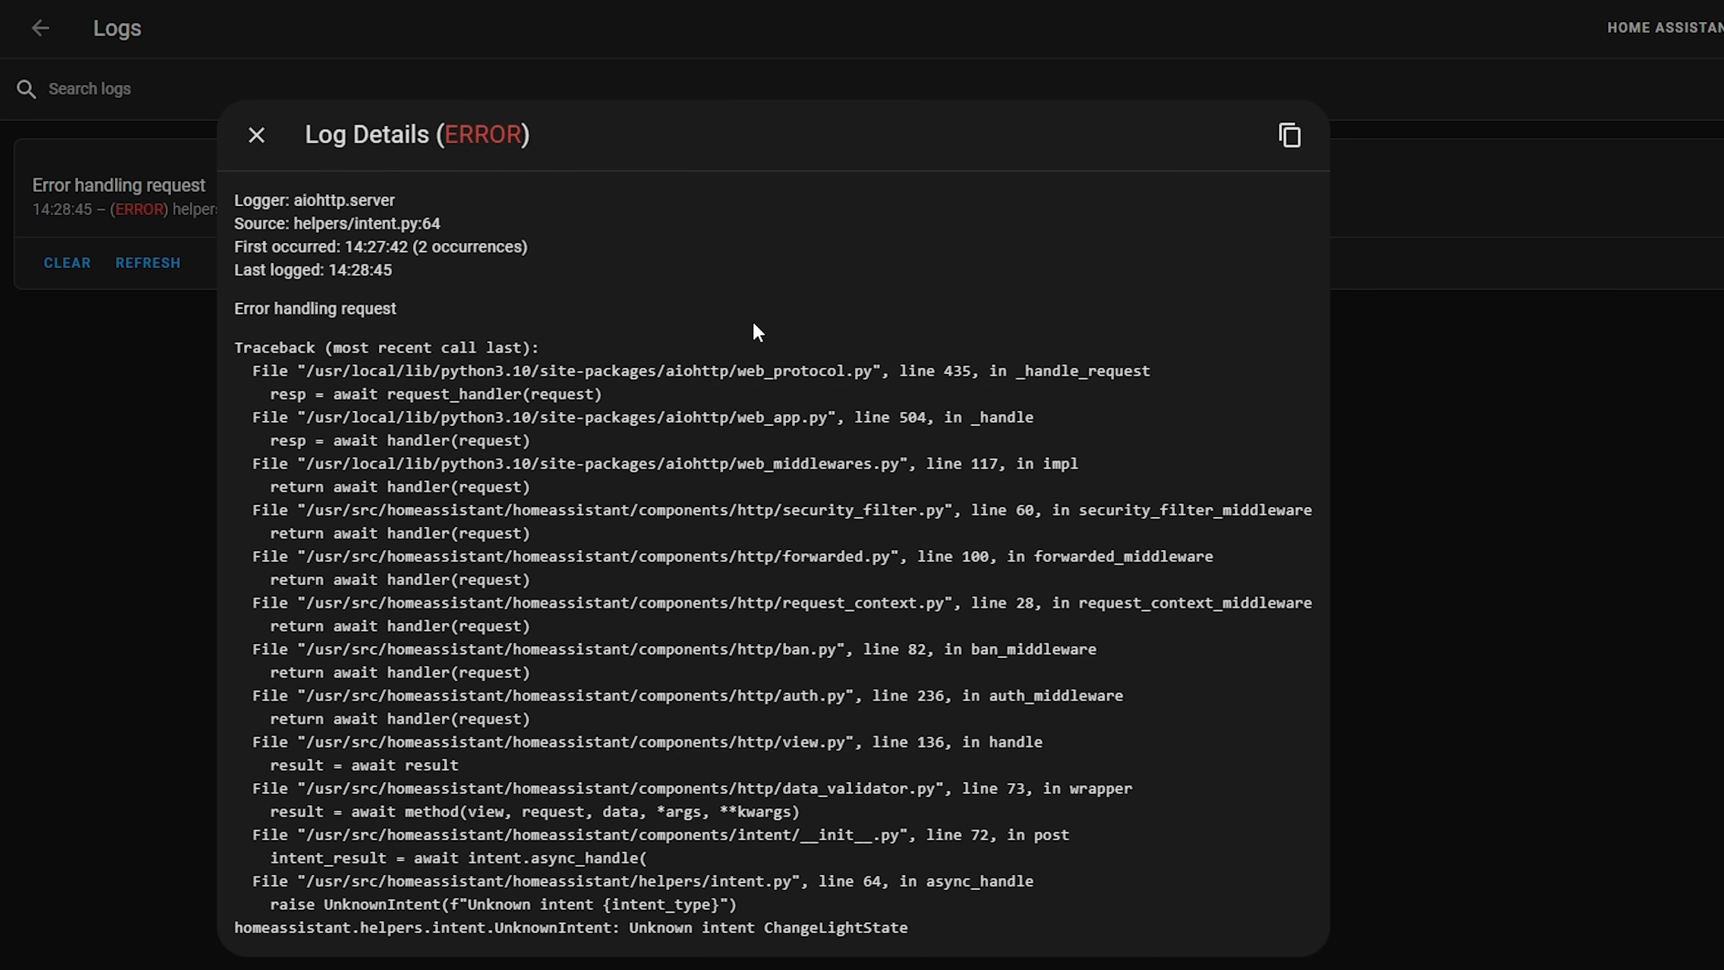
pyautogui.doubleClick(877, 927)
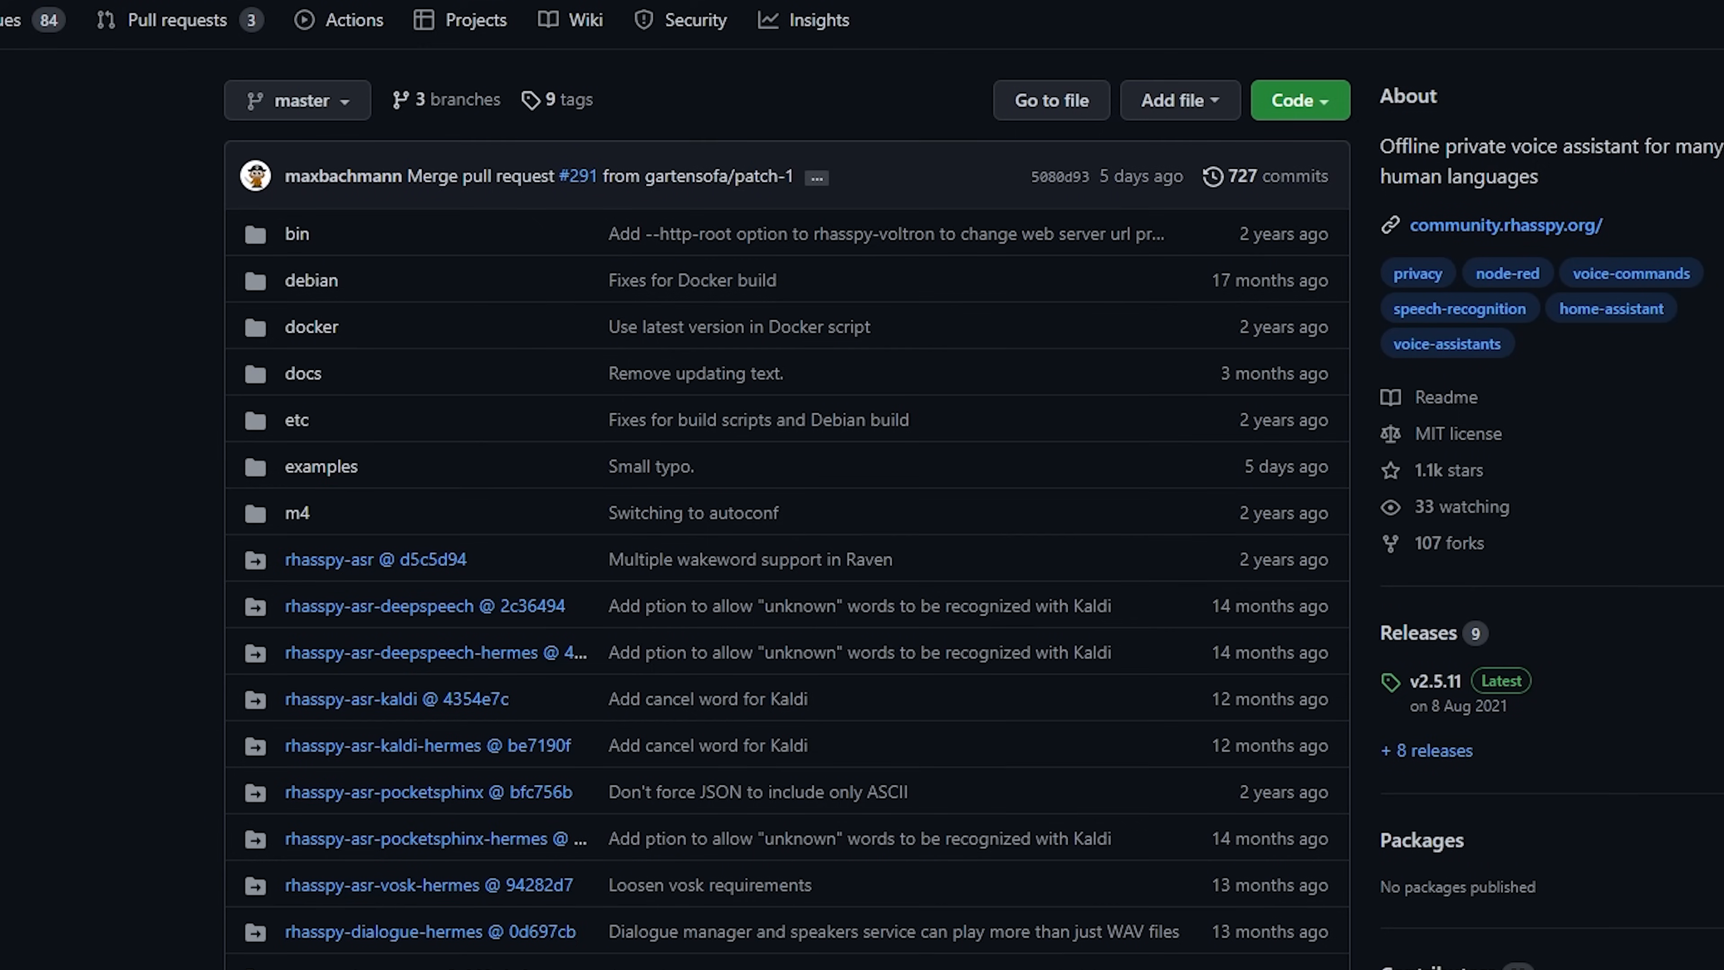
pyautogui.moveTo(320, 466)
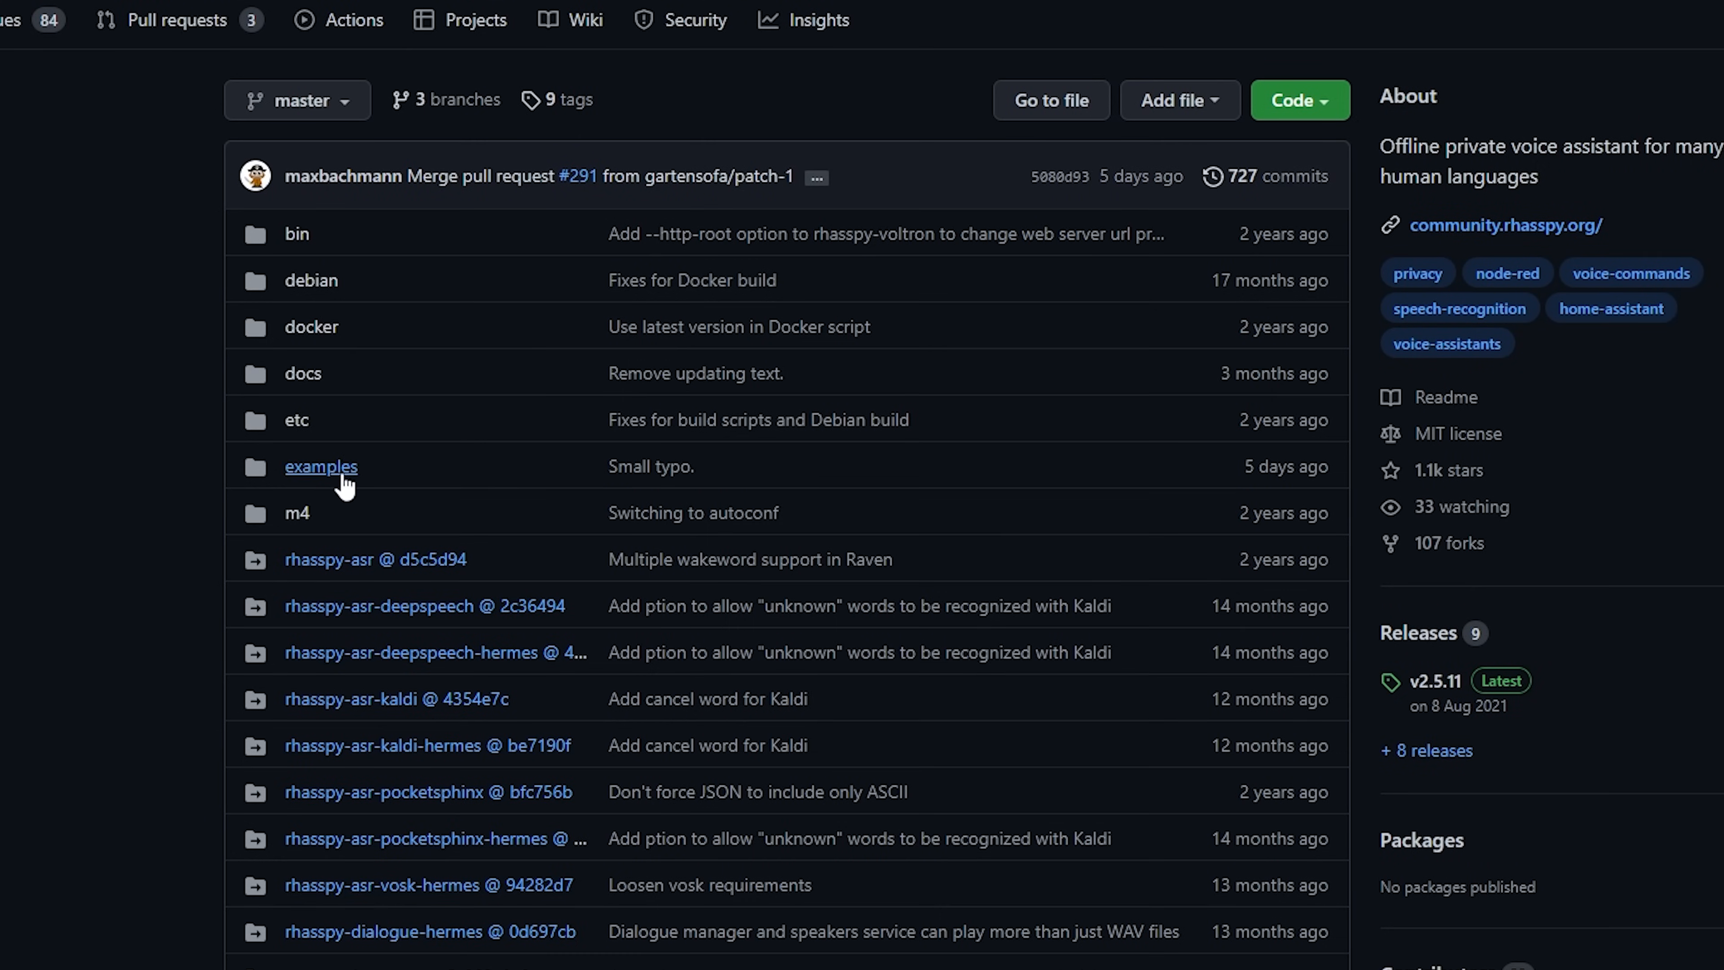
# - Copy the homeassistant example profile's sentences.ini and return to Rhasspy
pyautogui.click(322, 466)
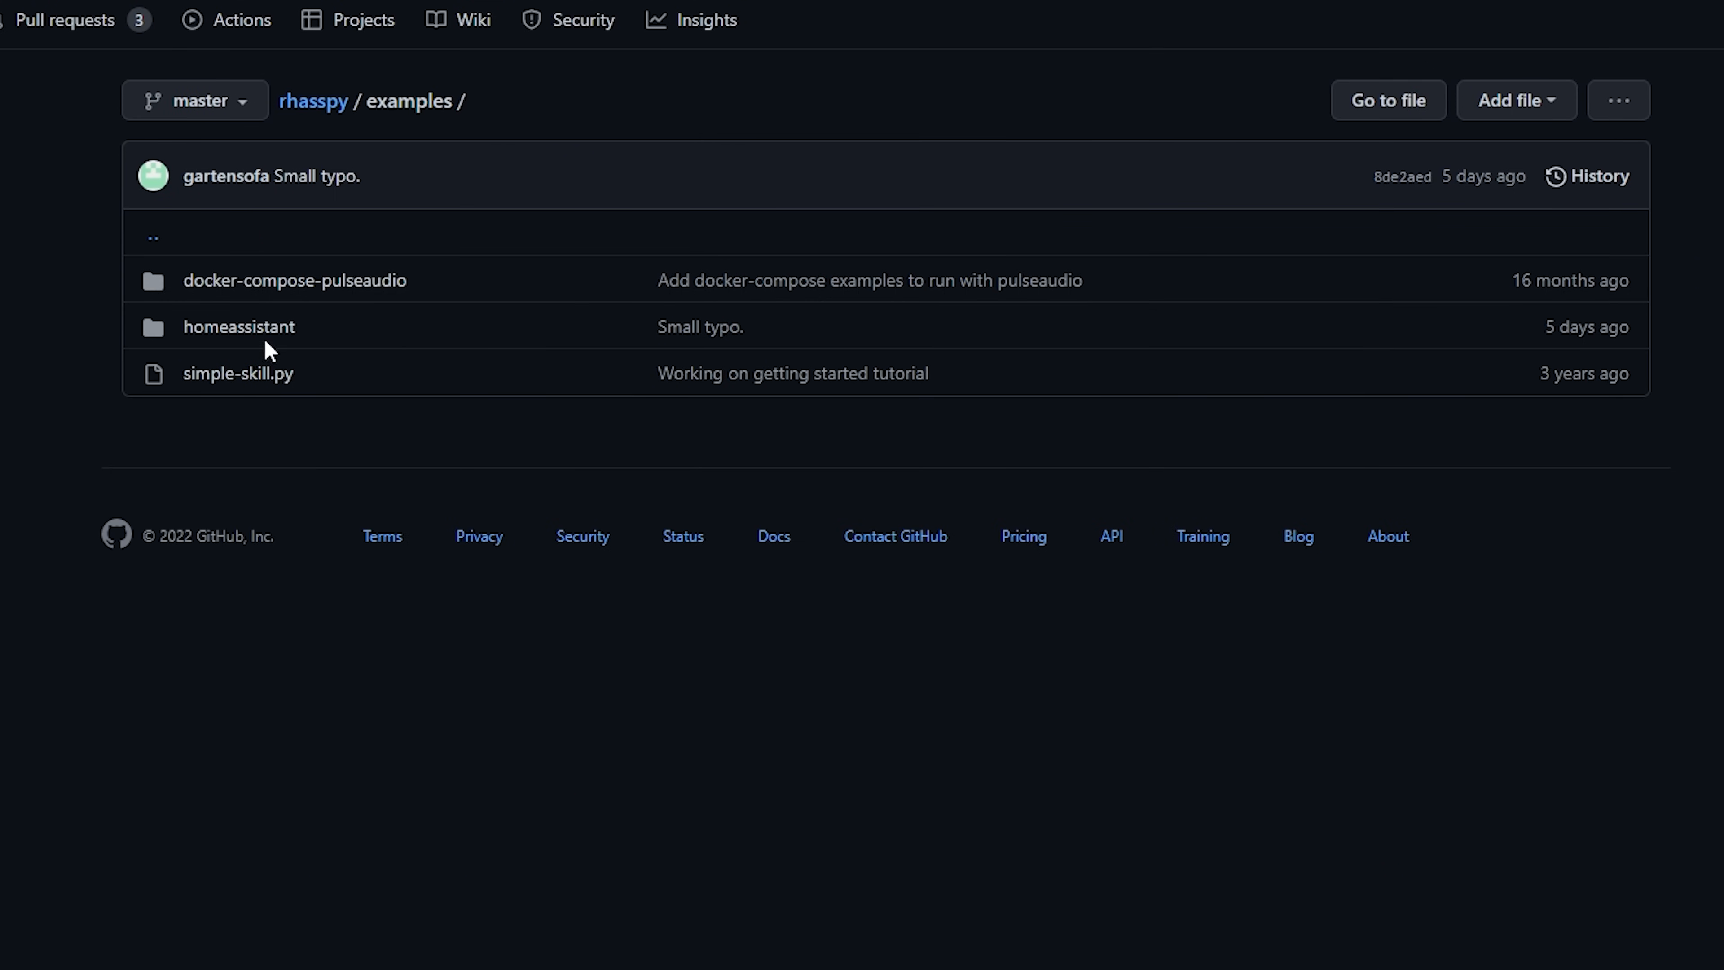
pyautogui.click(237, 325)
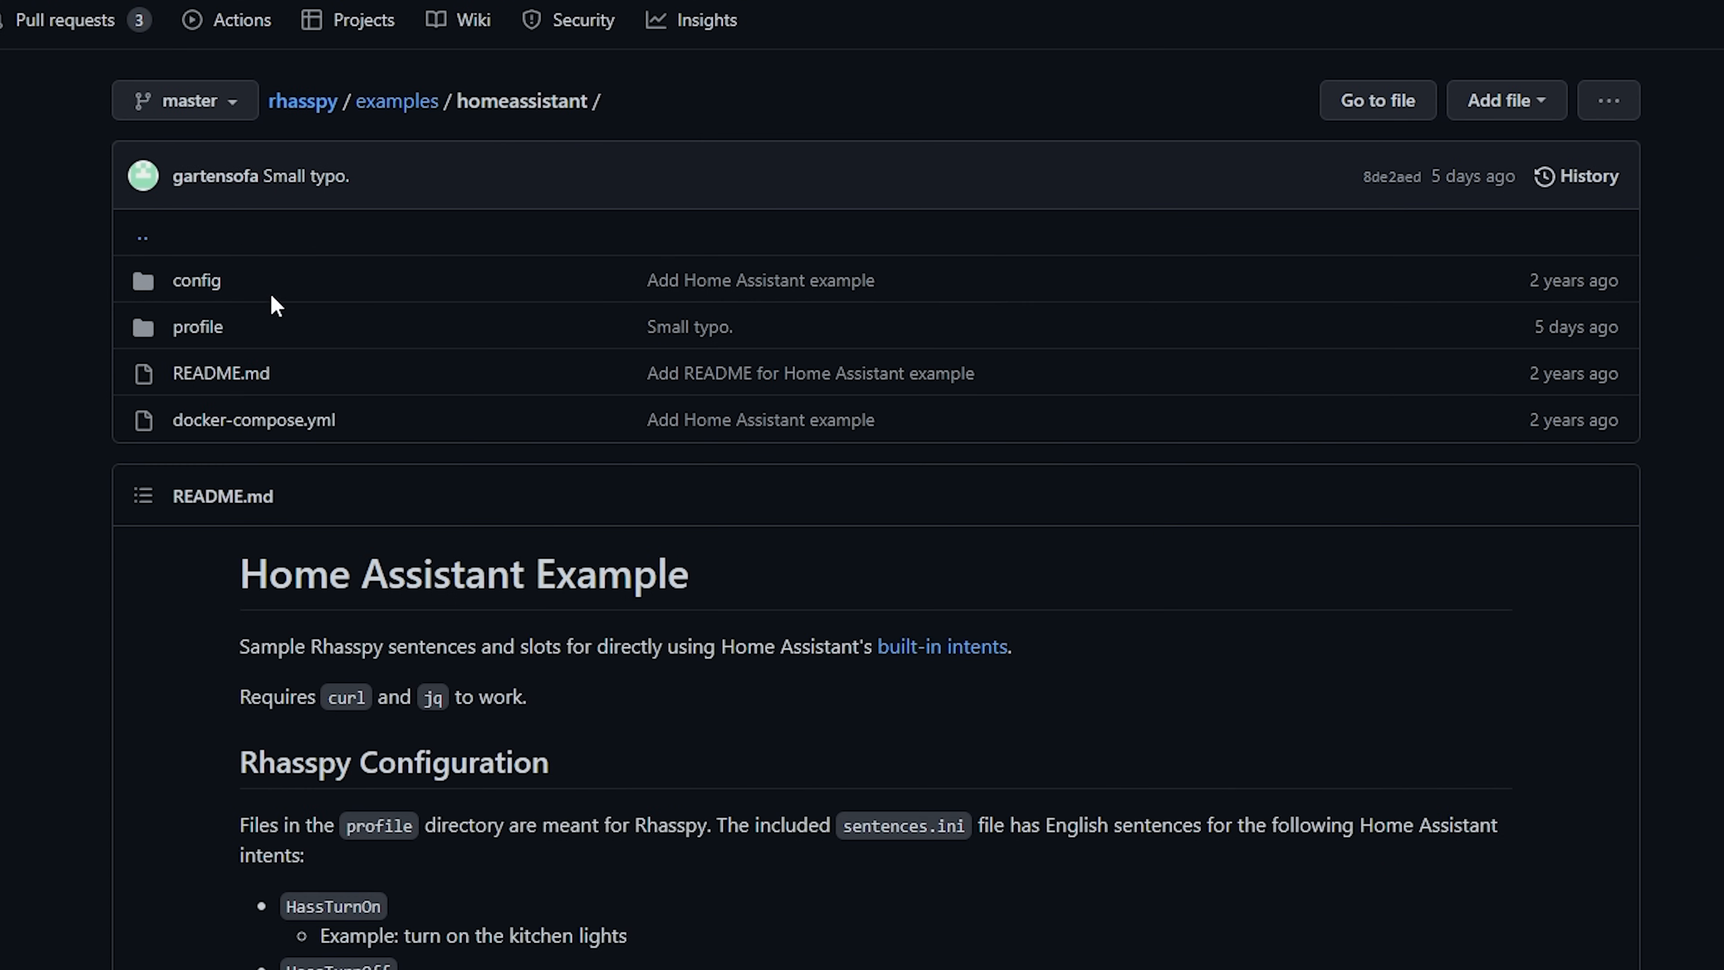
pyautogui.moveTo(198, 327)
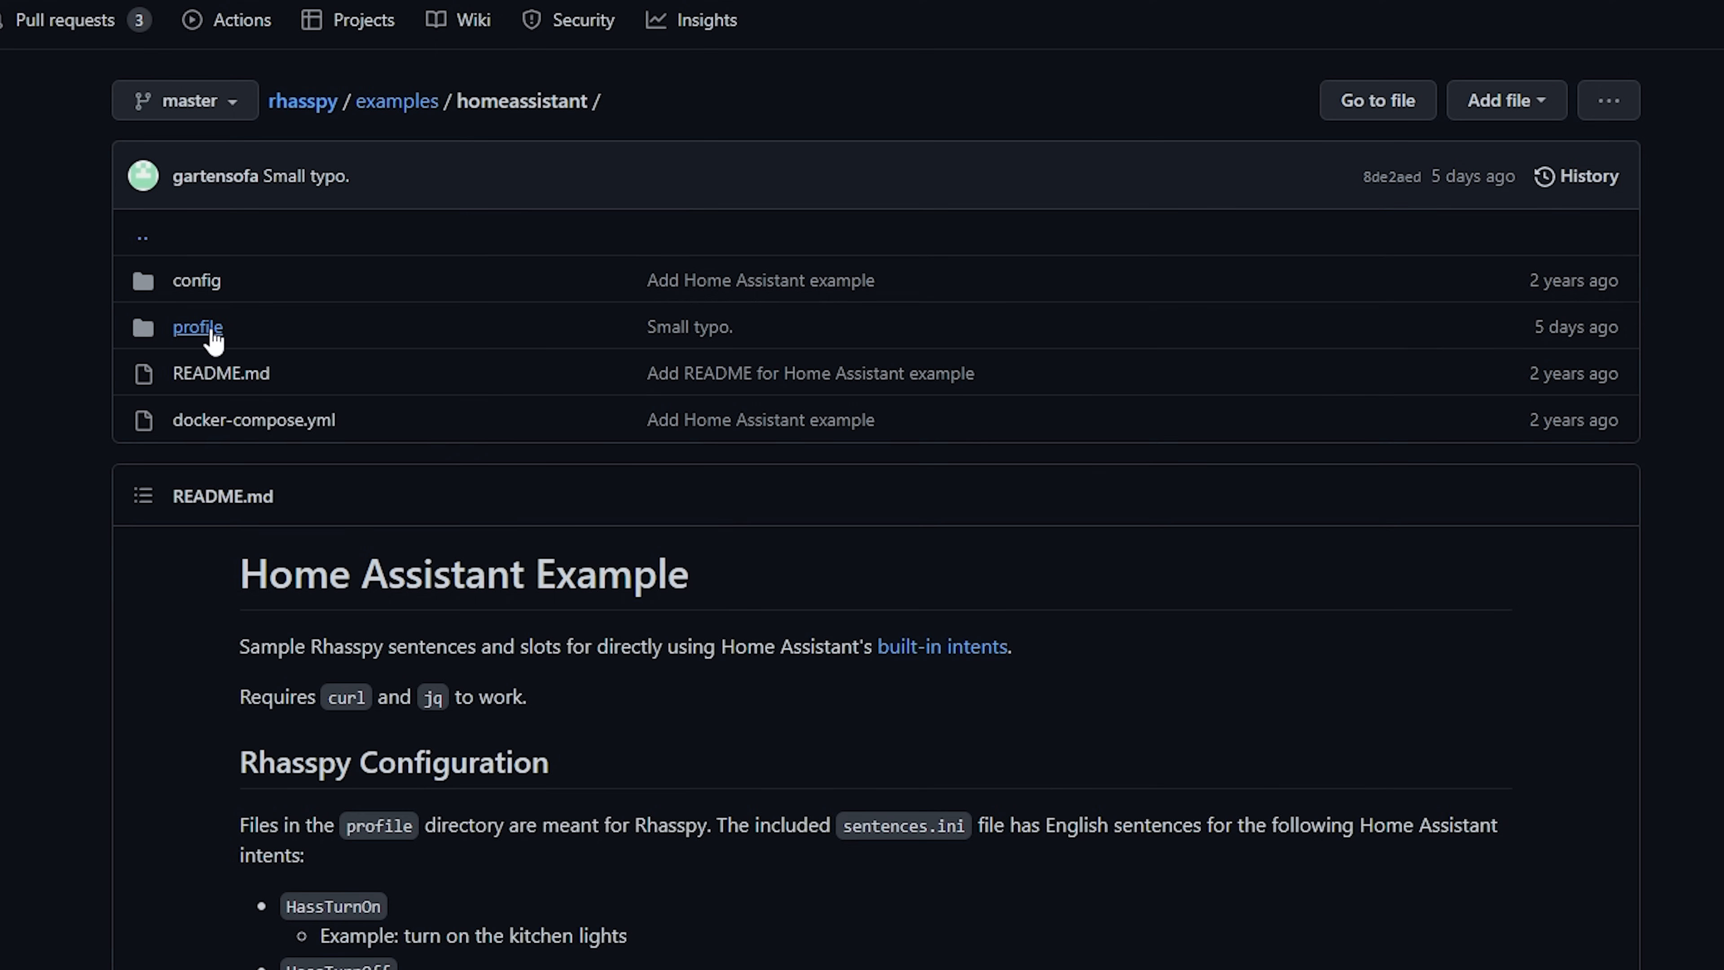
pyautogui.click(197, 327)
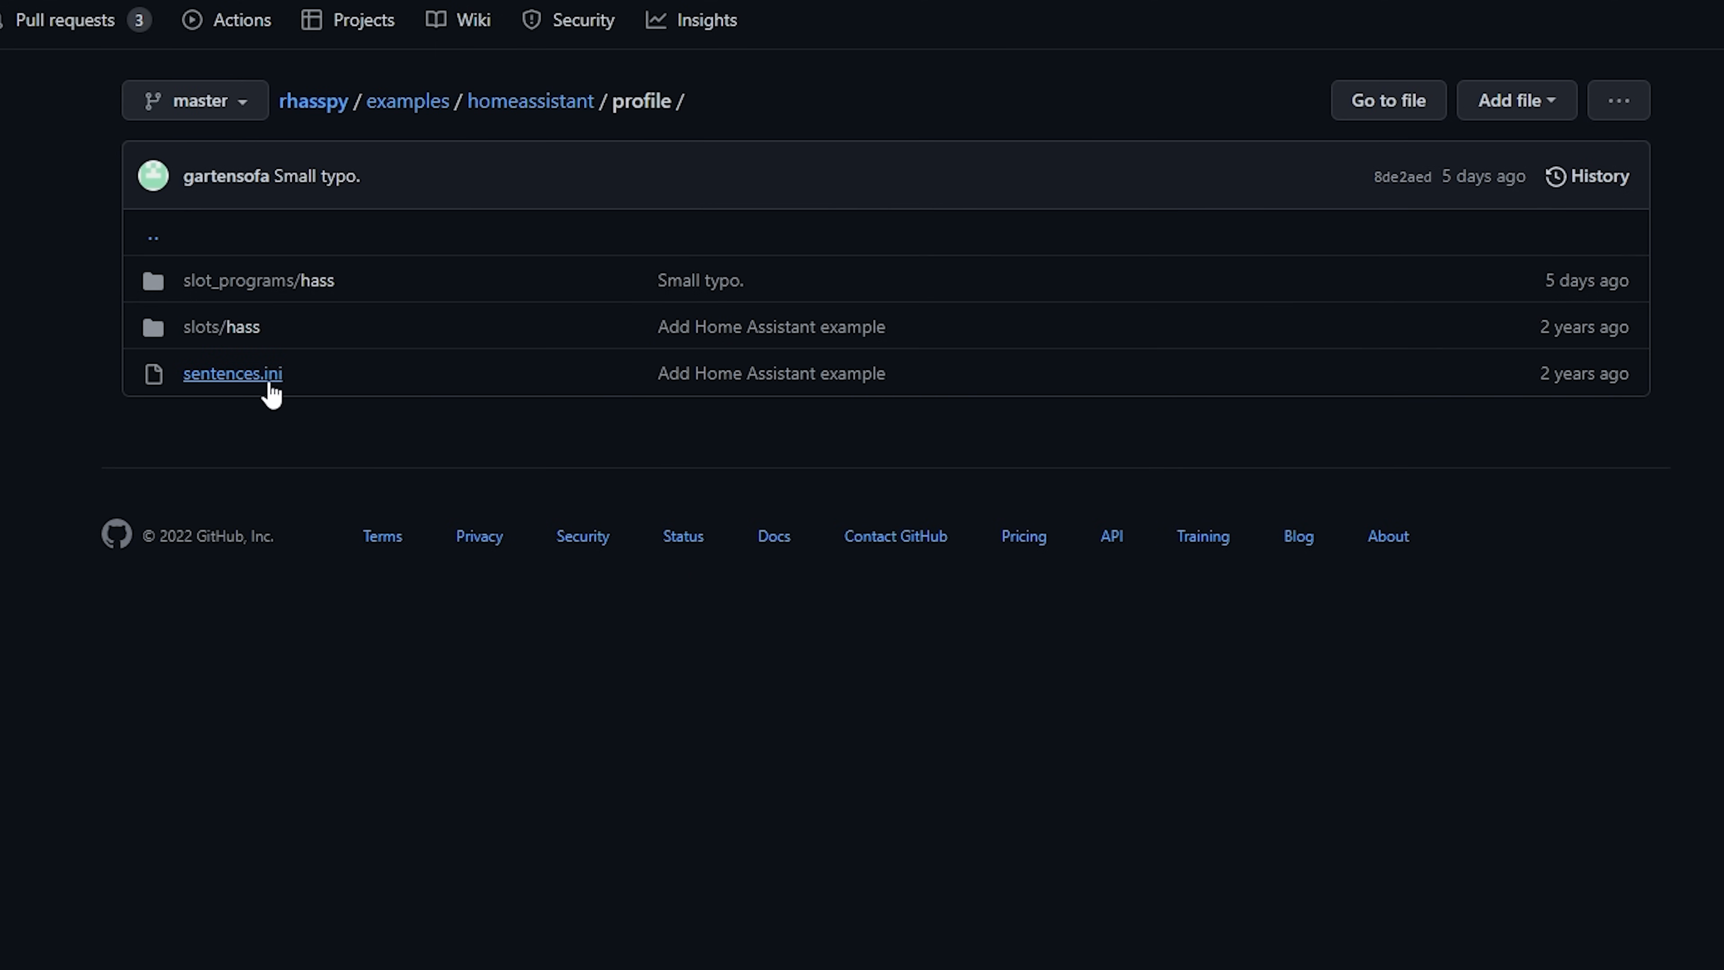
pyautogui.click(232, 373)
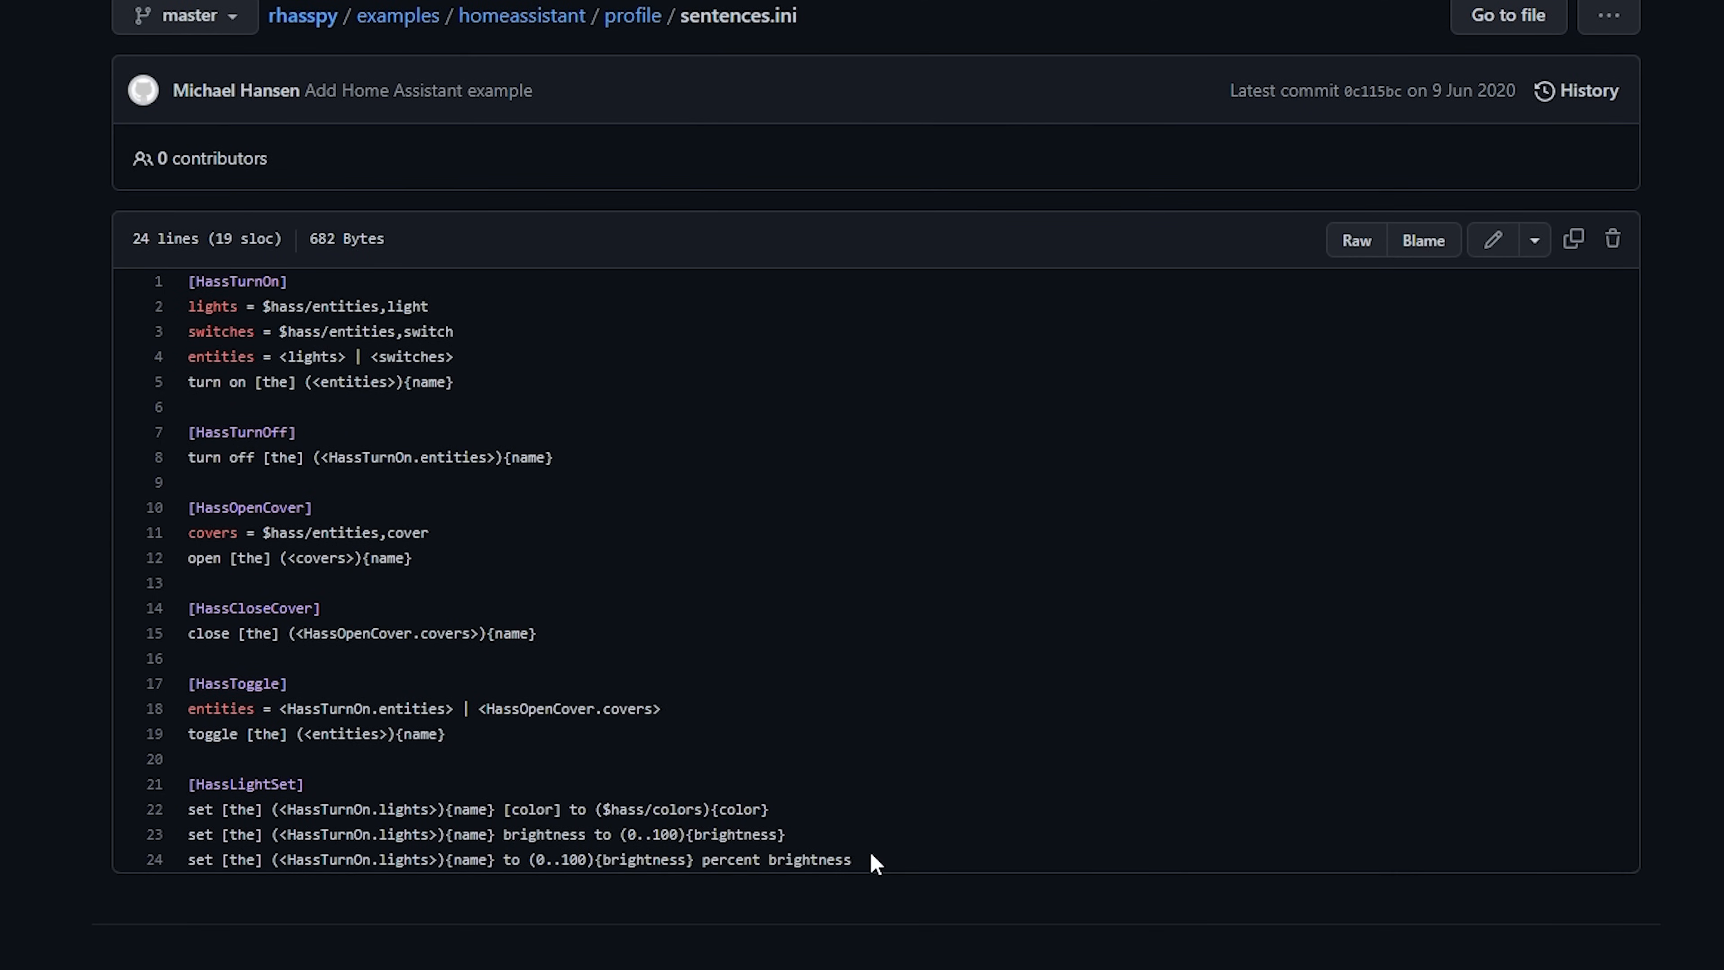
pyautogui.click(319, 33)
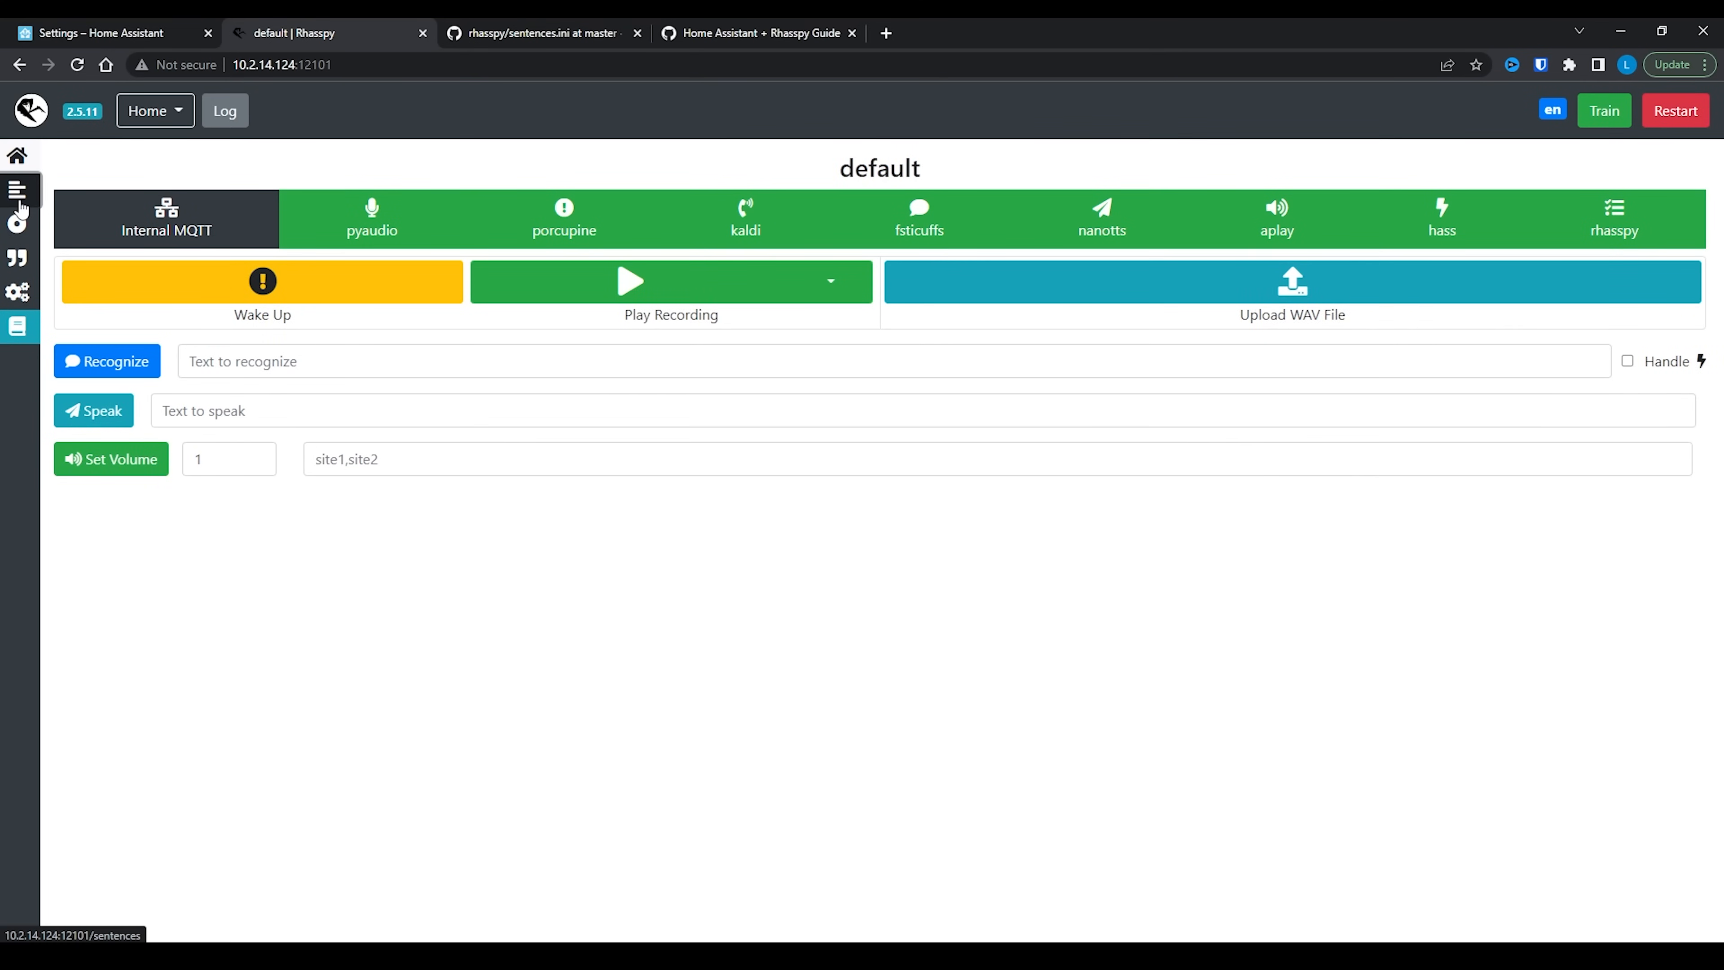
# - Create a home_assistant sentences file with the pasted intents and save it
pyautogui.click(18, 327)
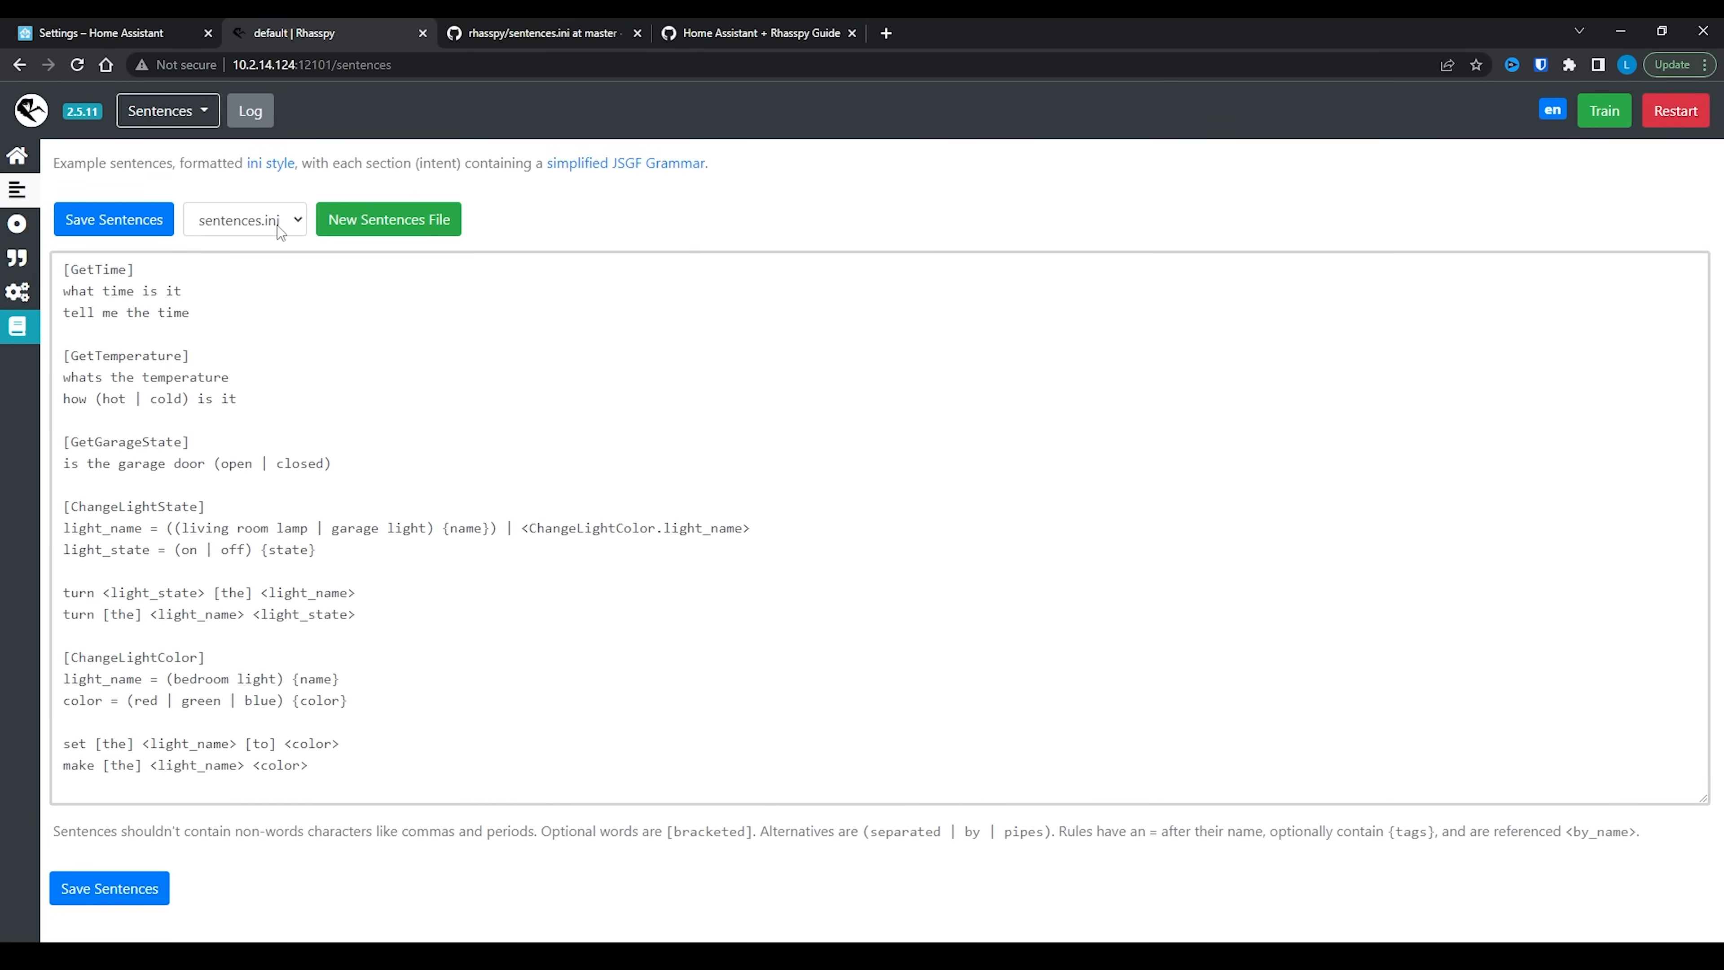
pyautogui.click(388, 219)
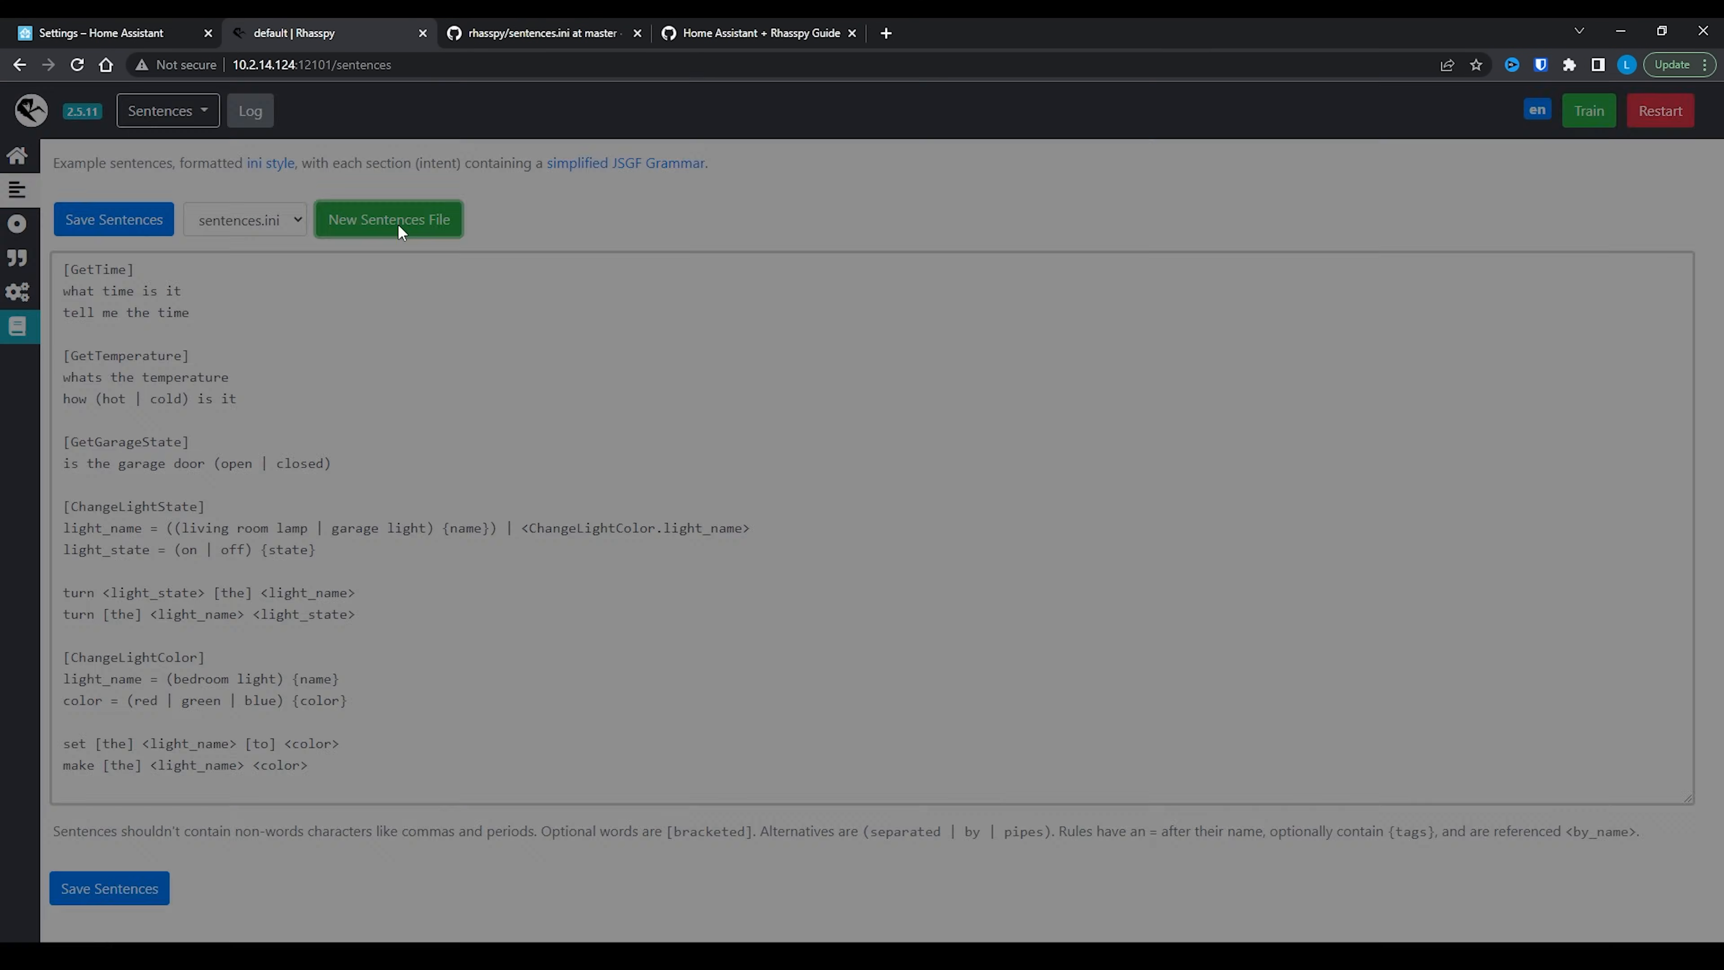
pyautogui.click(388, 220)
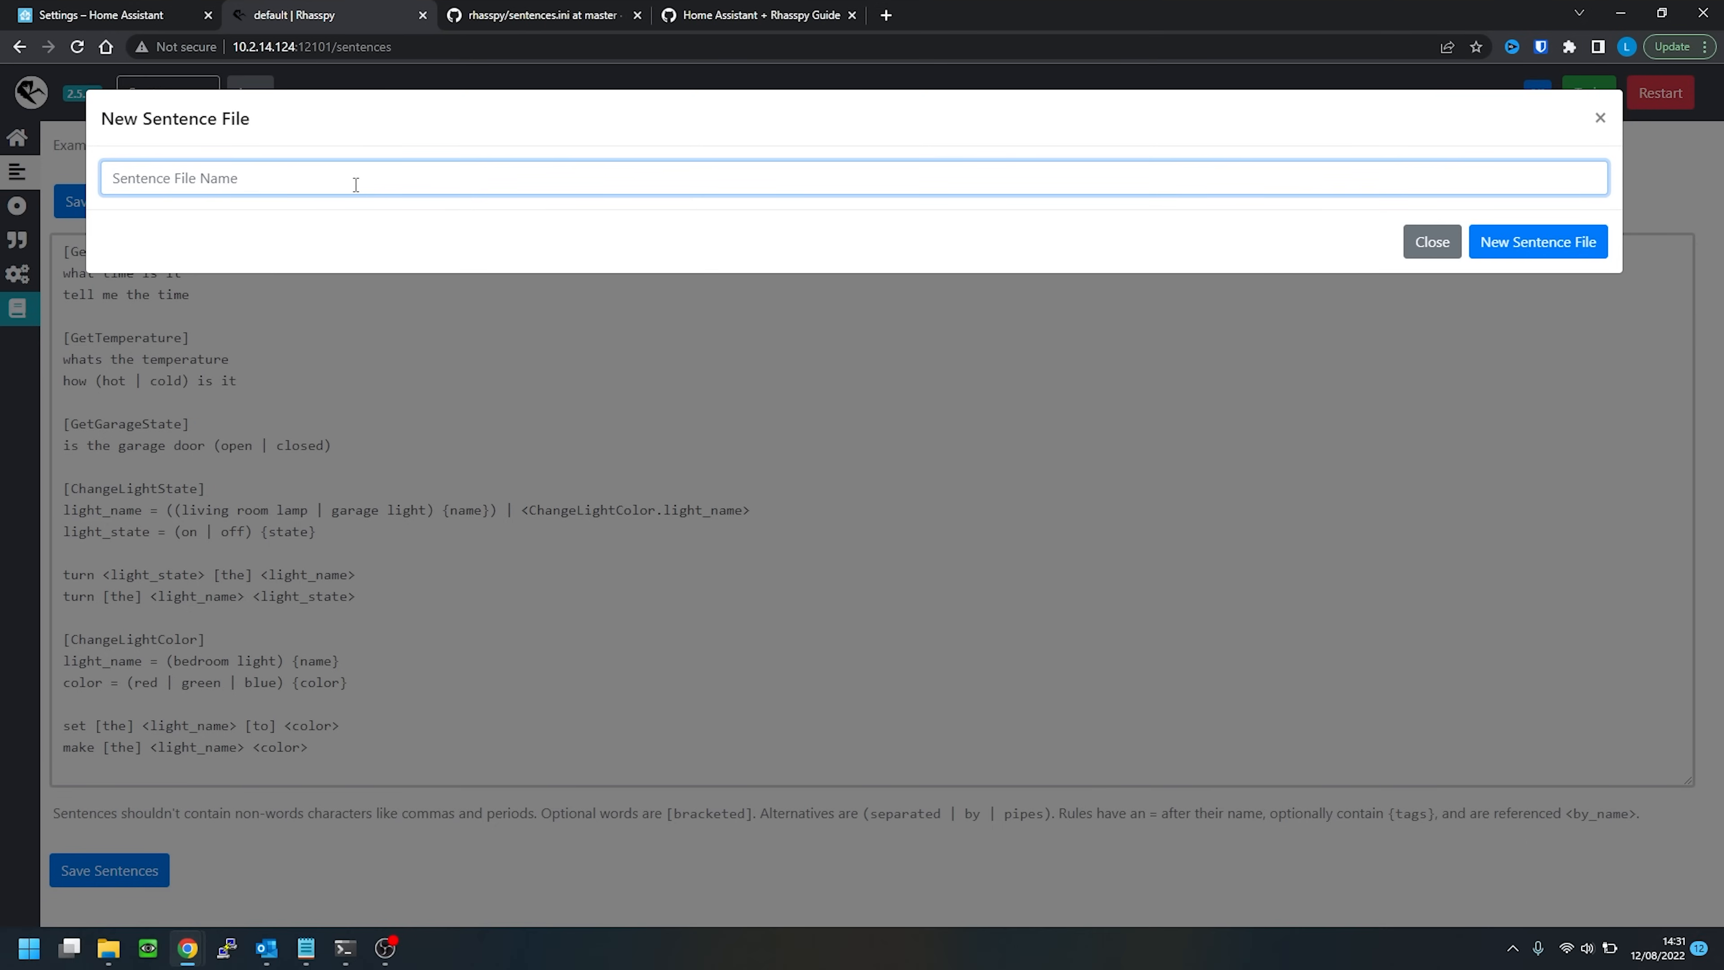
pyautogui.write('home_assistant')
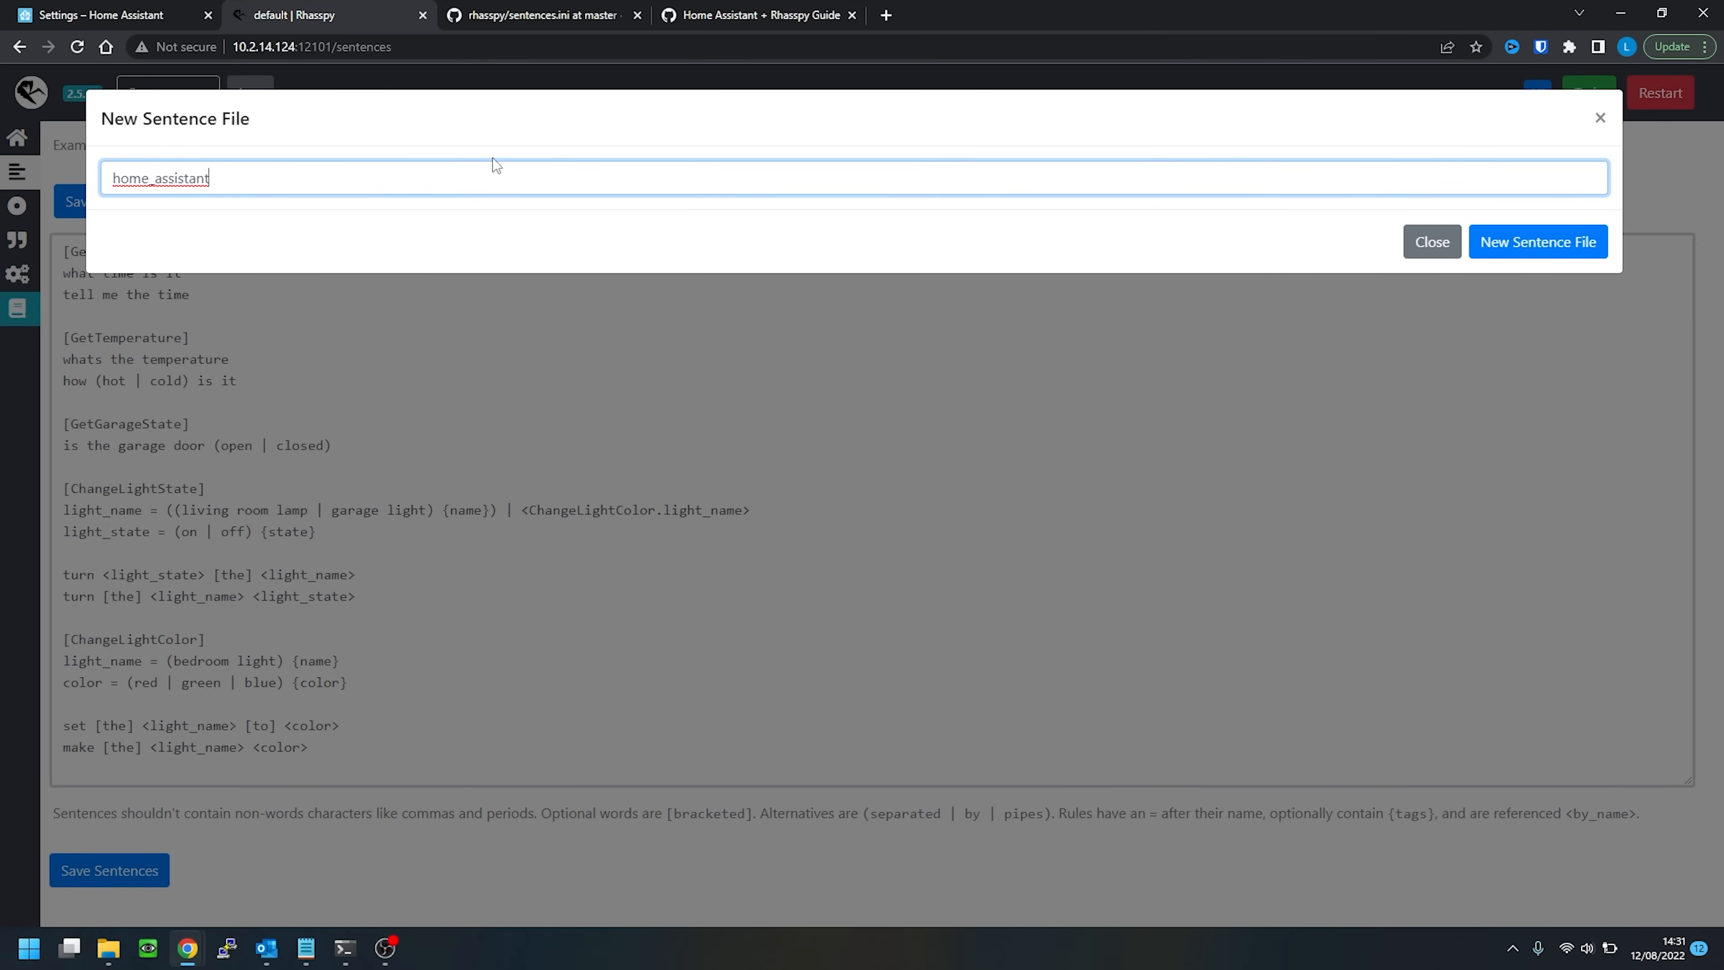
pyautogui.click(1537, 241)
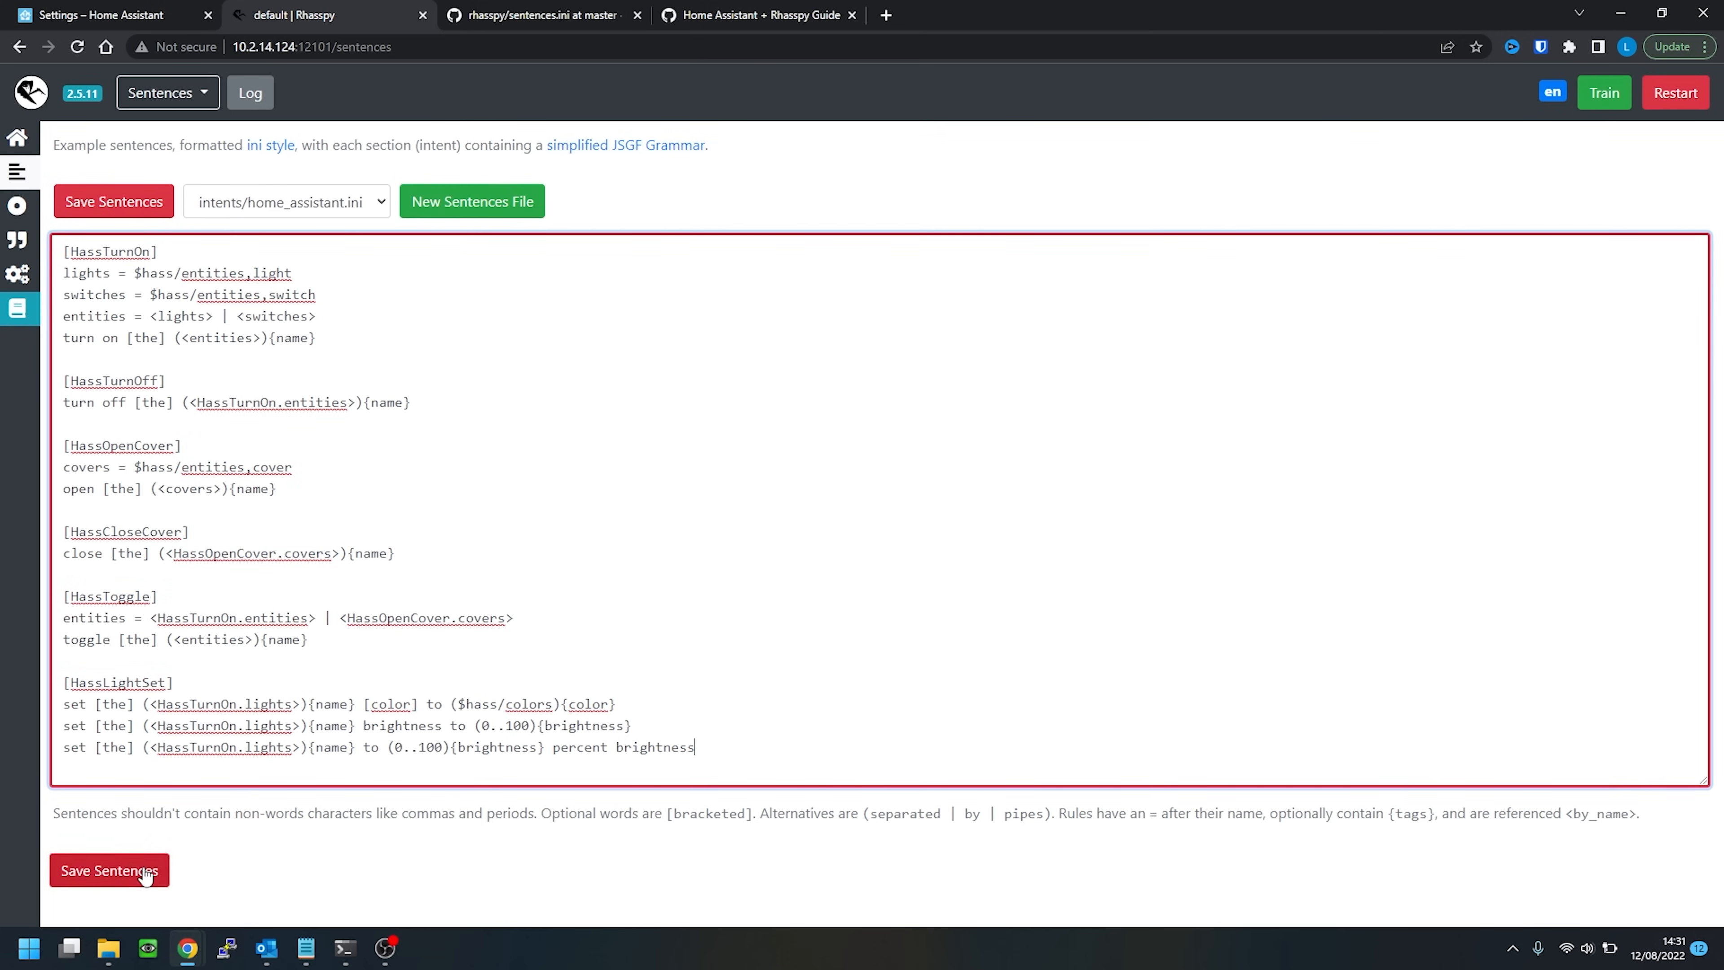
pyautogui.click(109, 870)
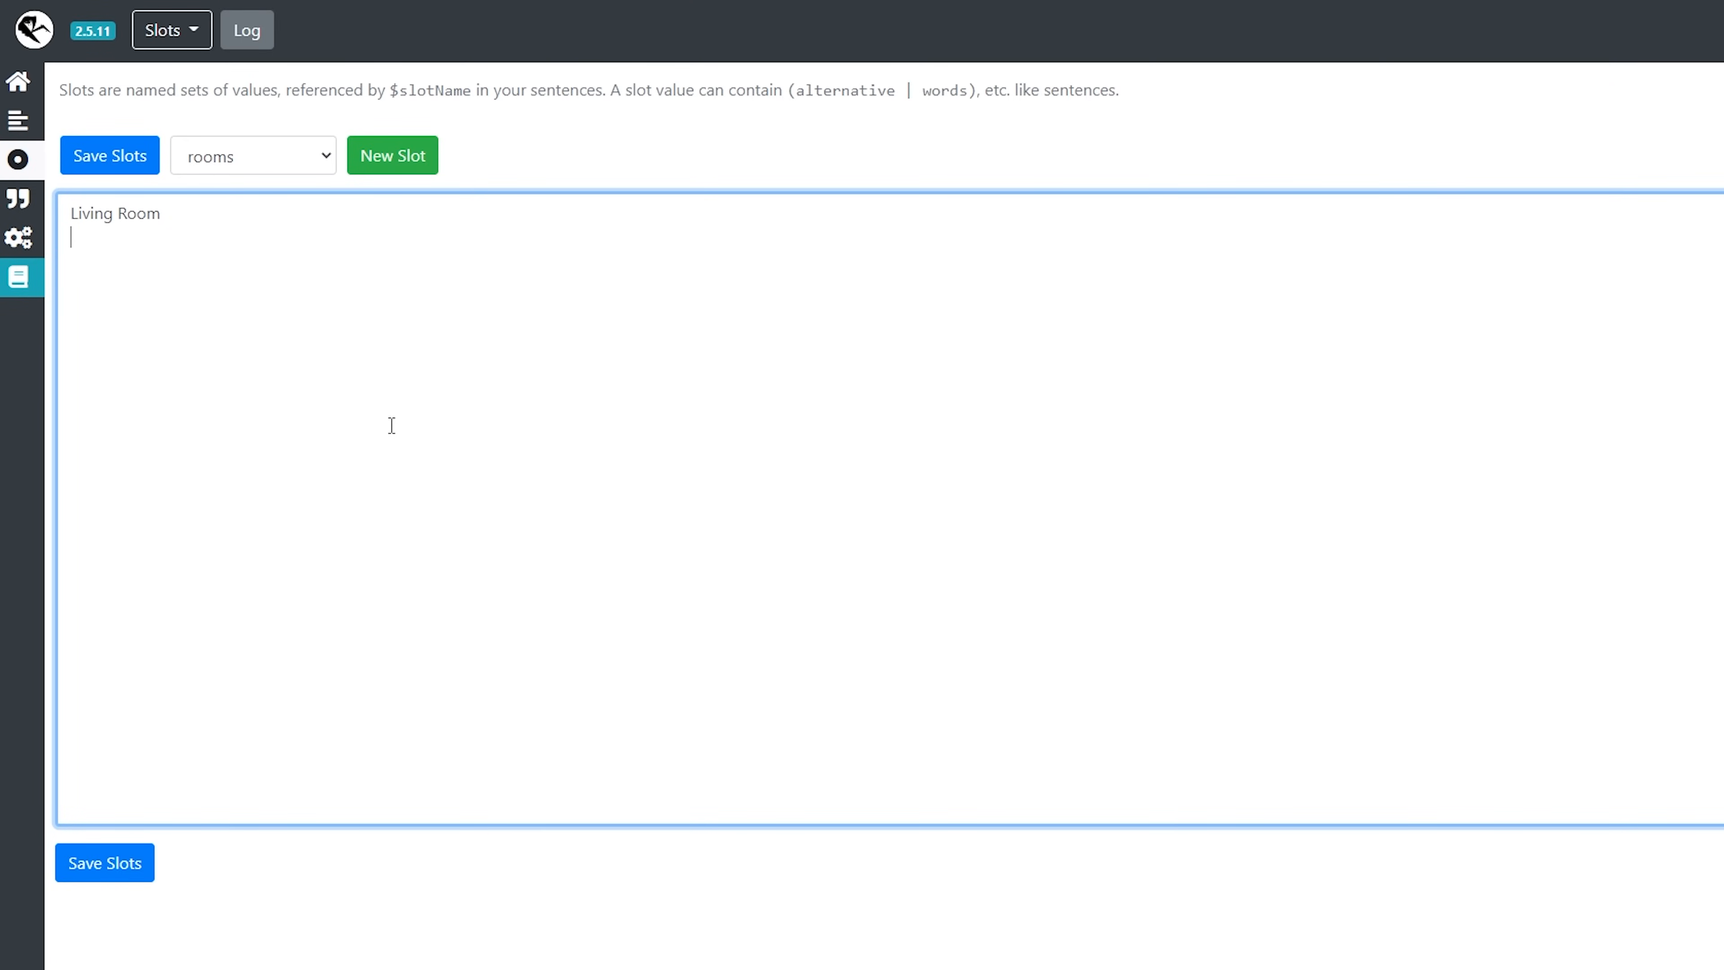
# - Fill the rooms slot with room names such as Kitchen and Bathroom
pyautogui.write('Kitchen')
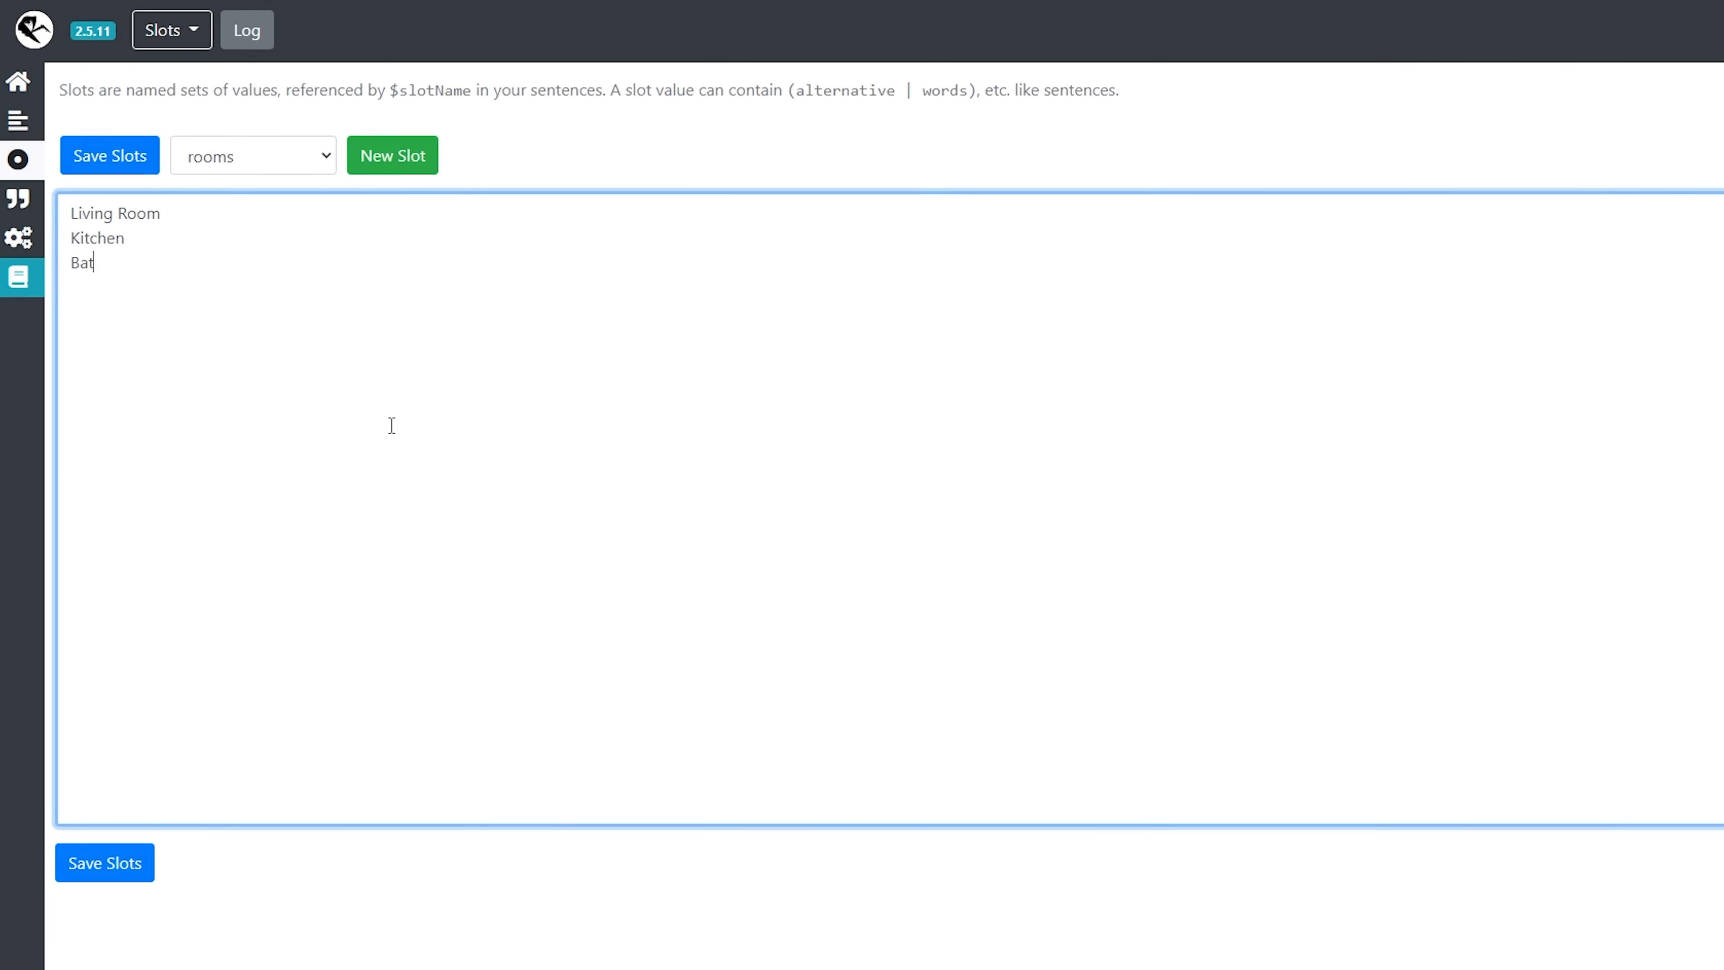
pyautogui.write('hroom')
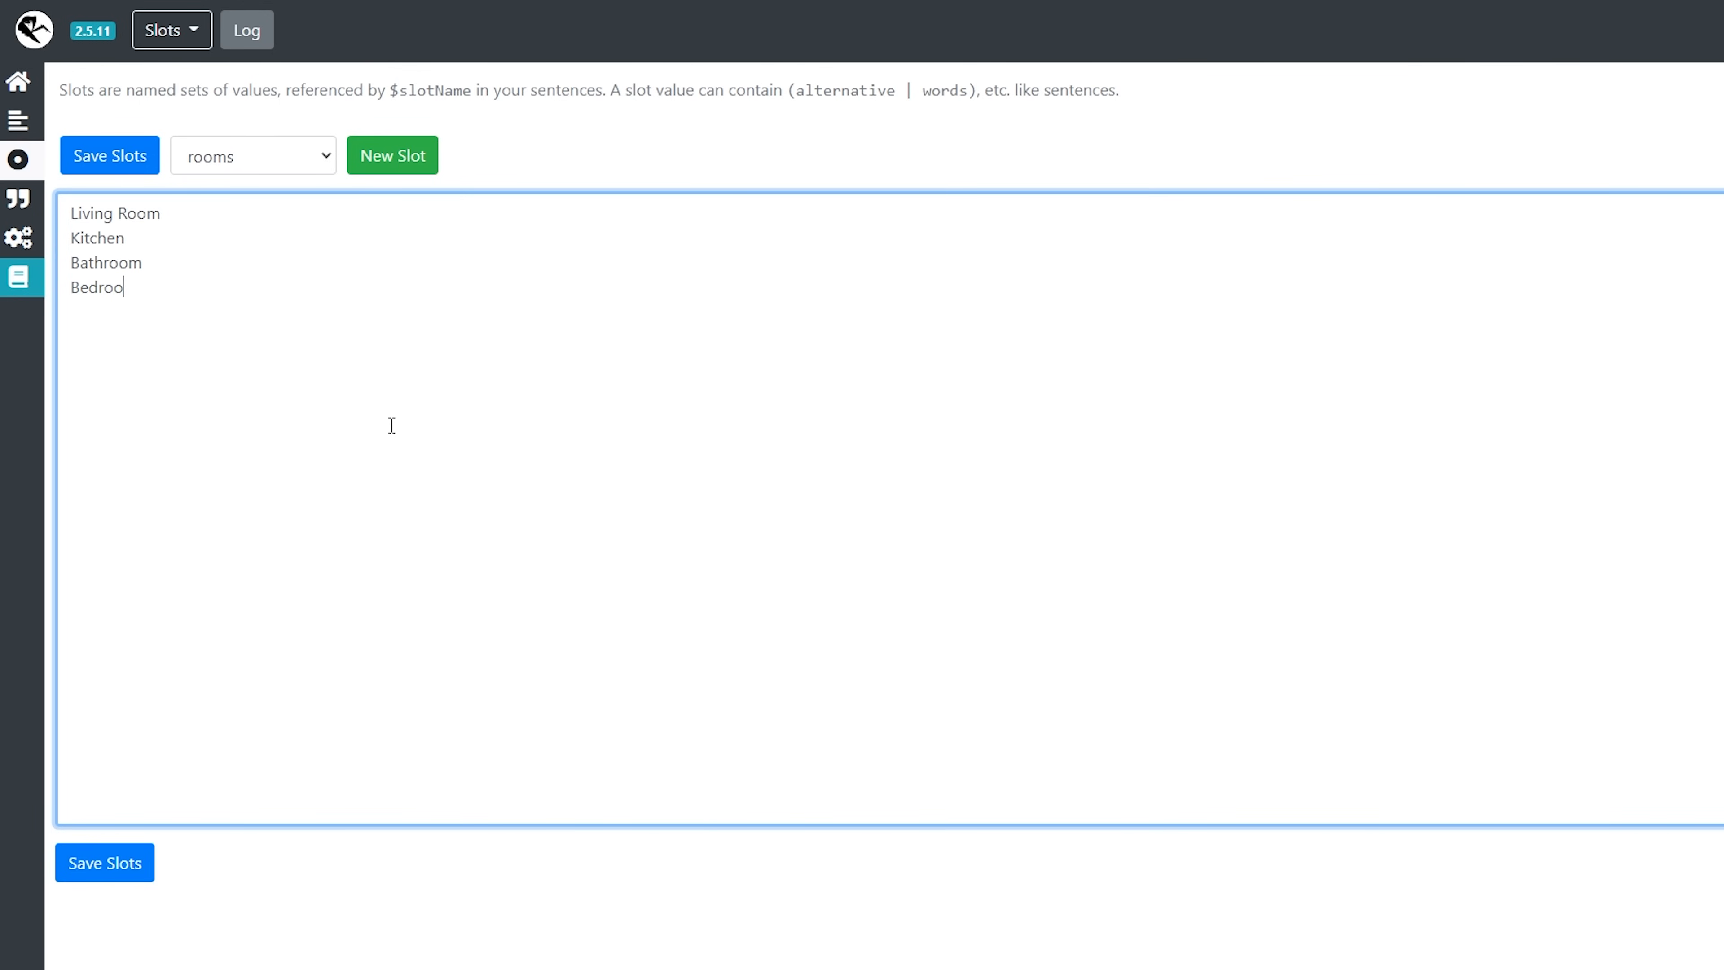
pyautogui.write('m')
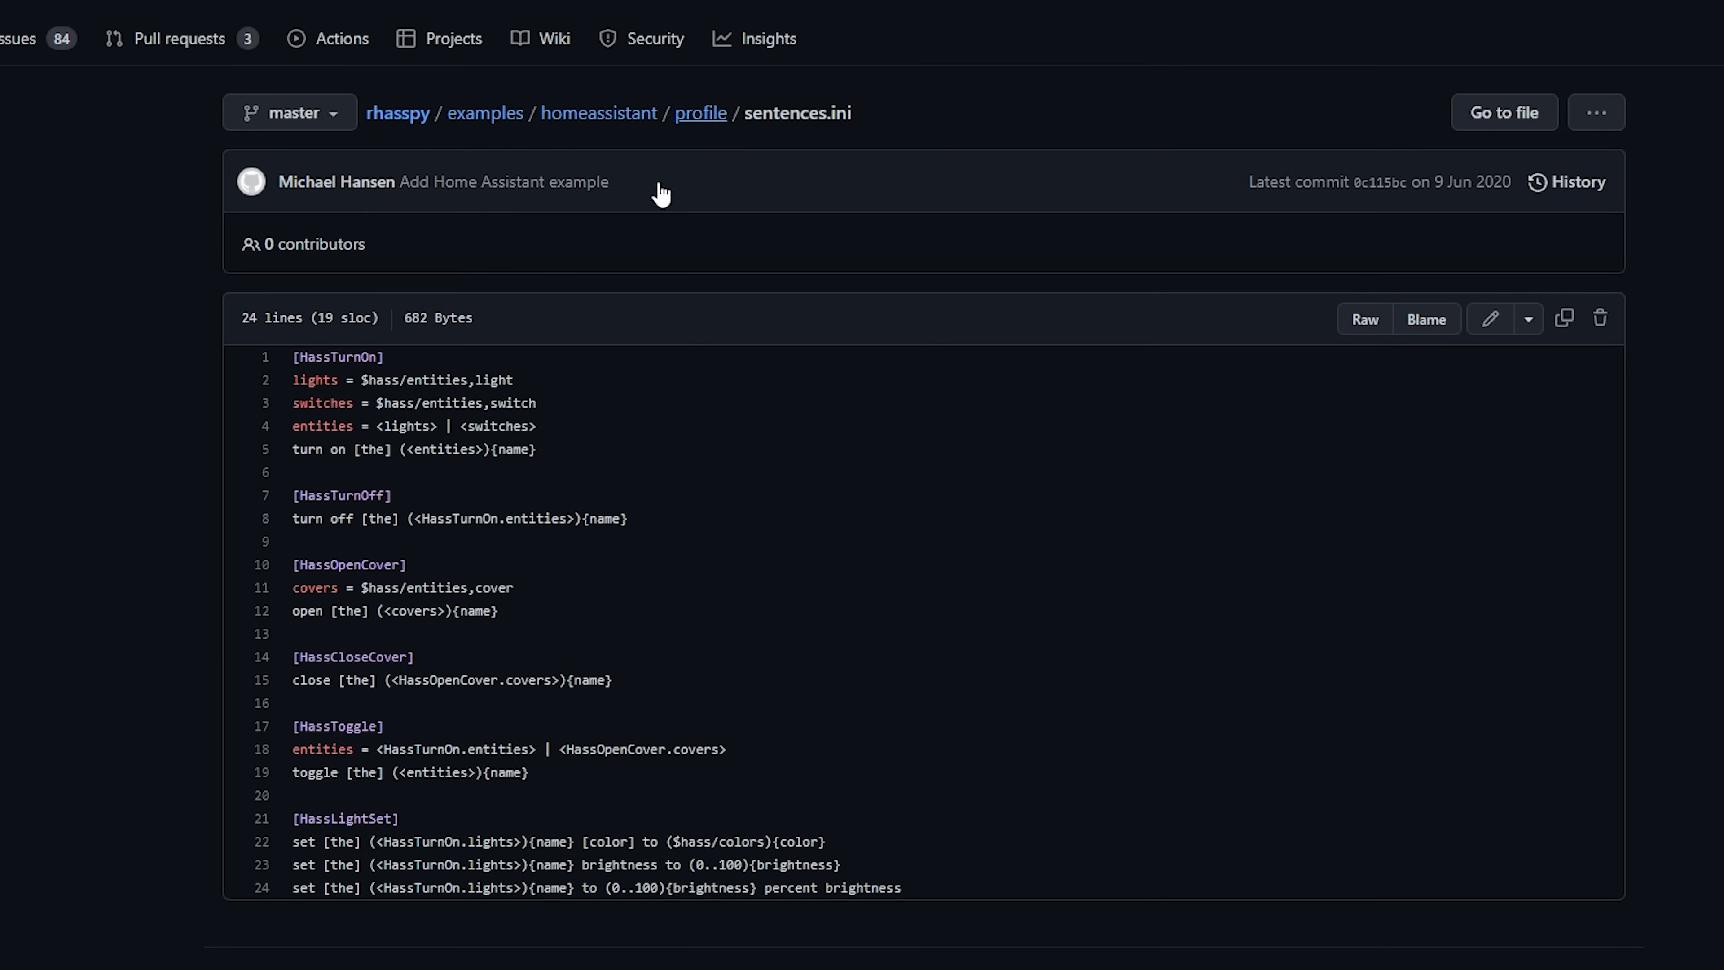
# - Copy the colour names from the example's slots/hass colors file
pyautogui.click(699, 112)
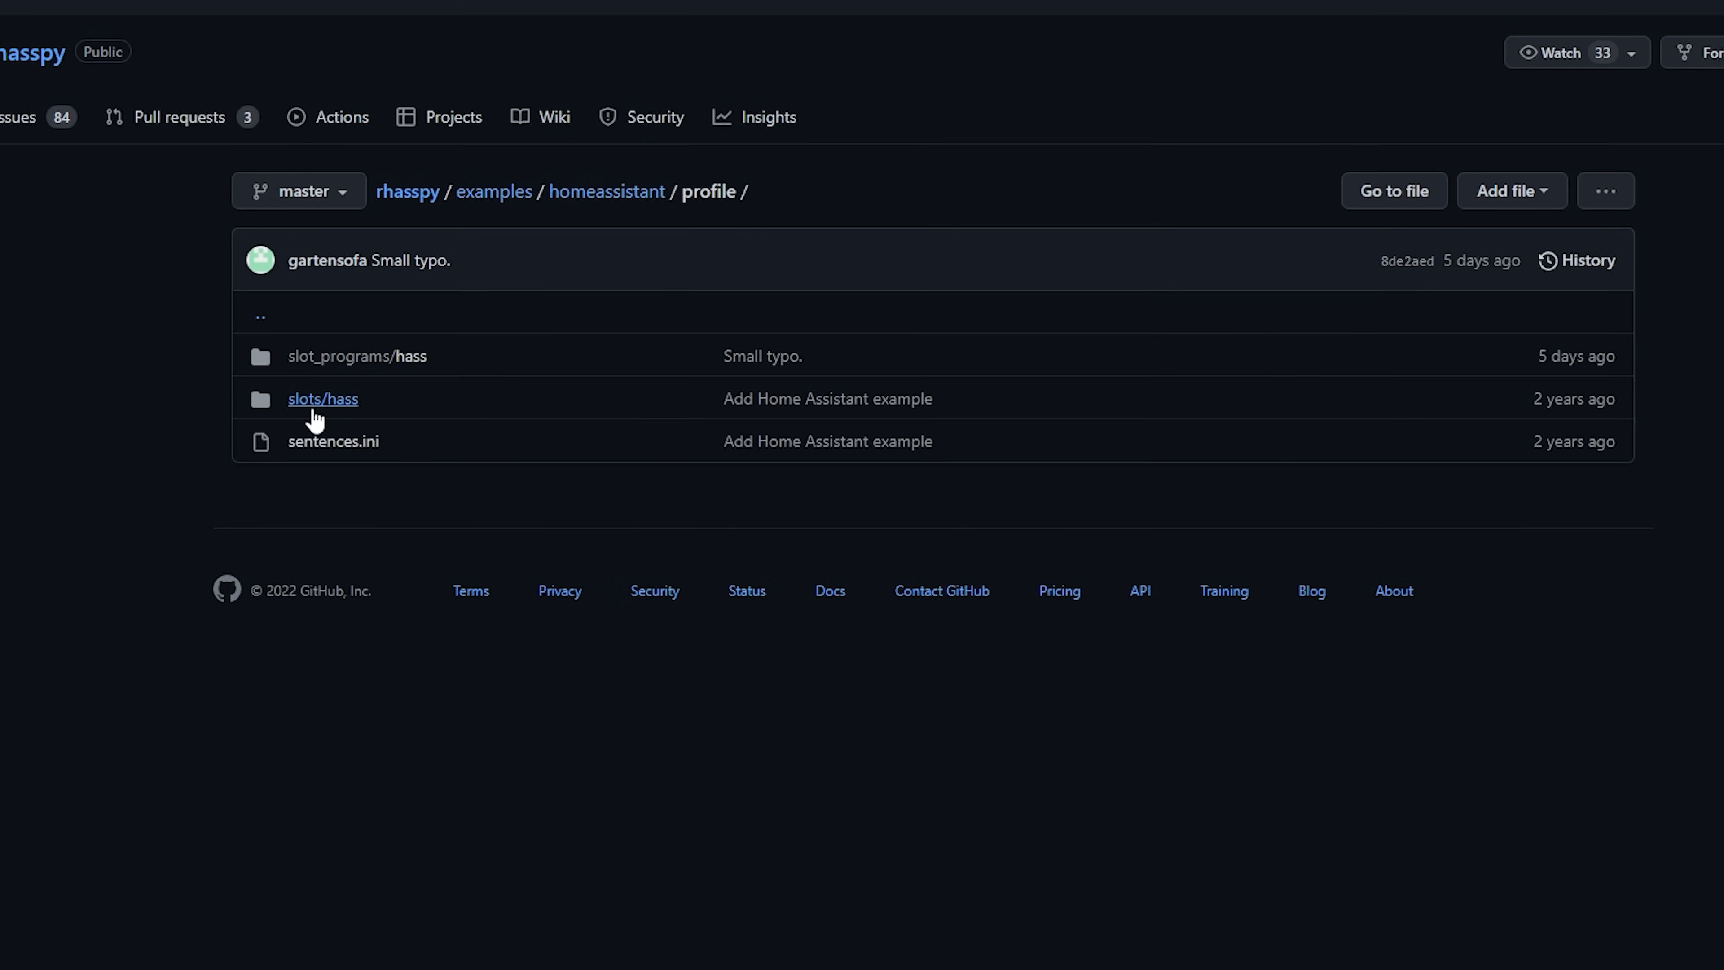
pyautogui.click(323, 397)
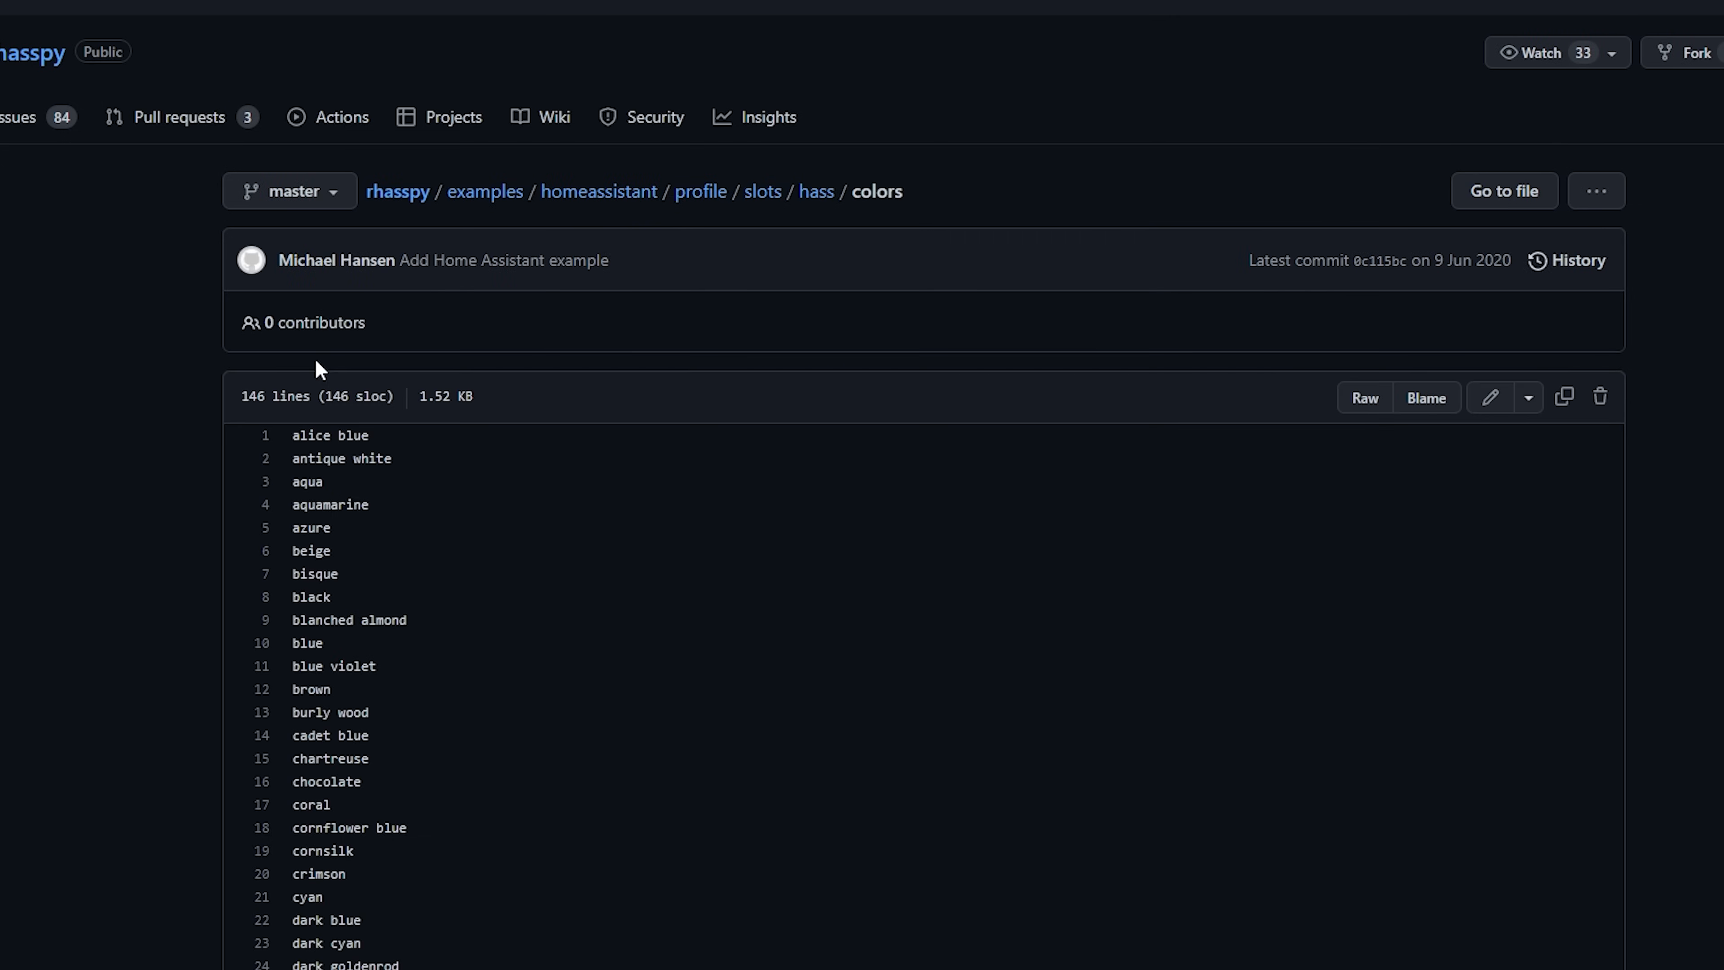
pyautogui.click(1363, 396)
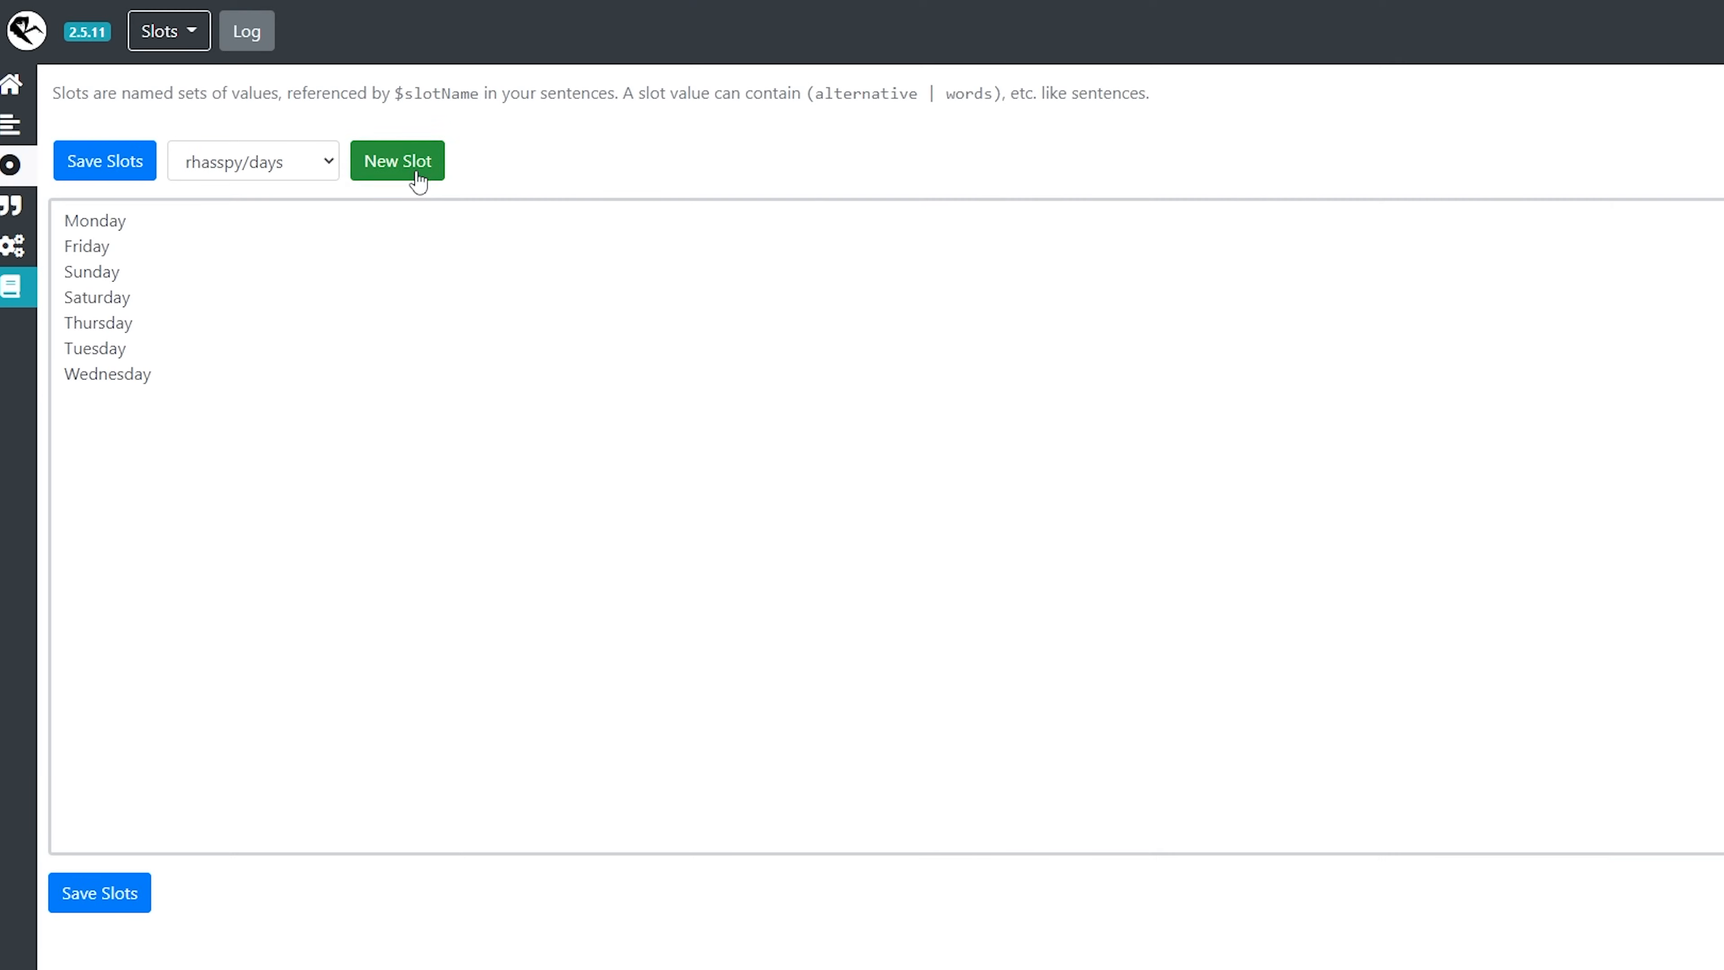
# - Create and save a hass/colors slot with the colour names, declining retraining
pyautogui.click(396, 161)
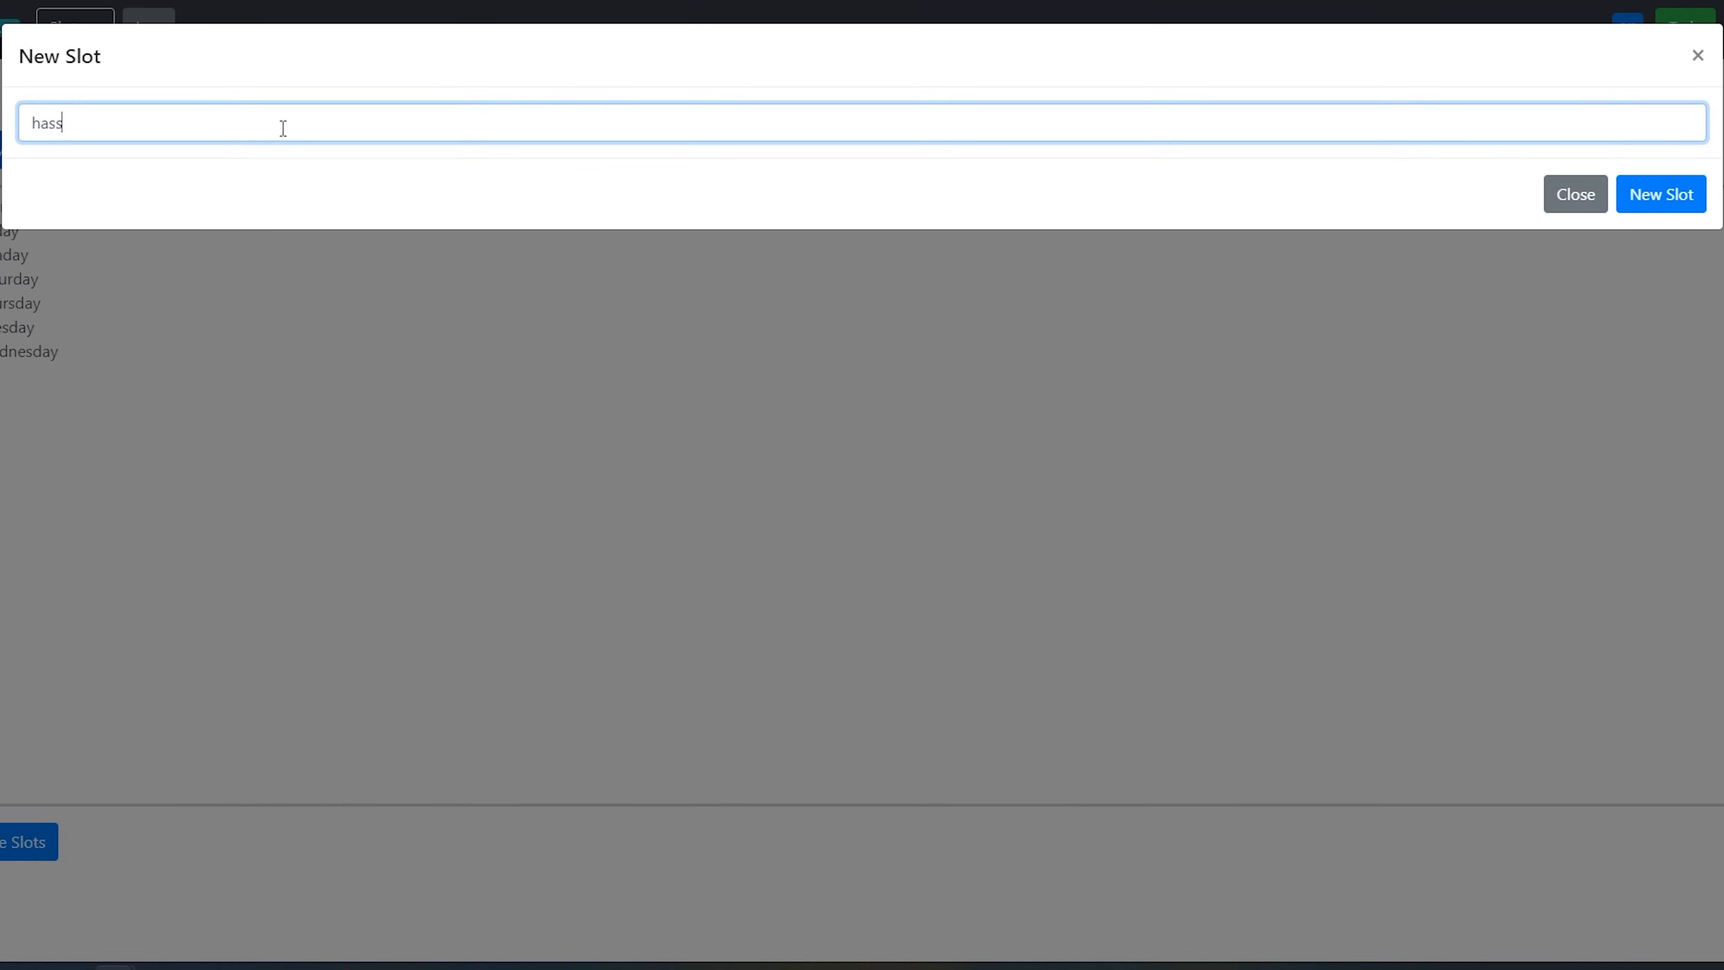
pyautogui.write('/colors')
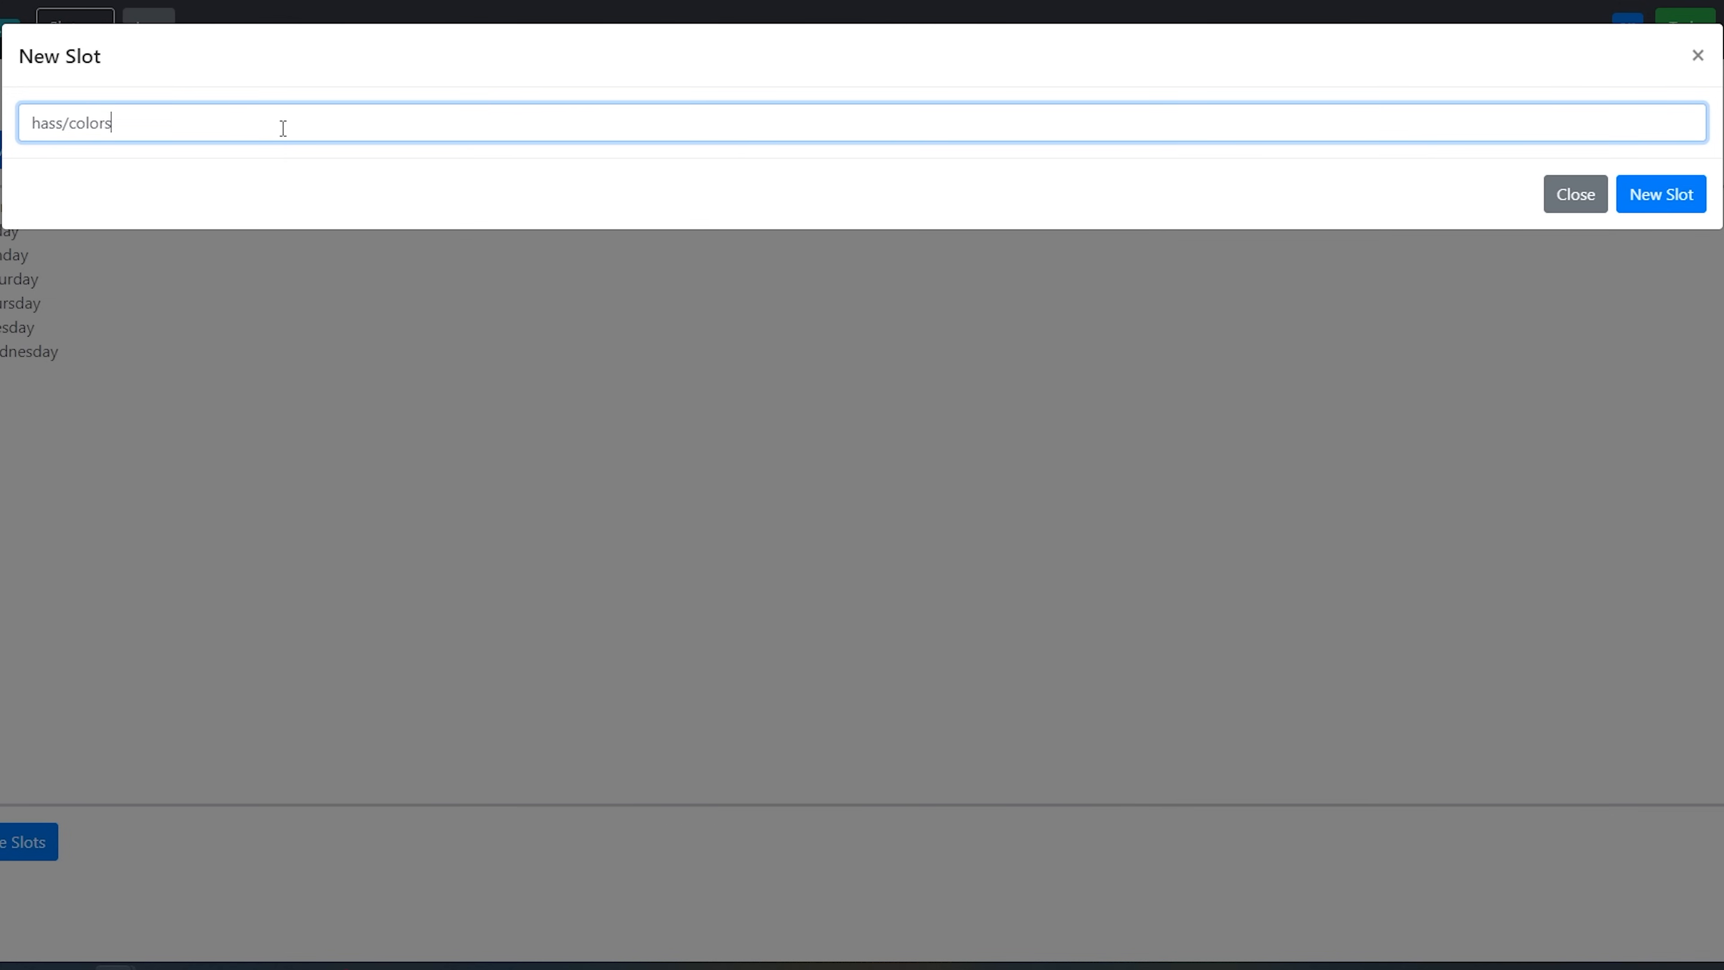
pyautogui.click(1660, 194)
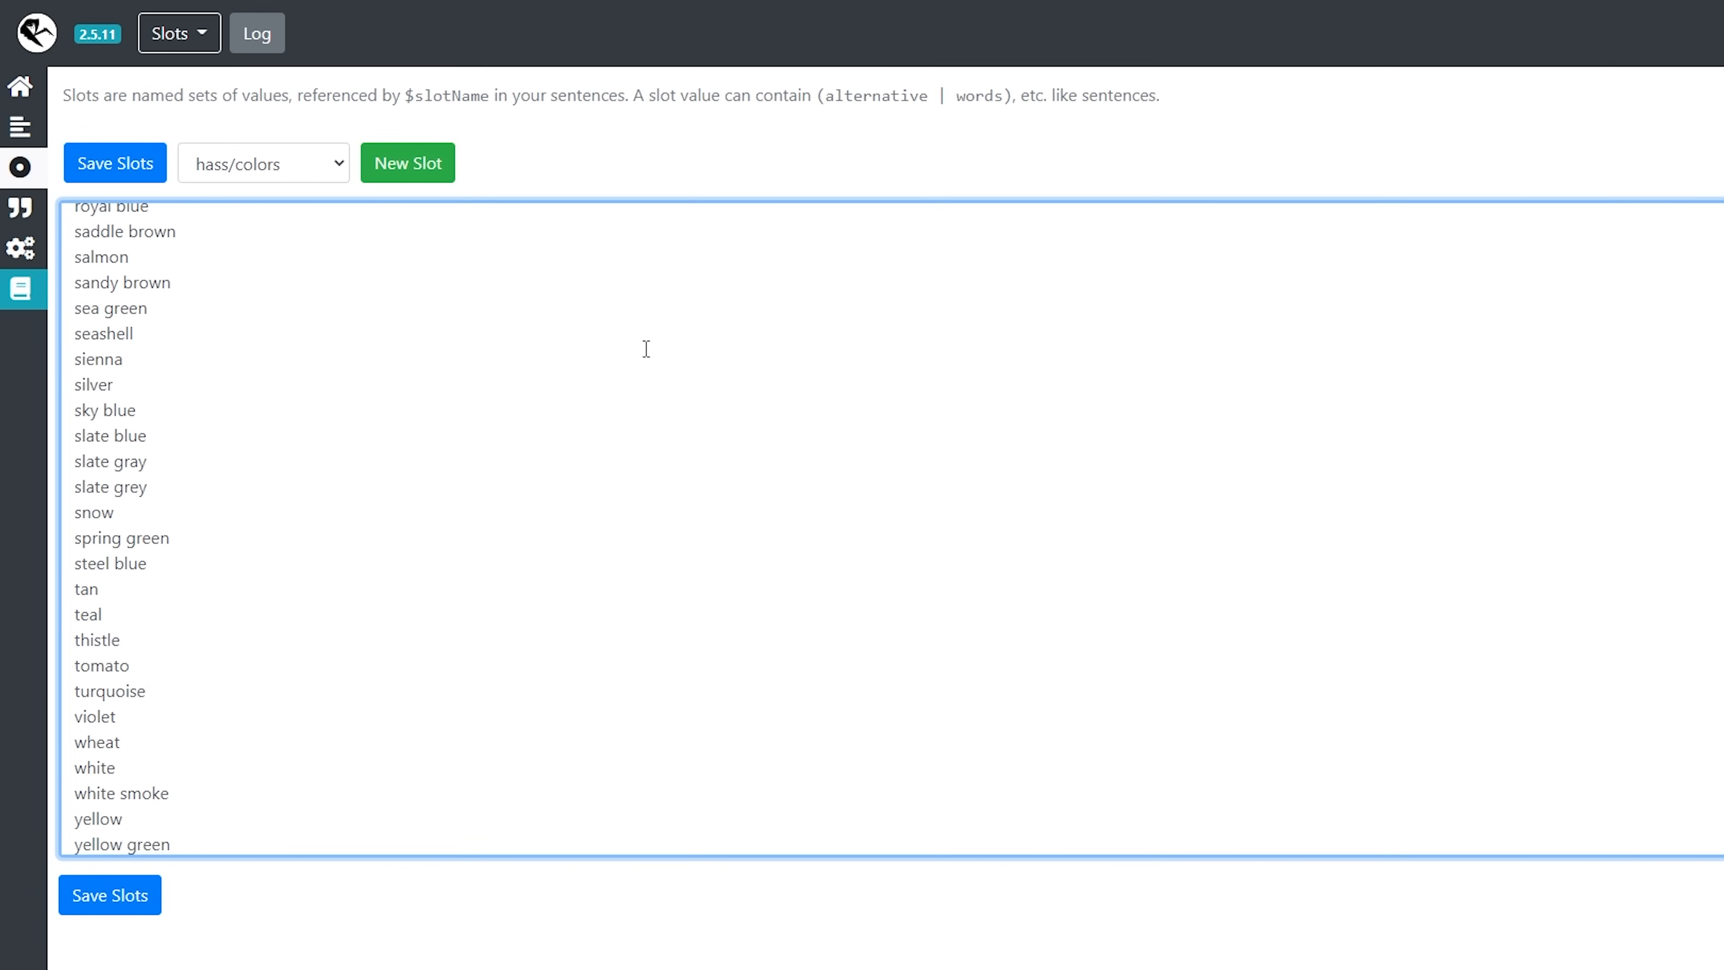
pyautogui.scroll(3)
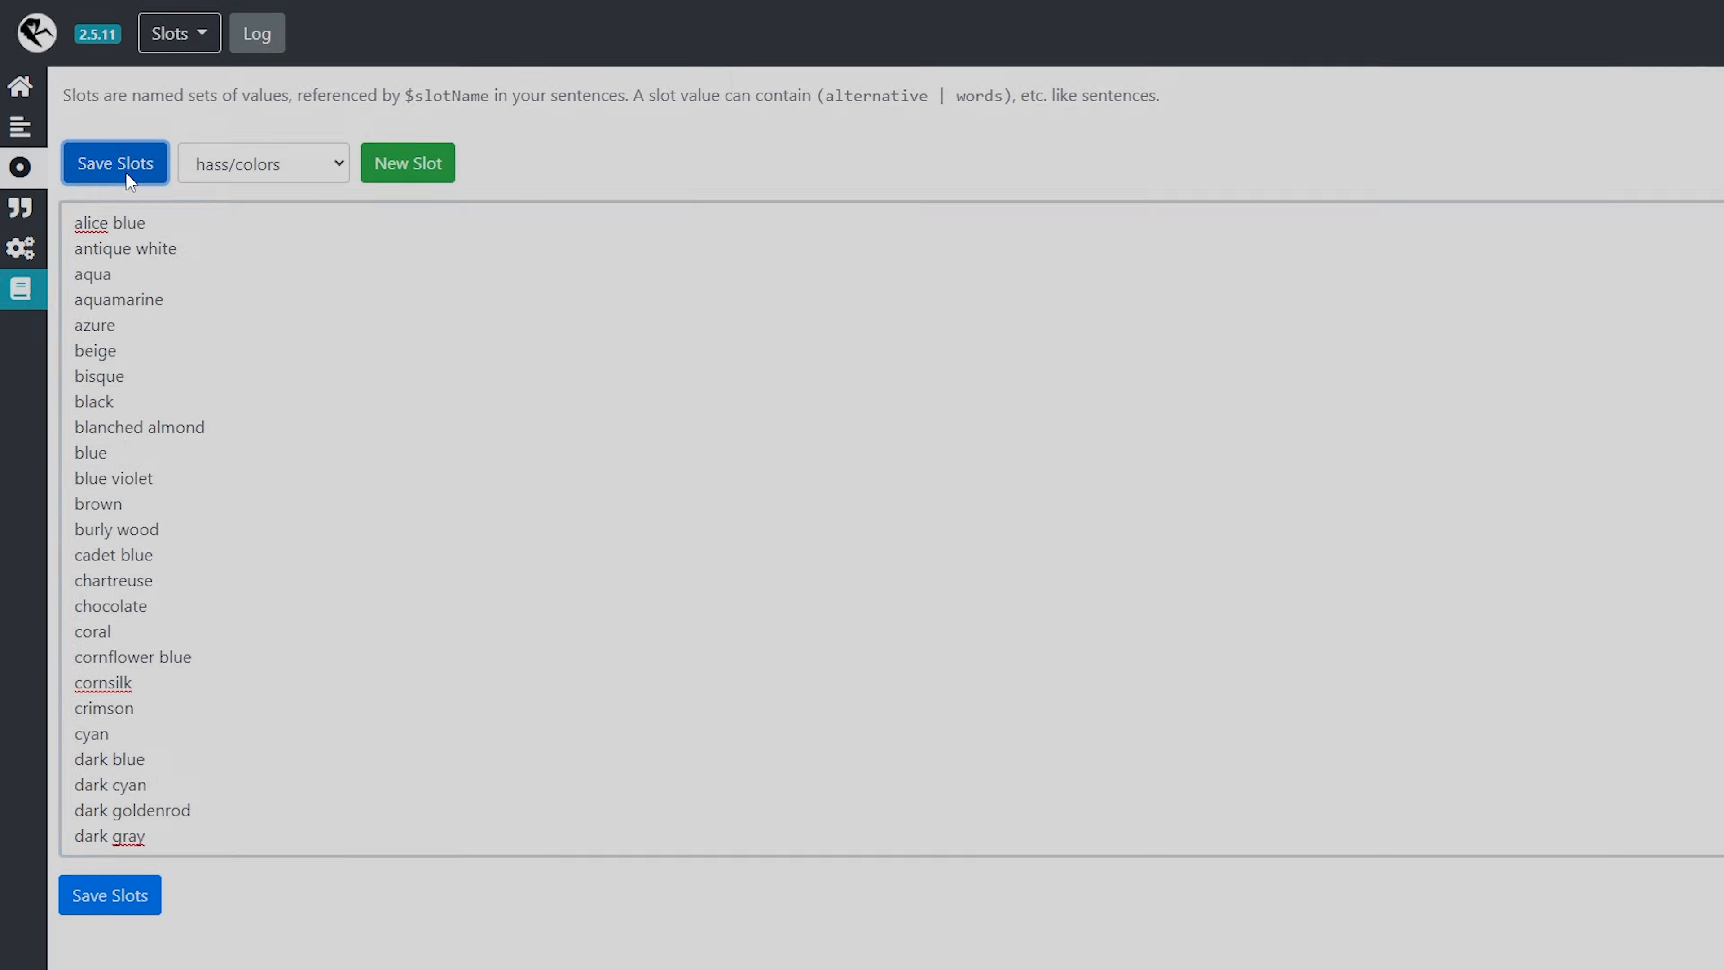
pyautogui.click(114, 163)
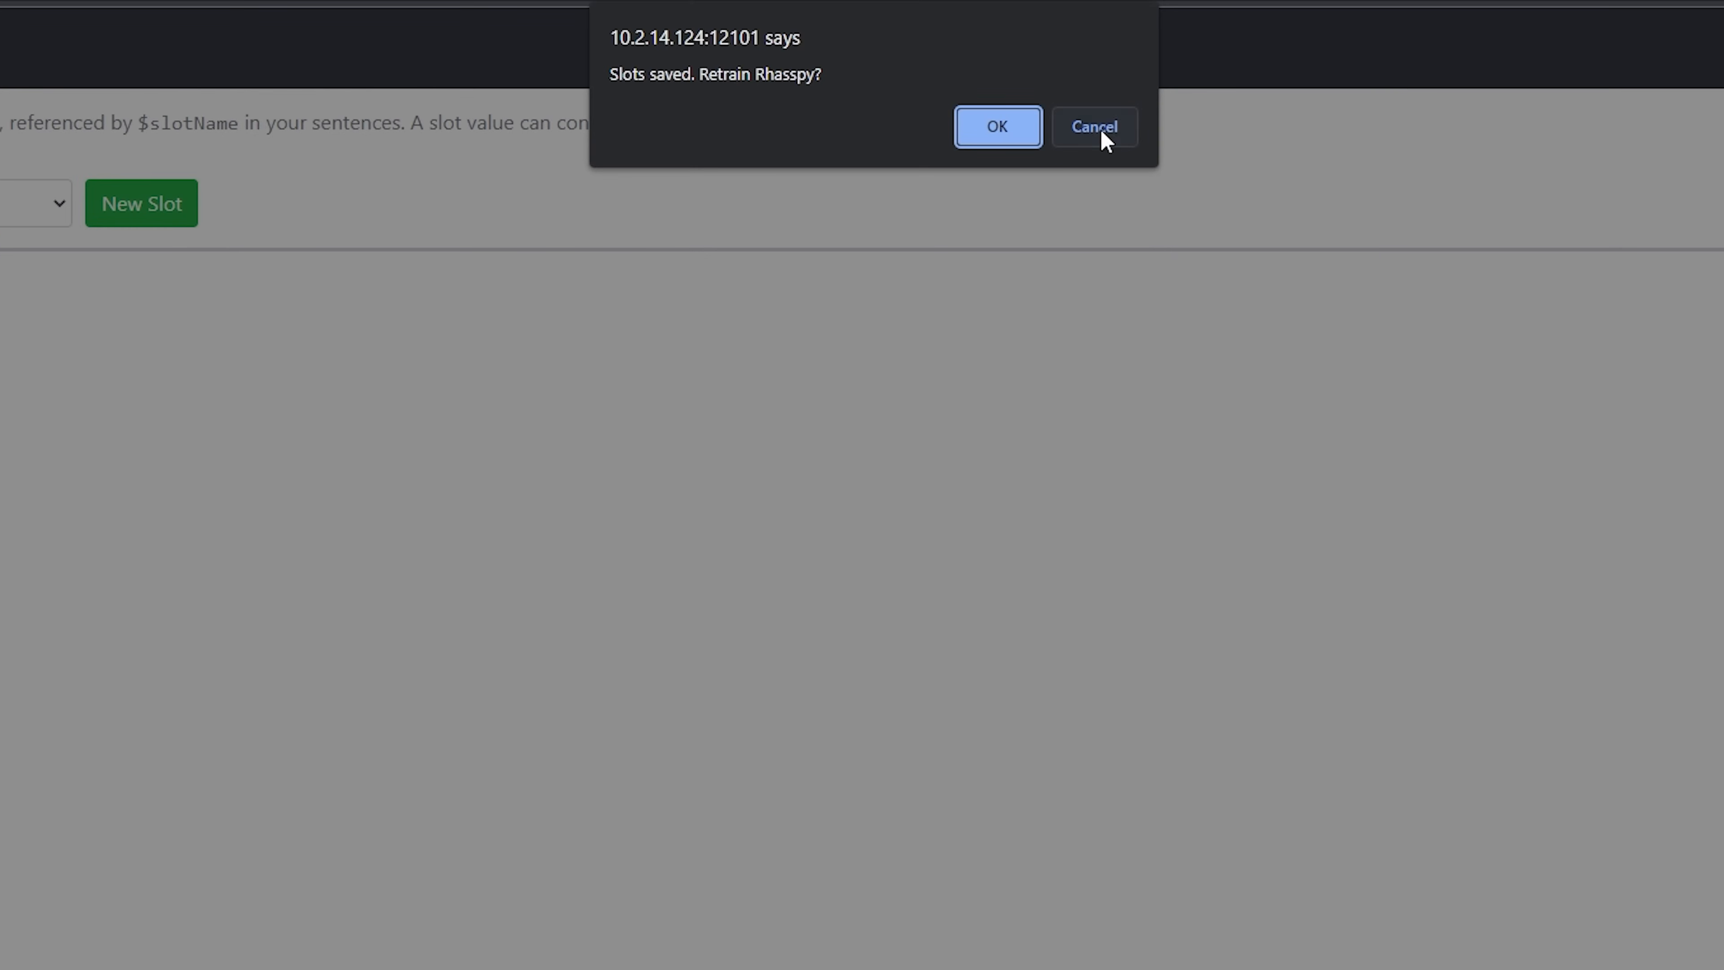
pyautogui.click(1096, 127)
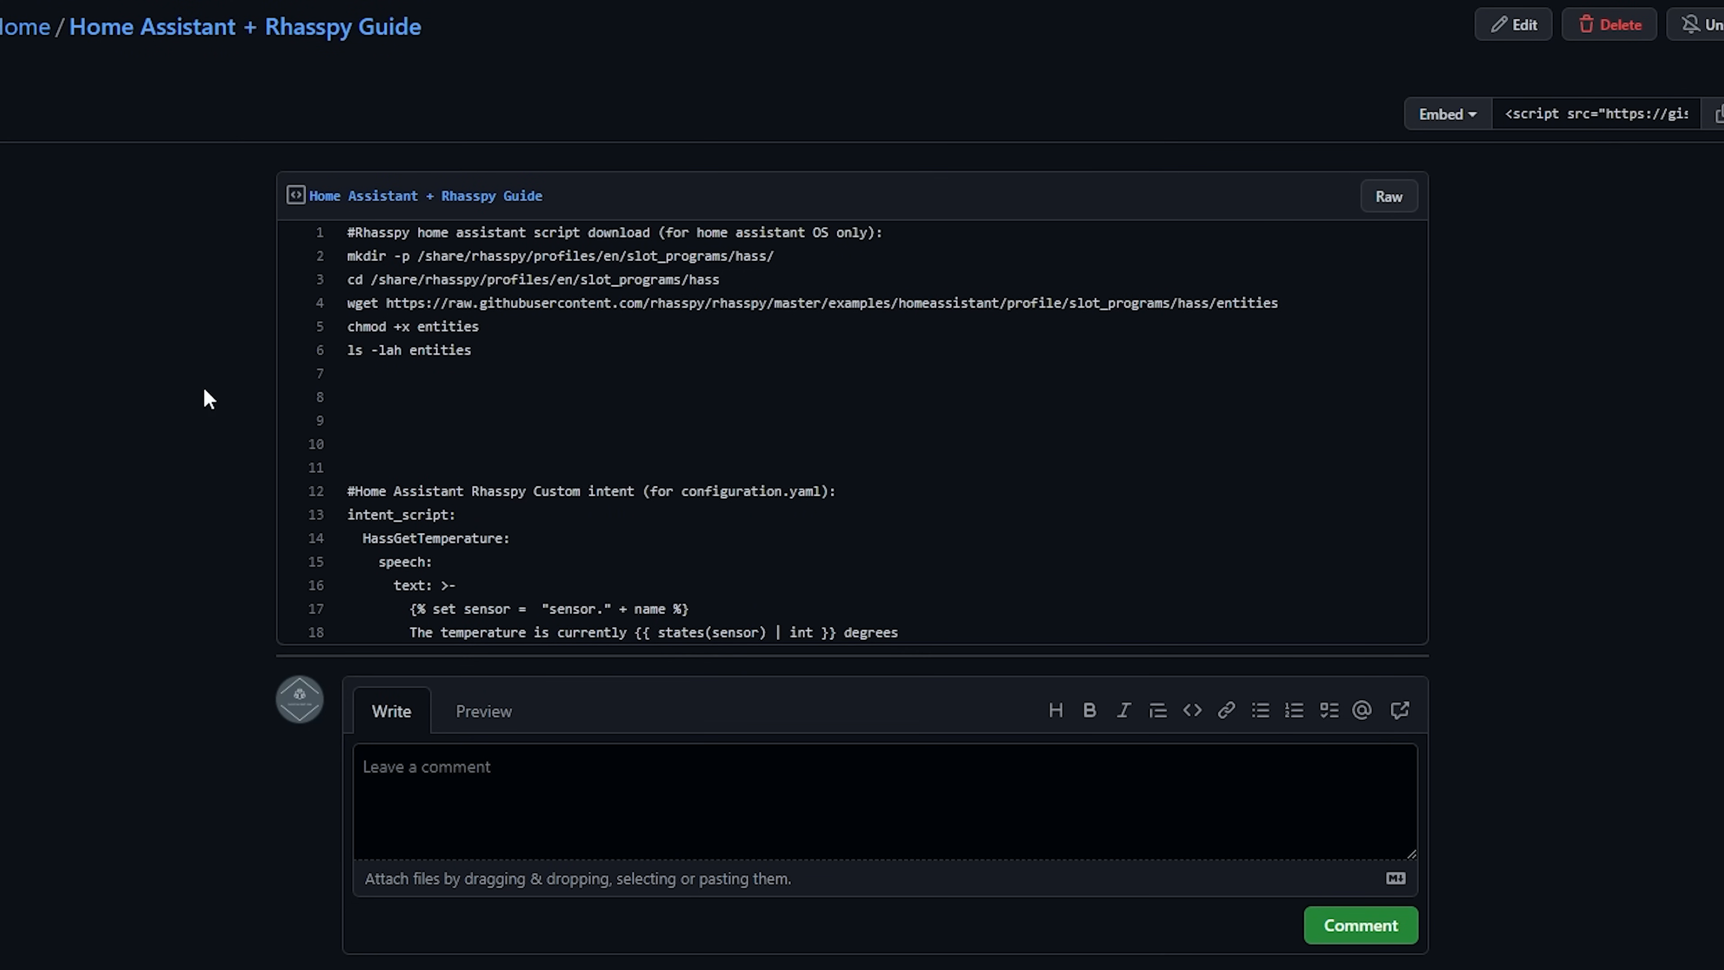
pyautogui.moveTo(492, 361)
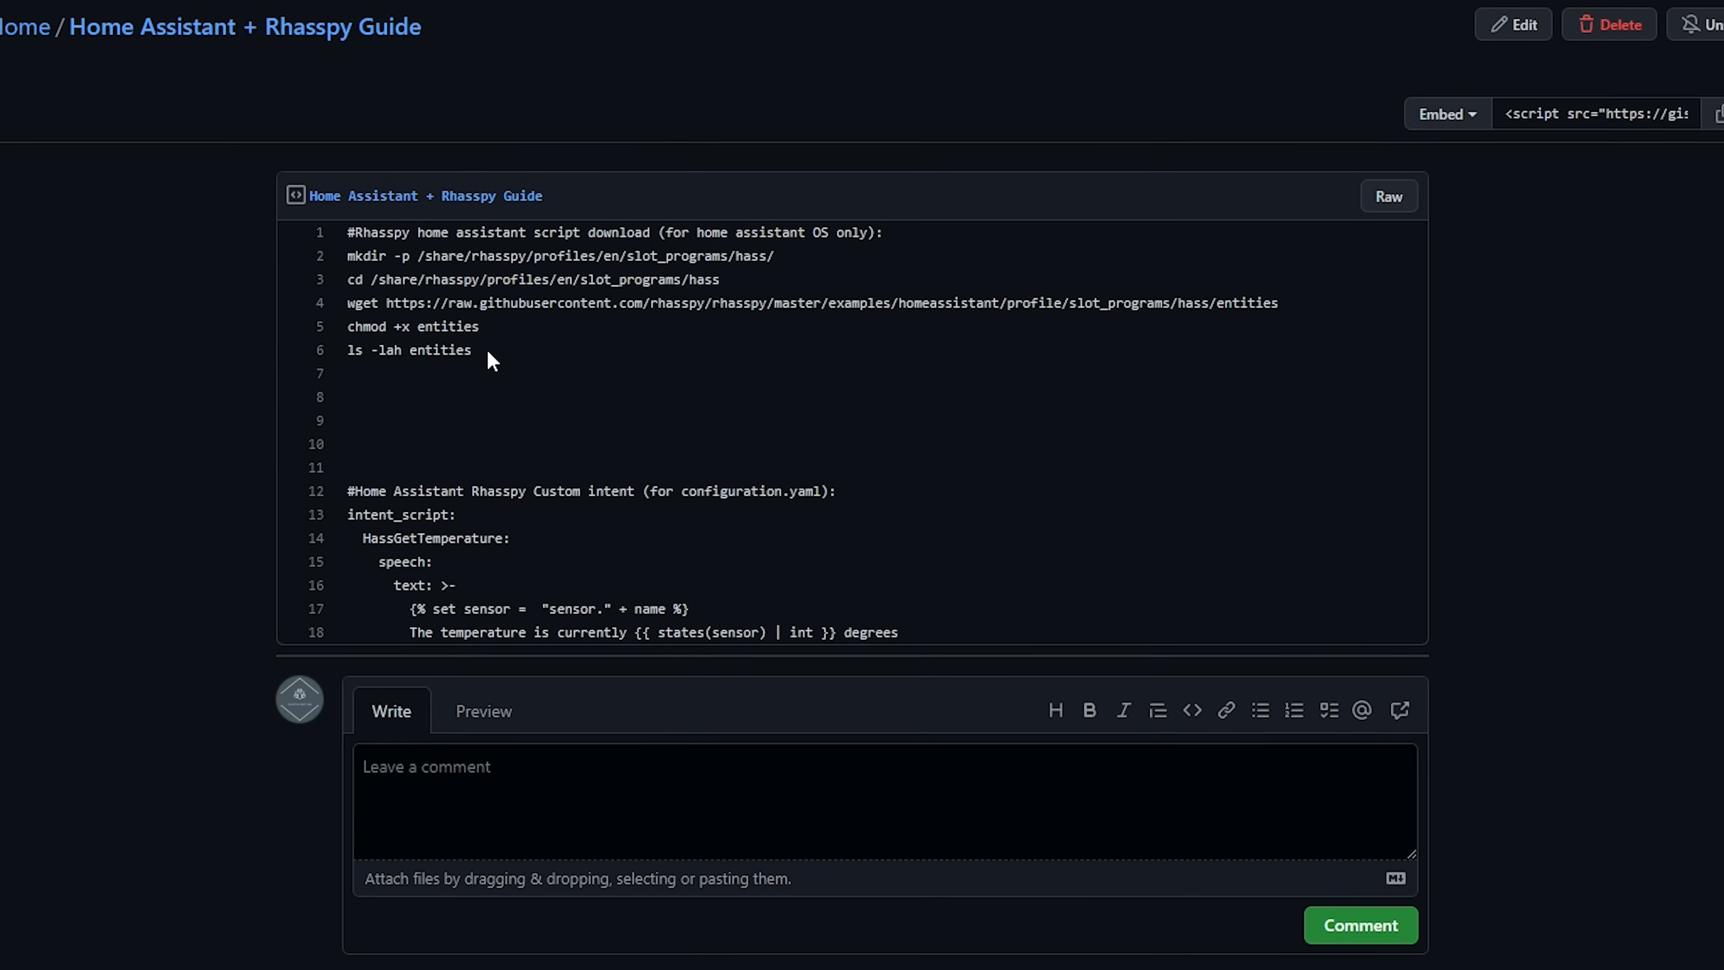
# - Select gist lines 1–6 with the mkdir, cd, wget and chmod script-download commands
pyautogui.moveTo(347, 255); pyautogui.dragTo(470, 349)
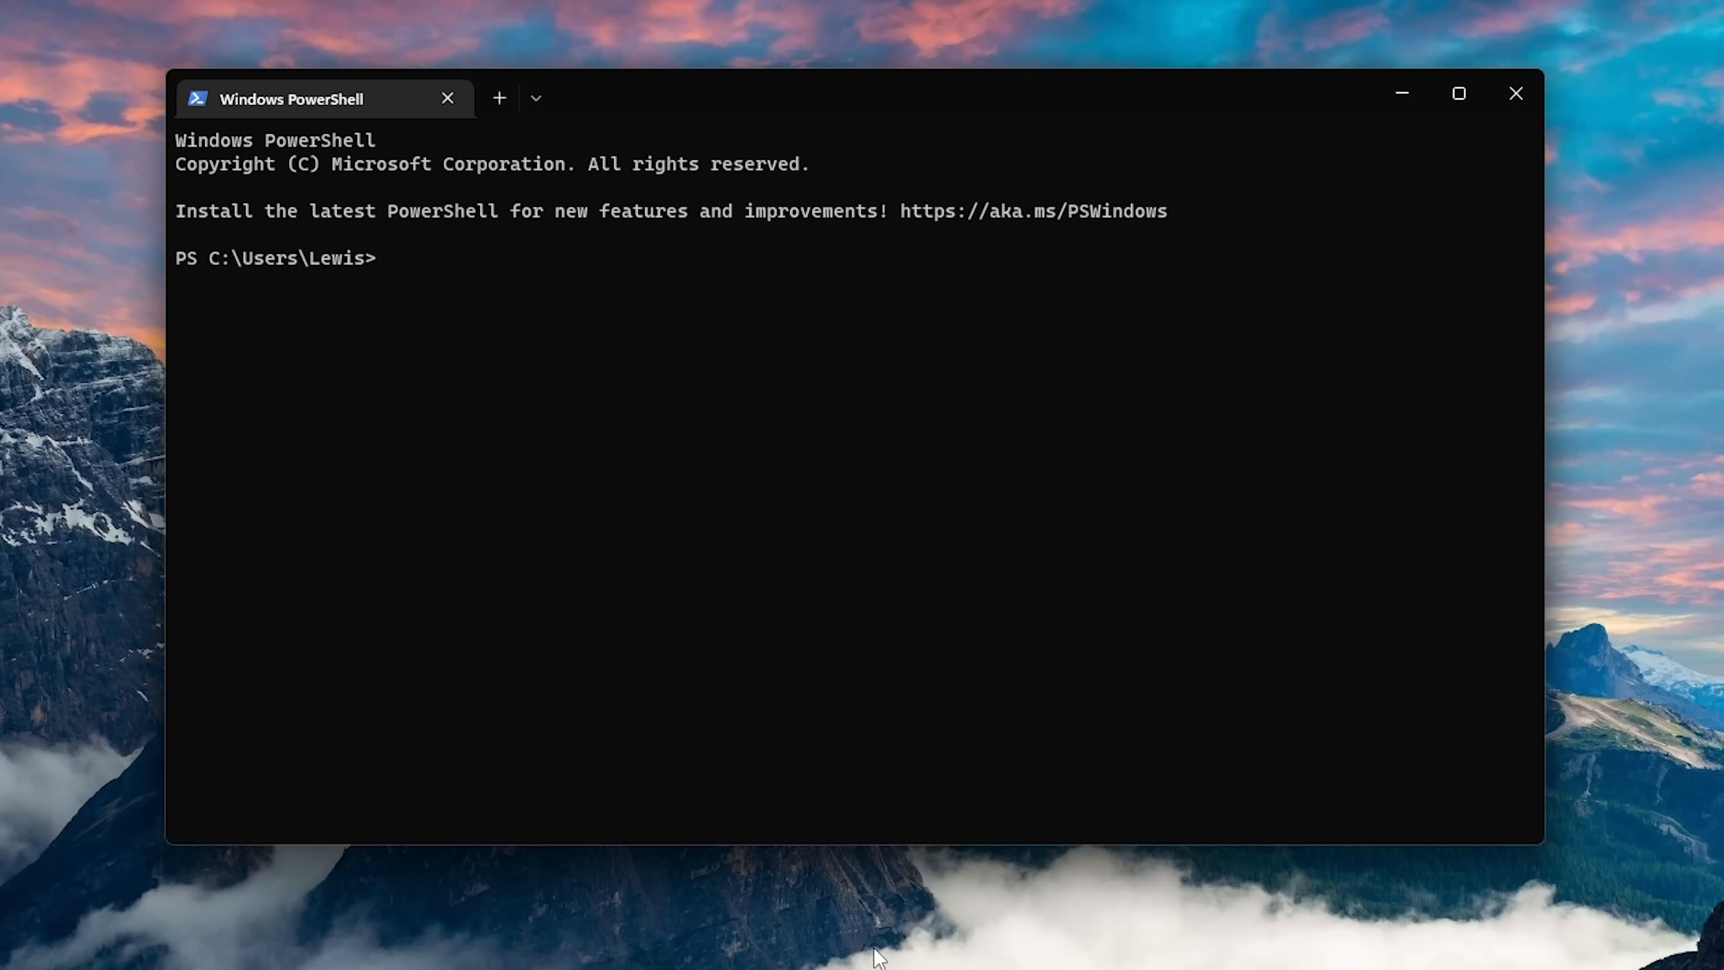
pyautogui.write('ssh hassio')
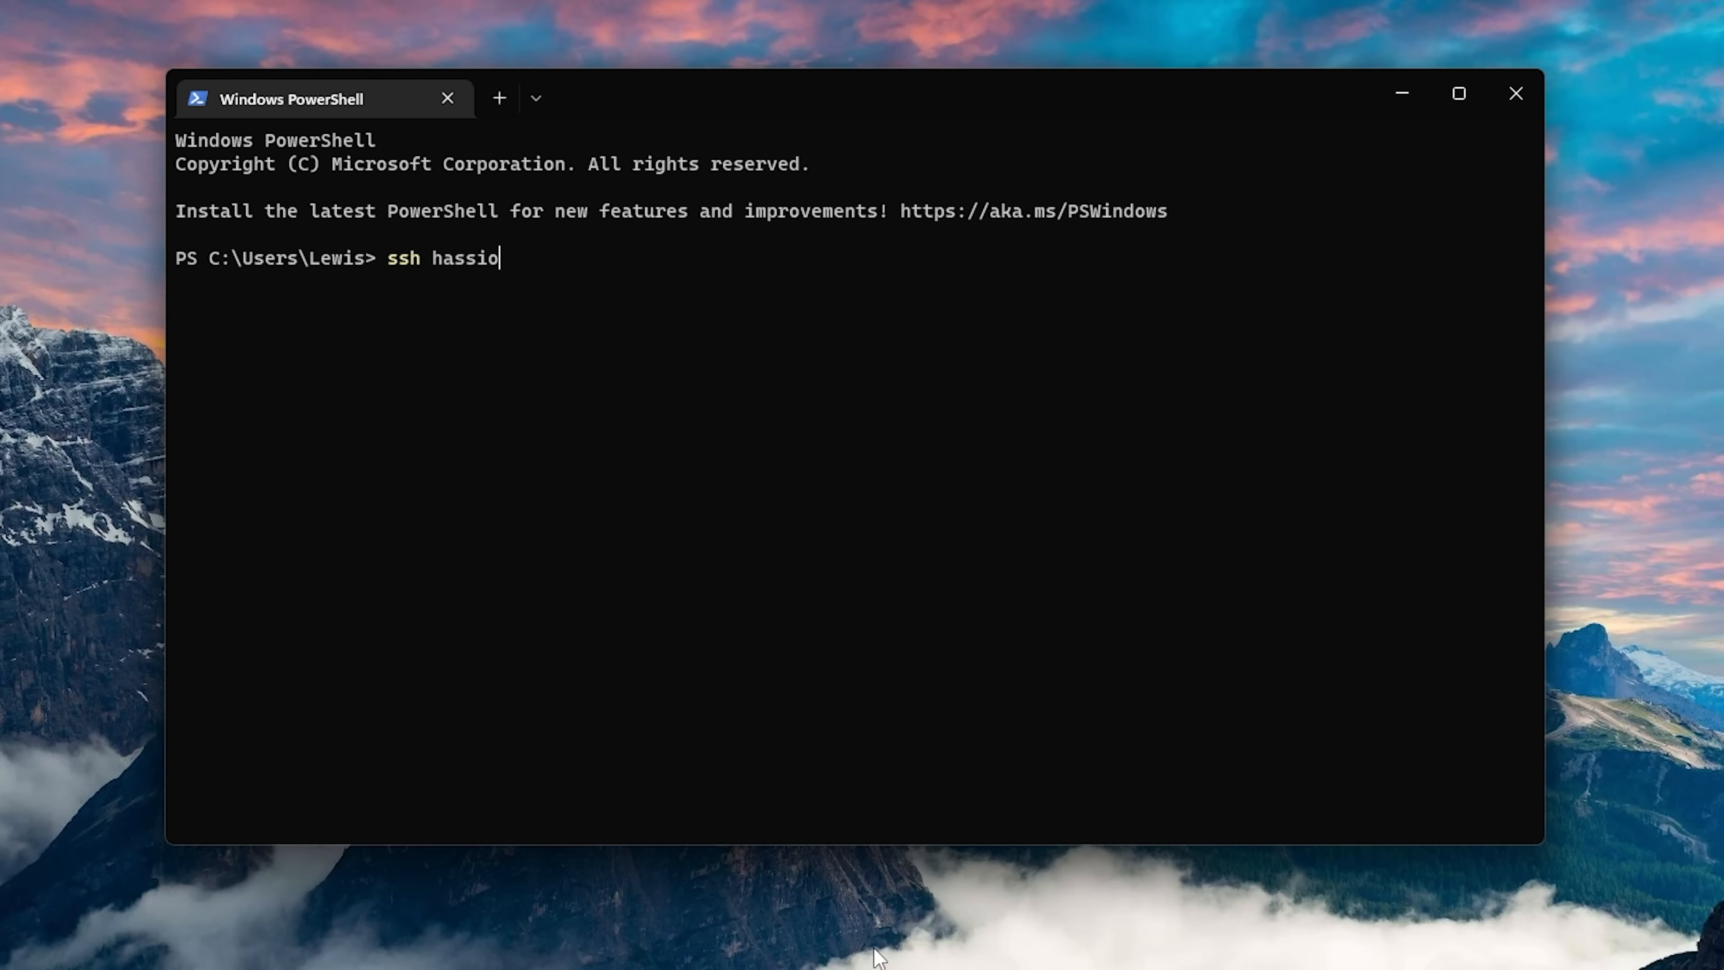
pyautogui.write('@10.2.14.124')
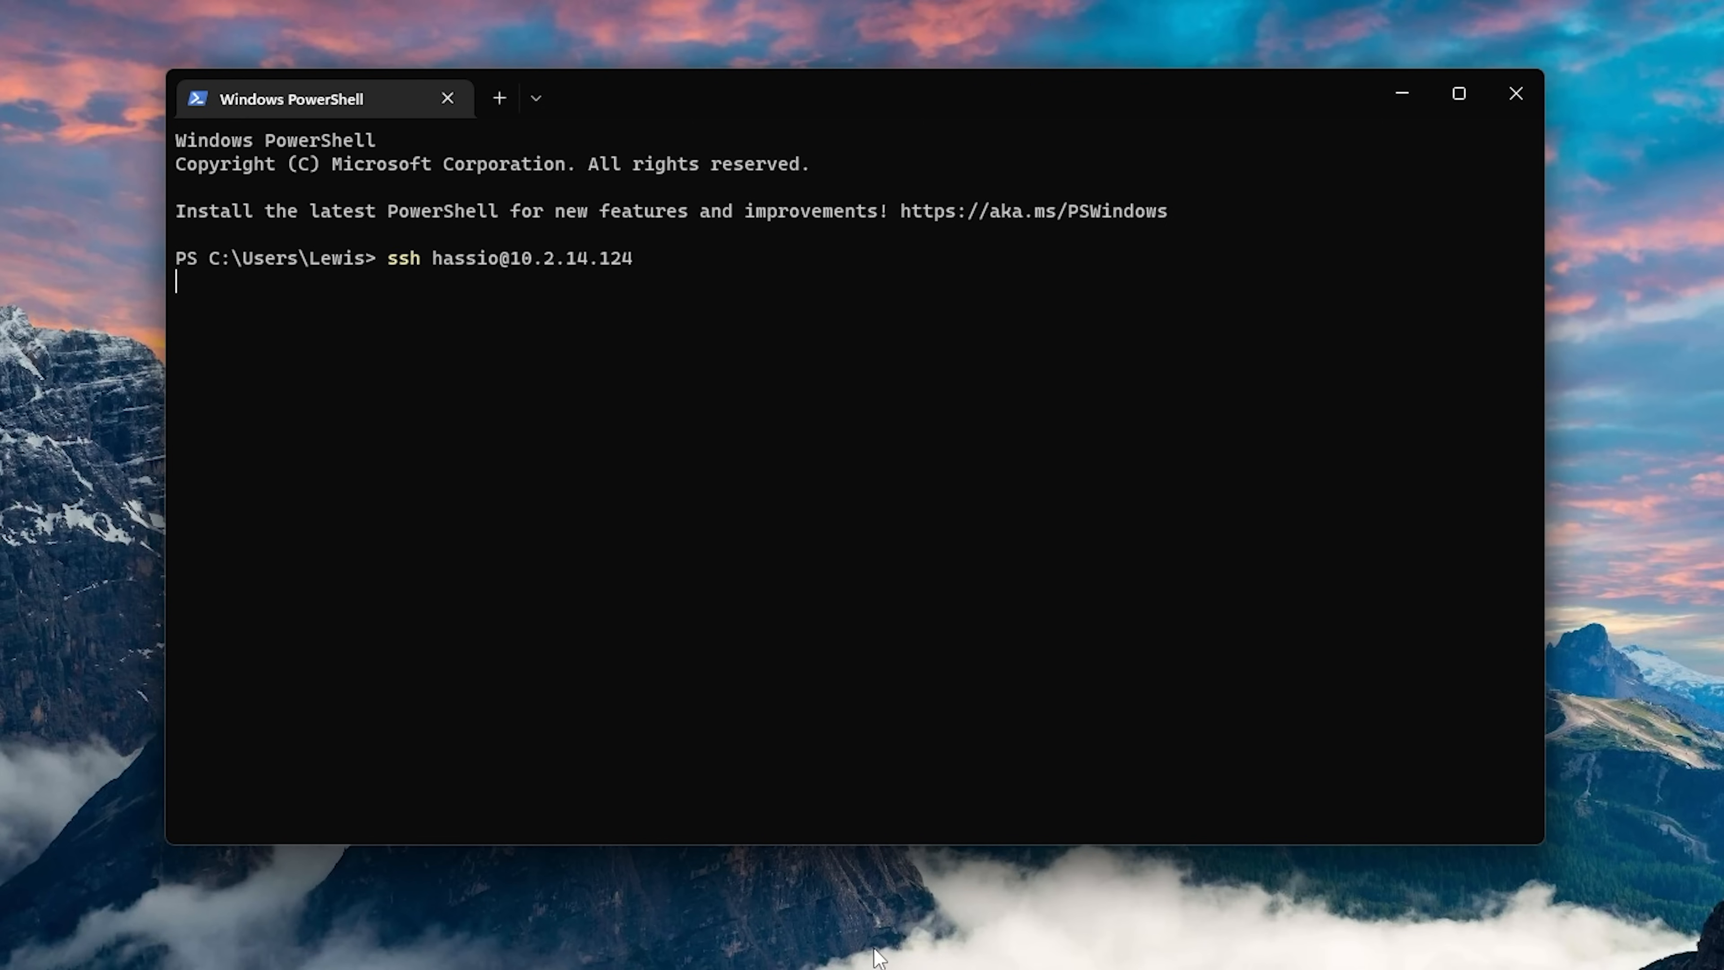
pyautogui.press('Return')
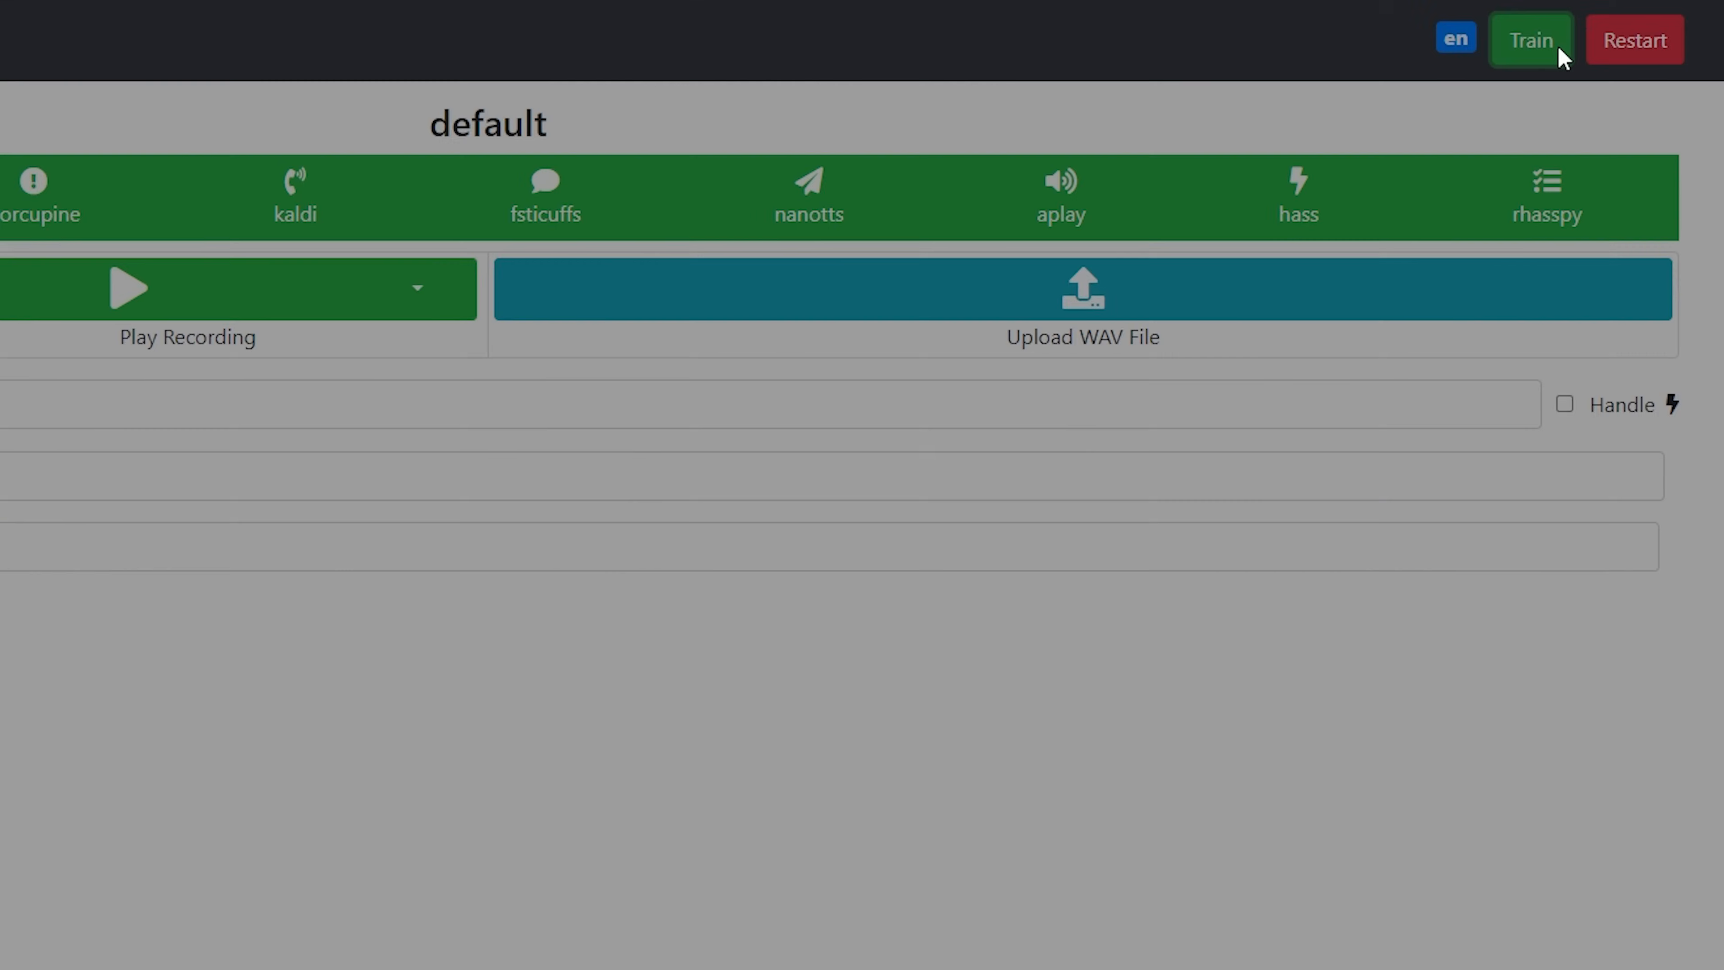
# - After training fails on cover entities, remove HassOpenCover and HassCloseCover from intents/home_assistant.ini
pyautogui.click(1529, 40)
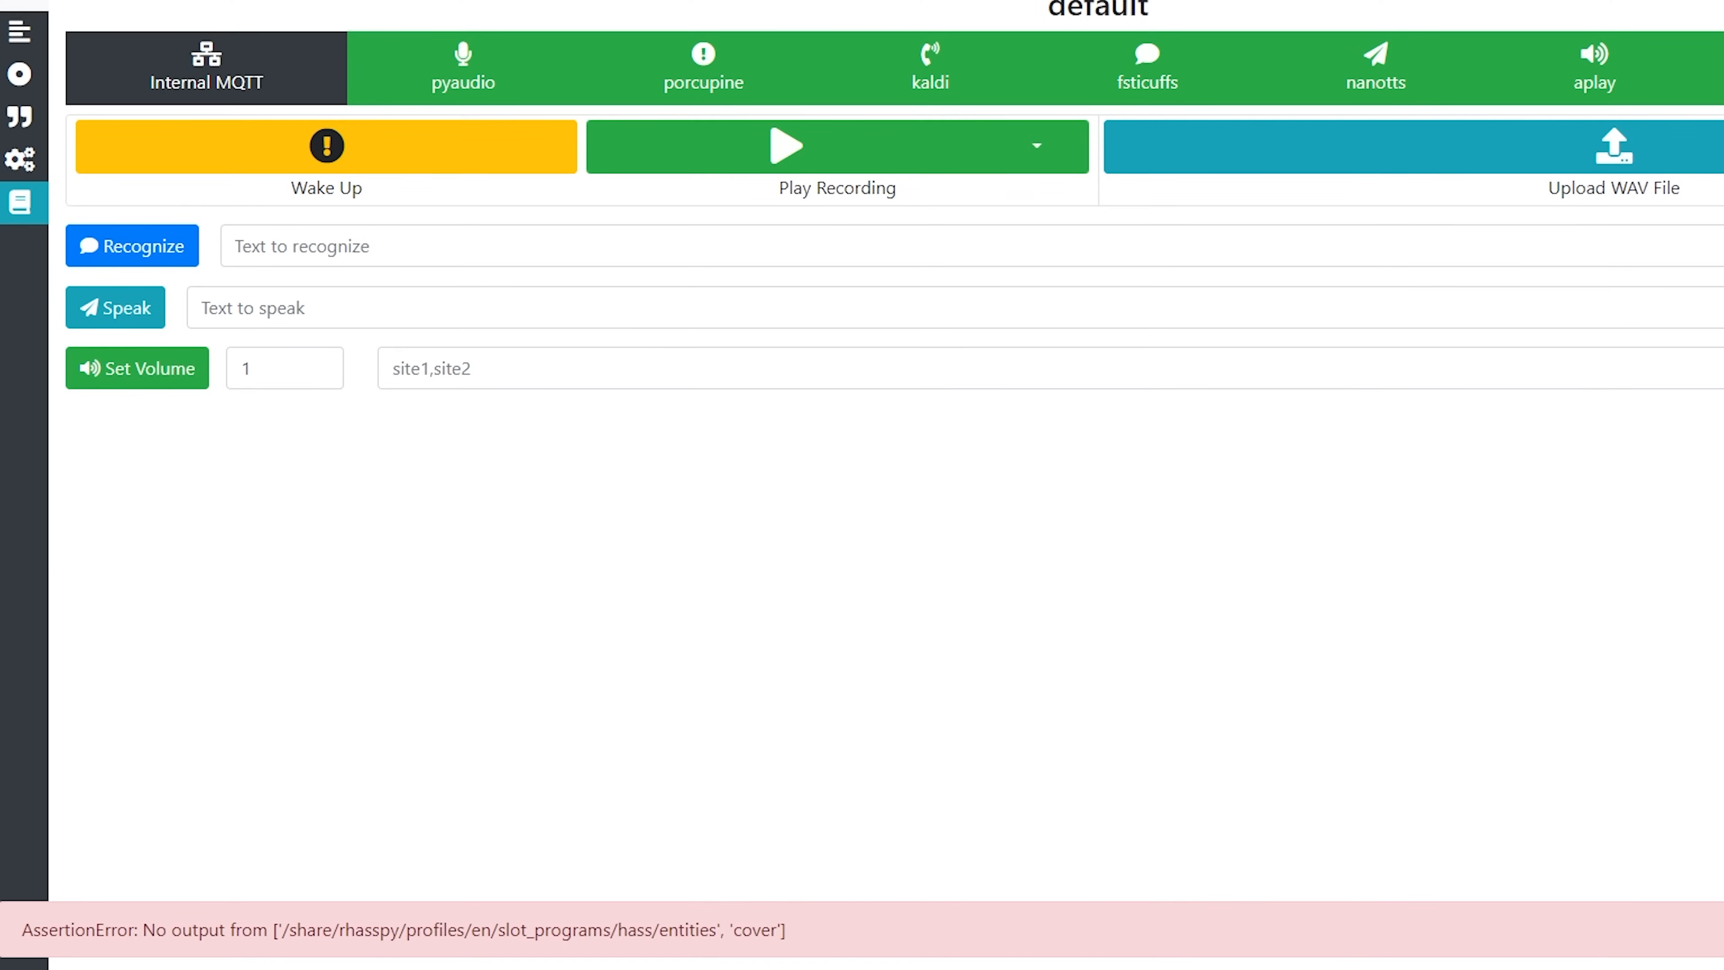
pyautogui.doubleClick(742, 929)
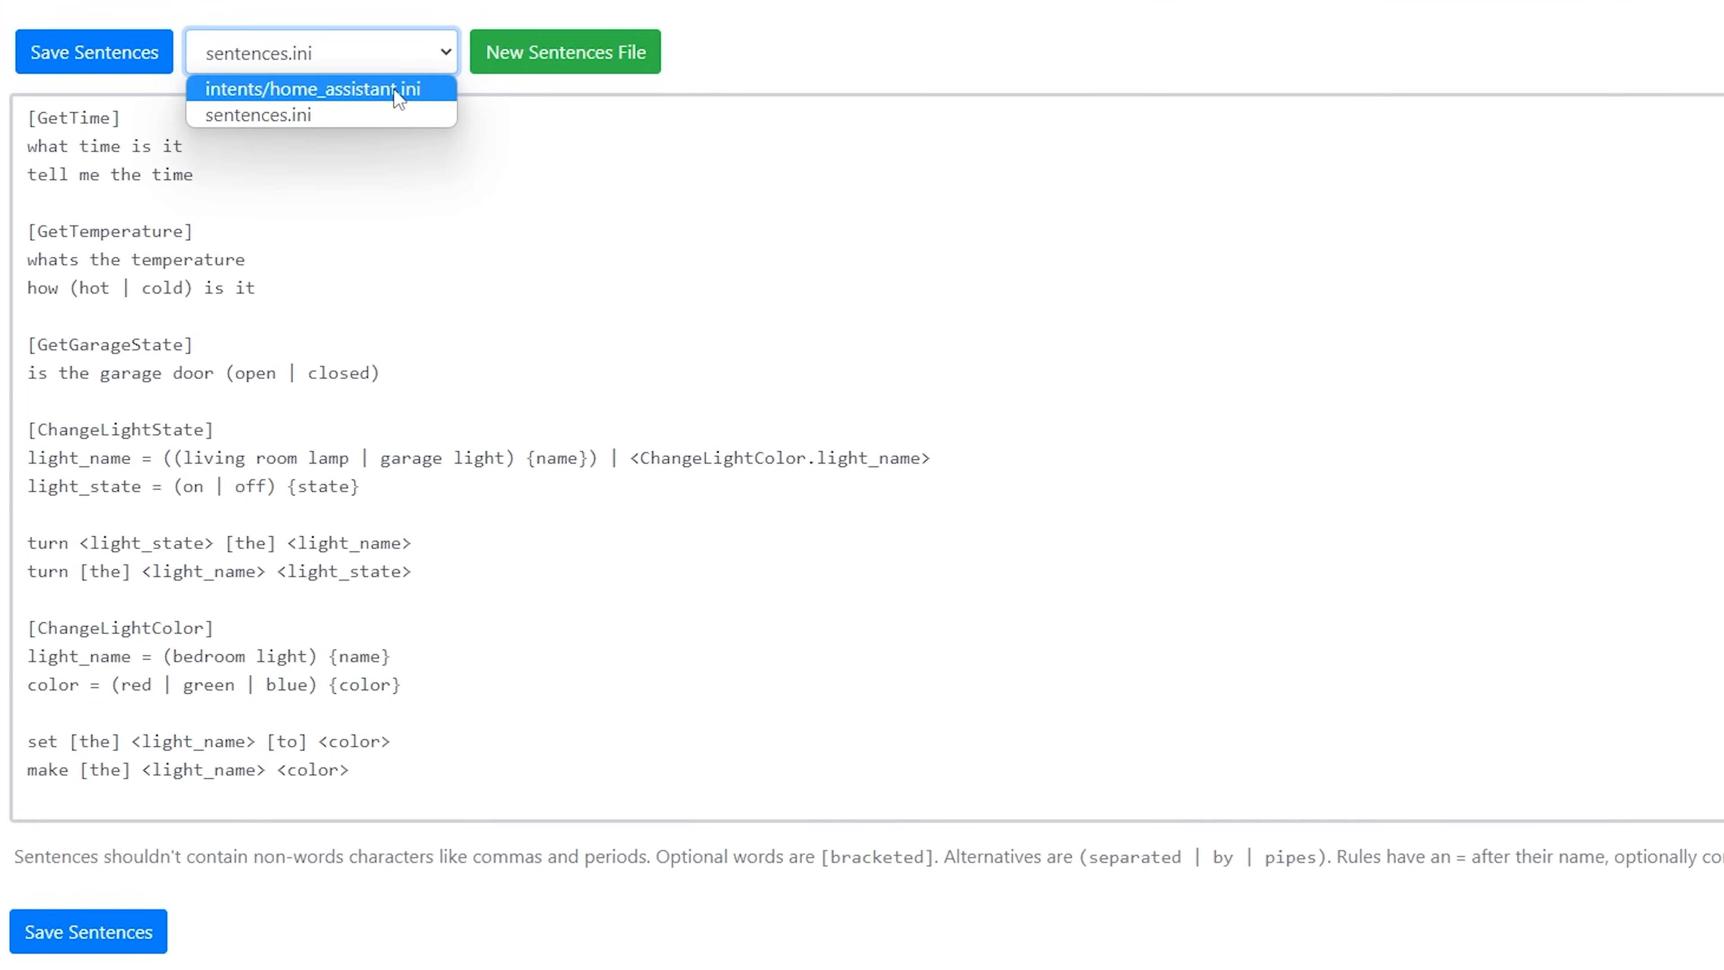
pyautogui.click(313, 89)
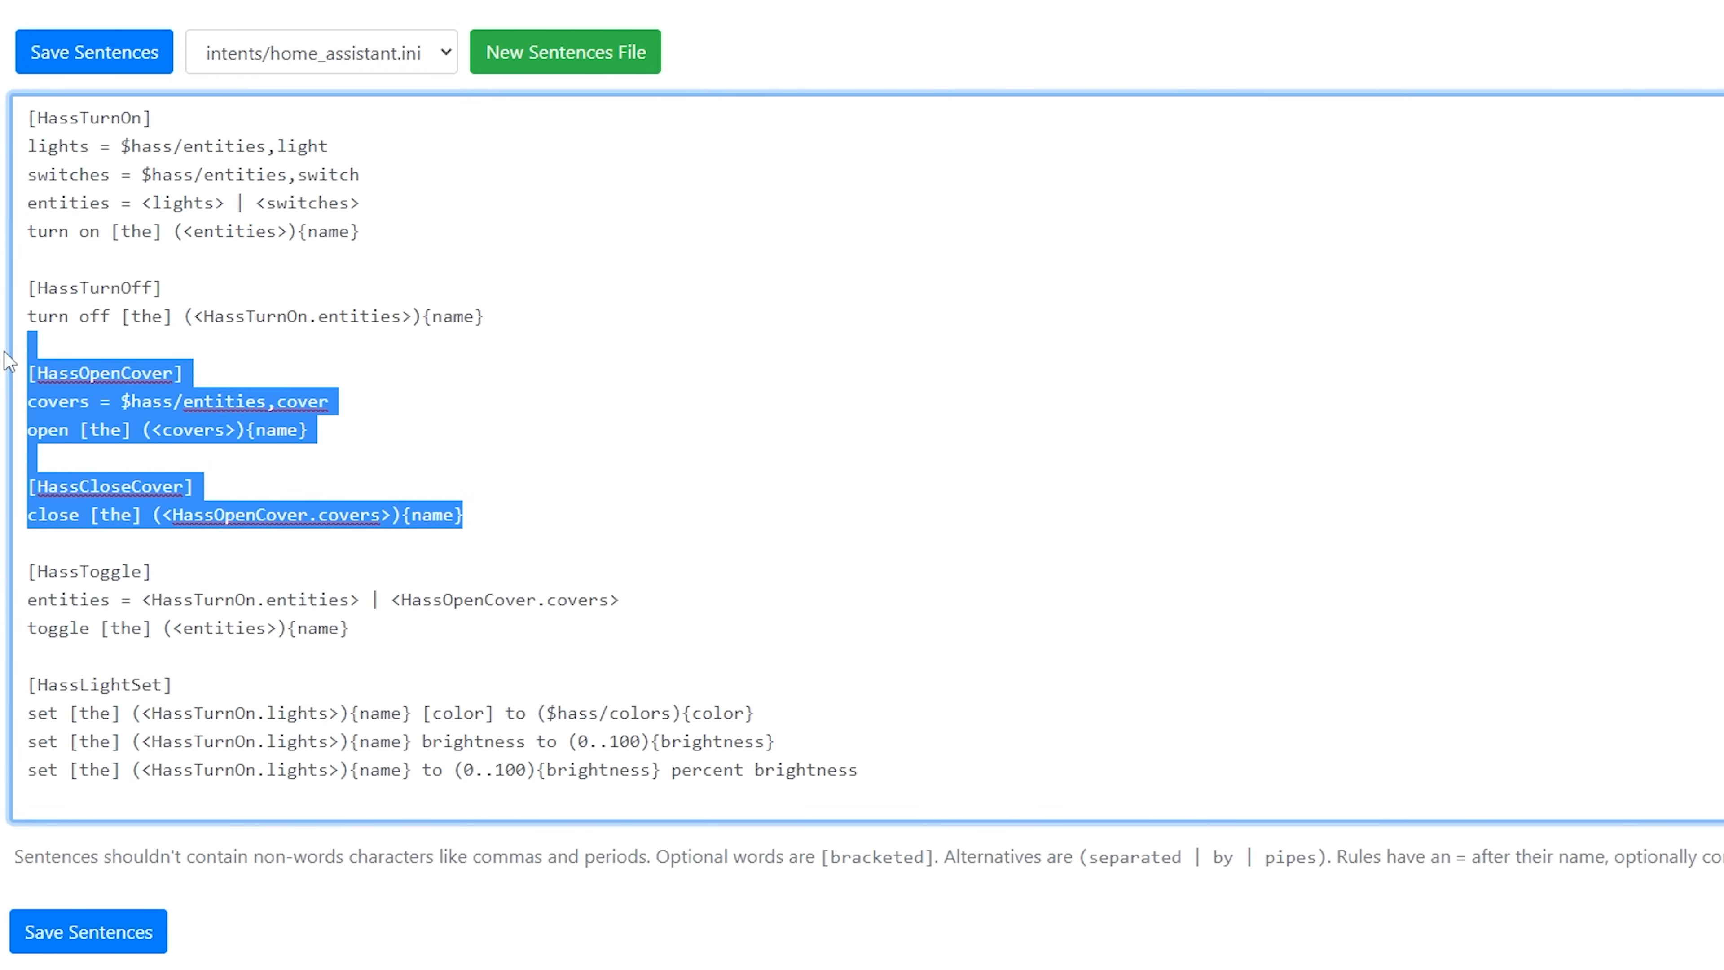
pyautogui.press('Delete')
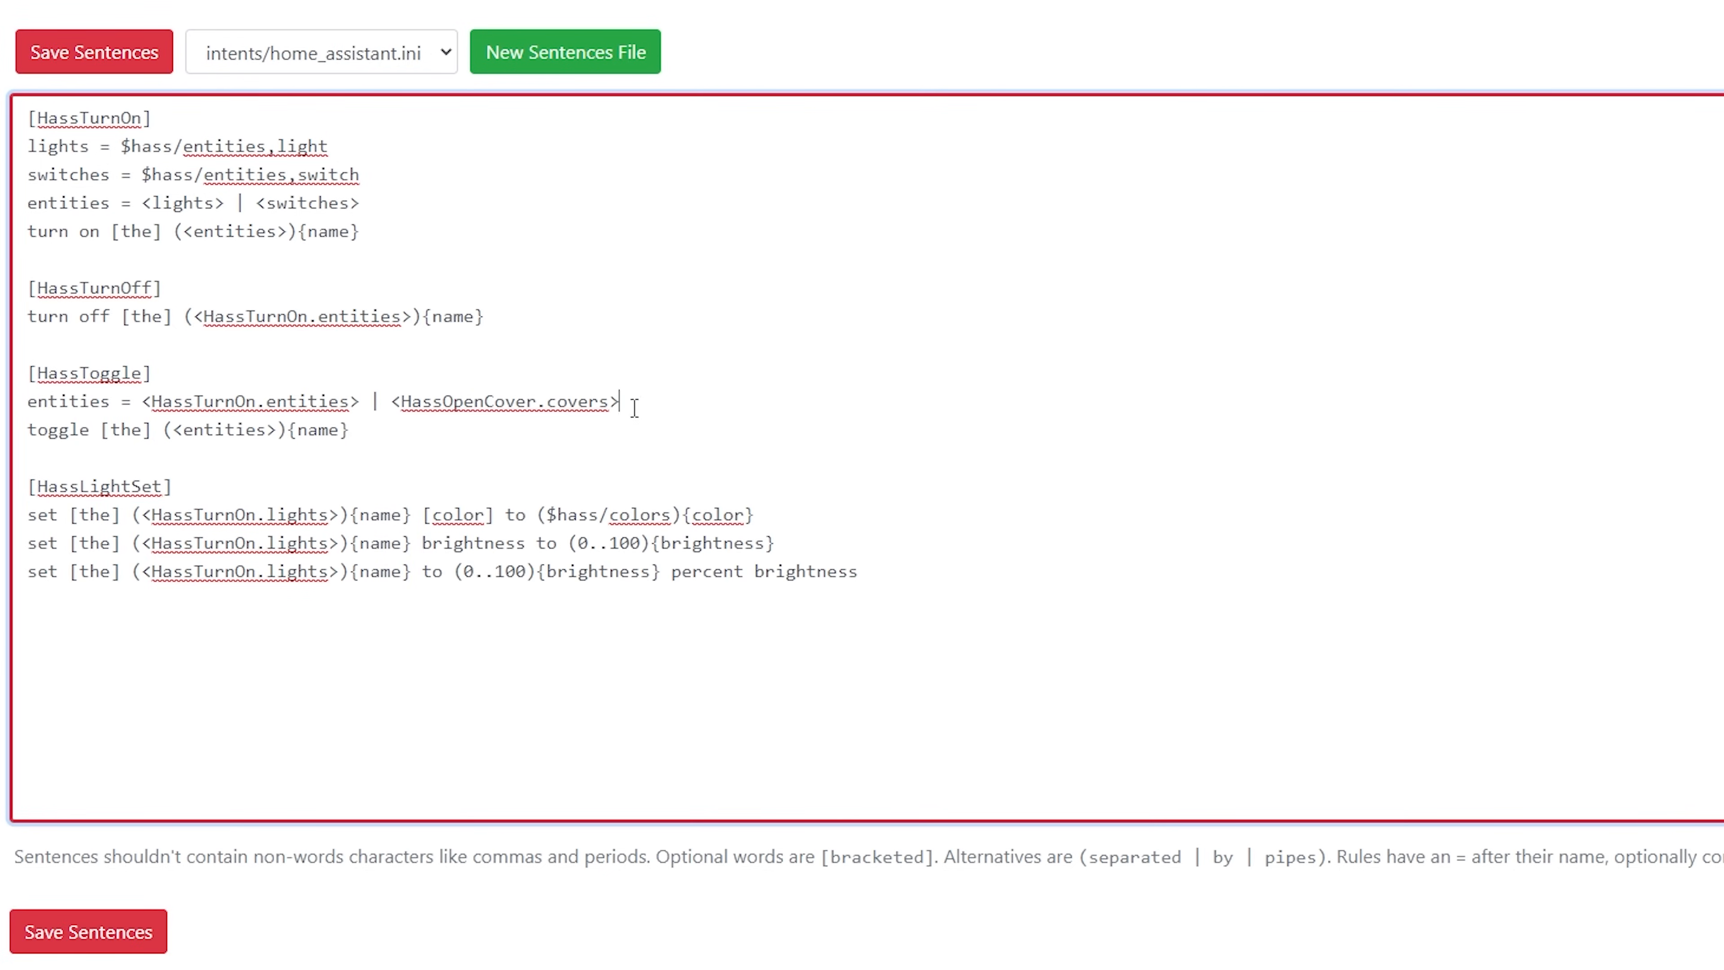